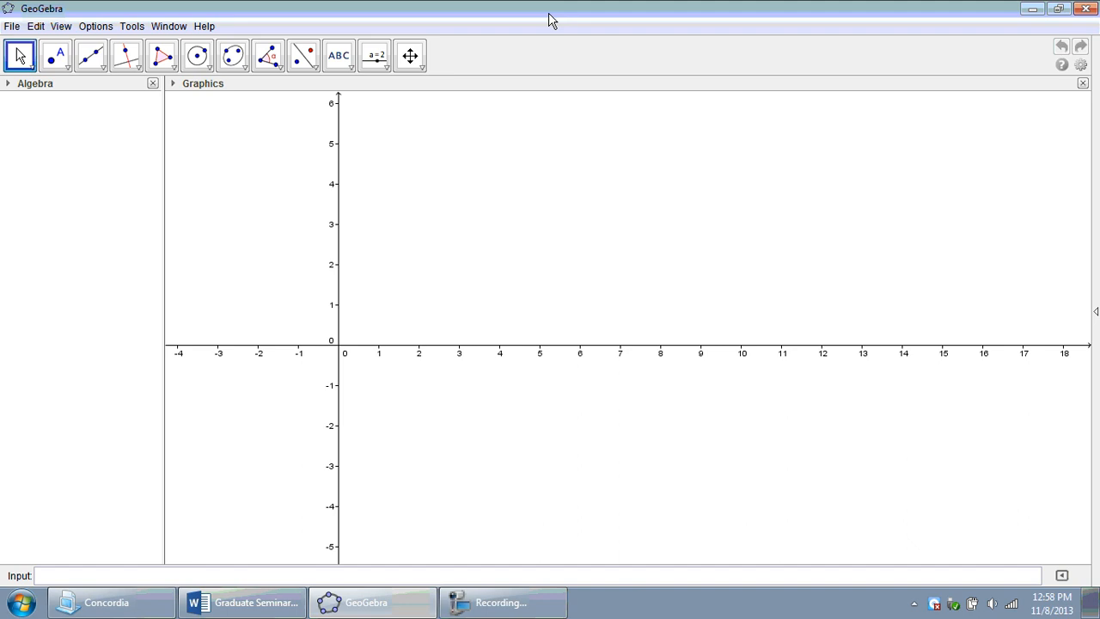
{"action": "mouse_move", "coordinate": [539, 14]}
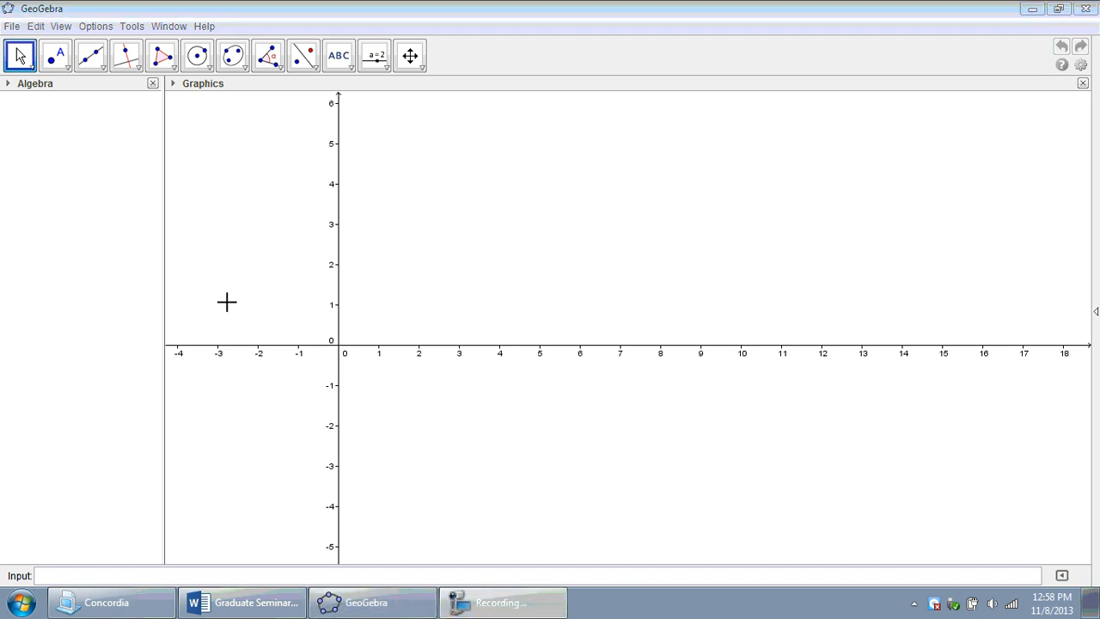
{"action": "mouse_move", "coordinate": [423, 550]}
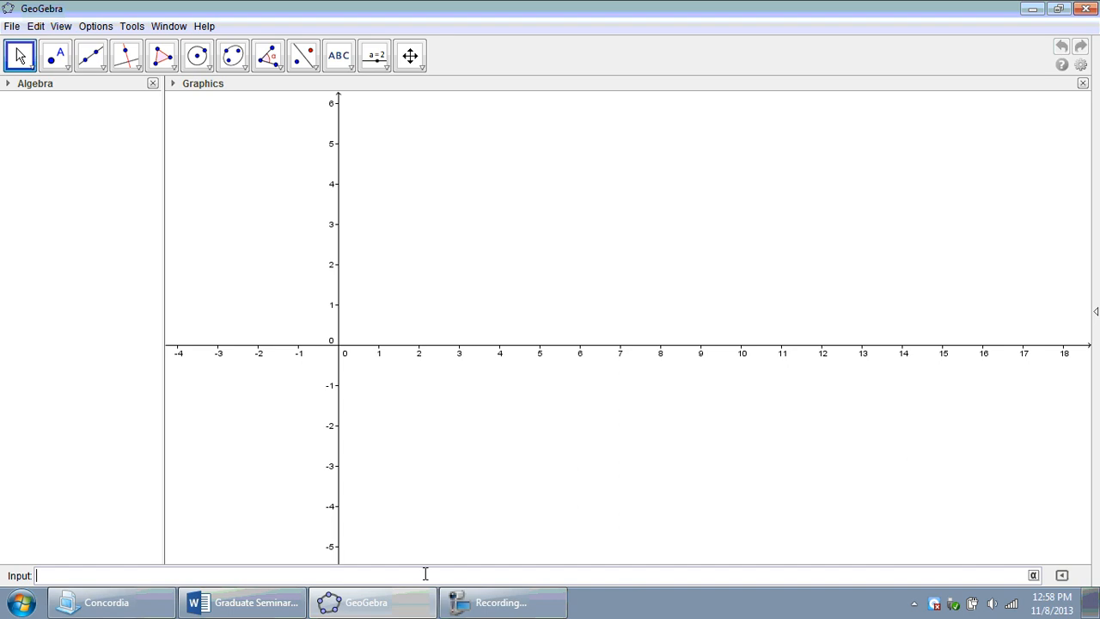
Enter the numbers side1 = 6, side2 = 5.4 and angle2 = 35 in the Input bar
{"action": "type", "text": "side1"}
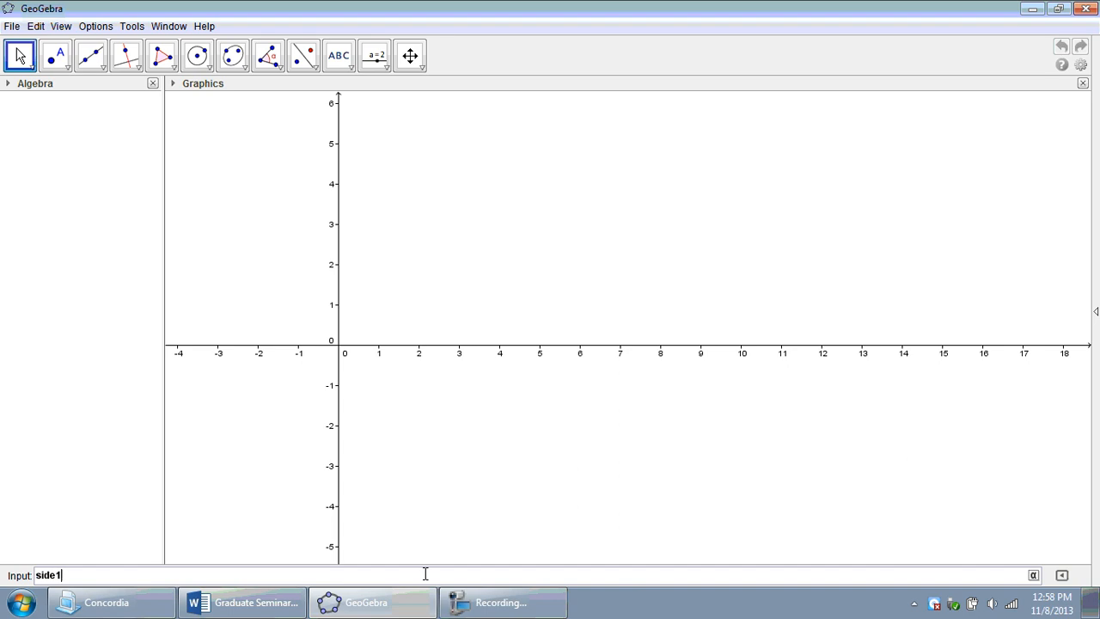
{"action": "type", "text": "="}
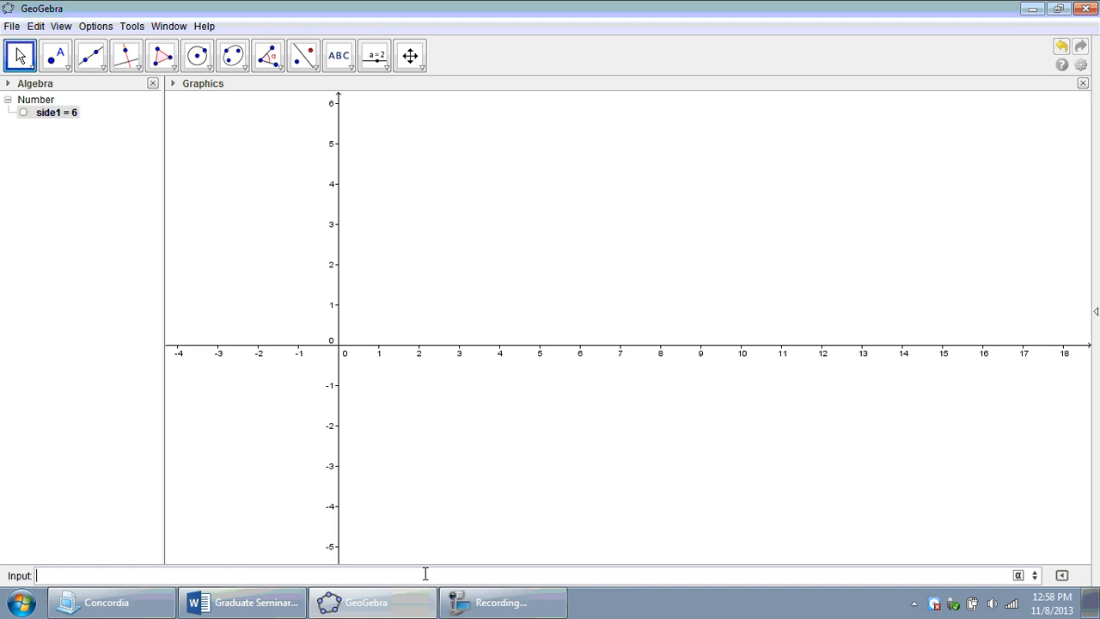
{"action": "type", "text": "side2="}
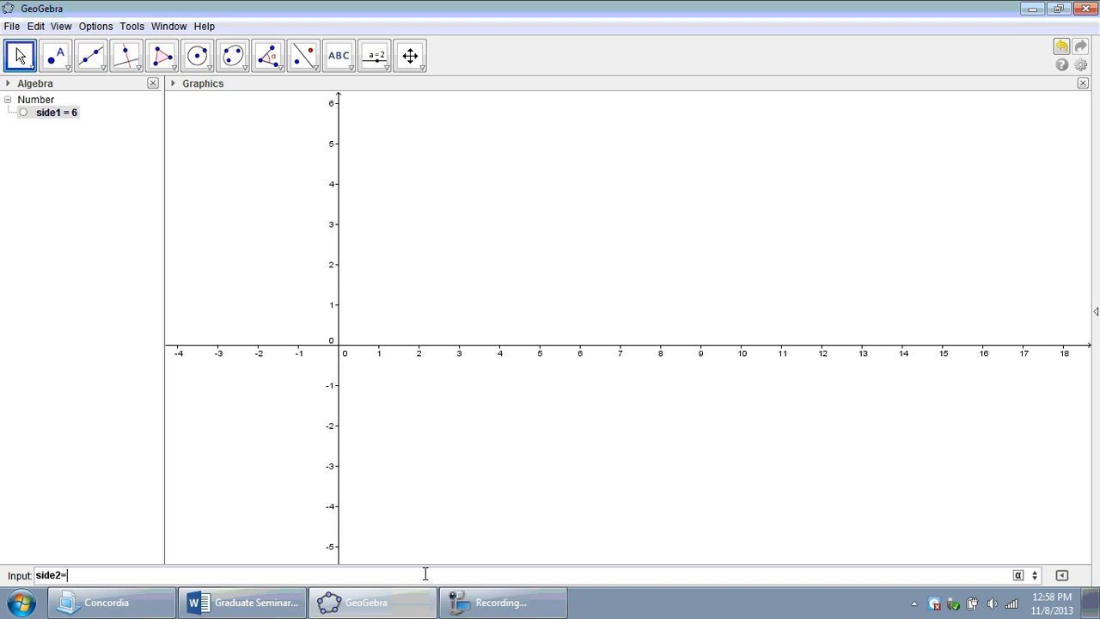
{"action": "type", "text": "5."}
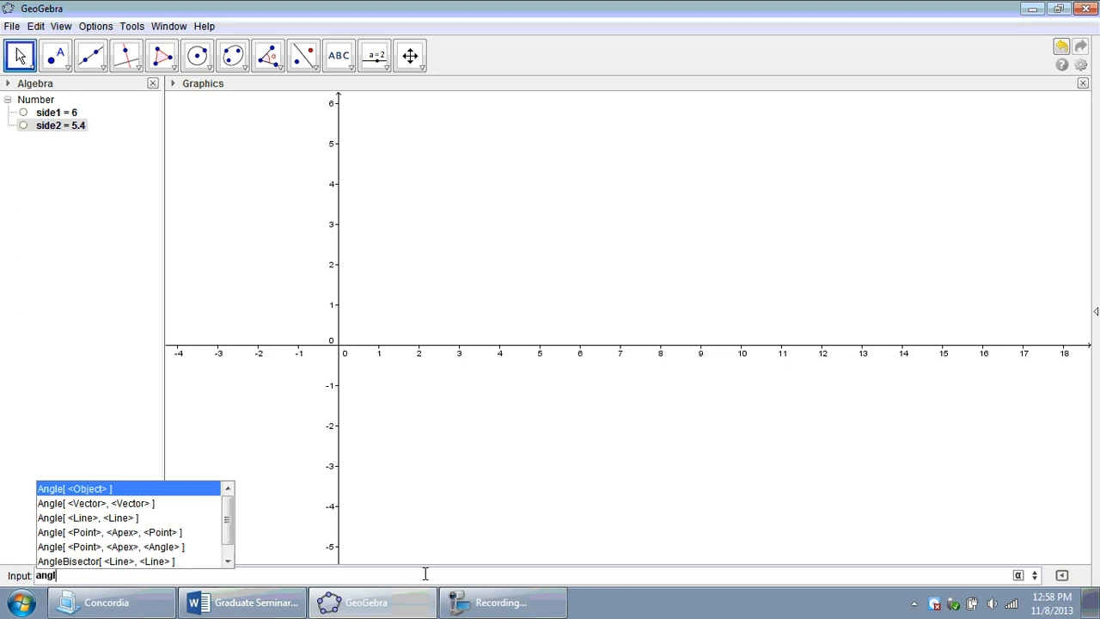
{"action": "type", "text": "e"}
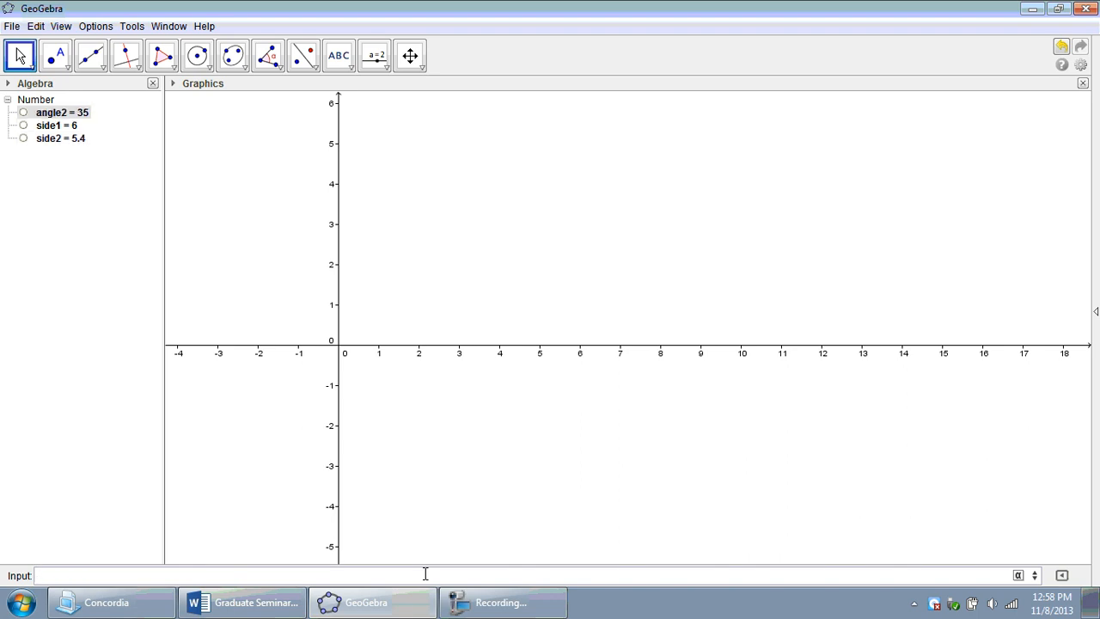
{"action": "mouse_move", "coordinate": [383, 302]}
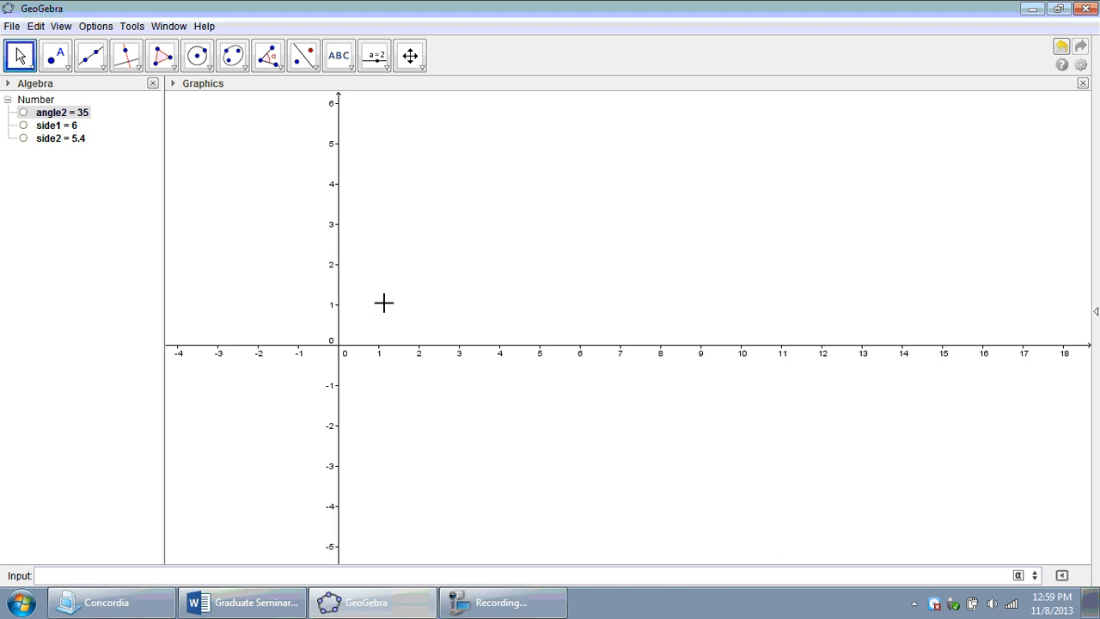
Insert input boxes captioned side 1: and side 2: linked to side1 and side2
{"action": "left_click", "coordinate": [385, 65]}
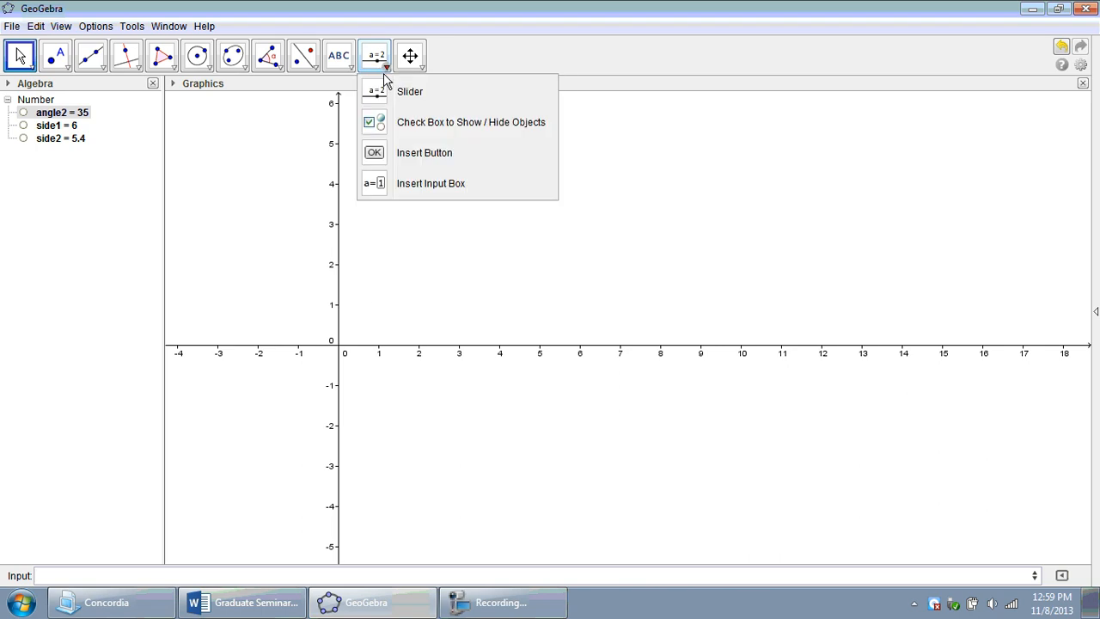
{"action": "left_click", "coordinate": [430, 183]}
{"action": "type", "text": "side 1:"}
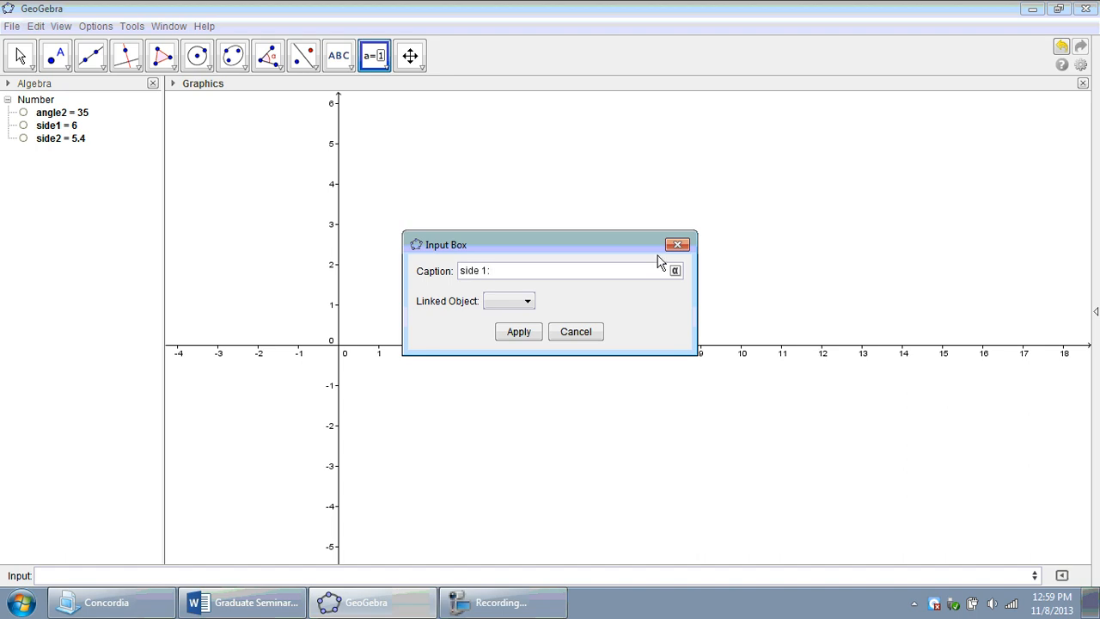
{"action": "left_click", "coordinate": [525, 301]}
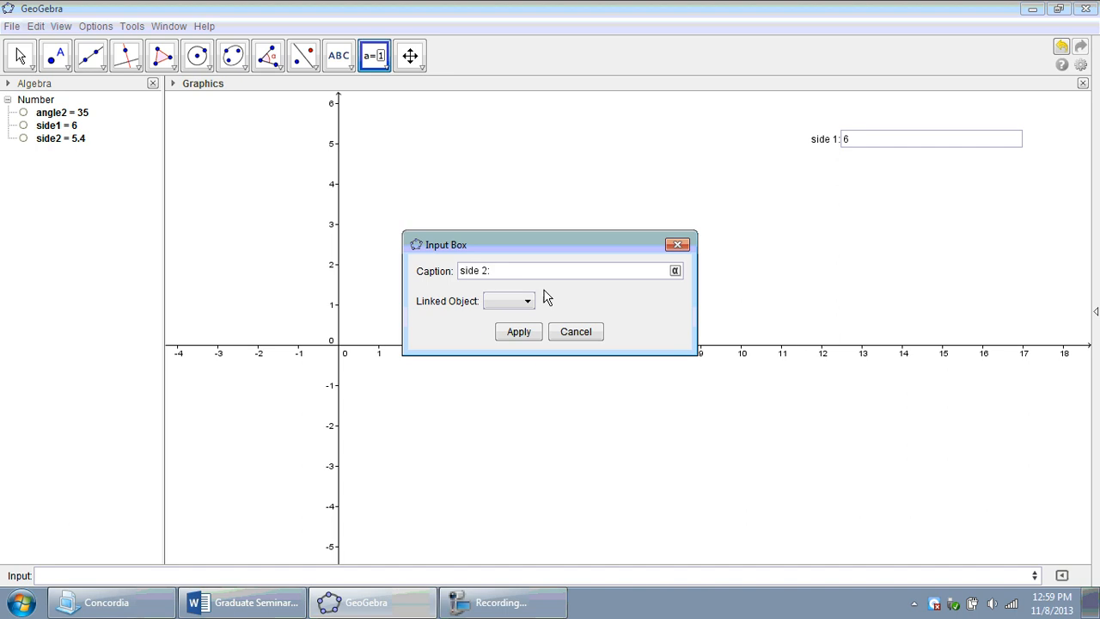
{"action": "left_click", "coordinate": [519, 330]}
{"action": "type", "text": "a"}
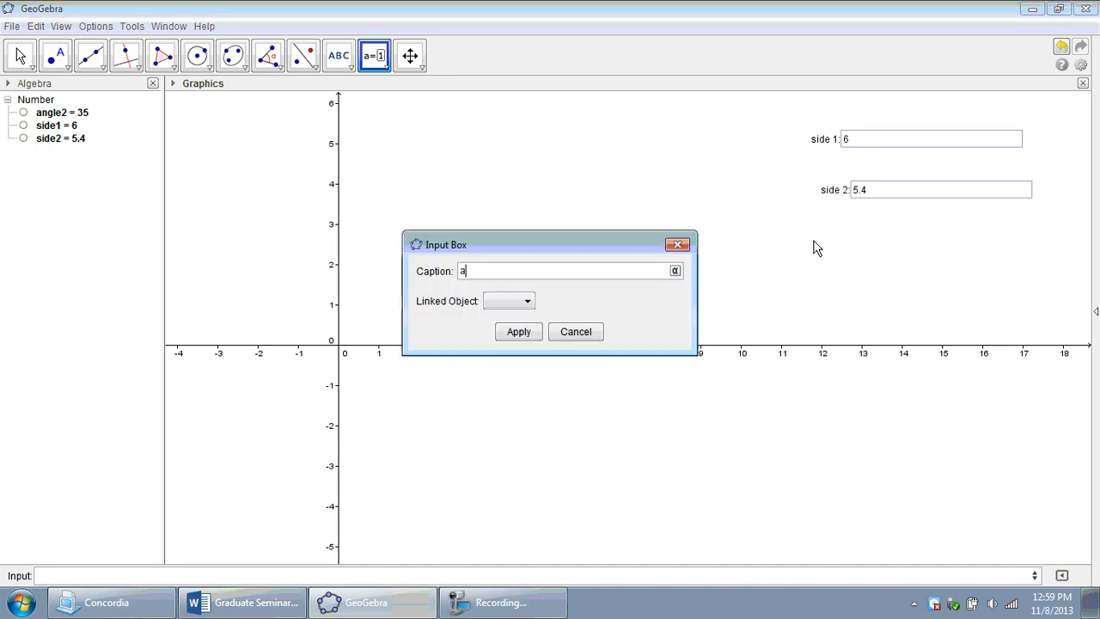
Insert a third input box captioned angle 2: linked to angle2
{"action": "type", "text": "ngle 2:"}
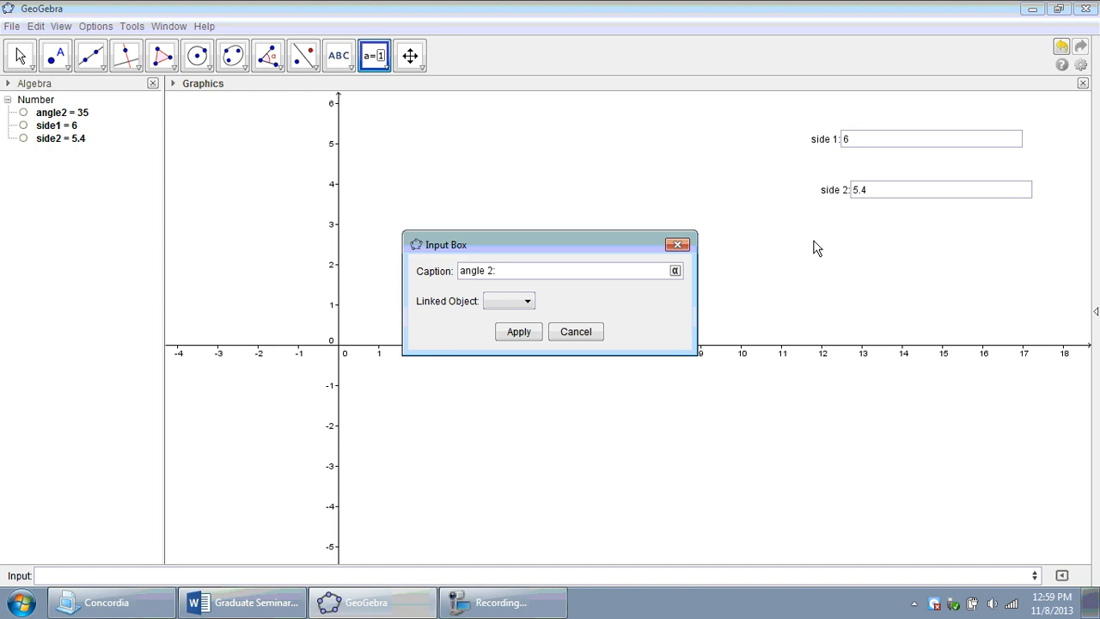
{"action": "left_click", "coordinate": [508, 301]}
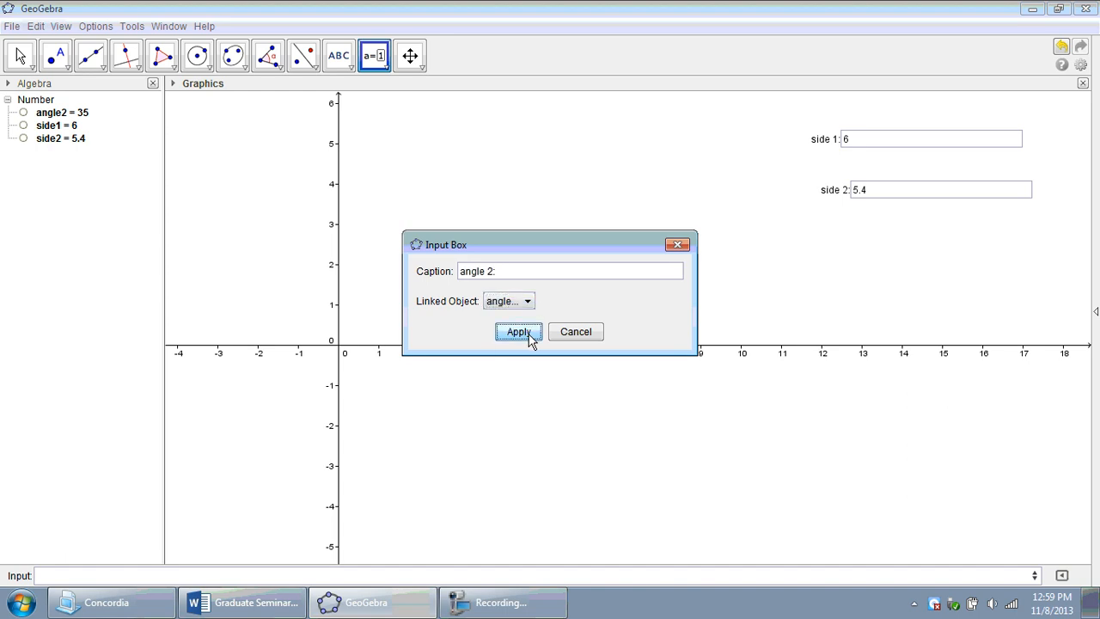
{"action": "left_click", "coordinate": [519, 332]}
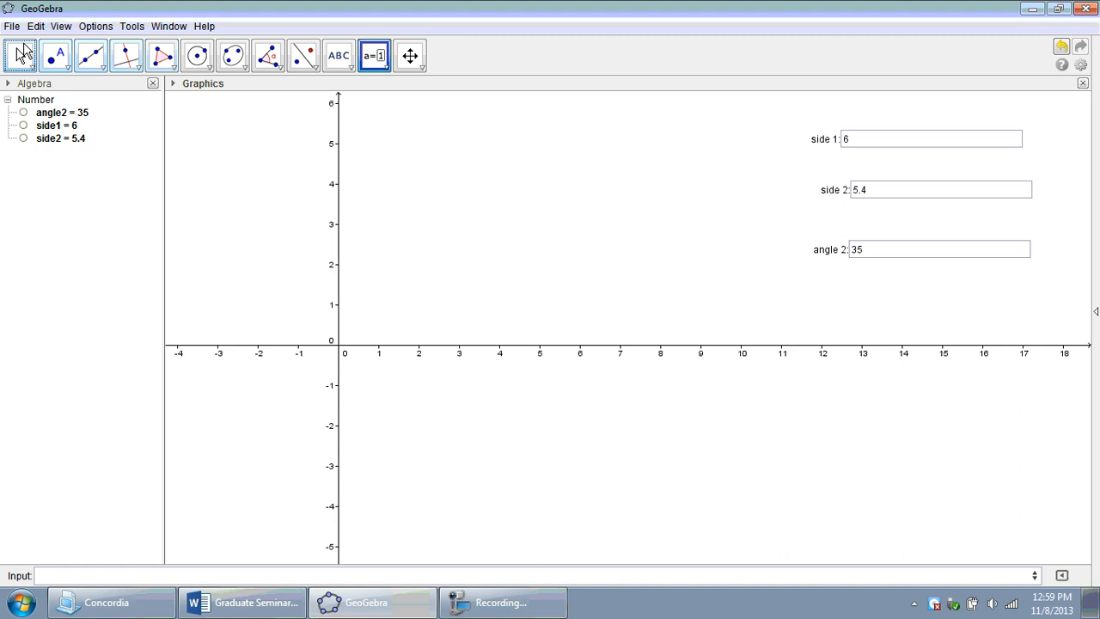
Set the side 1 input box length to 4 in its Style properties
{"action": "right_click", "coordinate": [931, 137]}
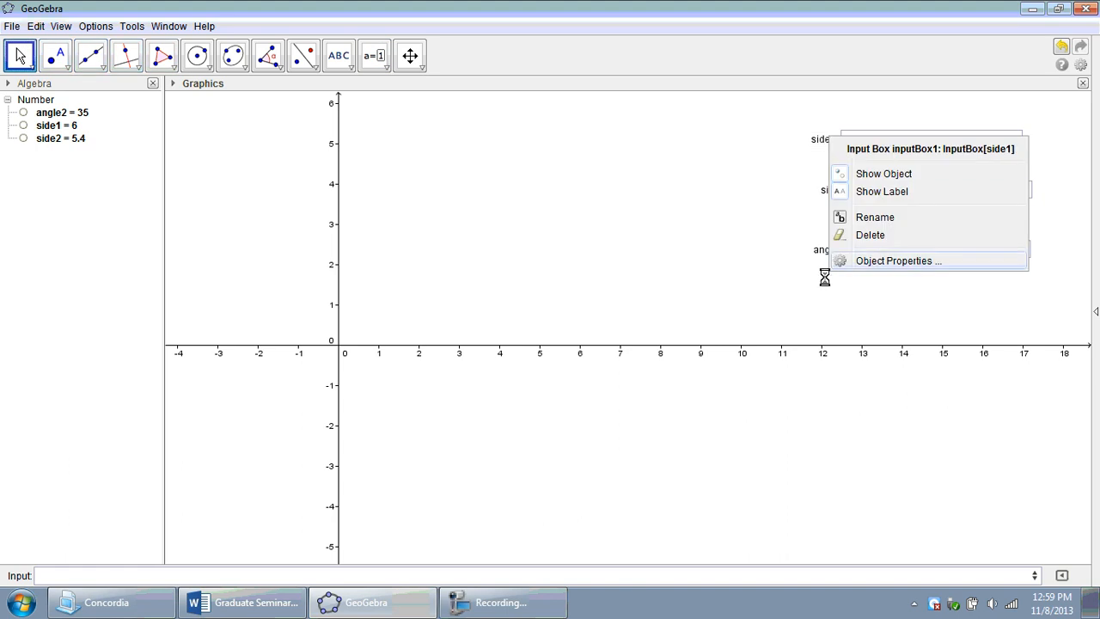
{"action": "left_click", "coordinate": [897, 261]}
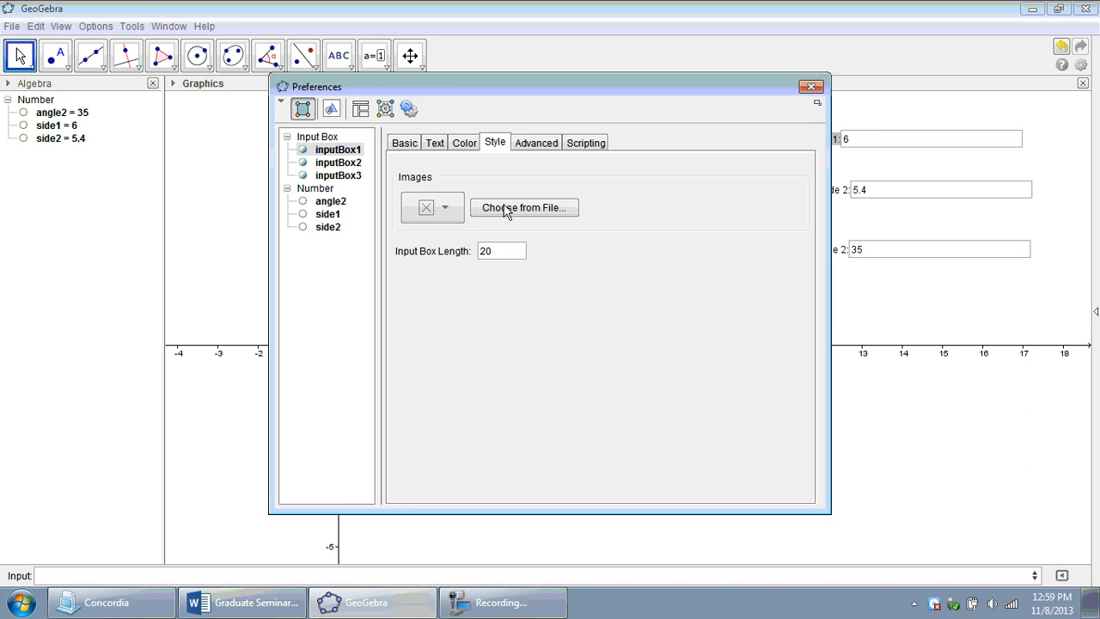
{"action": "type", "text": "4"}
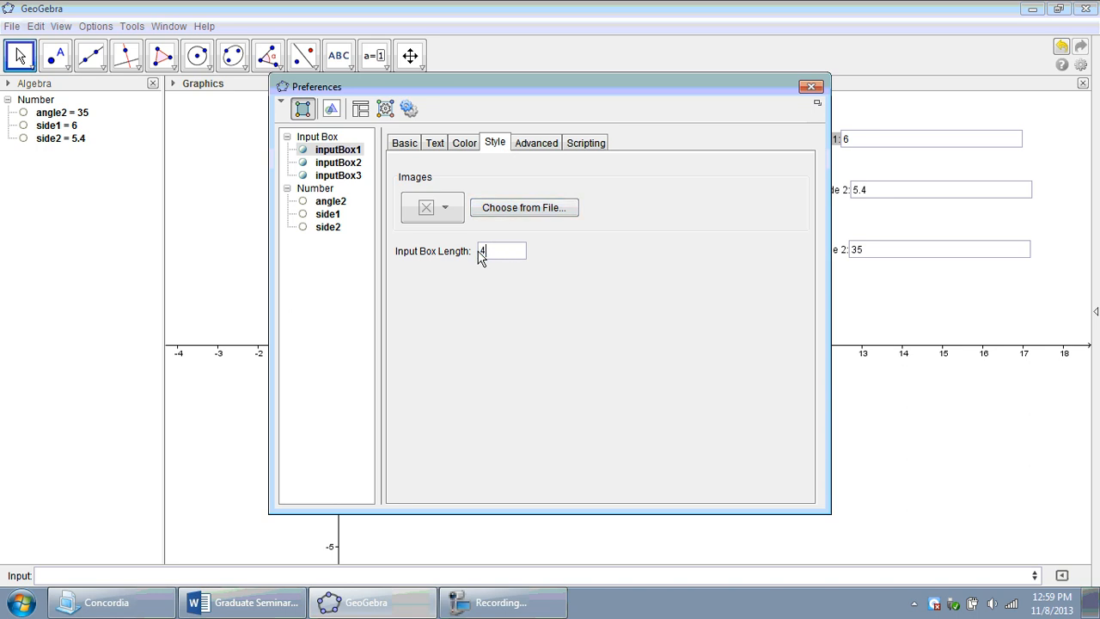
{"action": "left_click", "coordinate": [809, 86]}
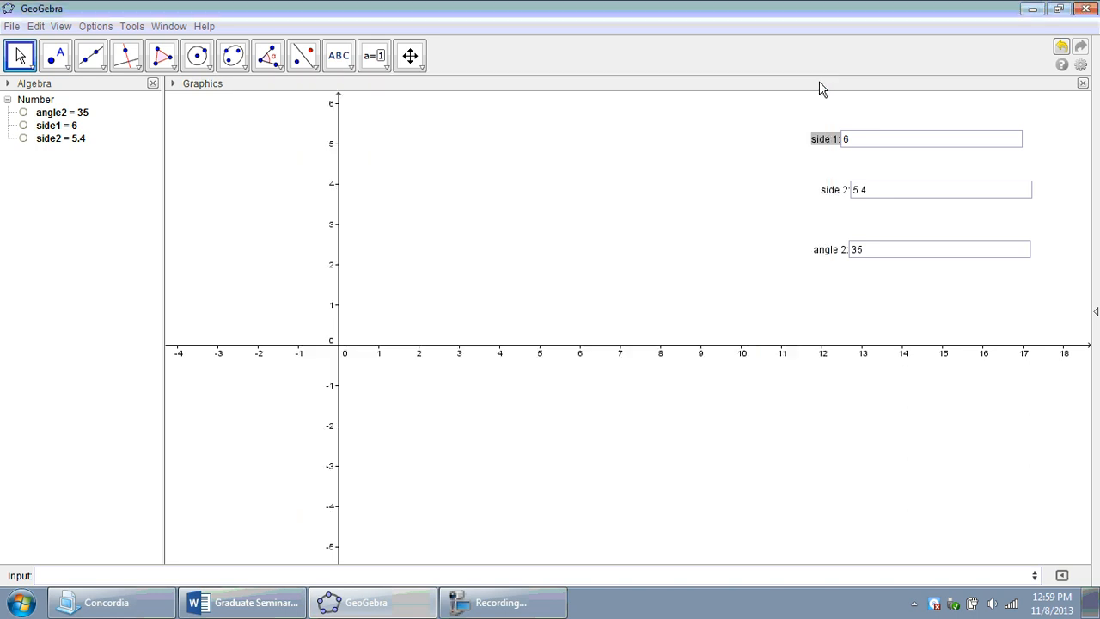
Set the side 2 and angle 2 input boxes to length 4 as well
{"action": "right_click", "coordinate": [942, 189]}
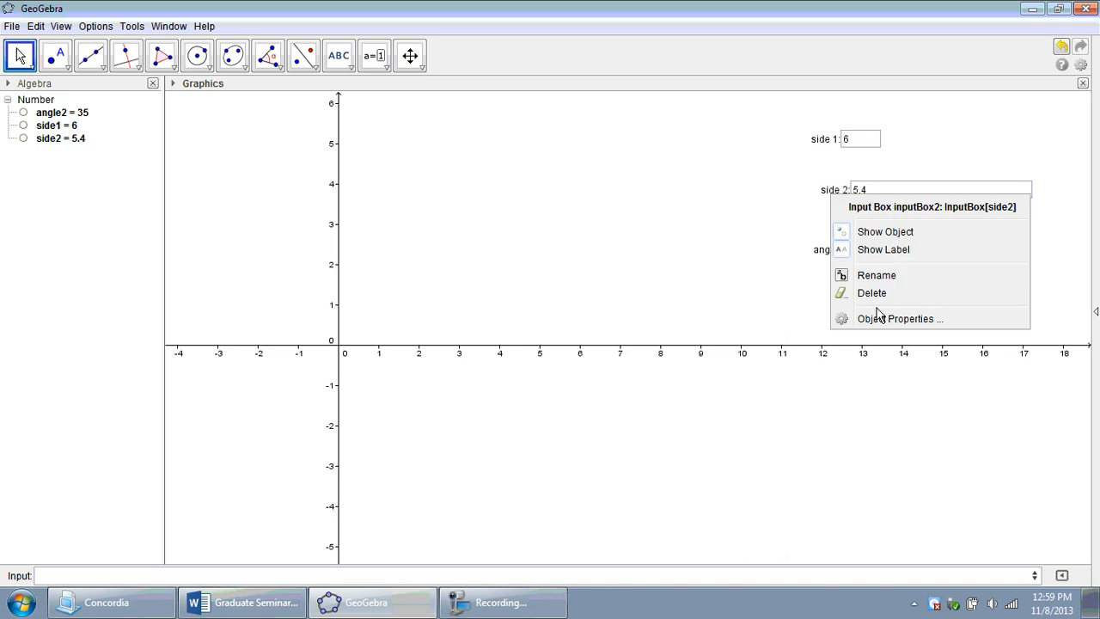
{"action": "left_click", "coordinate": [899, 318]}
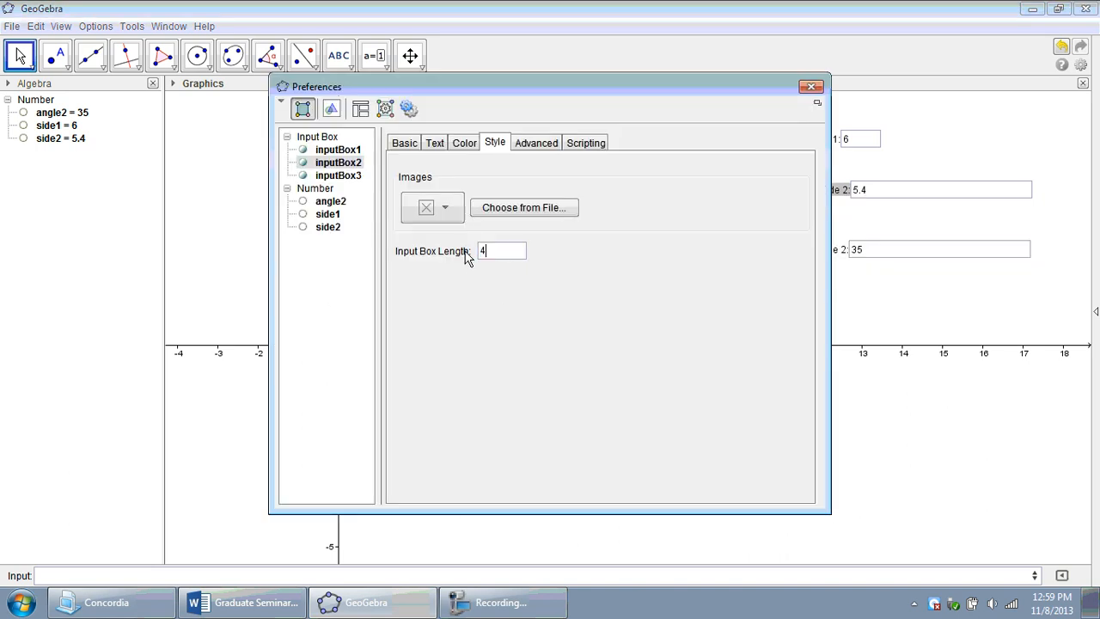
{"action": "left_click", "coordinate": [811, 86]}
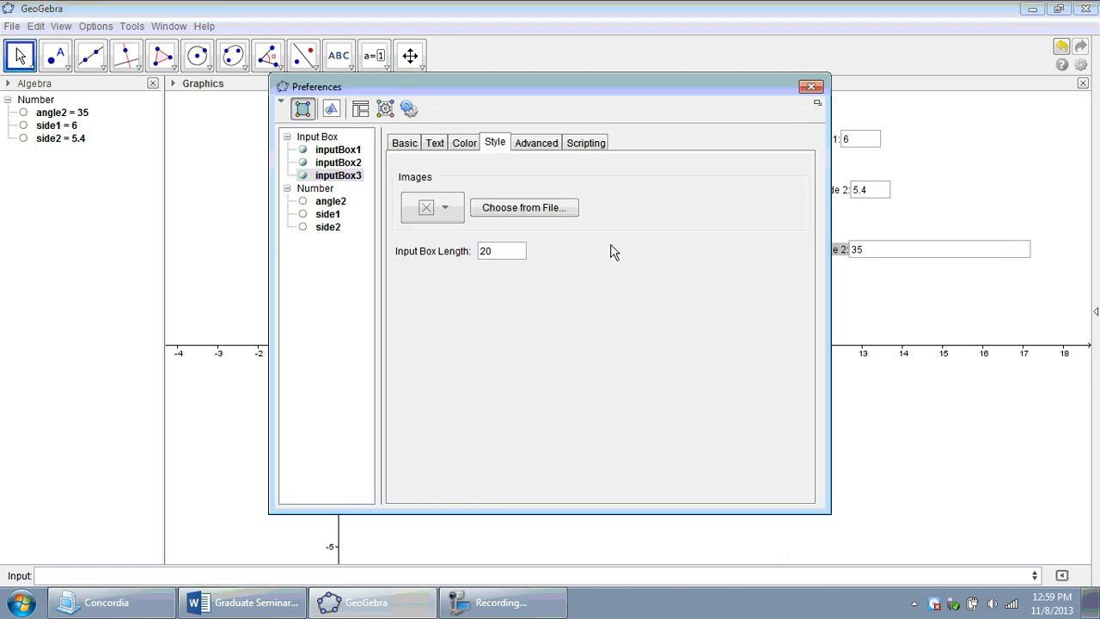
{"action": "type", "text": "4"}
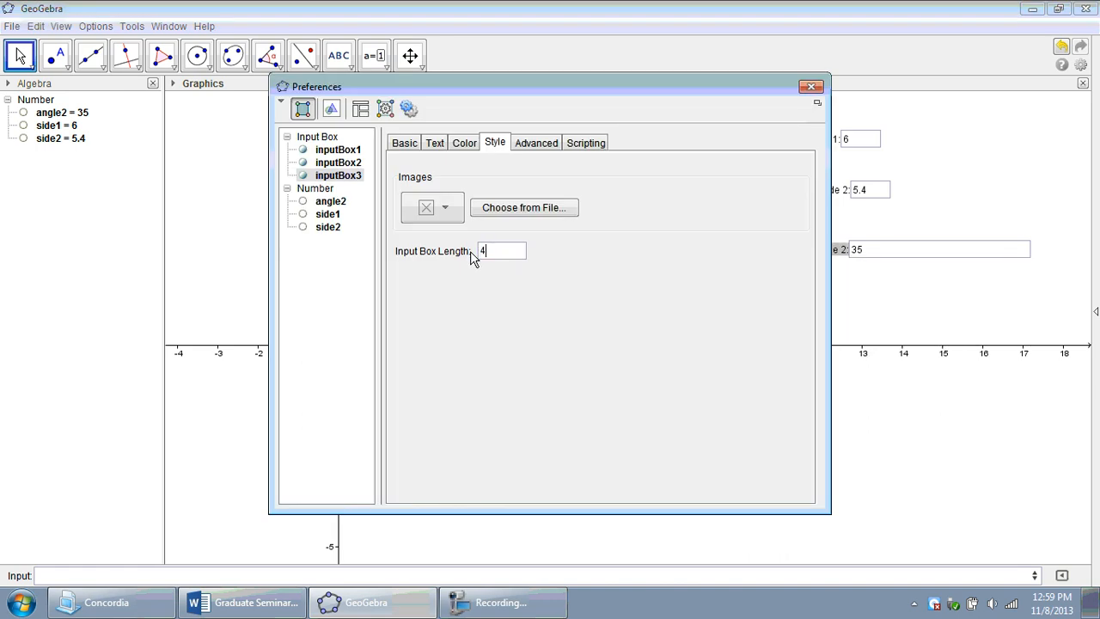
{"action": "left_click", "coordinate": [809, 86]}
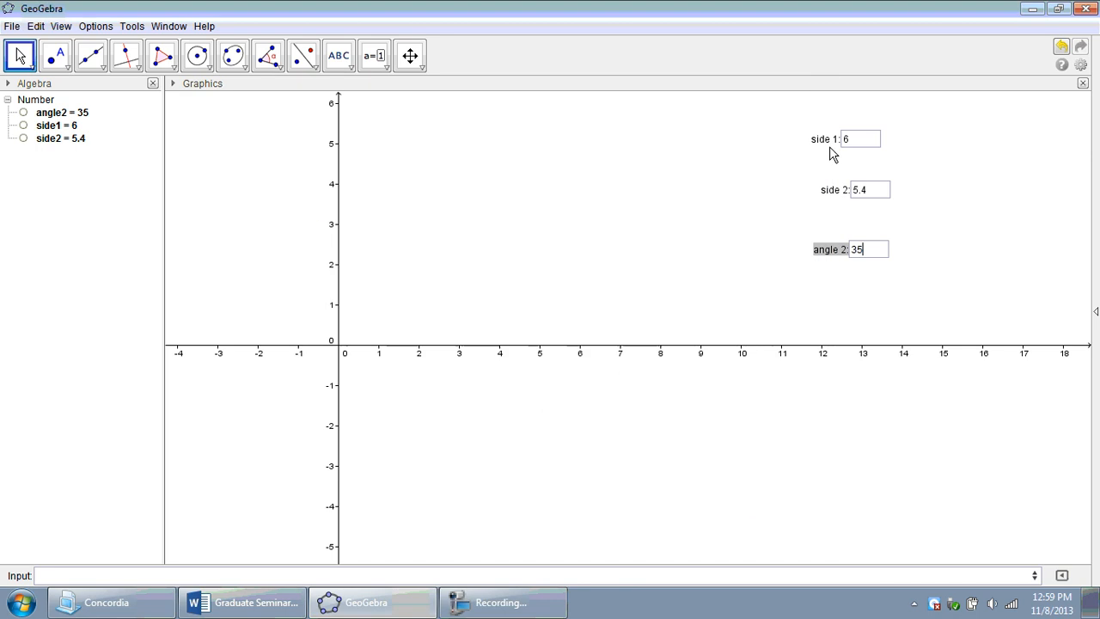
{"action": "mouse_move", "coordinate": [770, 179]}
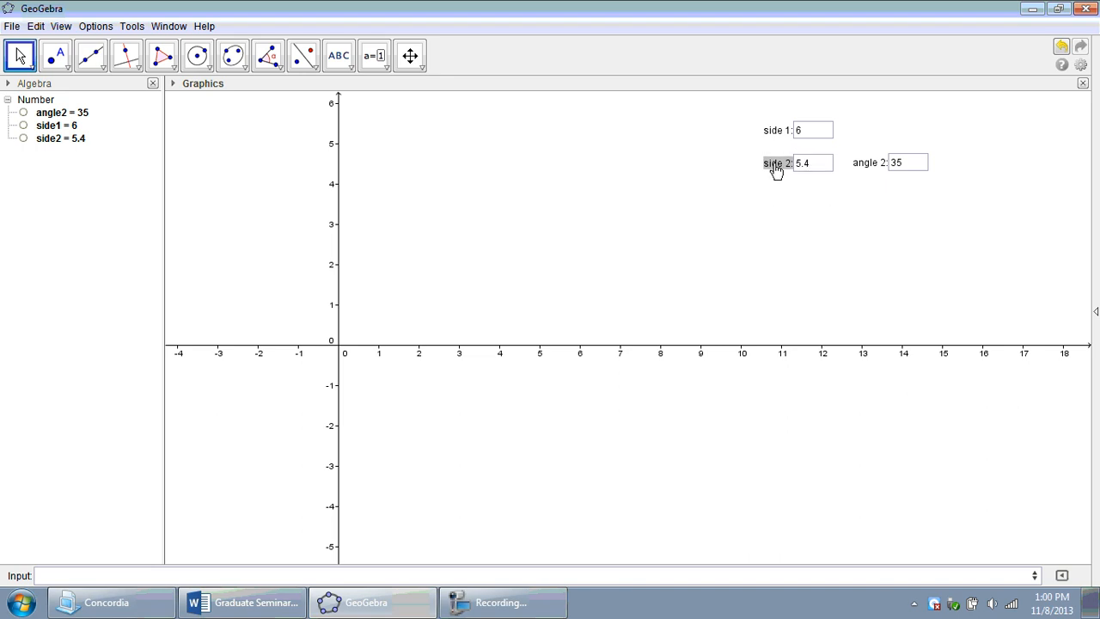
Colour the side 1 input box red and the side 2 box blue
{"action": "left_click", "coordinate": [812, 131]}
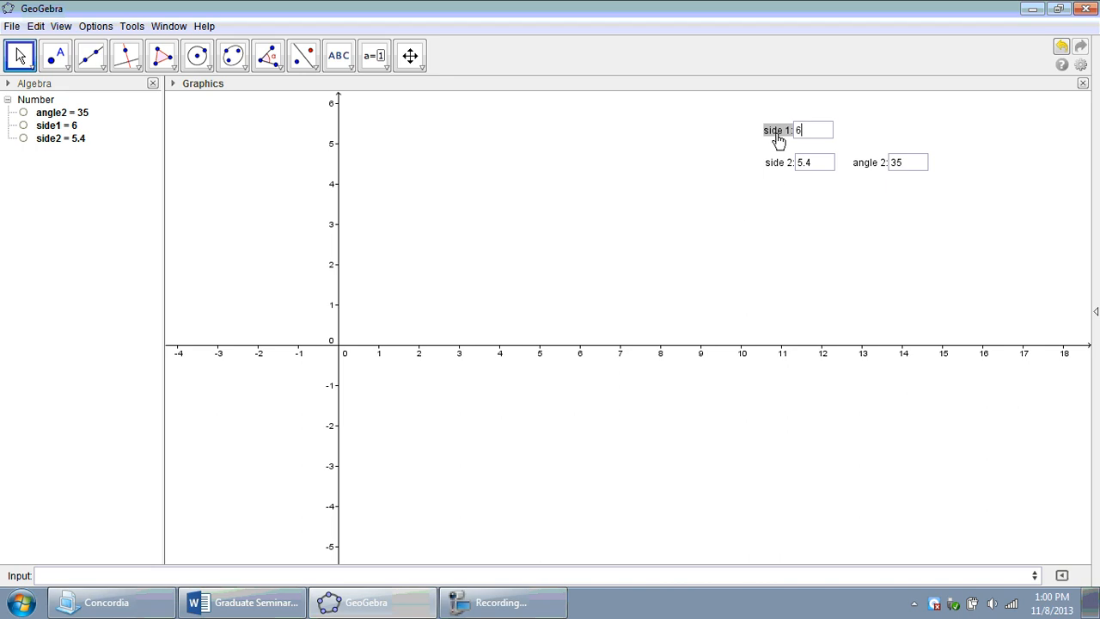
{"action": "mouse_move", "coordinate": [770, 180]}
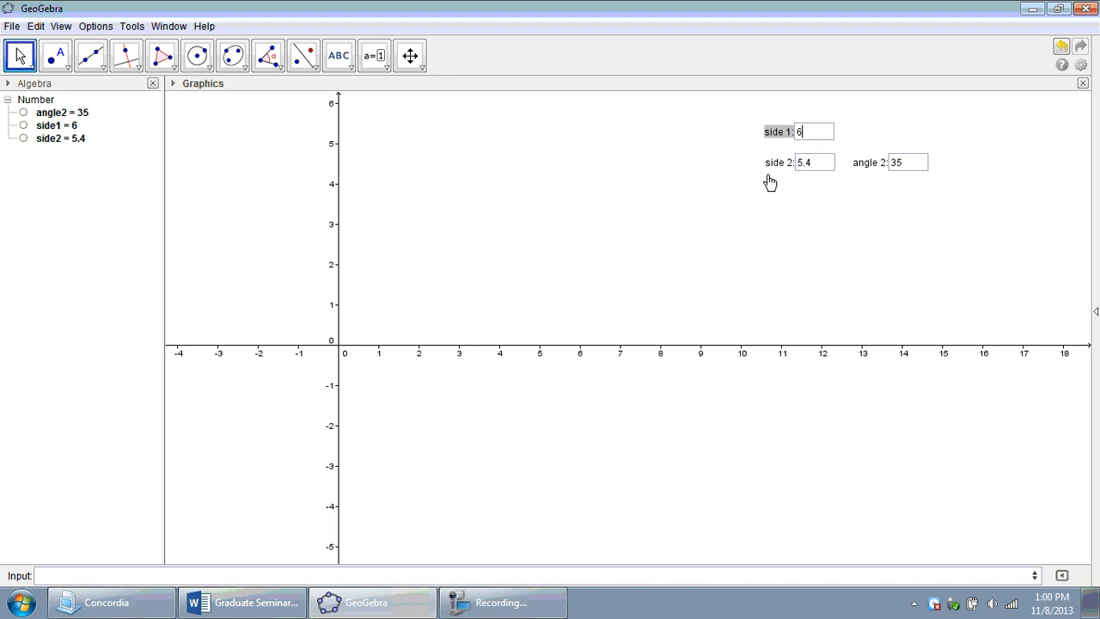
{"action": "right_click", "coordinate": [797, 131]}
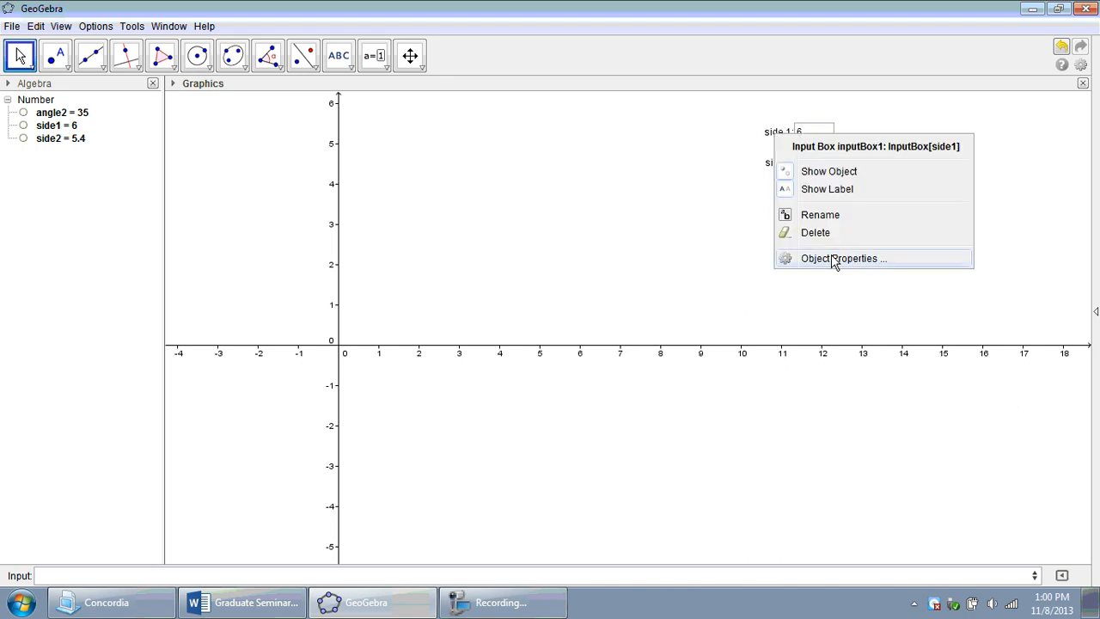
{"action": "left_click", "coordinate": [842, 258]}
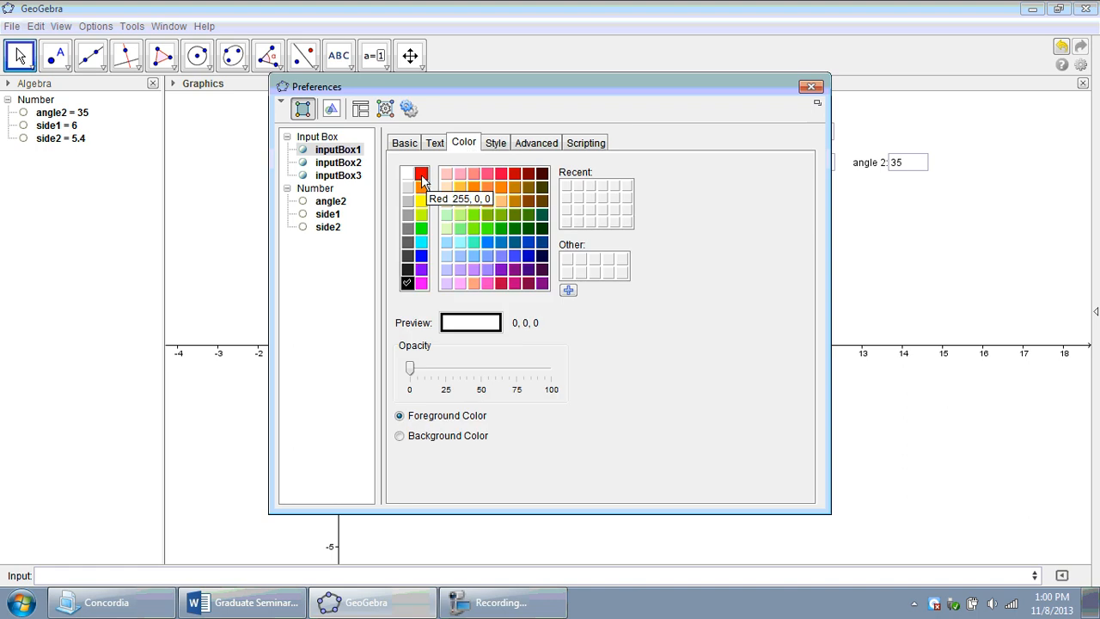
{"action": "left_click", "coordinate": [809, 86]}
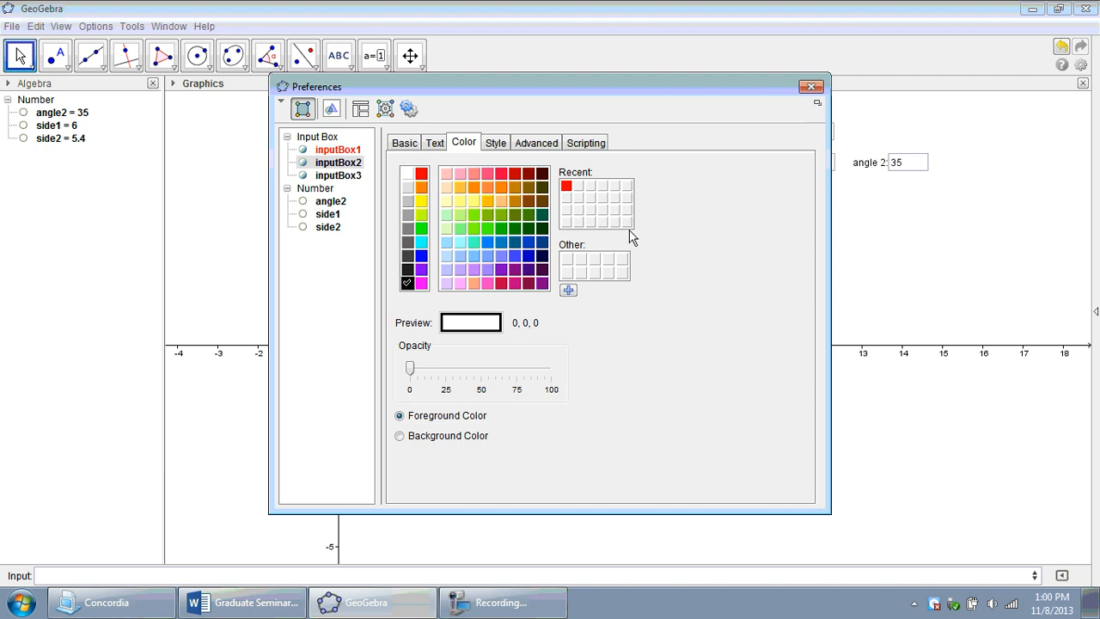
{"action": "left_click", "coordinate": [811, 86]}
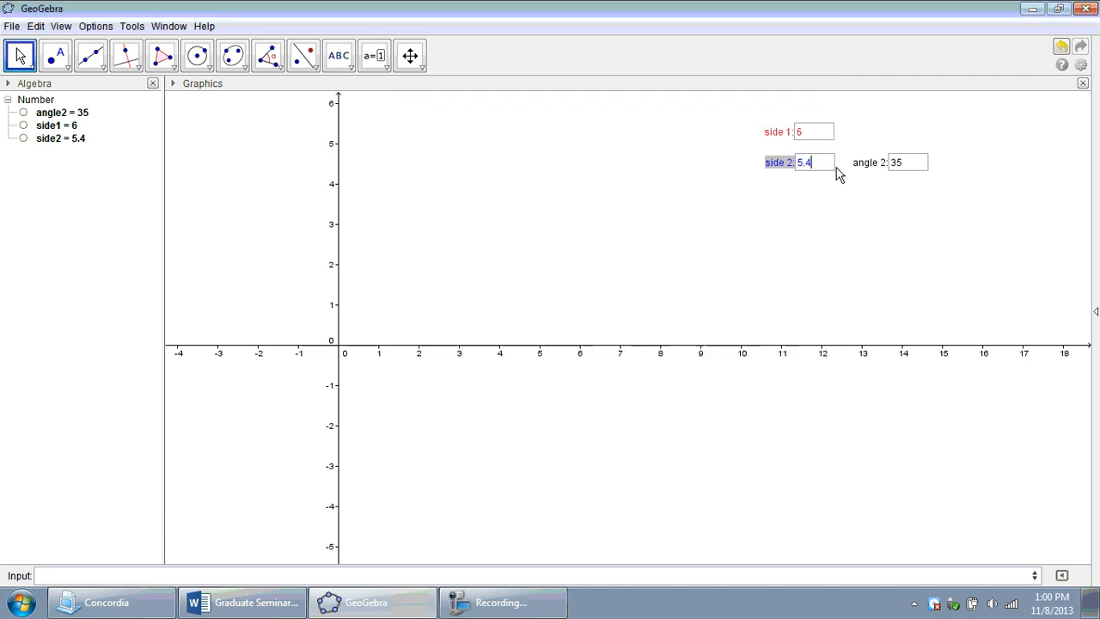
Colour the angle 2 input box blue
{"action": "right_click", "coordinate": [907, 162]}
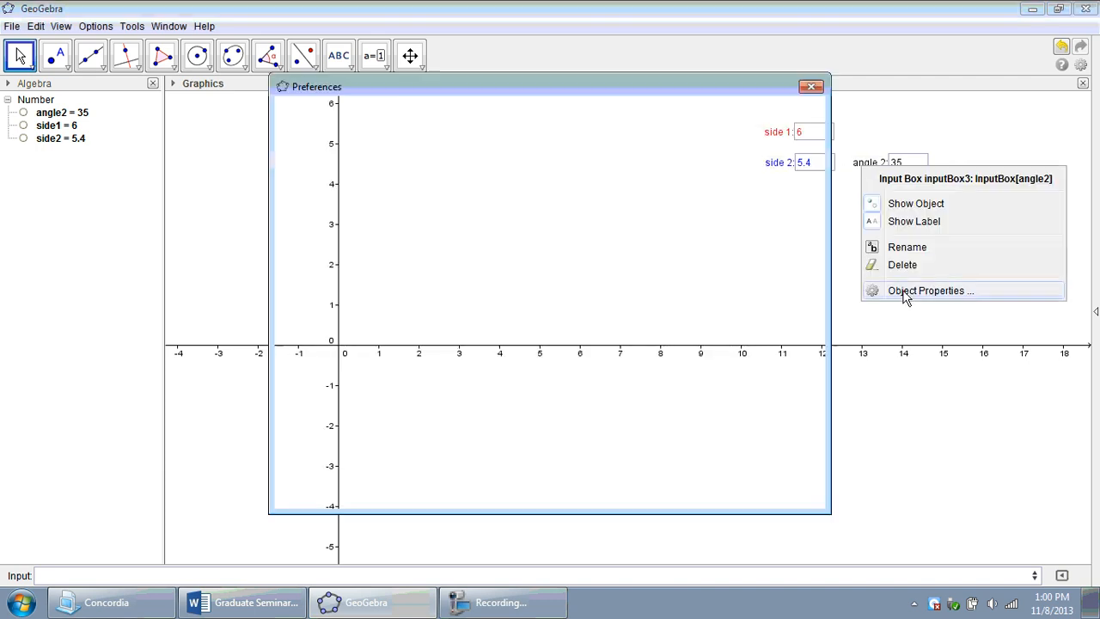
{"action": "left_click", "coordinate": [930, 289]}
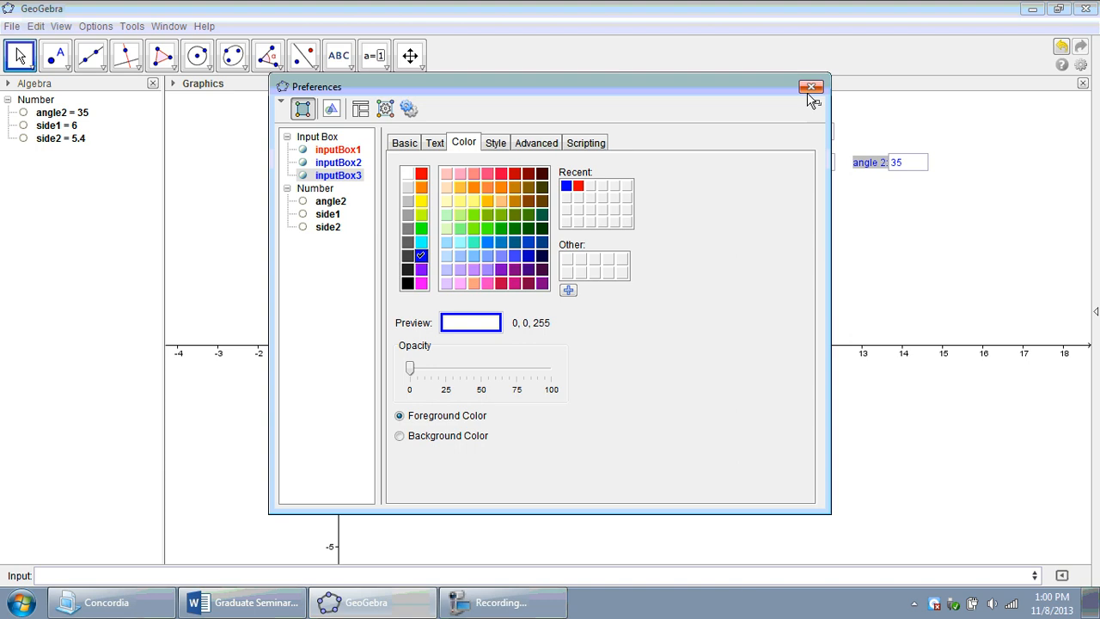
{"action": "left_click", "coordinate": [811, 86]}
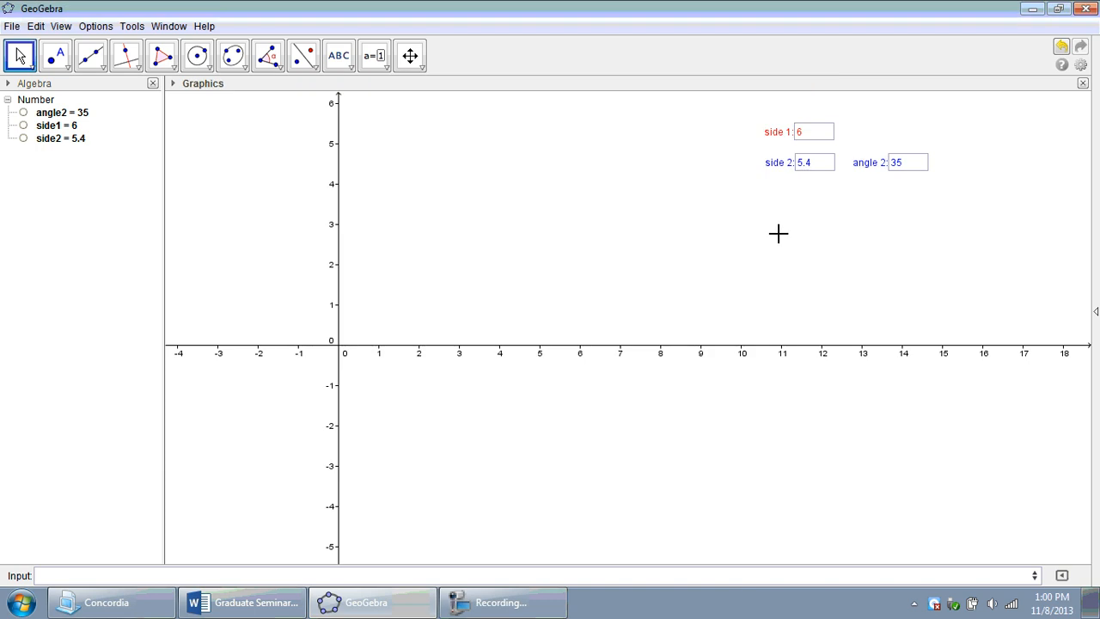
{"action": "mouse_move", "coordinate": [285, 120]}
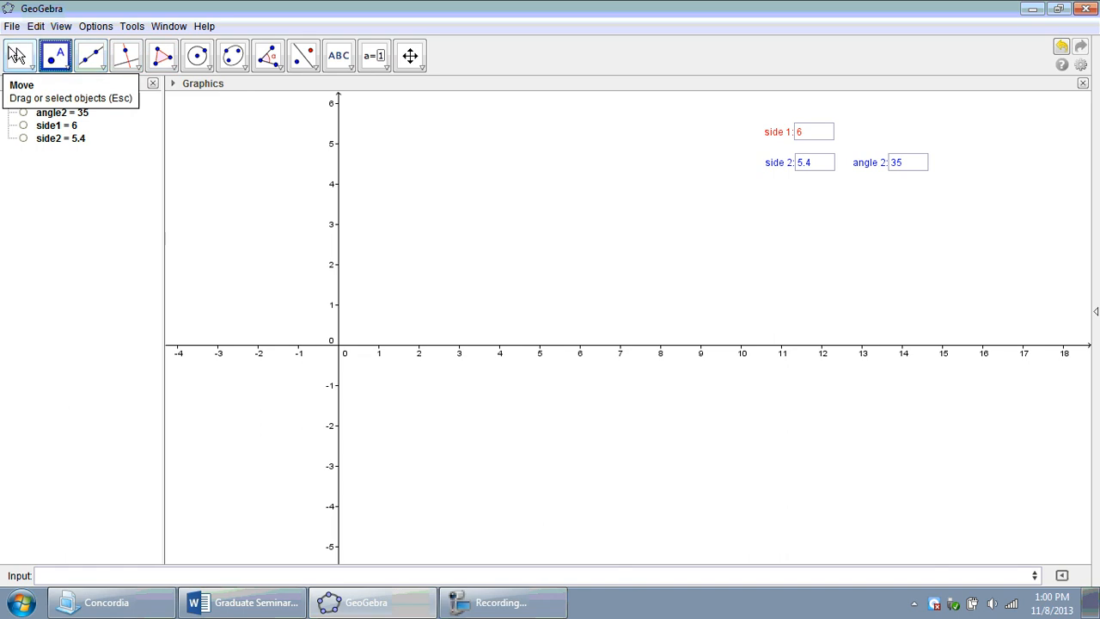
Create point A = (1, -1) and a line through A parallel to the x-axis
{"action": "left_click", "coordinate": [18, 55]}
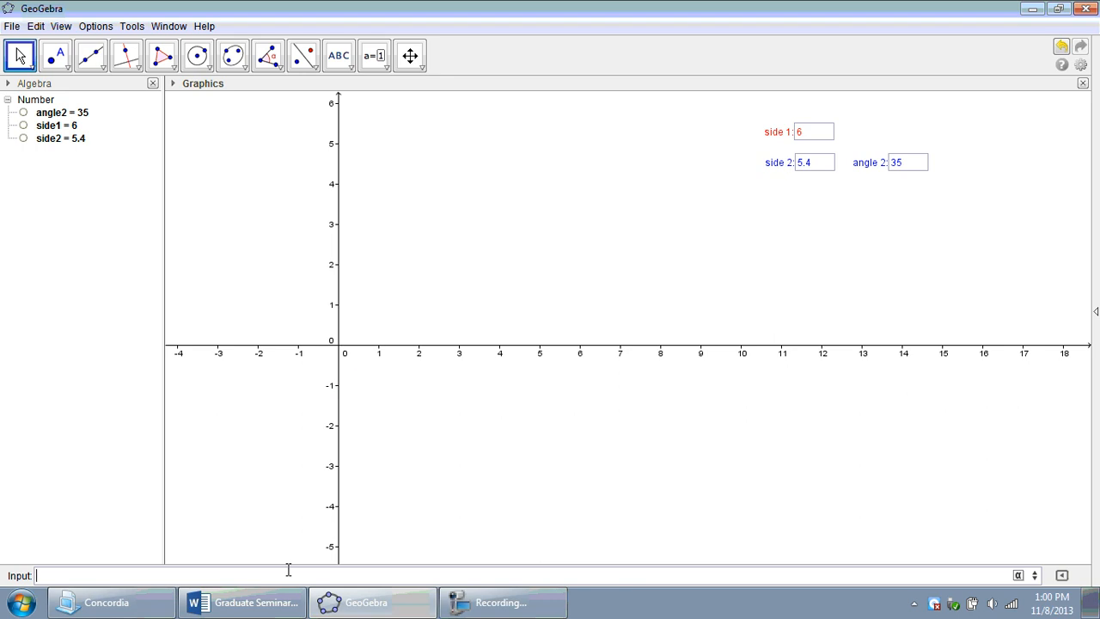
{"action": "type", "text": "A=()"}
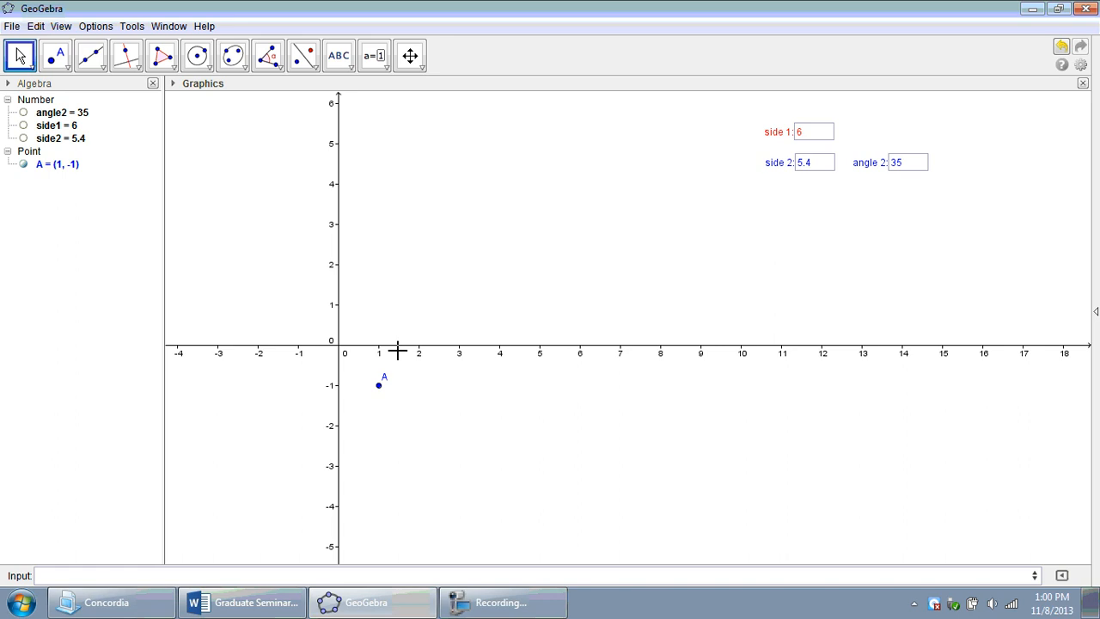
{"action": "mouse_move", "coordinate": [89, 55]}
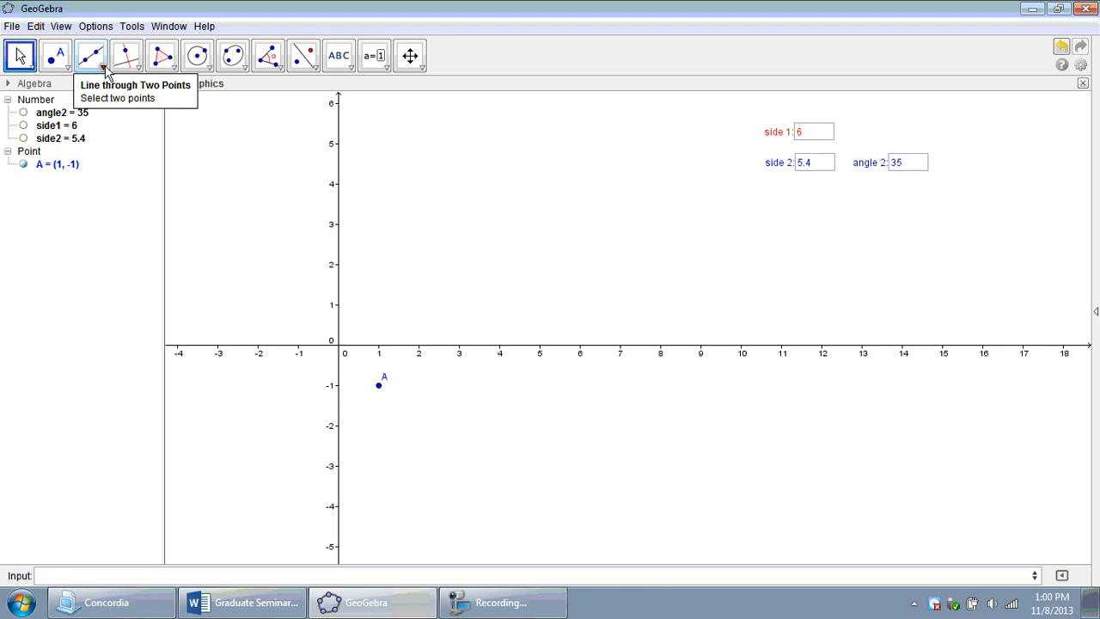
{"action": "left_click", "coordinate": [136, 65]}
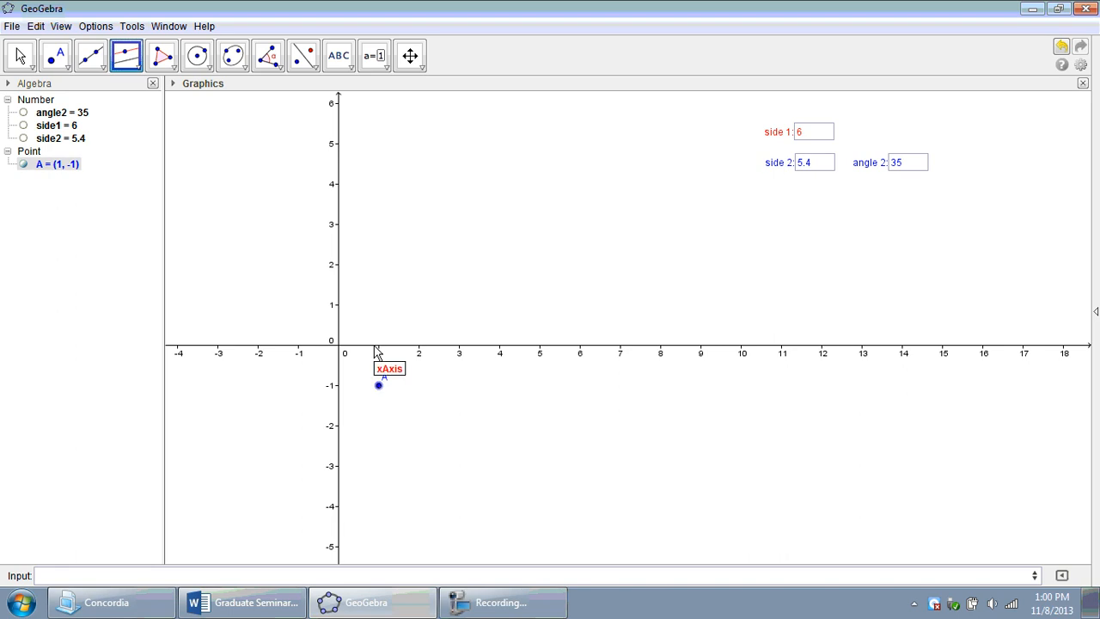
{"action": "left_click", "coordinate": [378, 385]}
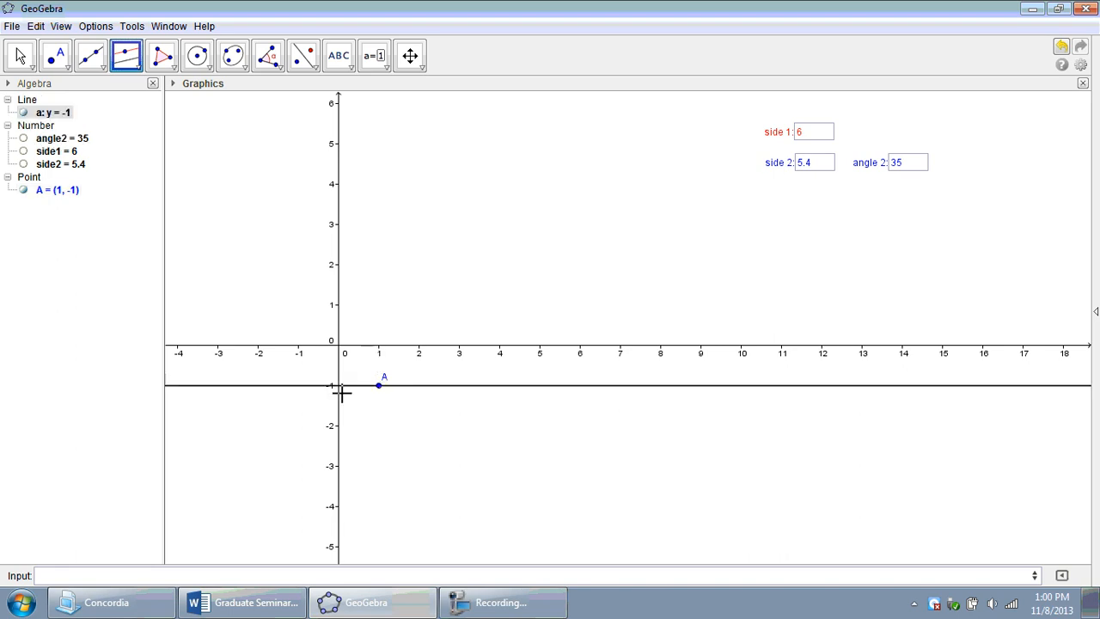
{"action": "mouse_move", "coordinate": [272, 223]}
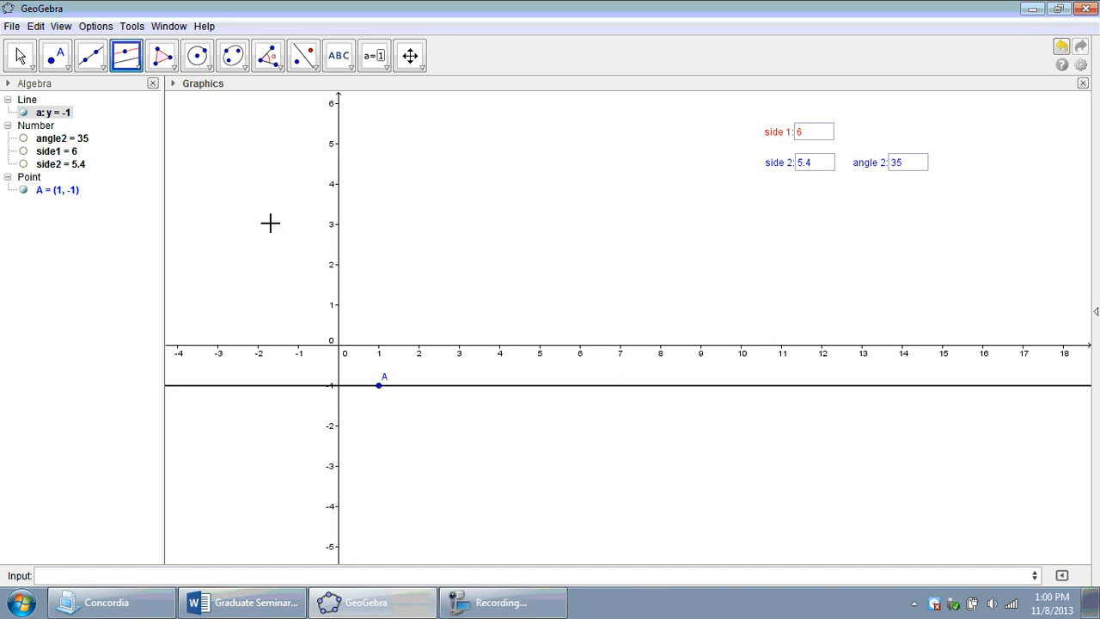
{"action": "mouse_move", "coordinate": [257, 224]}
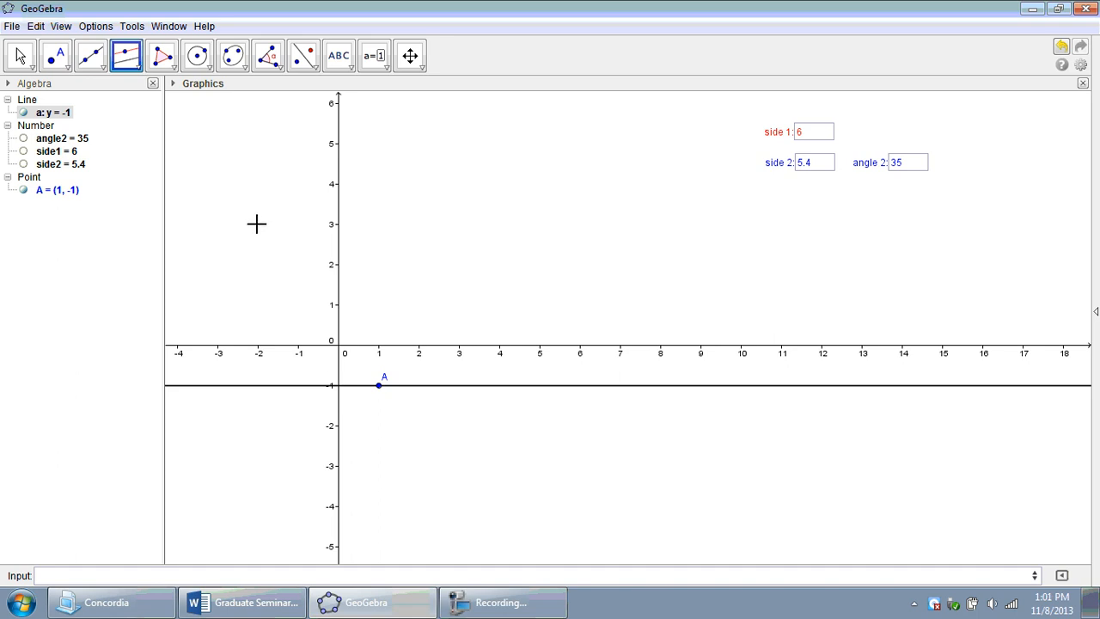
{"action": "mouse_move", "coordinate": [126, 55]}
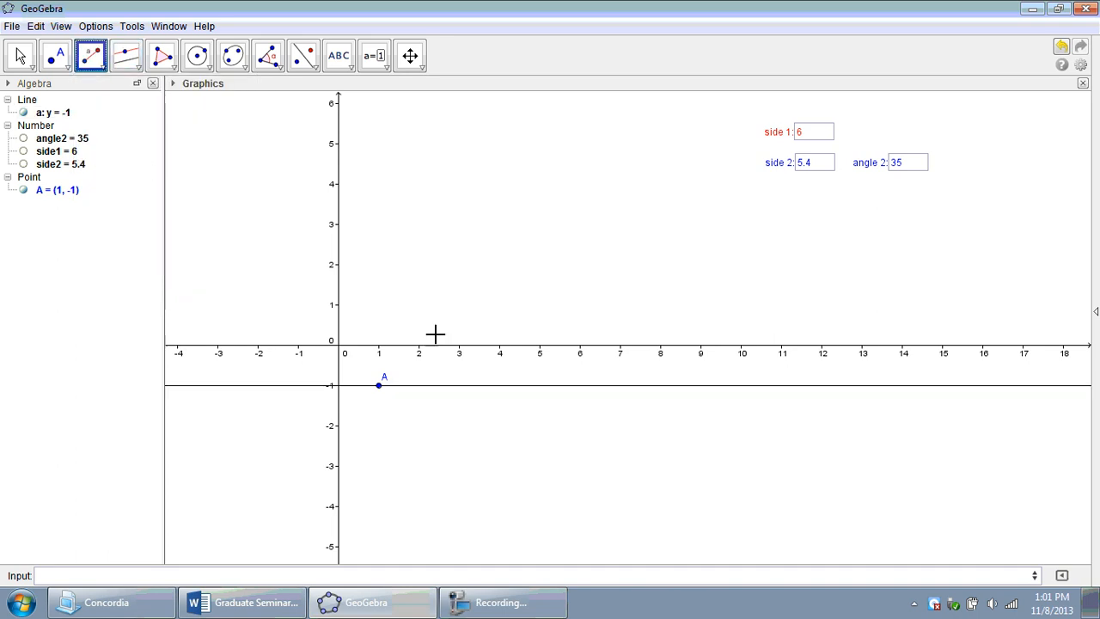
Draw a segment of length side1 starting at A
{"action": "left_click", "coordinate": [378, 385]}
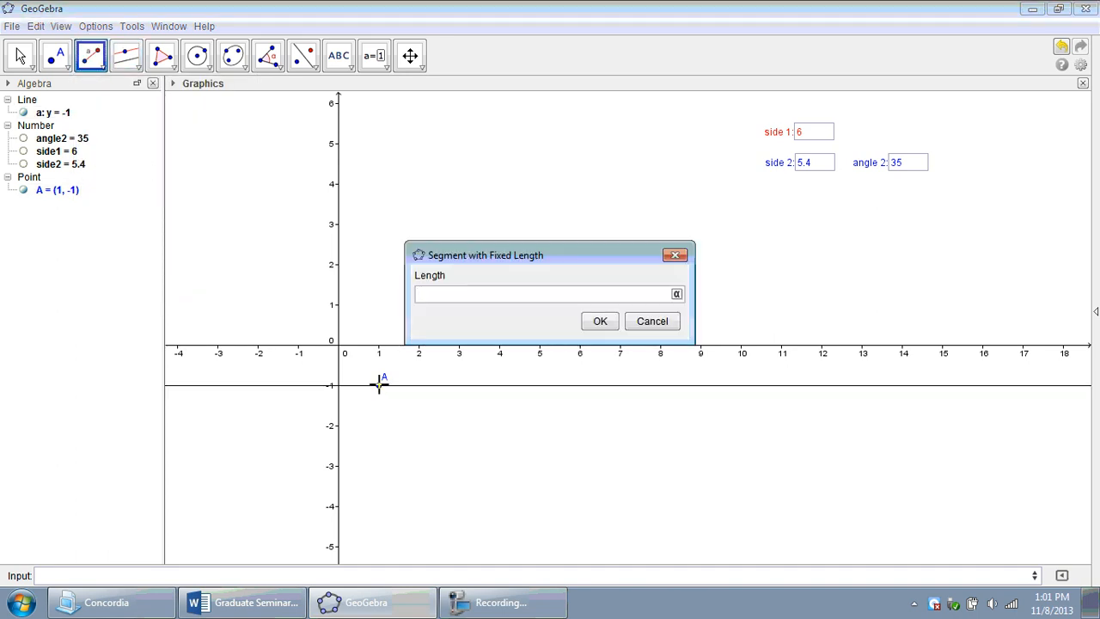
{"action": "type", "text": "side1"}
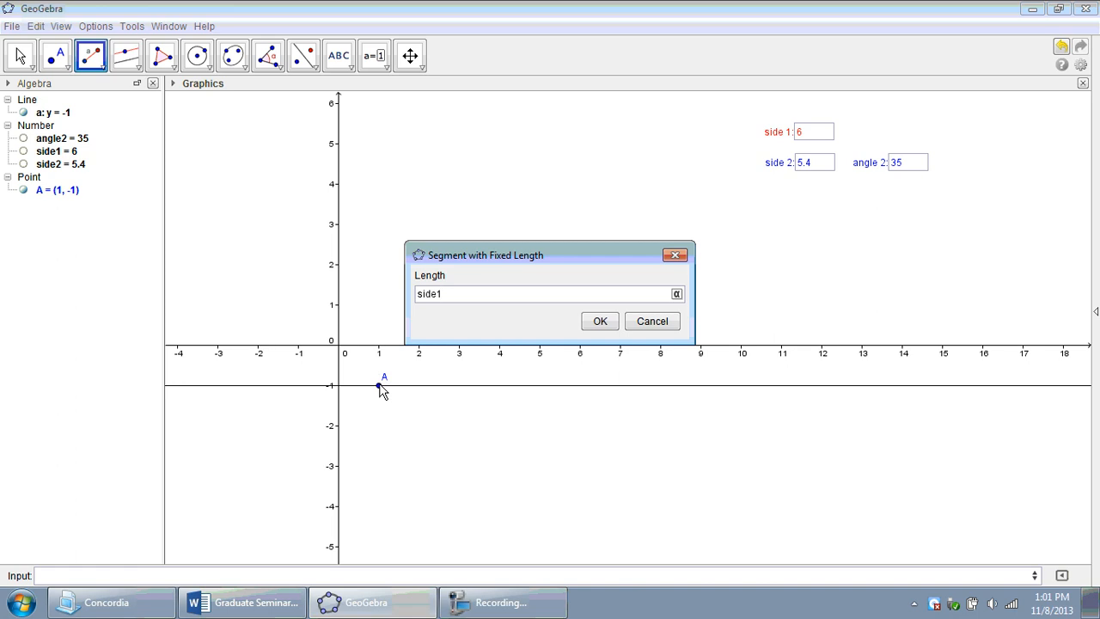
{"action": "left_click", "coordinate": [600, 321]}
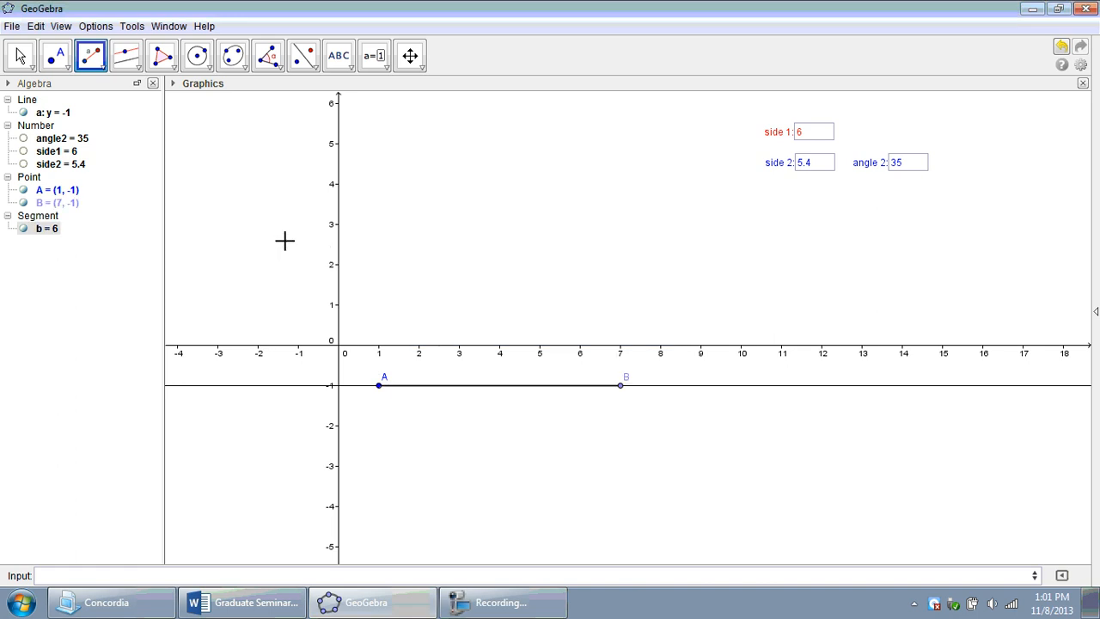
Create an angle of size angle2 at A from leg point B, producing B′
{"action": "left_click", "coordinate": [268, 55]}
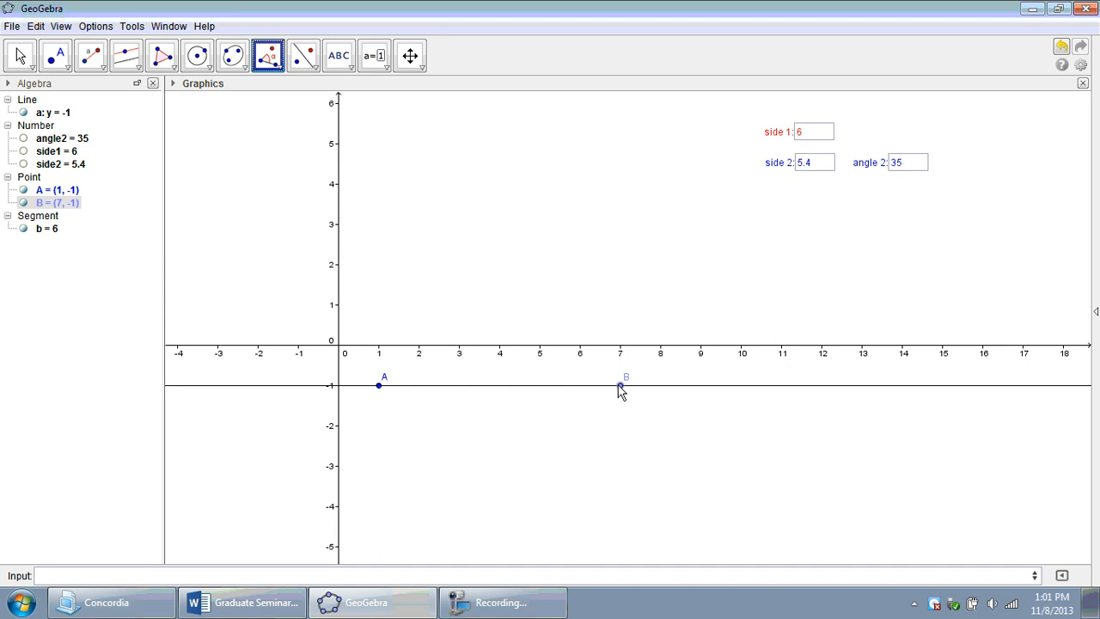
{"action": "left_click", "coordinate": [620, 385]}
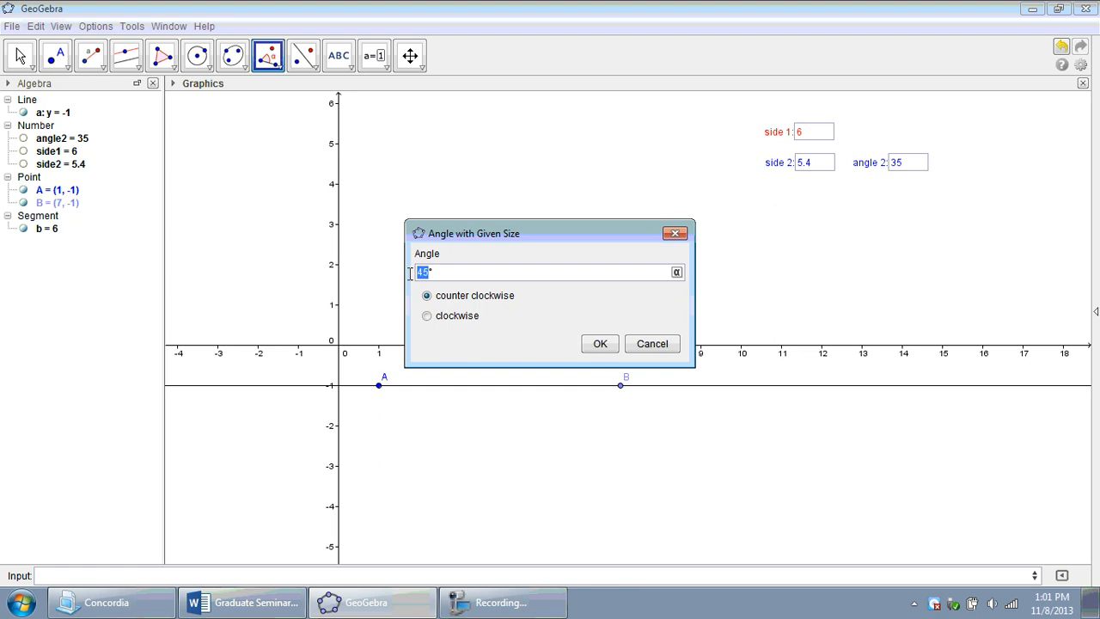
{"action": "type", "text": "angle2°"}
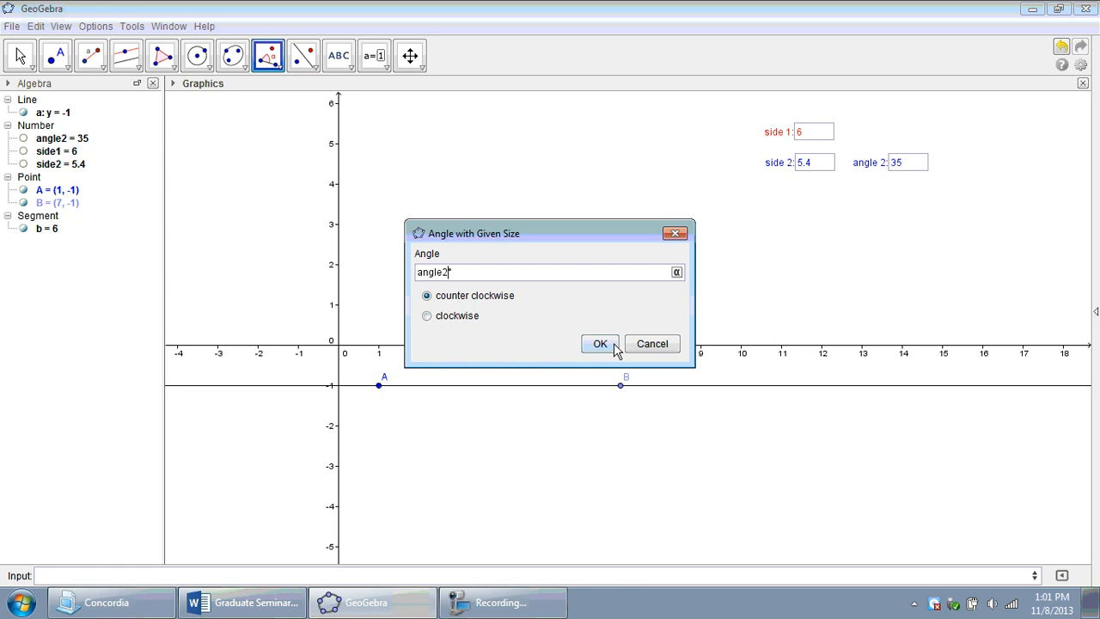
{"action": "left_click", "coordinate": [600, 344]}
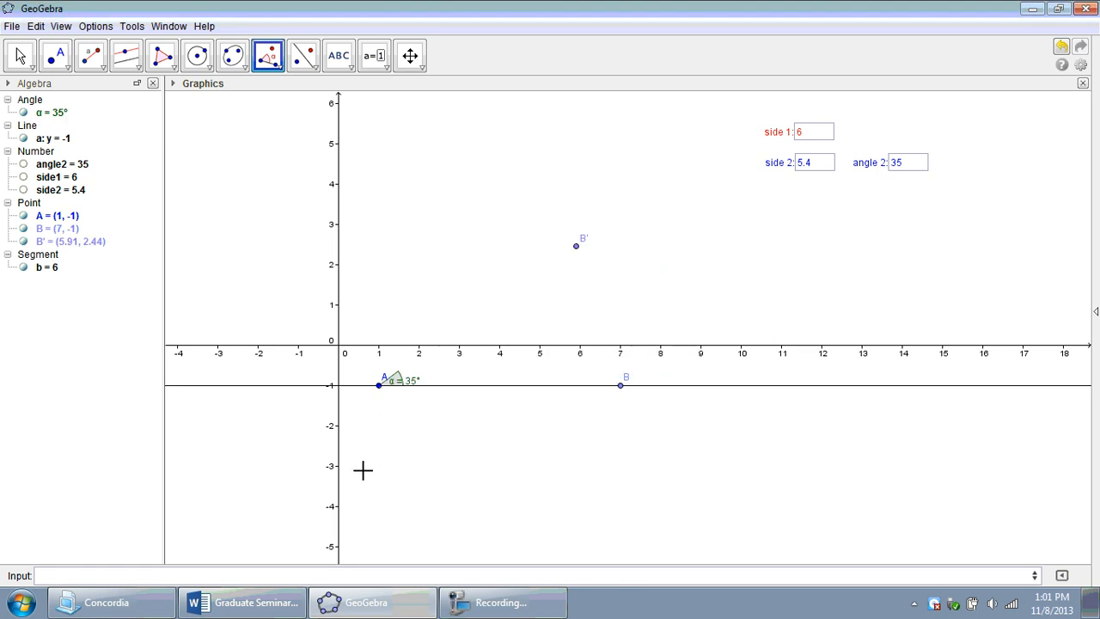
Colour the angle α at A blue
{"action": "right_click", "coordinate": [396, 380]}
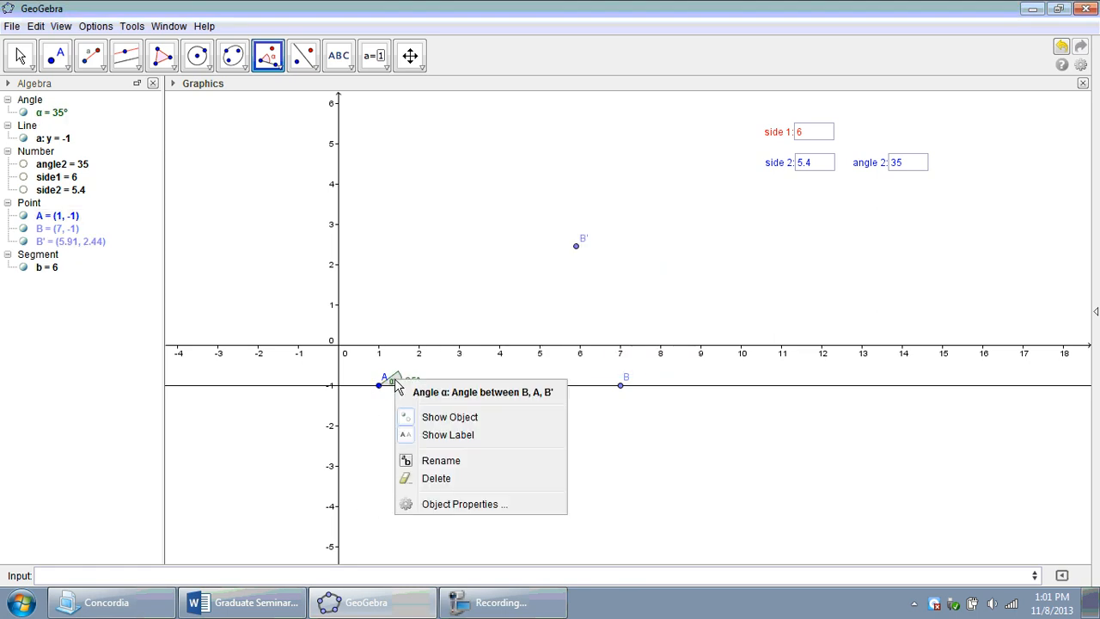
{"action": "mouse_move", "coordinate": [447, 433]}
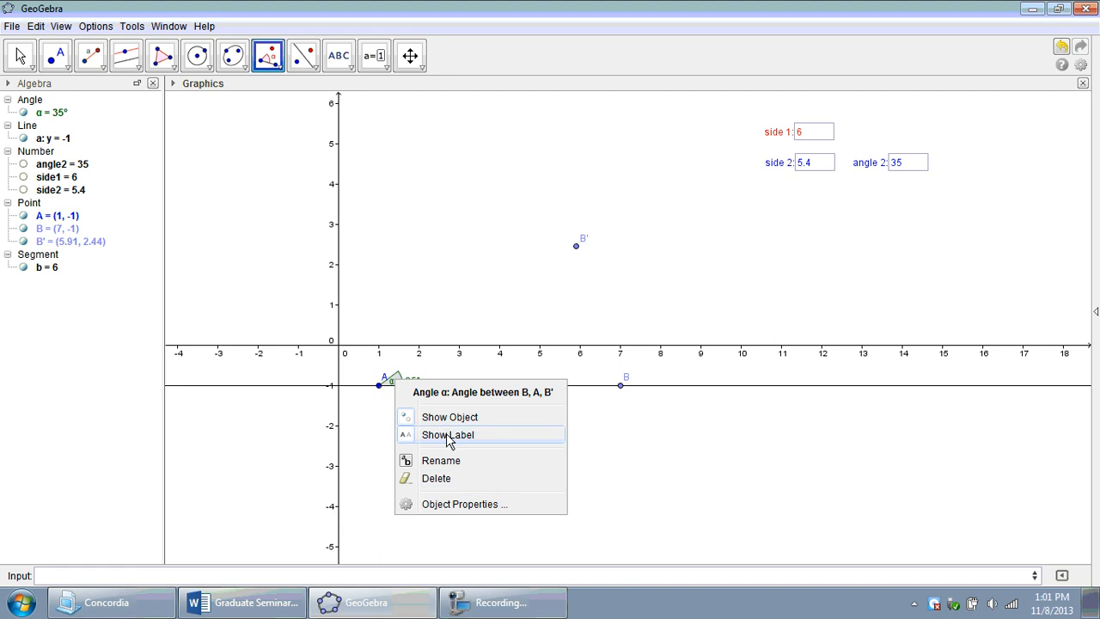
{"action": "left_click", "coordinate": [447, 433]}
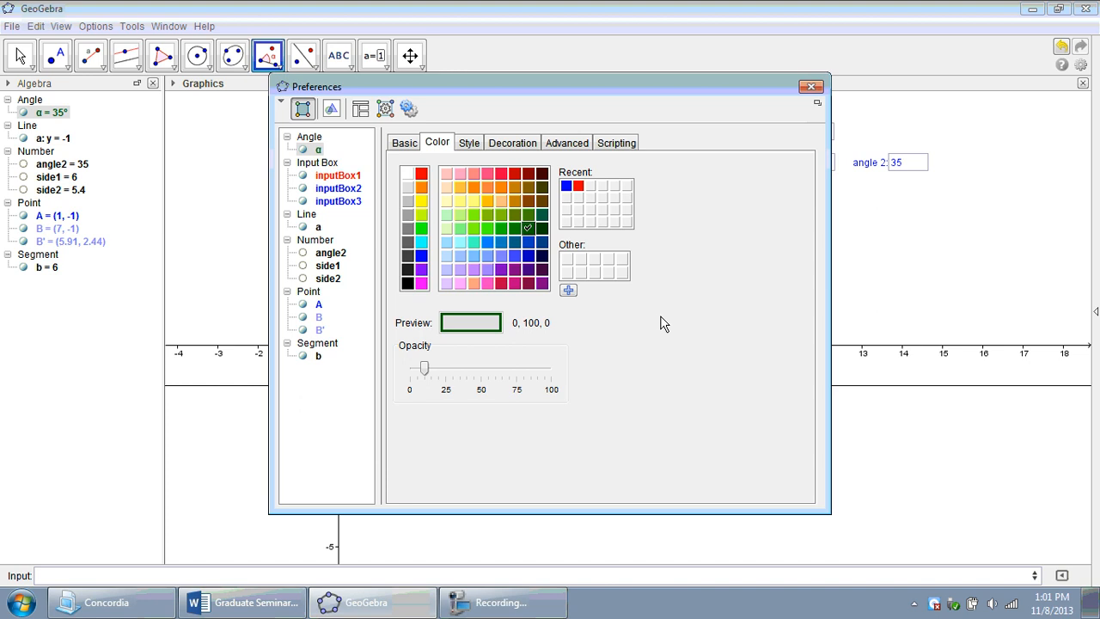
{"action": "left_click", "coordinate": [421, 254]}
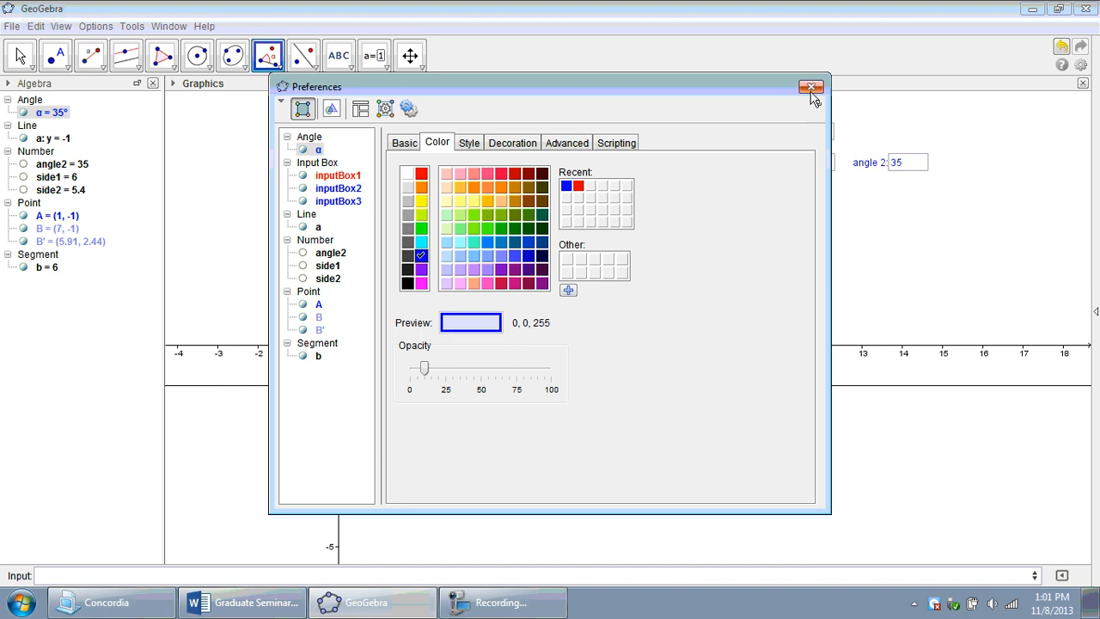
{"action": "left_click", "coordinate": [811, 86]}
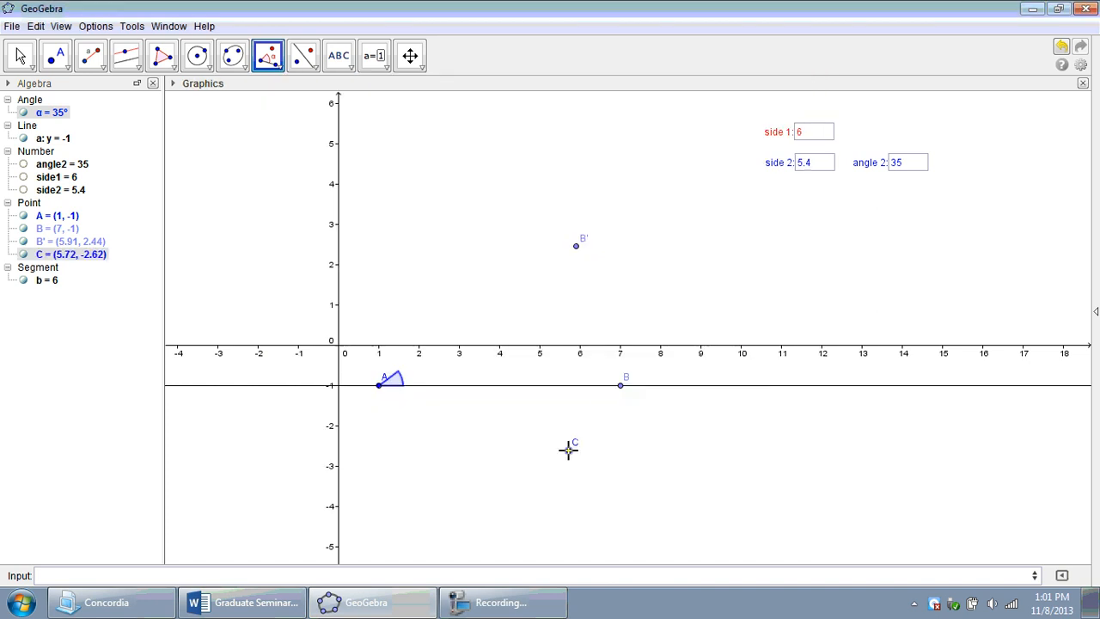
Delete the stray point C below the segment
{"action": "left_click", "coordinate": [20, 55]}
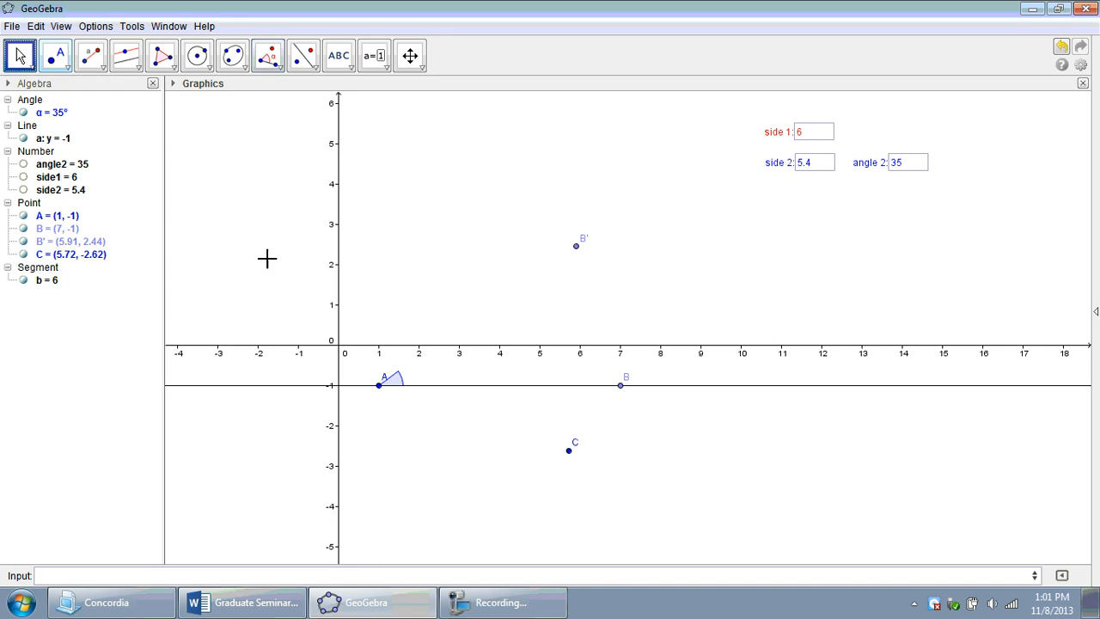
{"action": "left_click", "coordinate": [567, 450]}
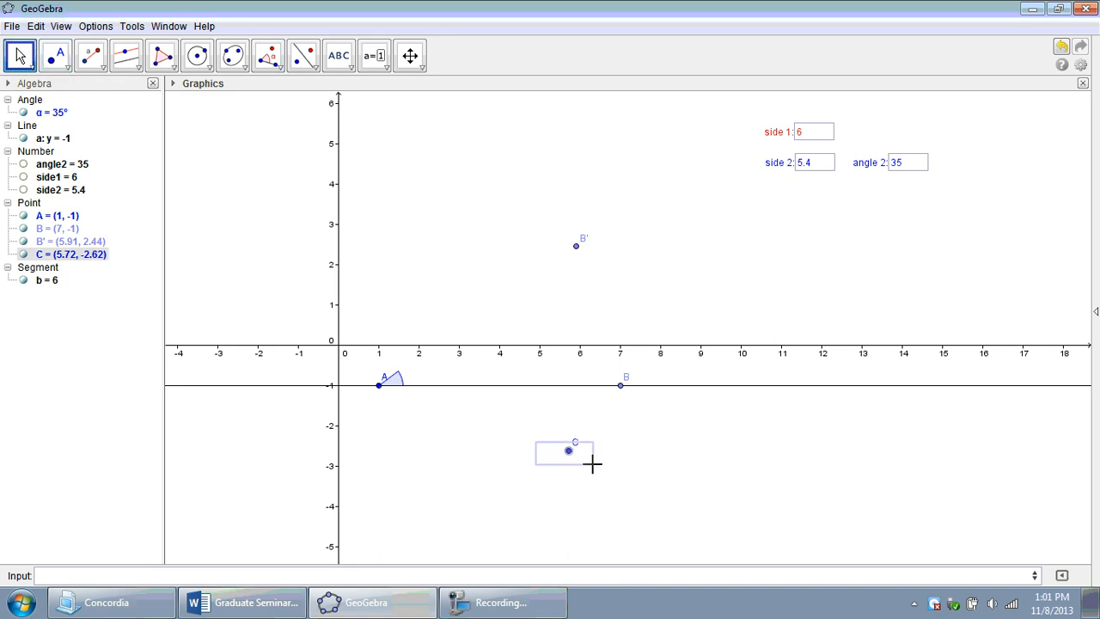
{"action": "key", "text": "Delete"}
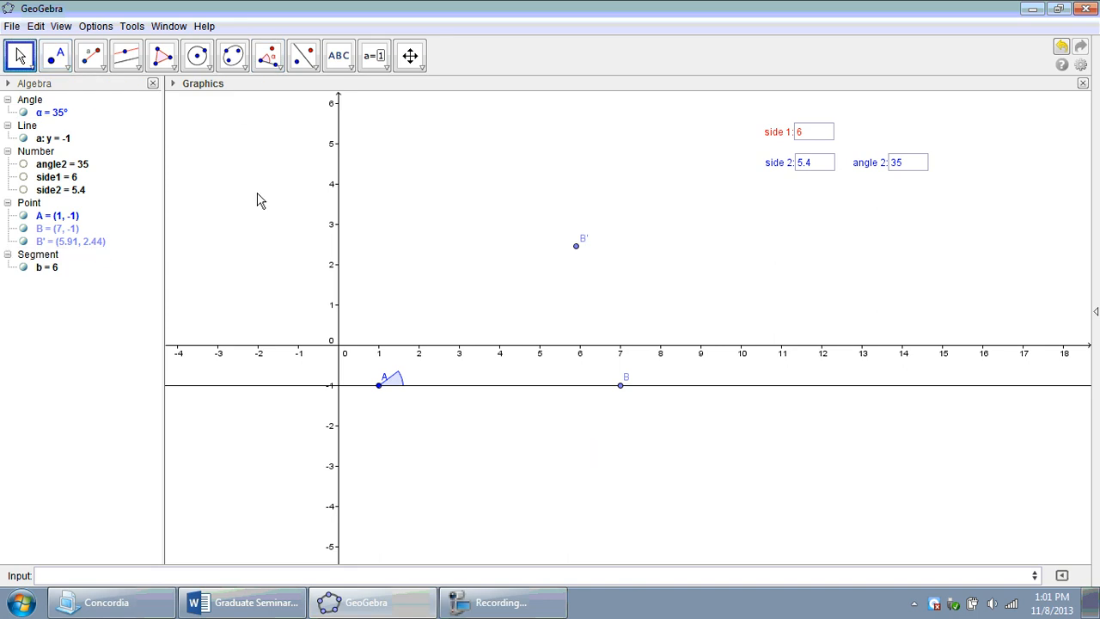
Draw segment c from A to B′ and colour it red
{"action": "left_click", "coordinate": [100, 67]}
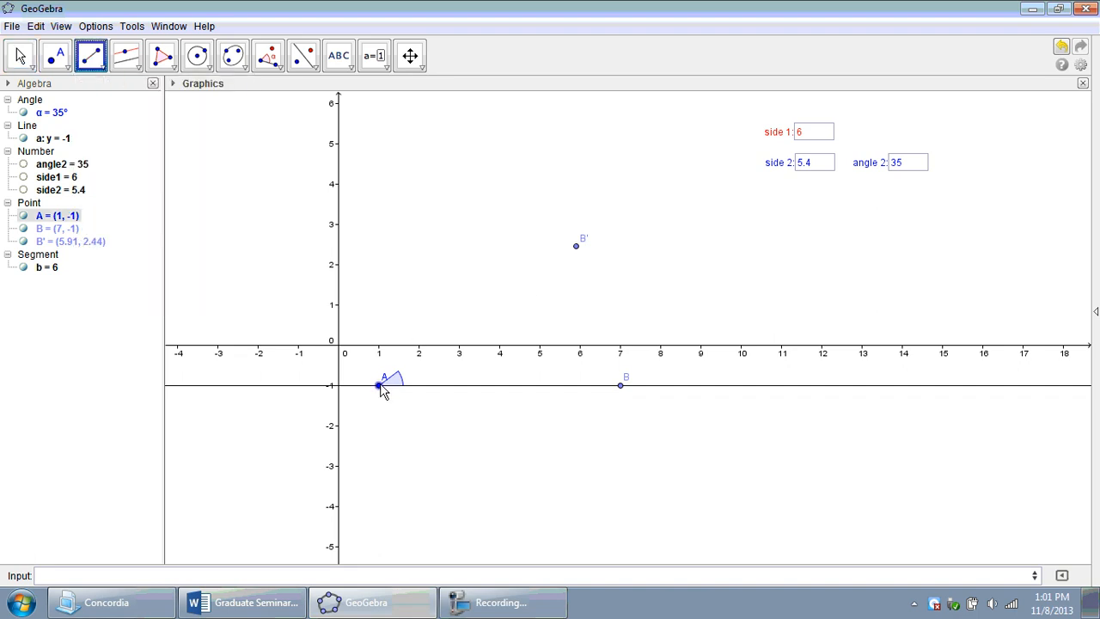
{"action": "left_click", "coordinate": [378, 385]}
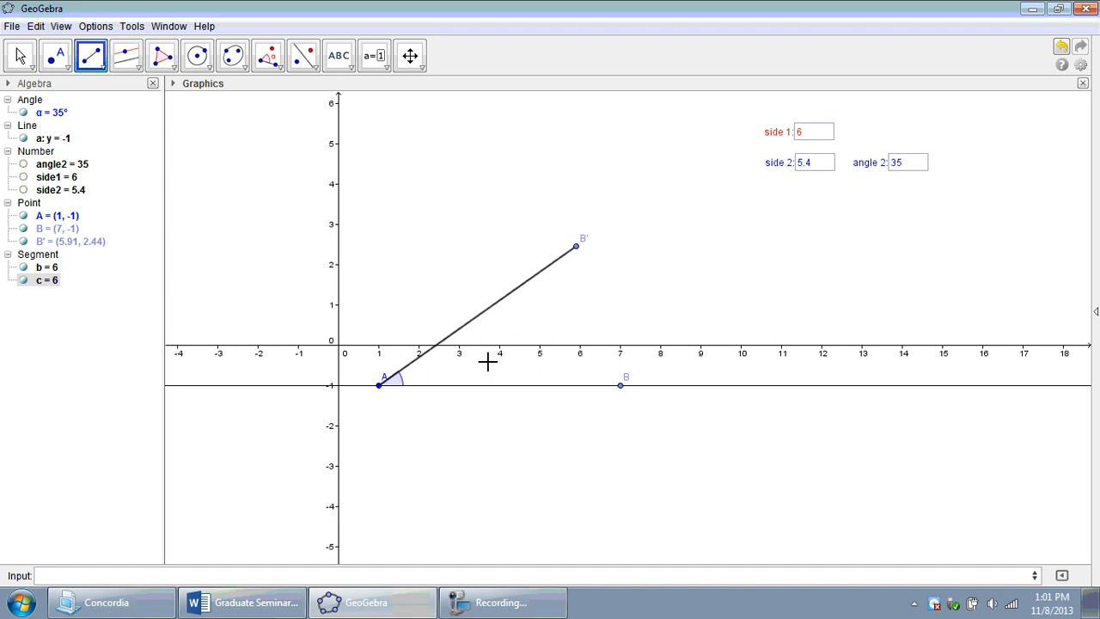
{"action": "right_click", "coordinate": [505, 307]}
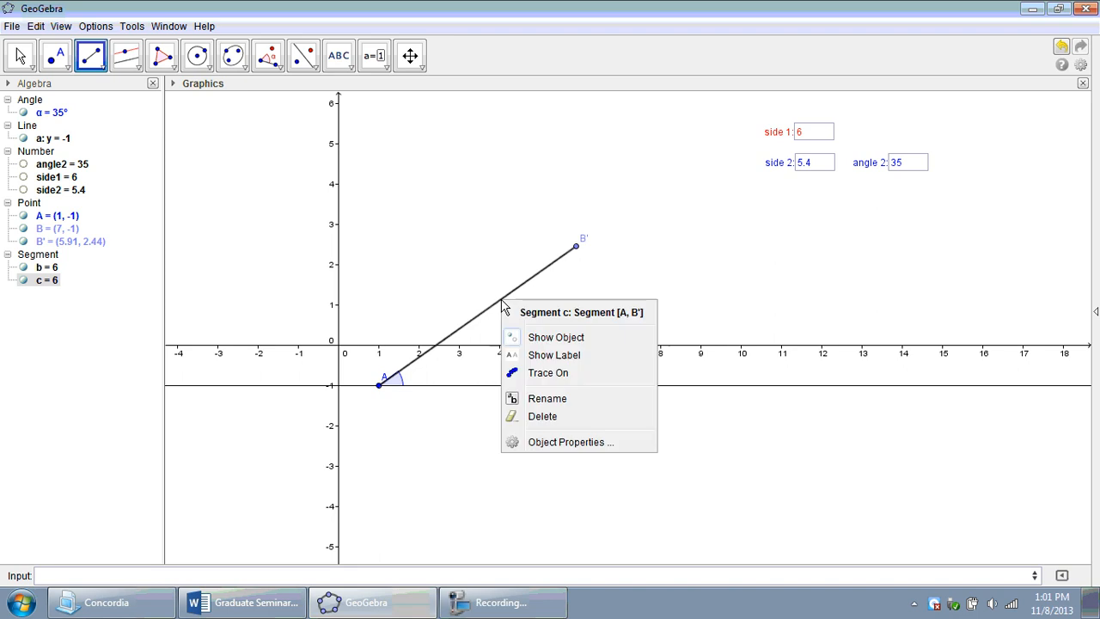
{"action": "left_click", "coordinate": [571, 442]}
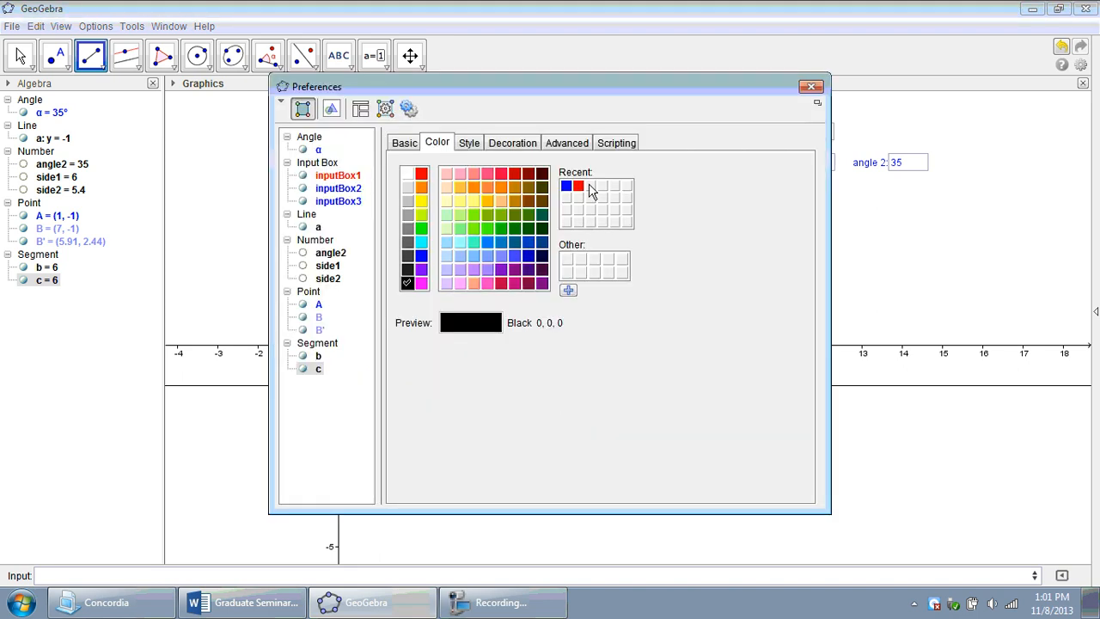
{"action": "left_click", "coordinate": [467, 143]}
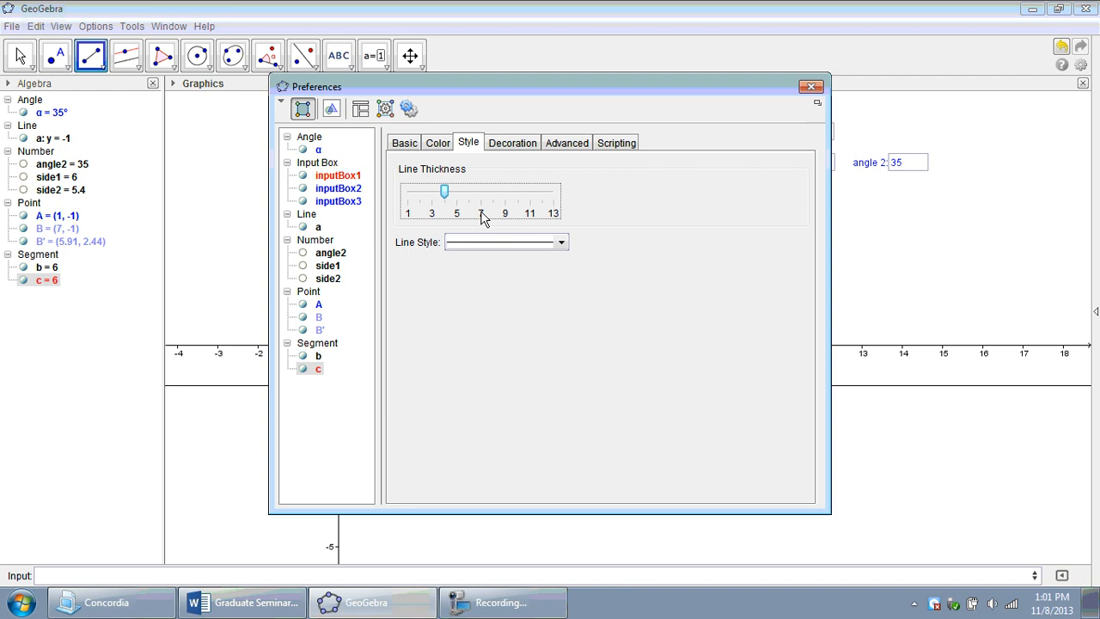
{"action": "left_click", "coordinate": [811, 86]}
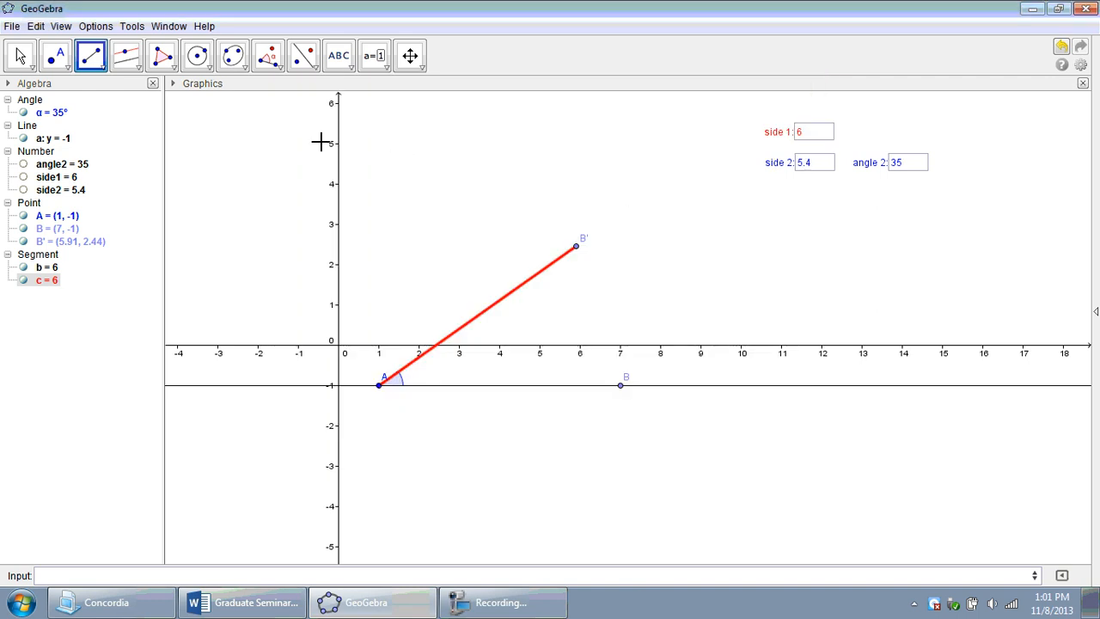
{"action": "left_click", "coordinate": [20, 55]}
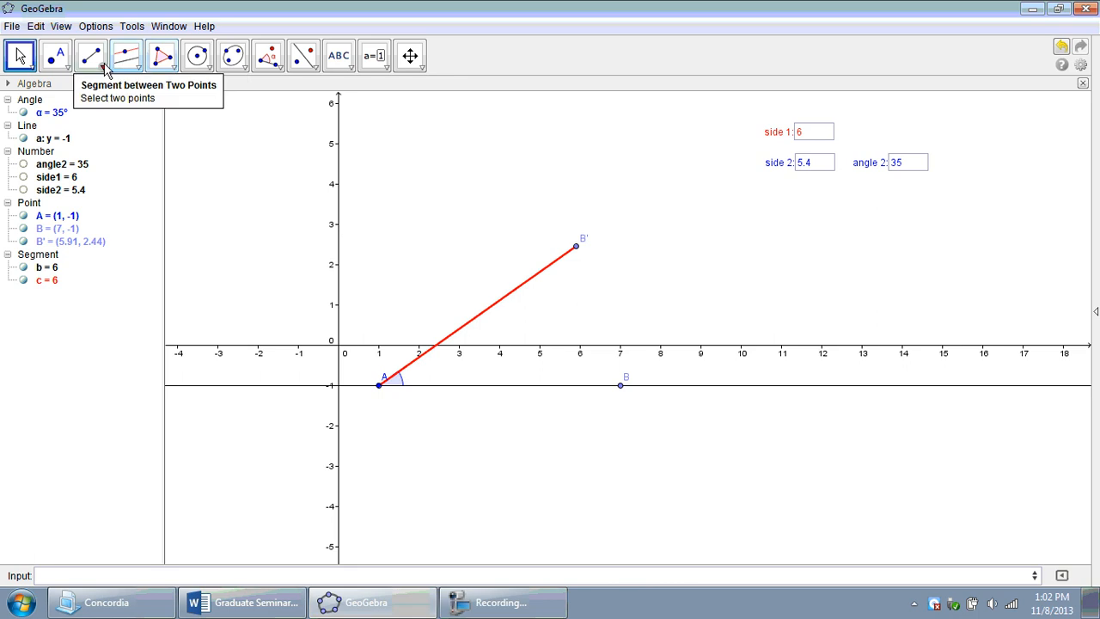
Draw a segment of length side2 from B′ to a new point C
{"action": "left_click", "coordinate": [89, 55]}
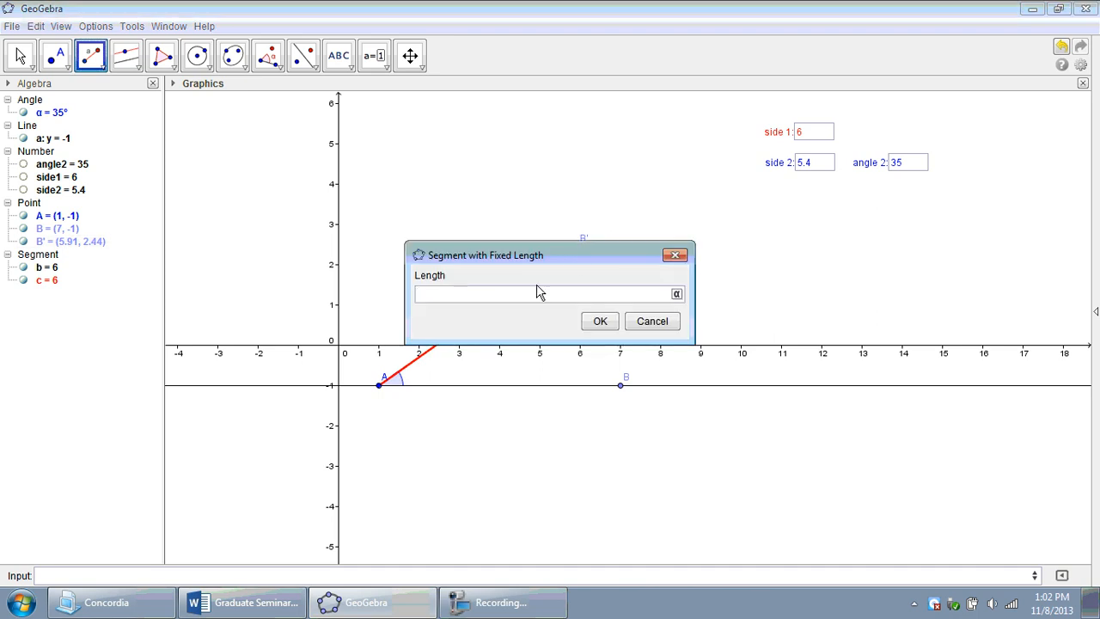
{"action": "type", "text": "side2"}
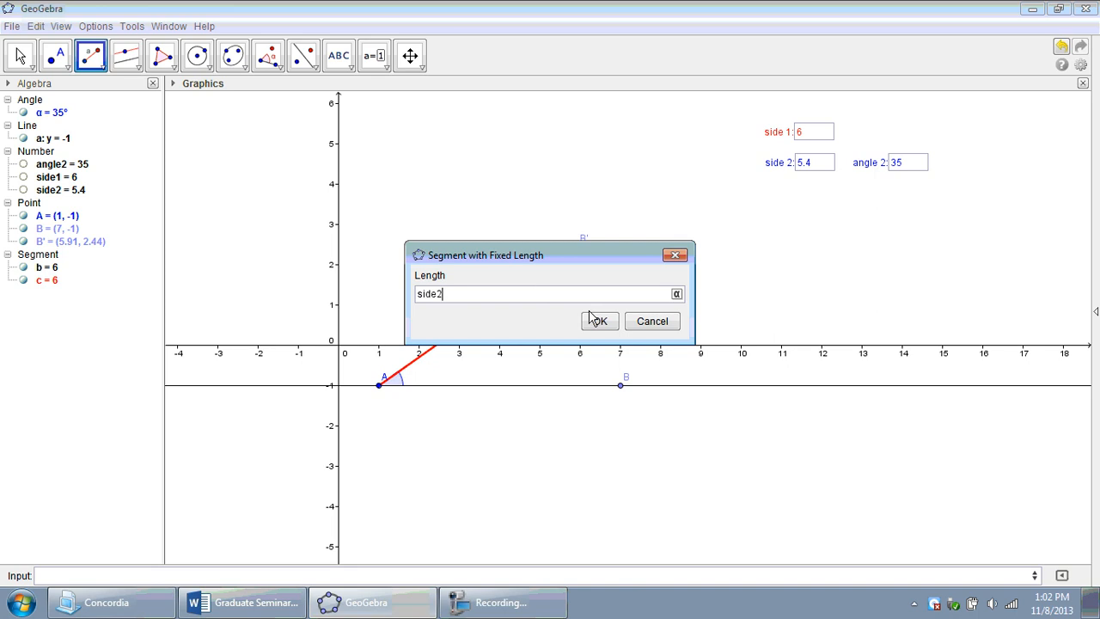
{"action": "left_click", "coordinate": [598, 322]}
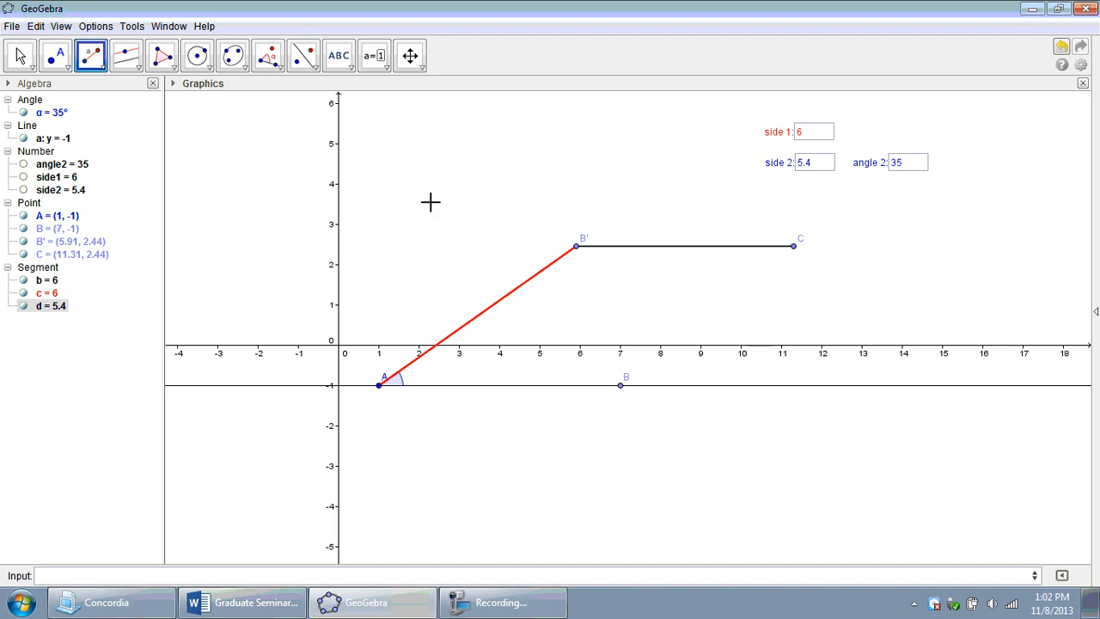
Draw the circle centred at B′ through C
{"action": "left_click", "coordinate": [196, 55]}
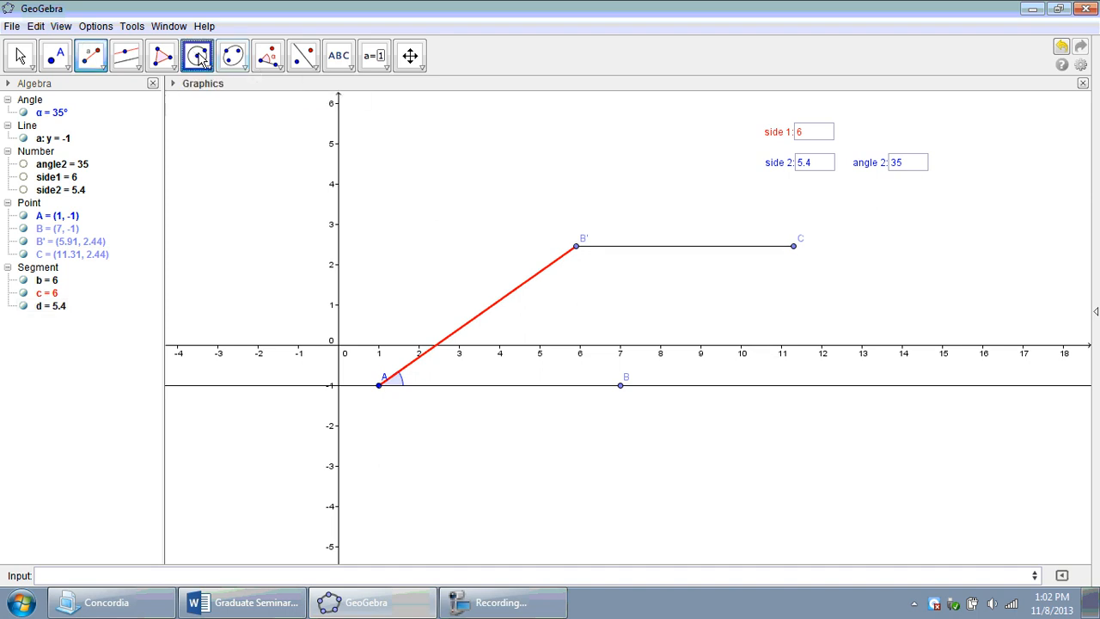
{"action": "left_click", "coordinate": [196, 55]}
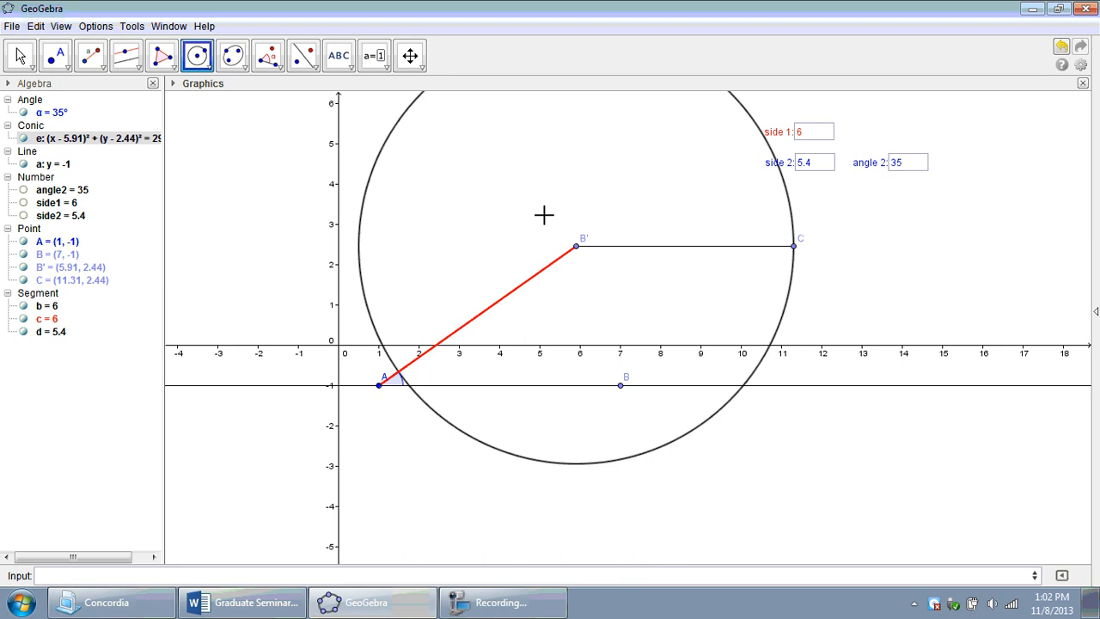
{"action": "mouse_move", "coordinate": [677, 193]}
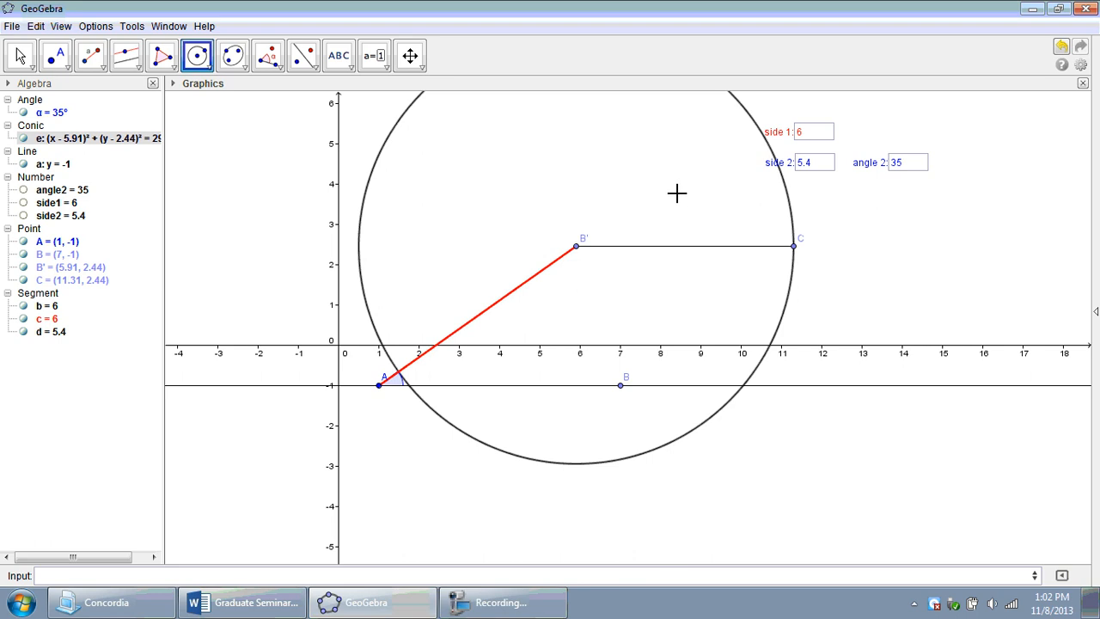
{"action": "left_click", "coordinate": [21, 55]}
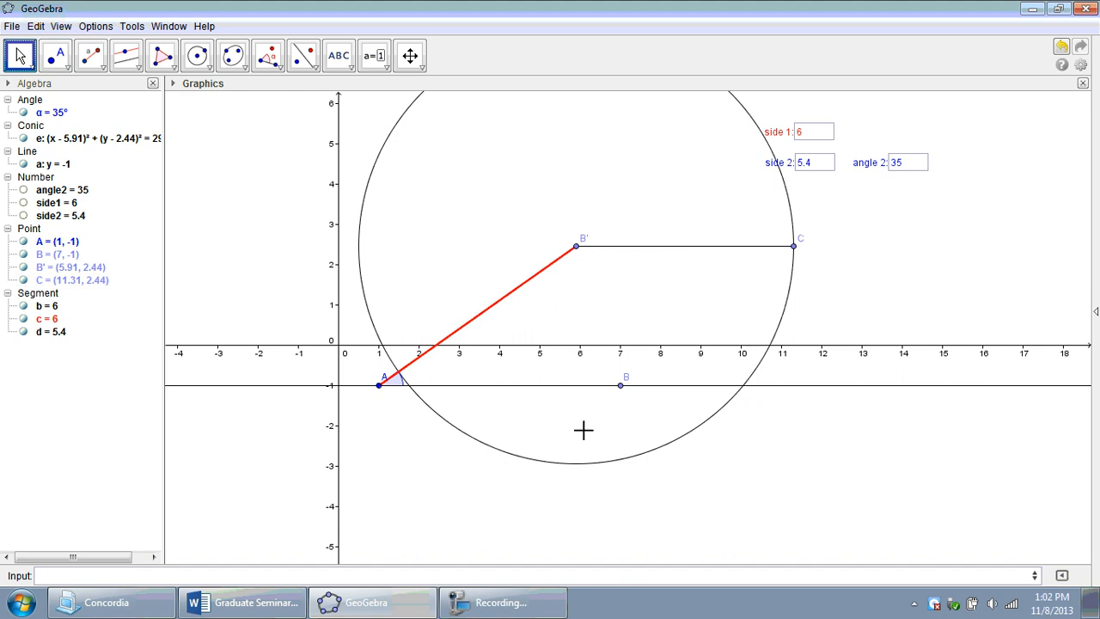
{"action": "mouse_move", "coordinate": [570, 453]}
{"action": "type", "text": "5.1"}
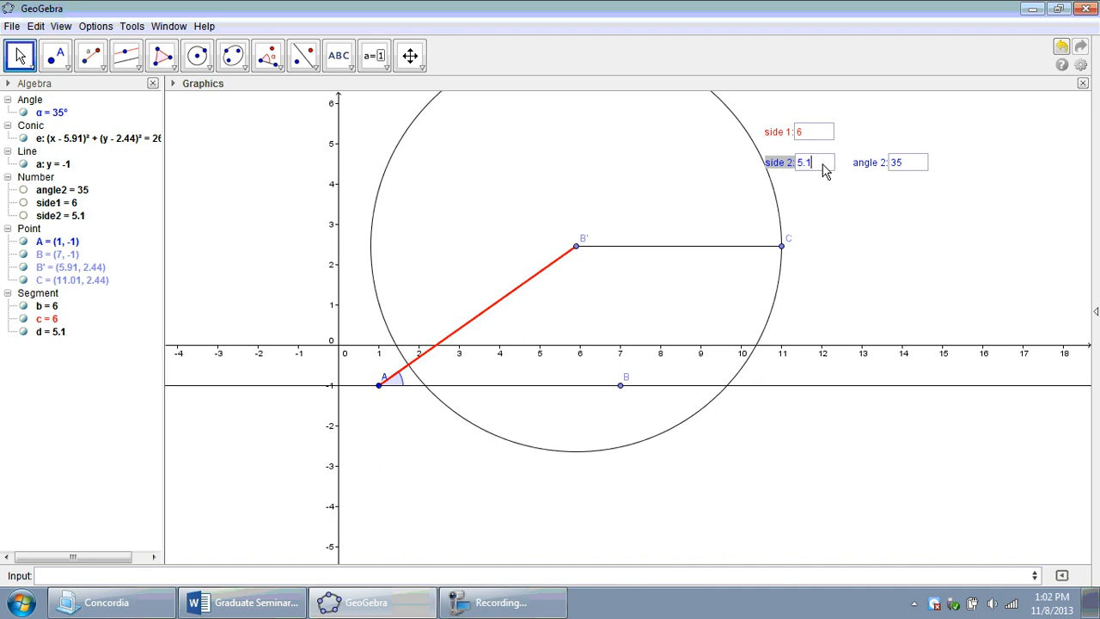
Lower side 2 in its input box to 4.8 and then 4 so the circle crosses the base line
{"action": "key", "text": "BackSpace"}
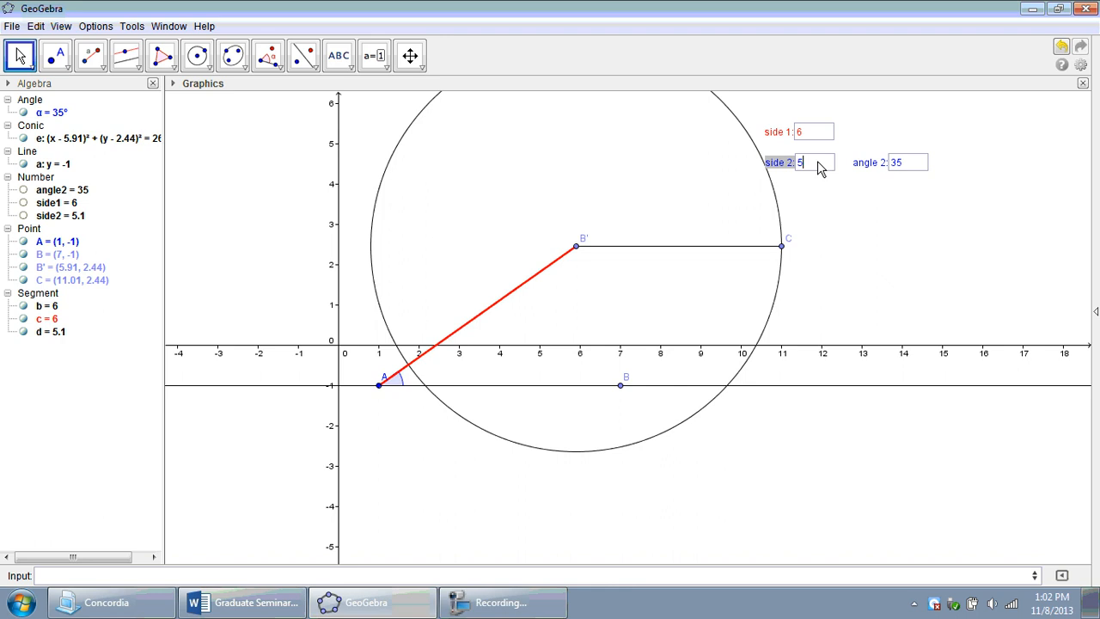
{"action": "type", "text": "4.8"}
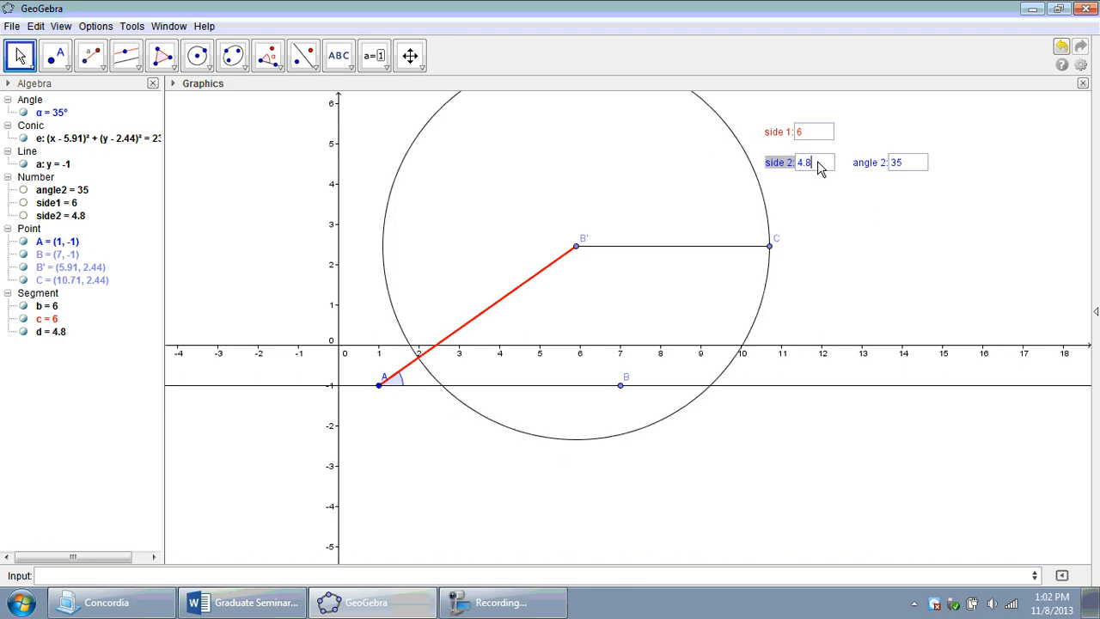
{"action": "key", "text": "BackSpace"}
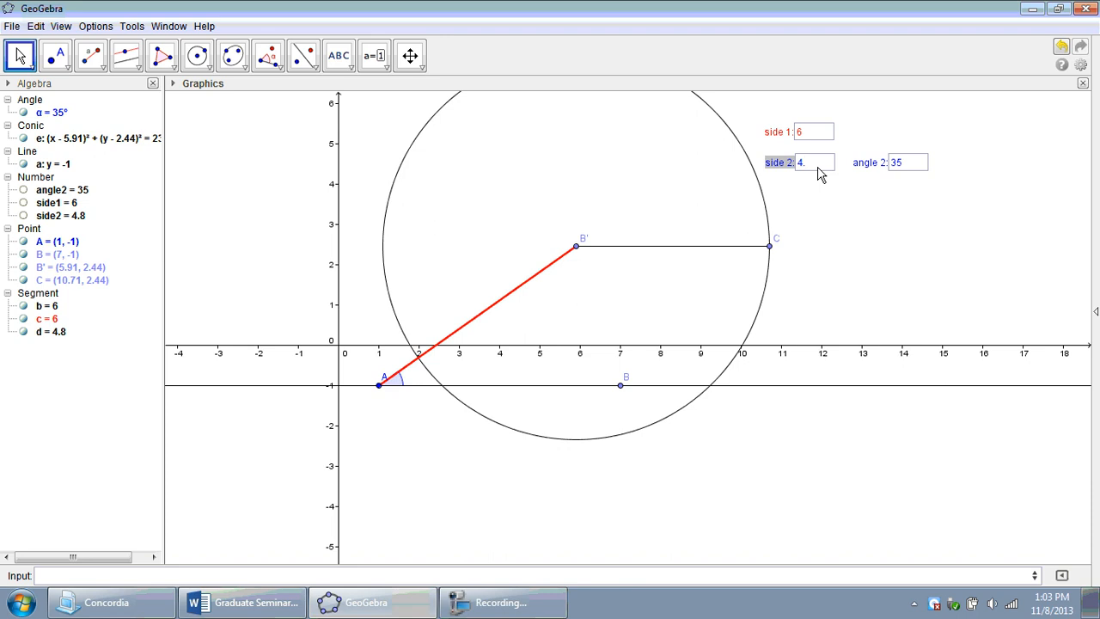
{"action": "type", "text": "4"}
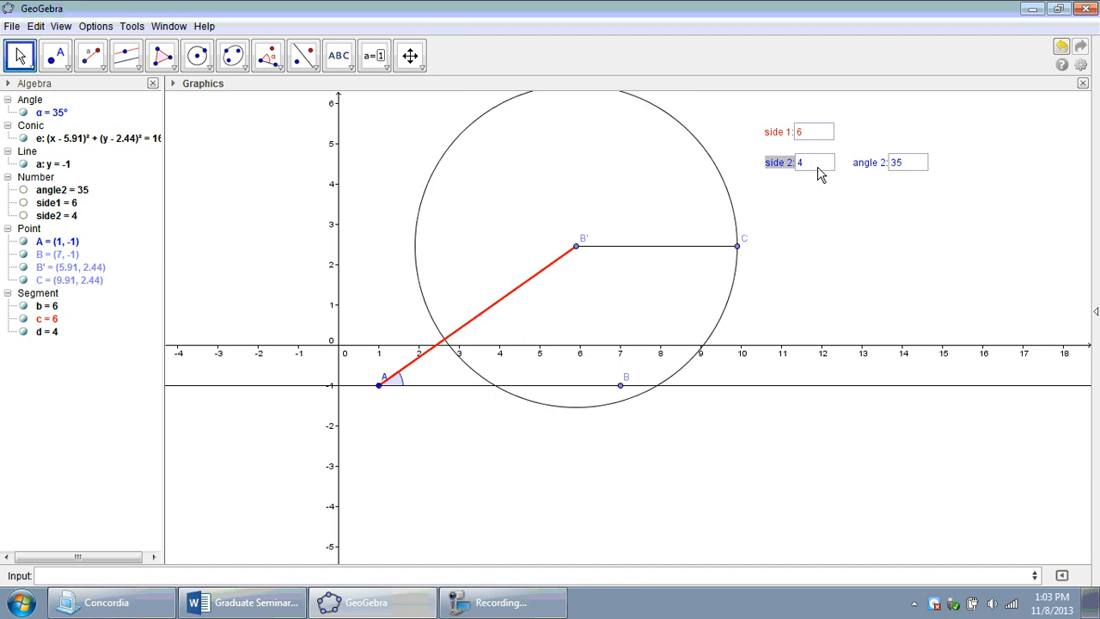
{"action": "mouse_move", "coordinate": [656, 394]}
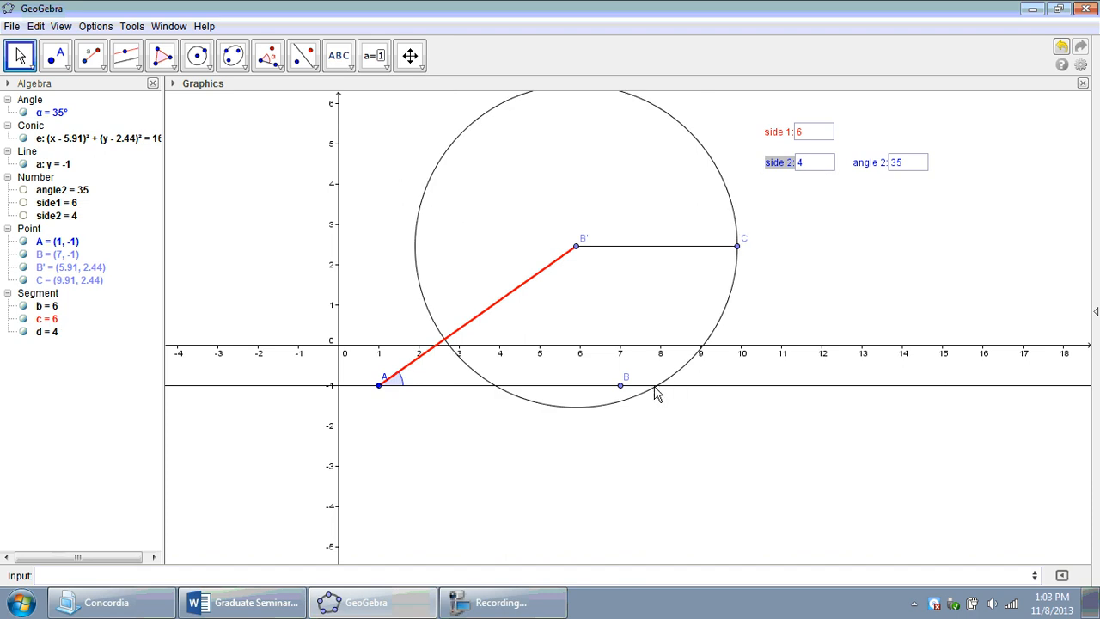
{"action": "mouse_move", "coordinate": [478, 419]}
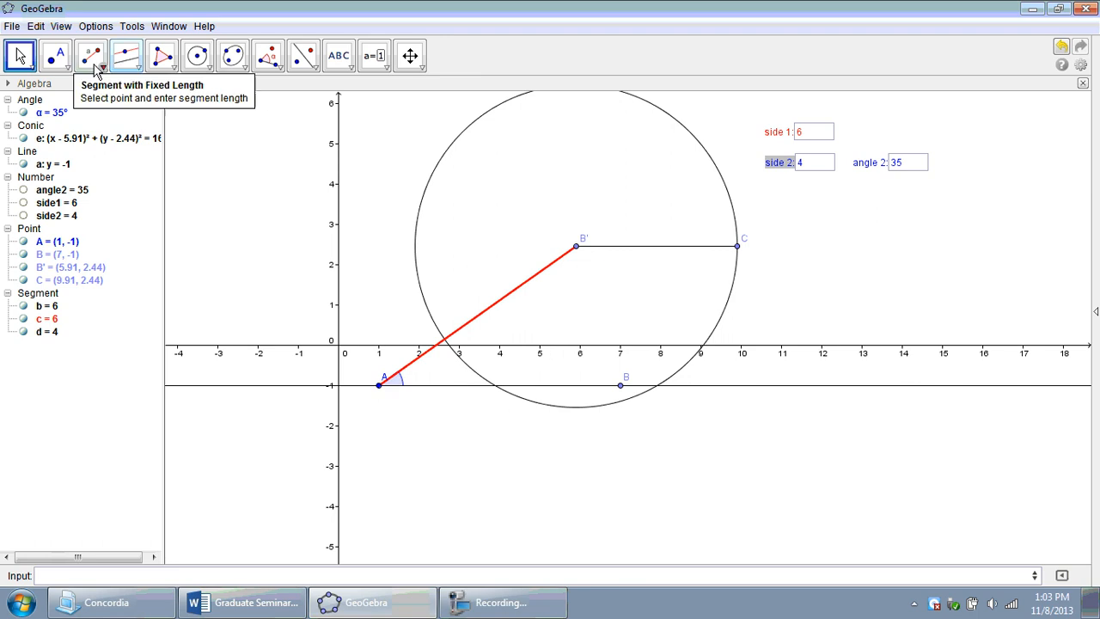
Create intersection point D = (7.95, -1) of B''s circle with the line through A, right of B
{"action": "left_click", "coordinate": [55, 55]}
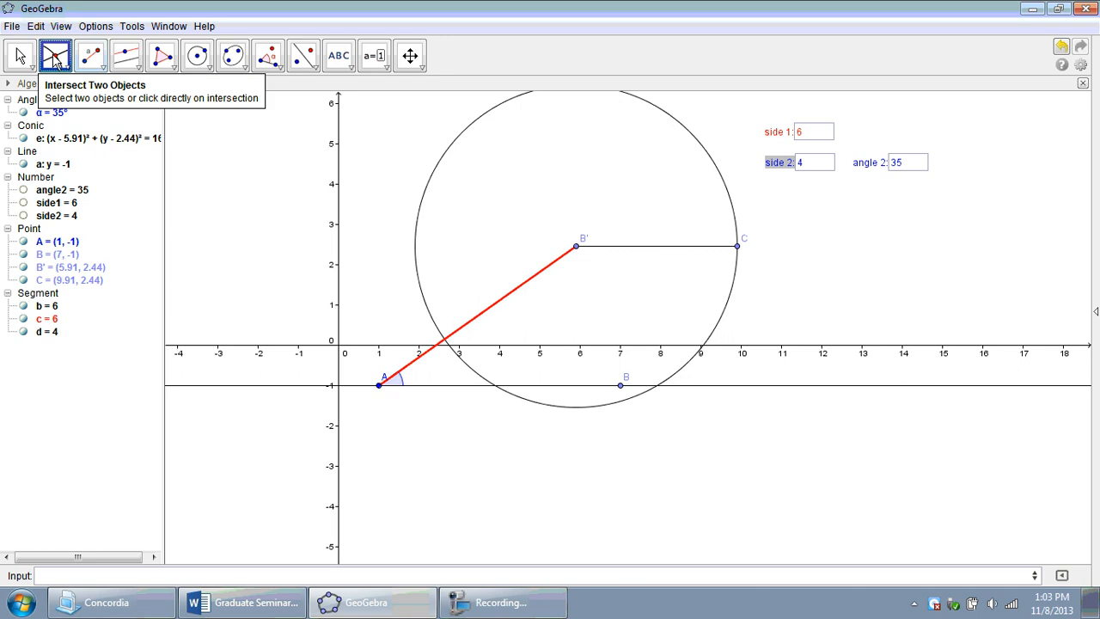
{"action": "mouse_move", "coordinate": [660, 393]}
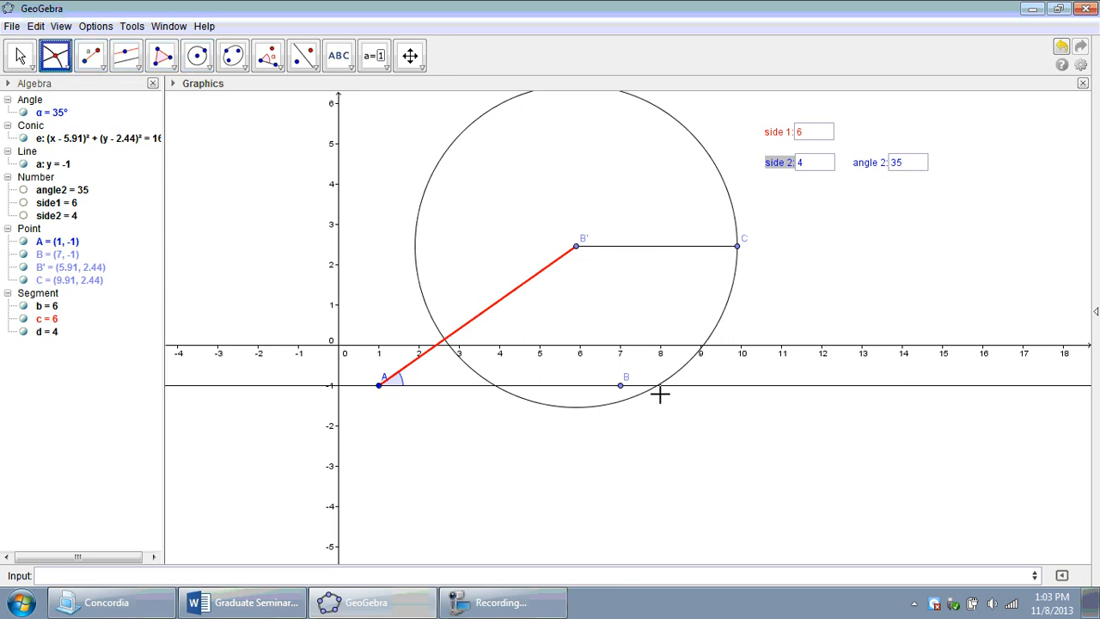
{"action": "mouse_move", "coordinate": [657, 392]}
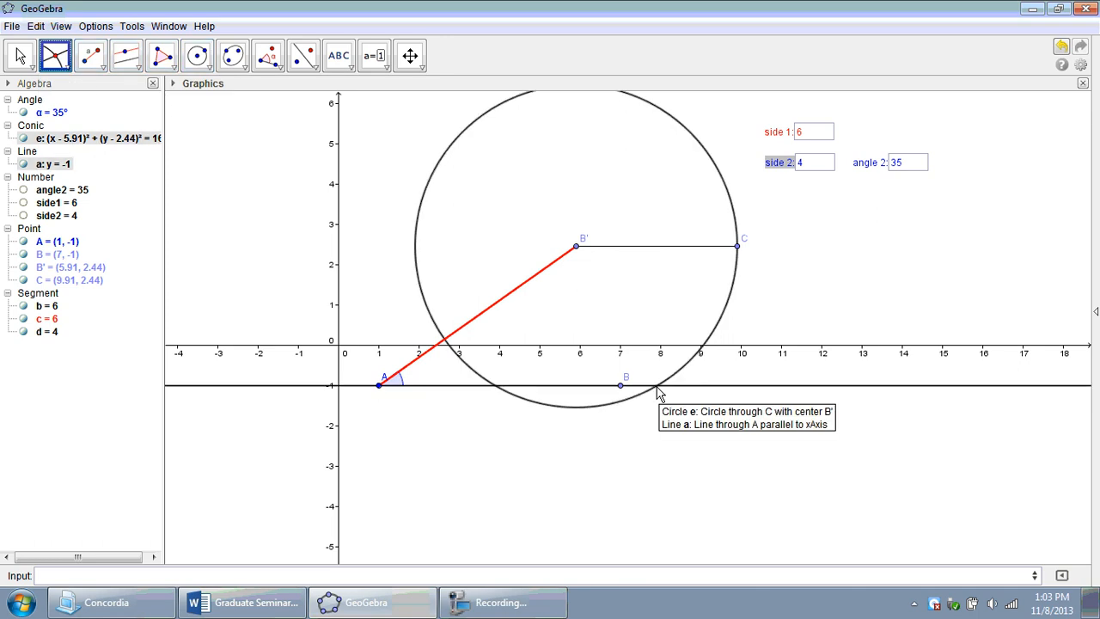
{"action": "left_click", "coordinate": [658, 385]}
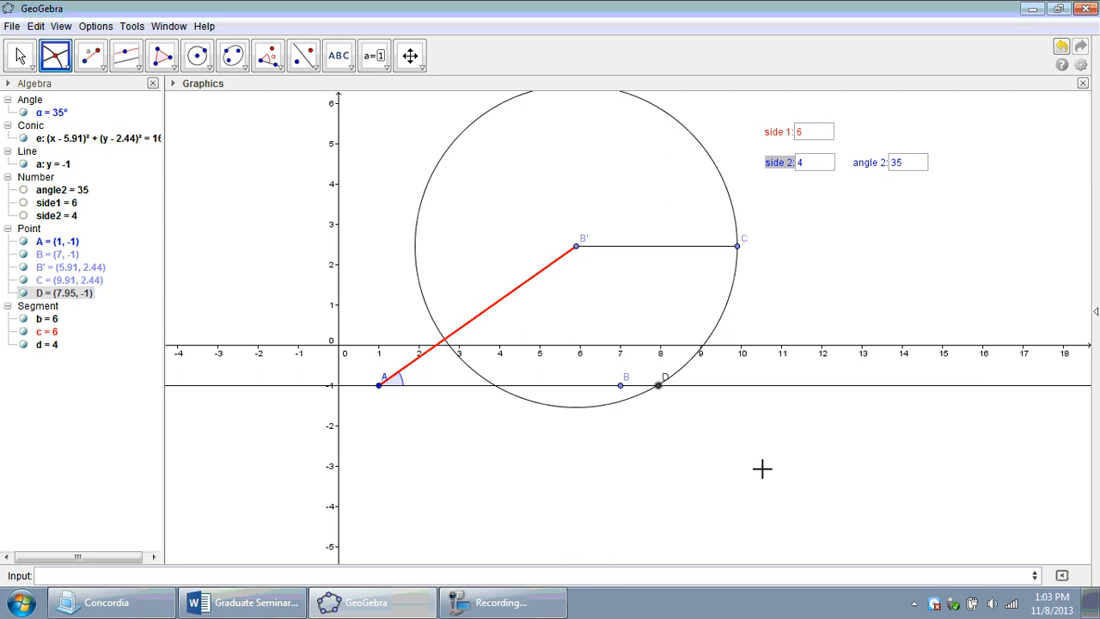
{"action": "mouse_move", "coordinate": [595, 299]}
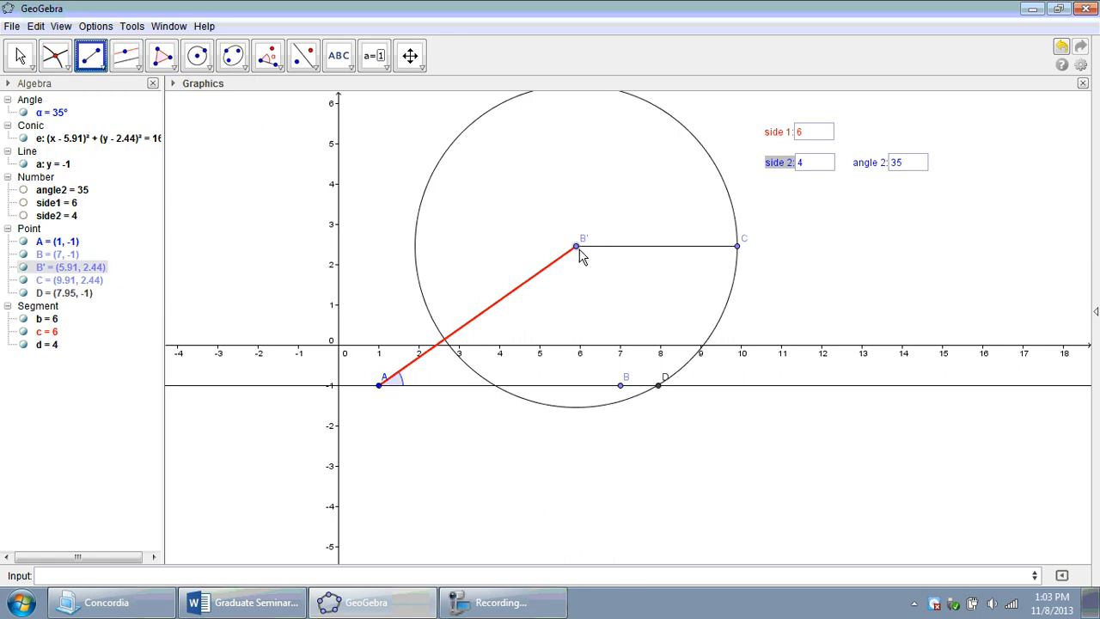
{"action": "left_click_drag", "start_coordinate": [576, 247], "coordinate": [656, 385]}
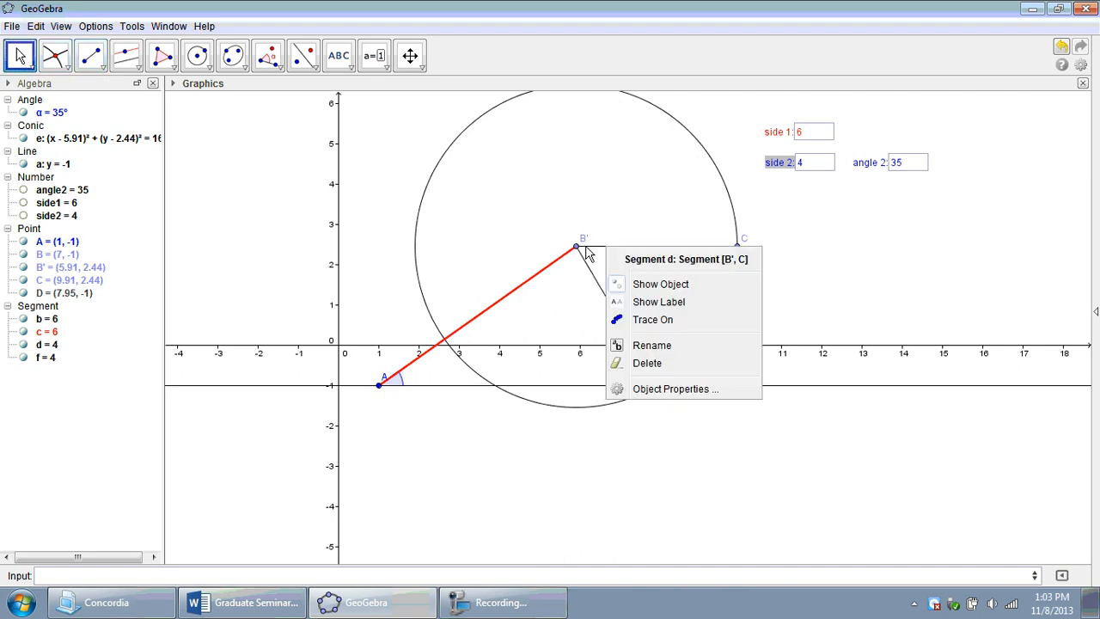
{"action": "mouse_move", "coordinate": [677, 308]}
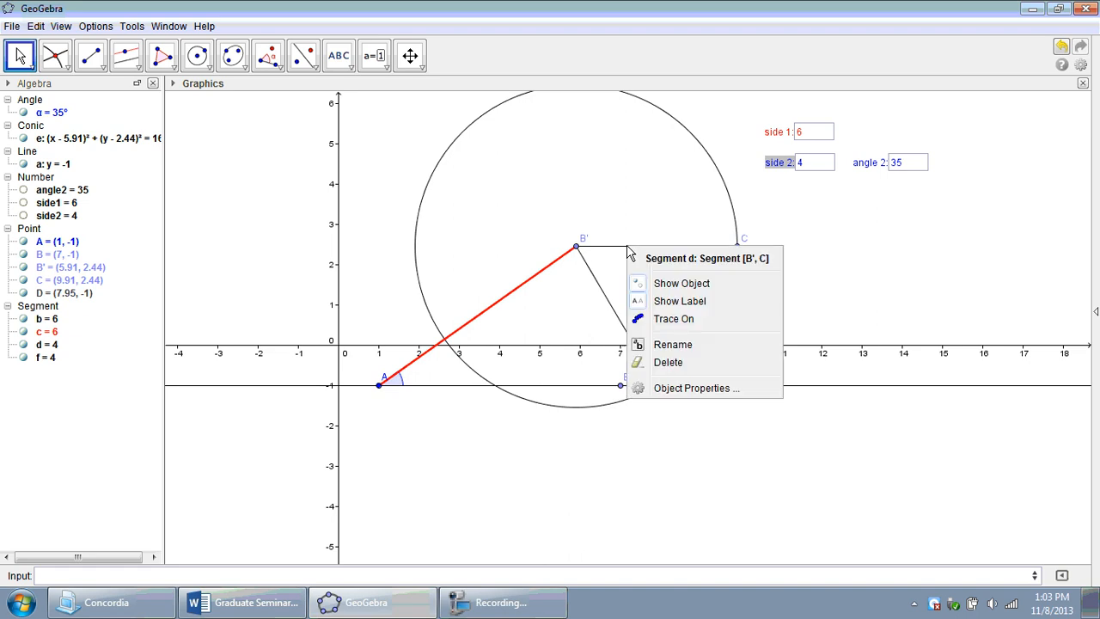
{"action": "mouse_move", "coordinate": [667, 285]}
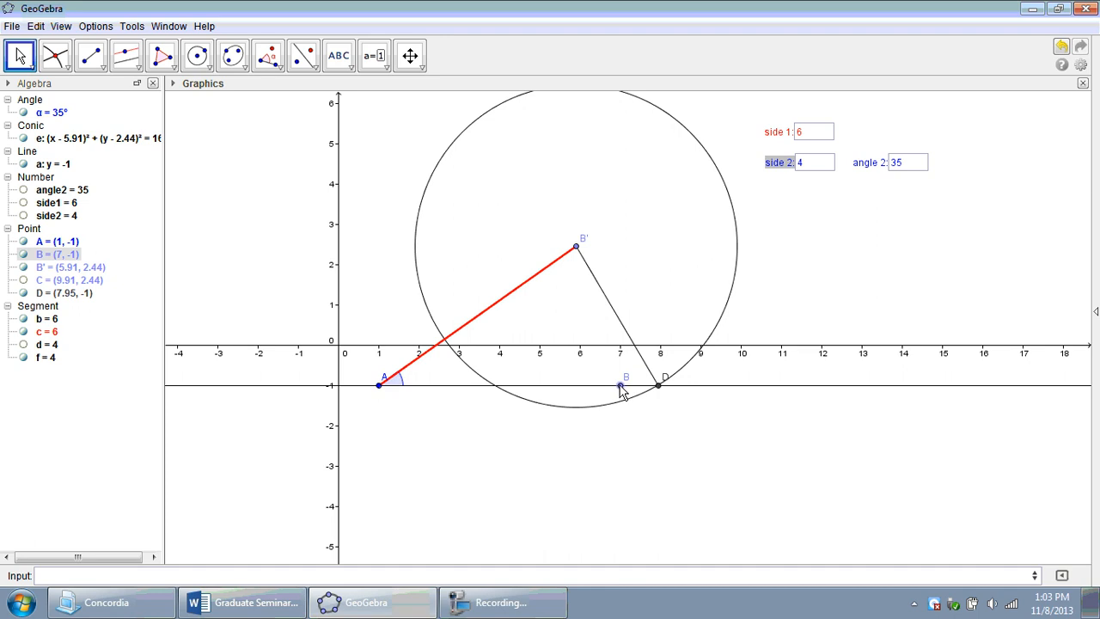
Hide the original segment AB so only sides AB' and B'D remain visible
{"action": "right_click", "coordinate": [622, 386]}
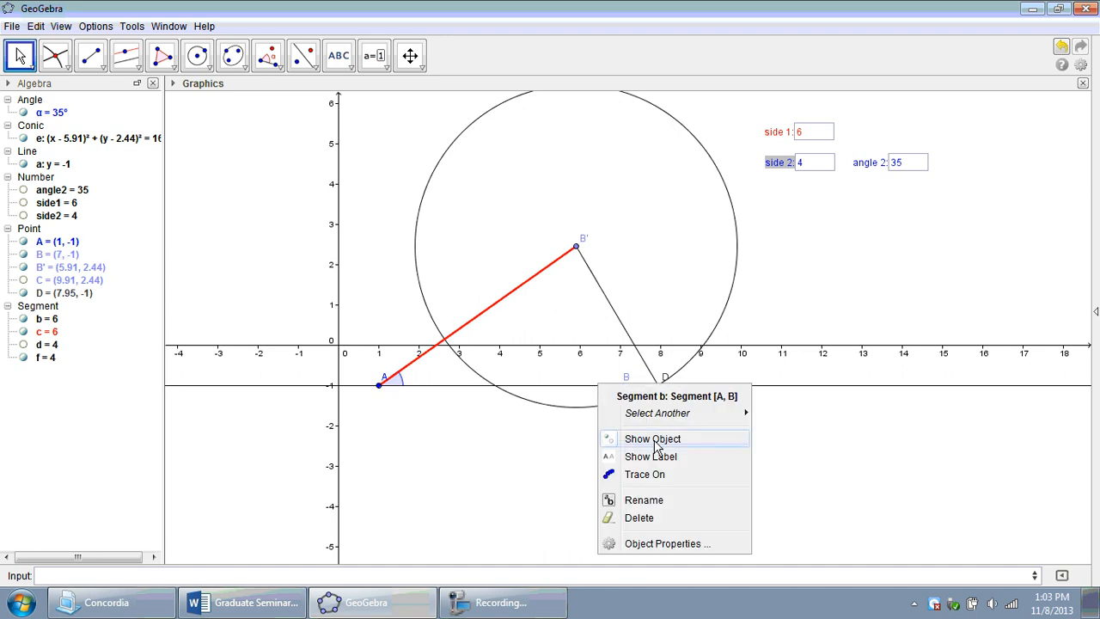
{"action": "left_click", "coordinate": [656, 413]}
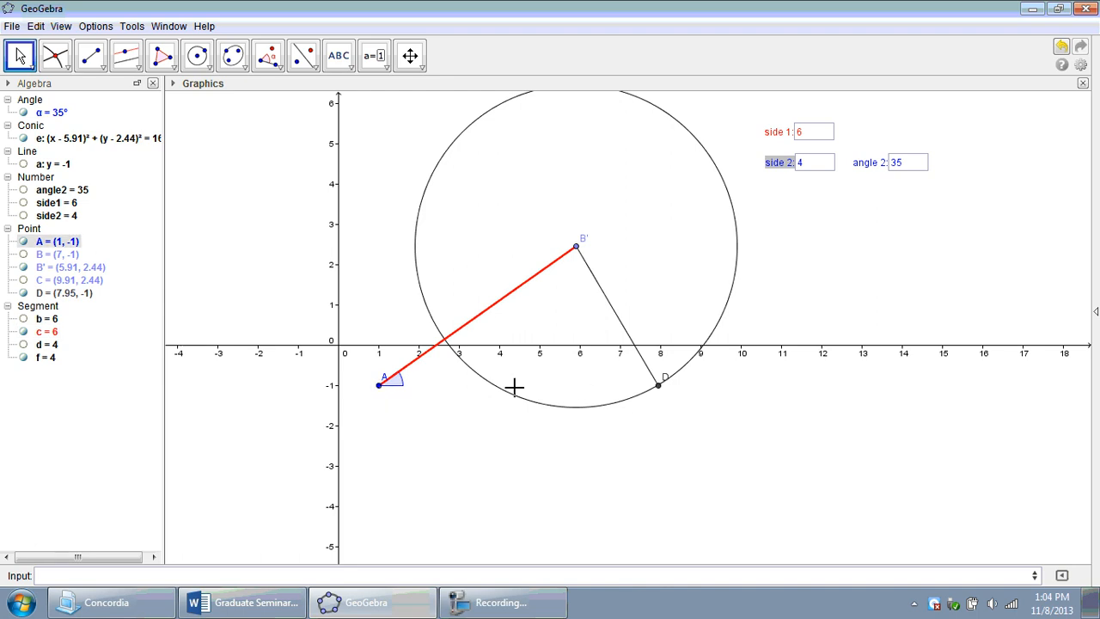
{"action": "mouse_move", "coordinate": [653, 392]}
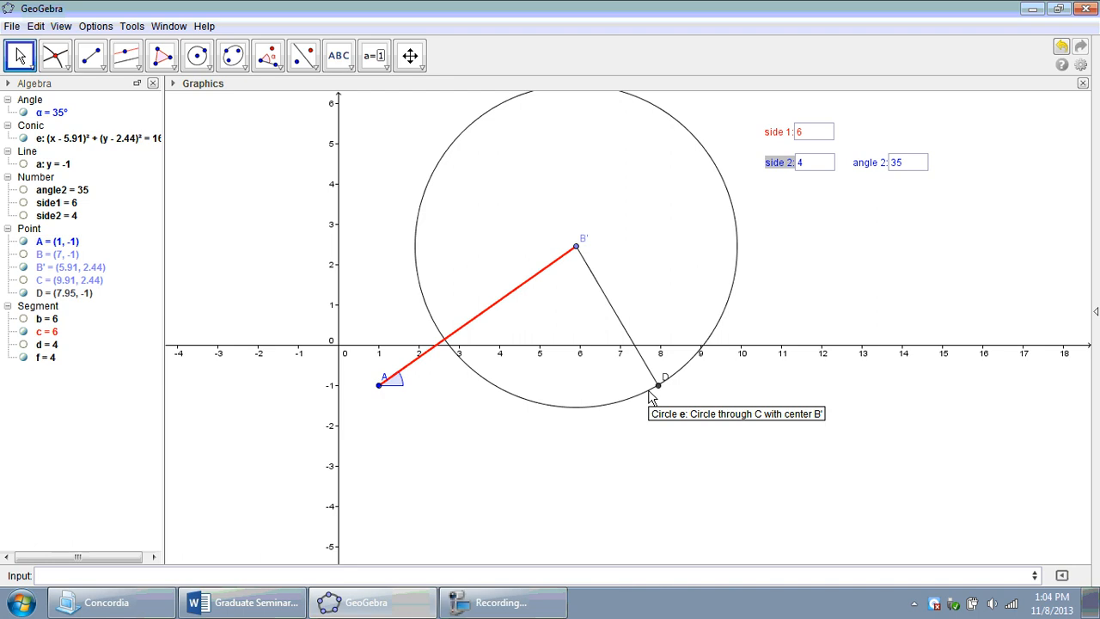
{"action": "left_click", "coordinate": [90, 55]}
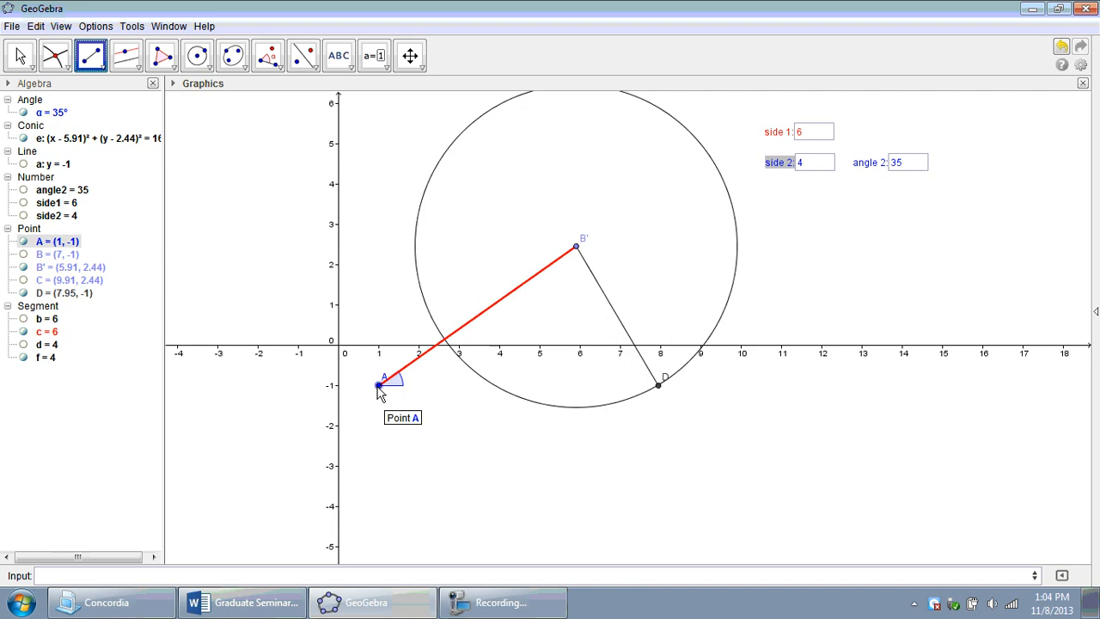
Draw base AD (length 6.95) and make side B'D blue with thickness 5
{"action": "left_click", "coordinate": [378, 385]}
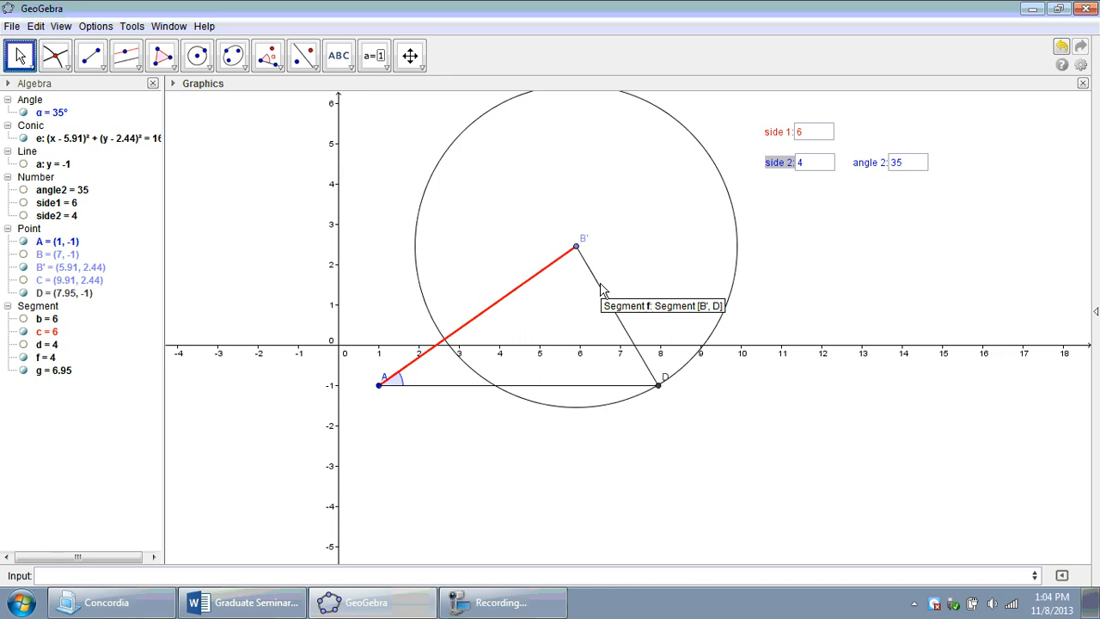
{"action": "right_click", "coordinate": [601, 289]}
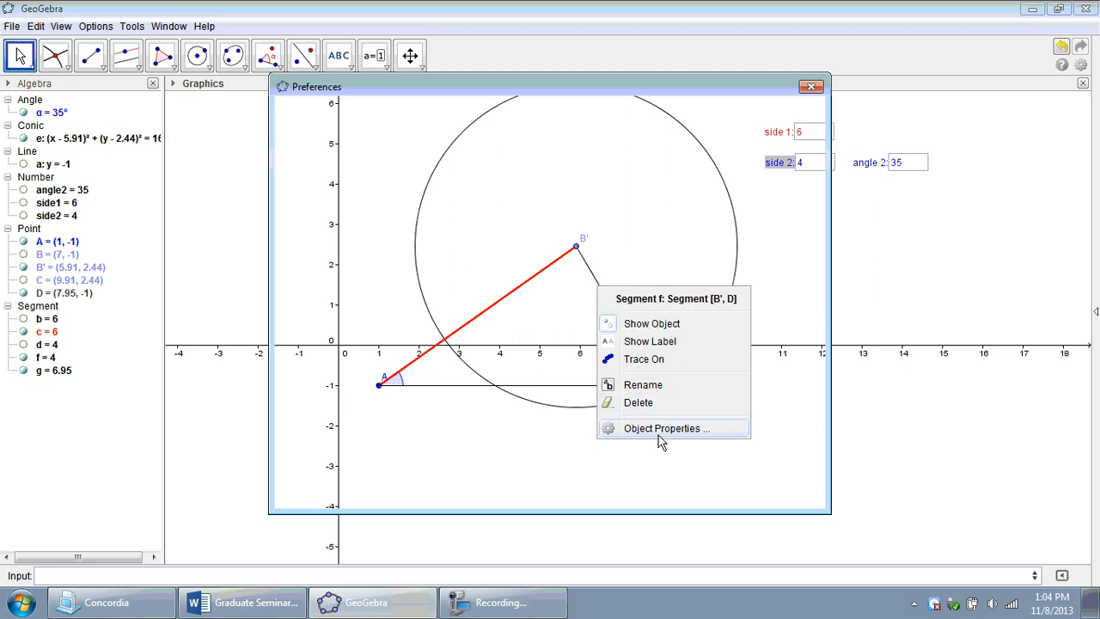
{"action": "left_click", "coordinate": [665, 428]}
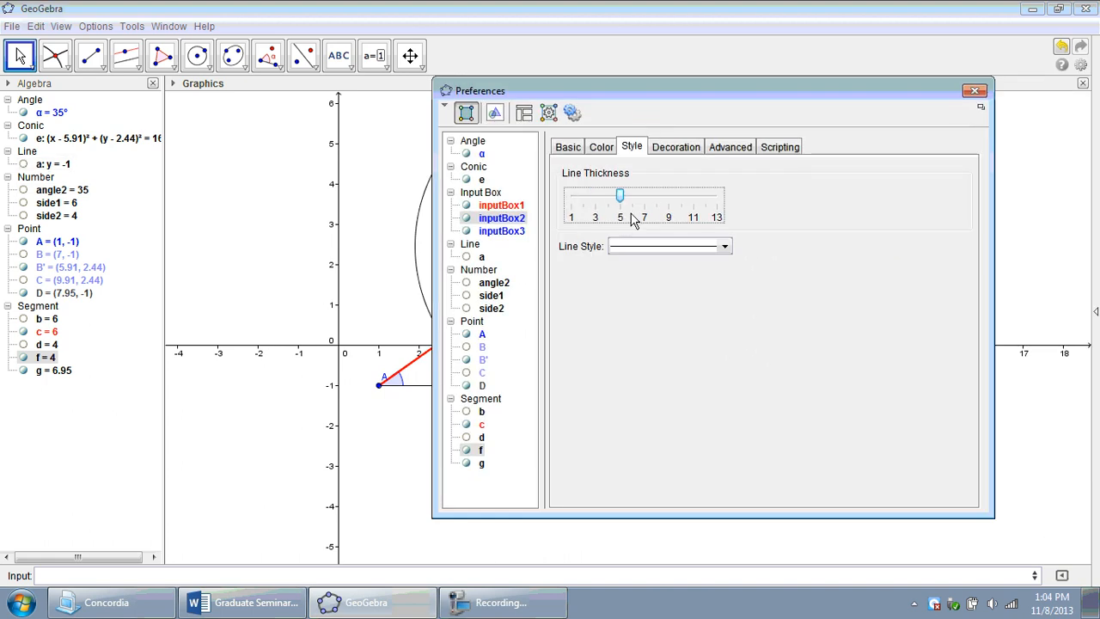
{"action": "left_click", "coordinate": [601, 146]}
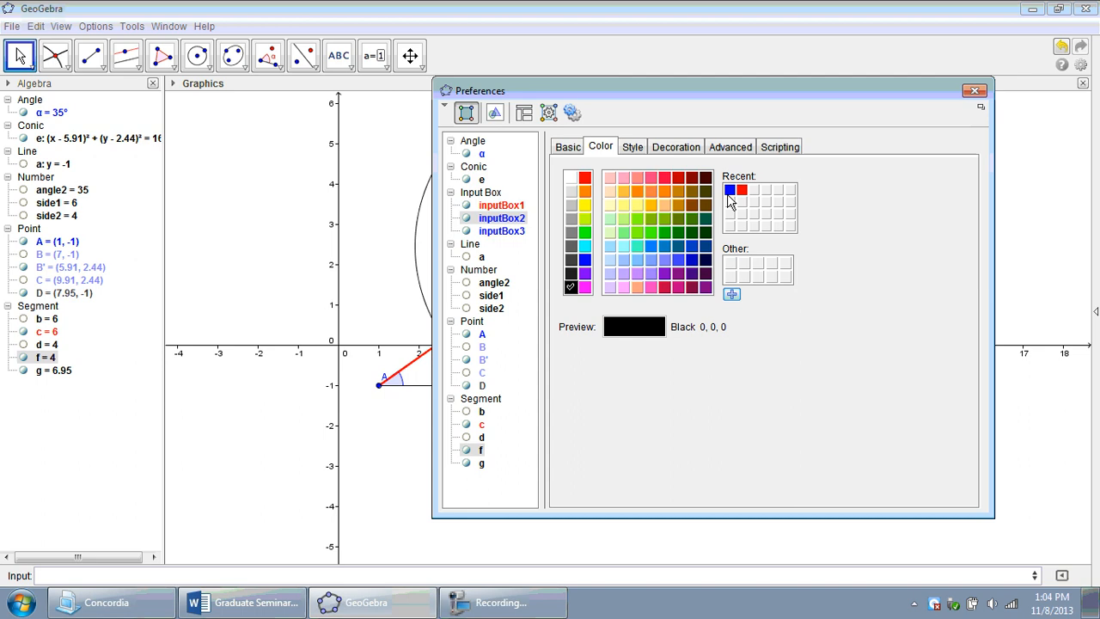
{"action": "left_click", "coordinate": [975, 89]}
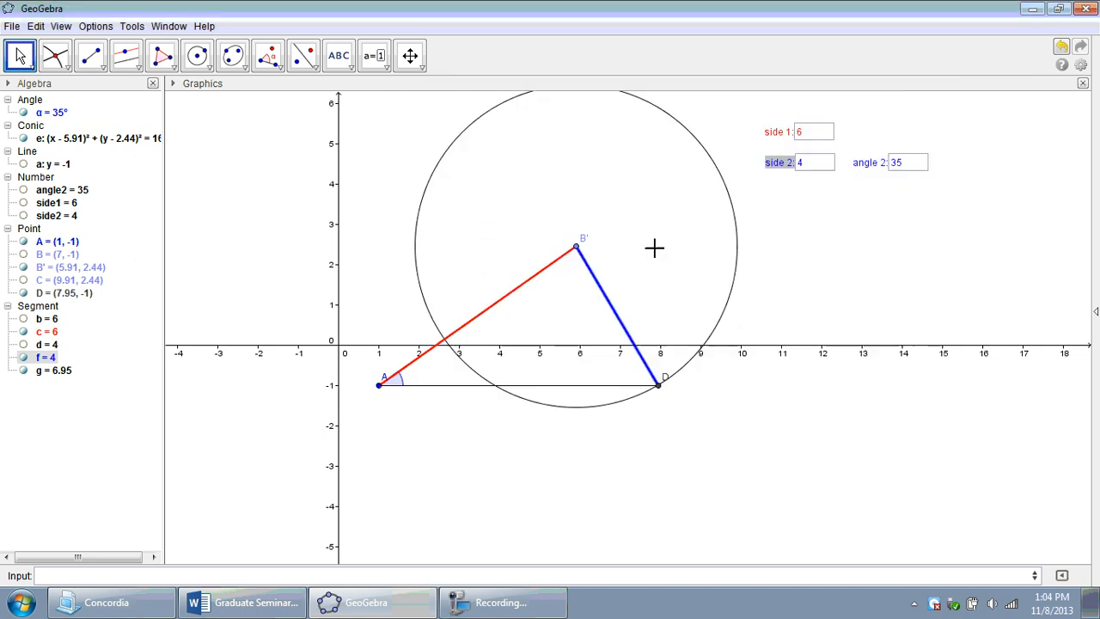
{"action": "mouse_move", "coordinate": [467, 218]}
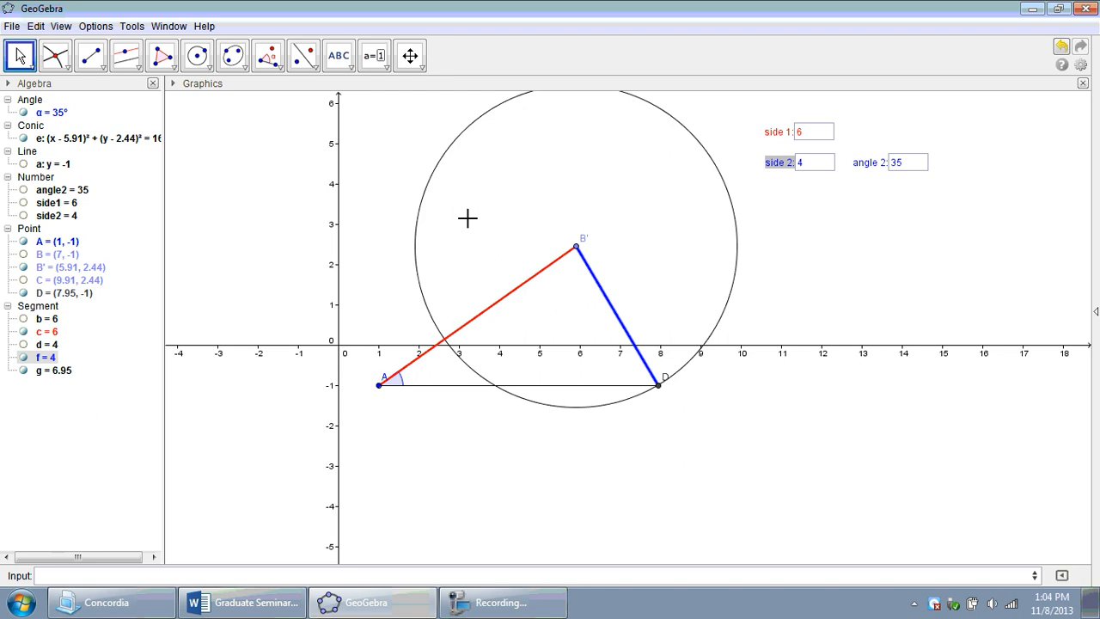
{"action": "mouse_move", "coordinate": [505, 206]}
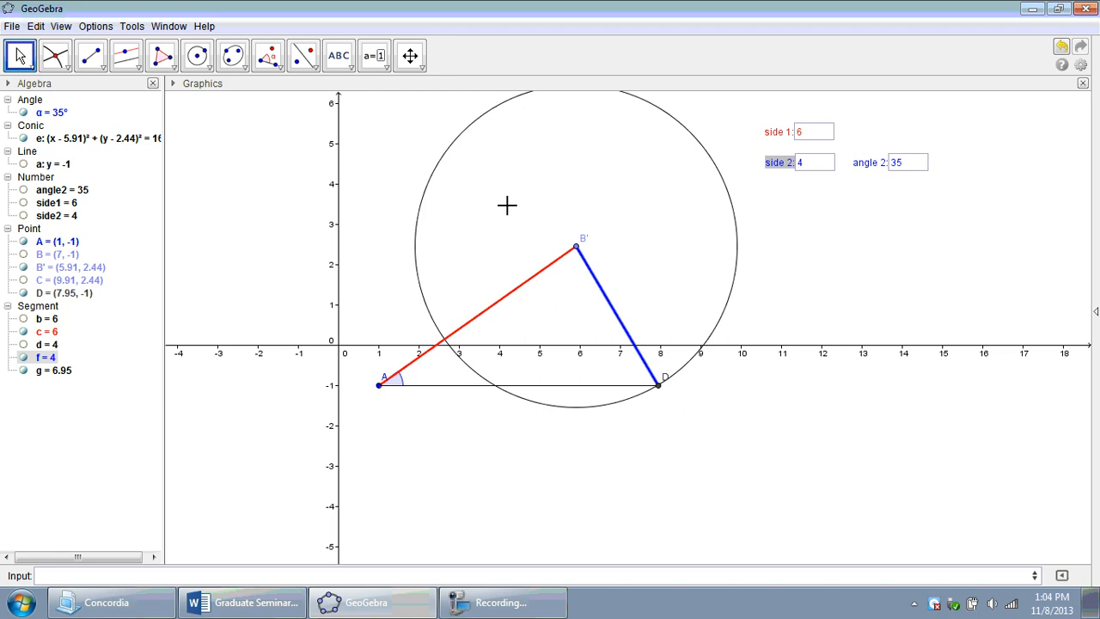
{"action": "mouse_move", "coordinate": [440, 392]}
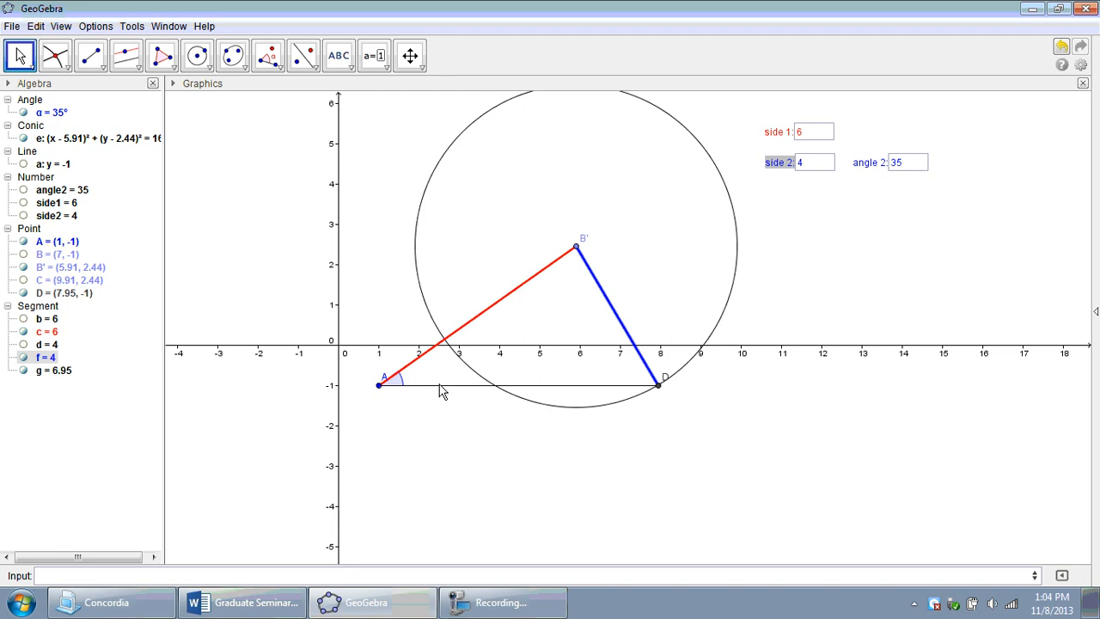
Colour the base AD green in its Object Properties
{"action": "right_click", "coordinate": [444, 388]}
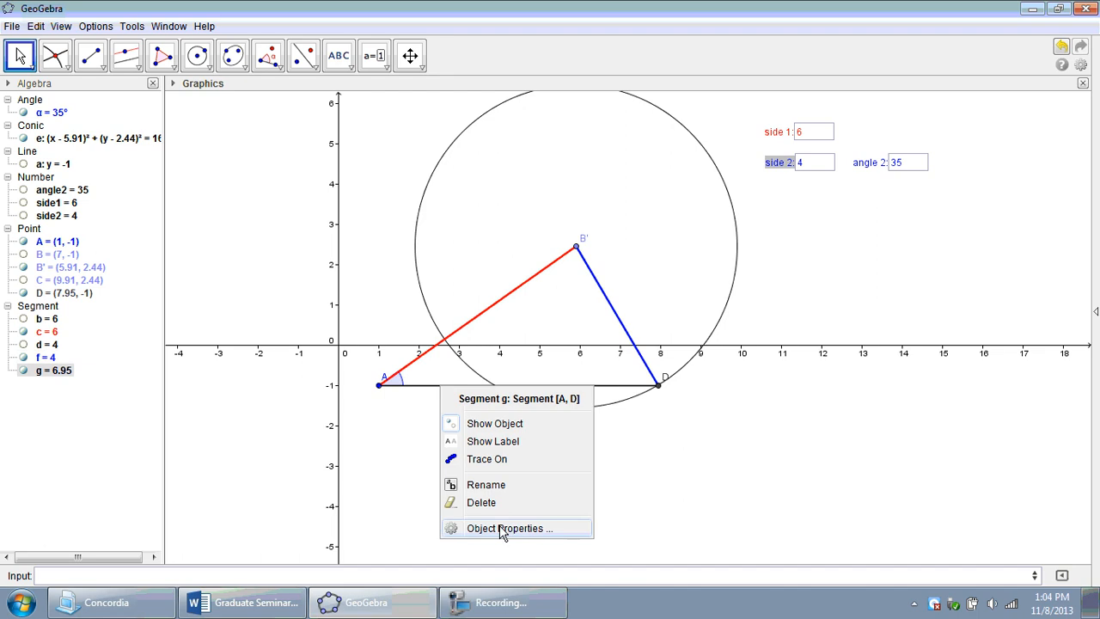
{"action": "left_click", "coordinate": [505, 527]}
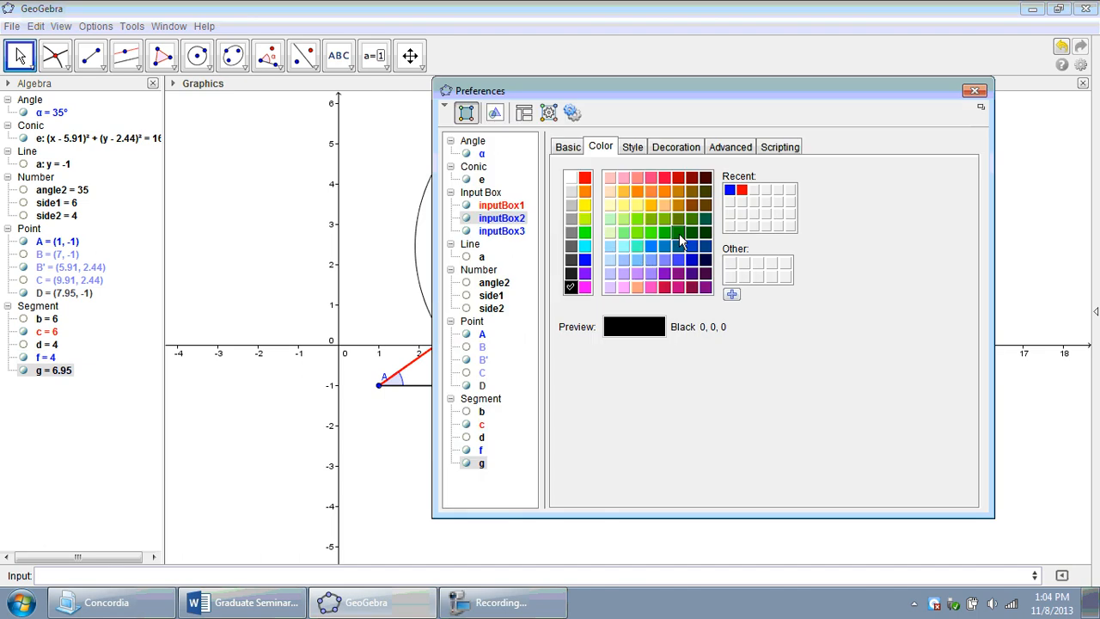
{"action": "left_click", "coordinate": [633, 146]}
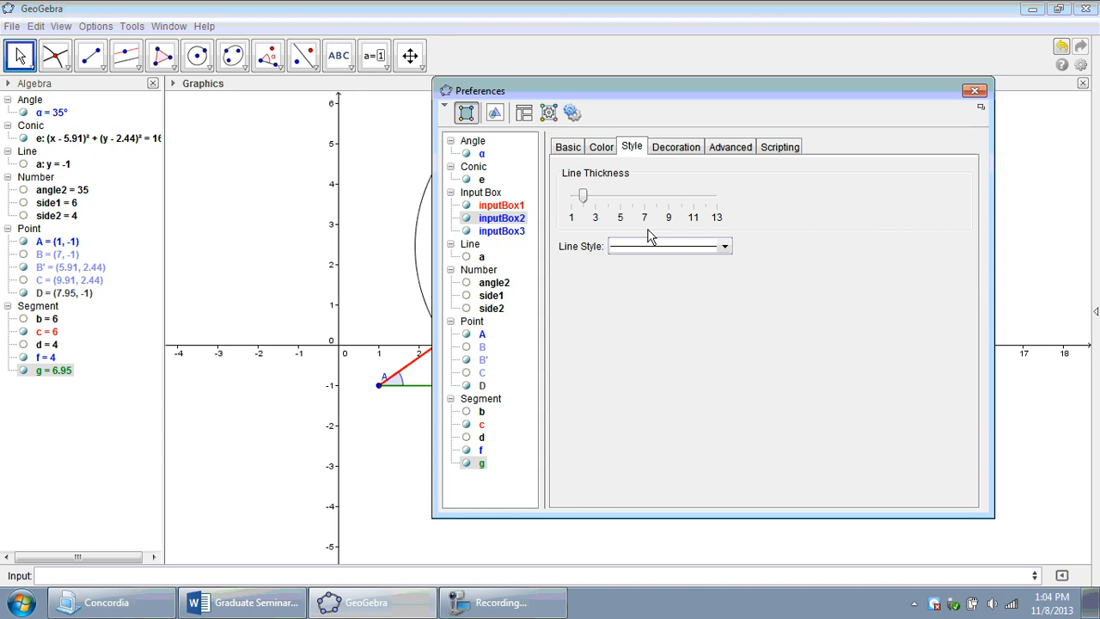
{"action": "left_click", "coordinate": [974, 90]}
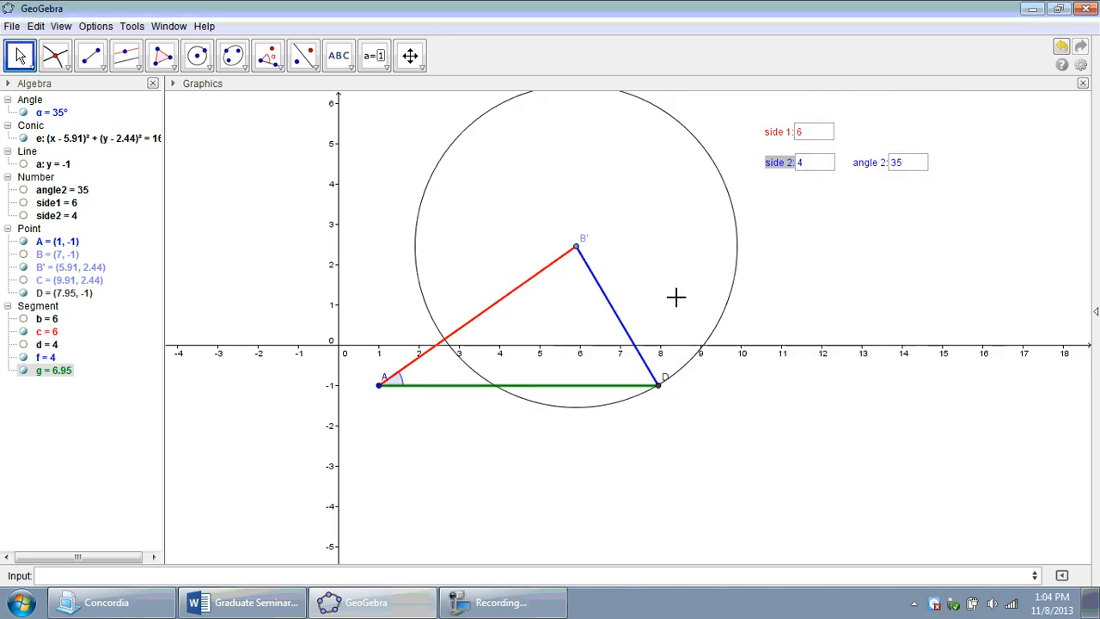
{"action": "mouse_move", "coordinate": [19, 55]}
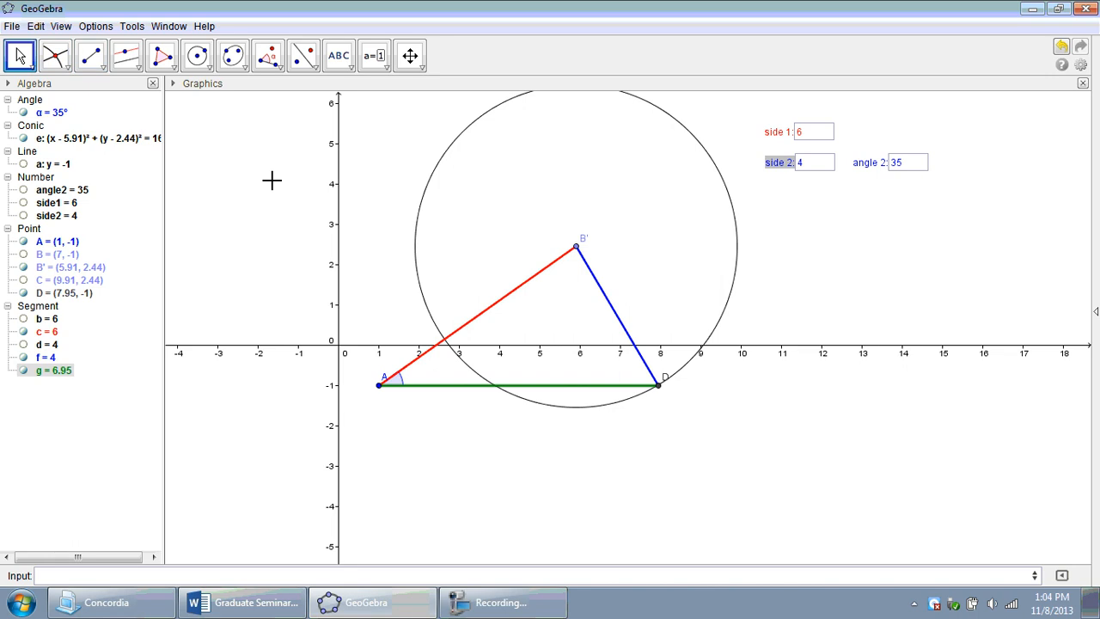
{"action": "mouse_move", "coordinate": [269, 55]}
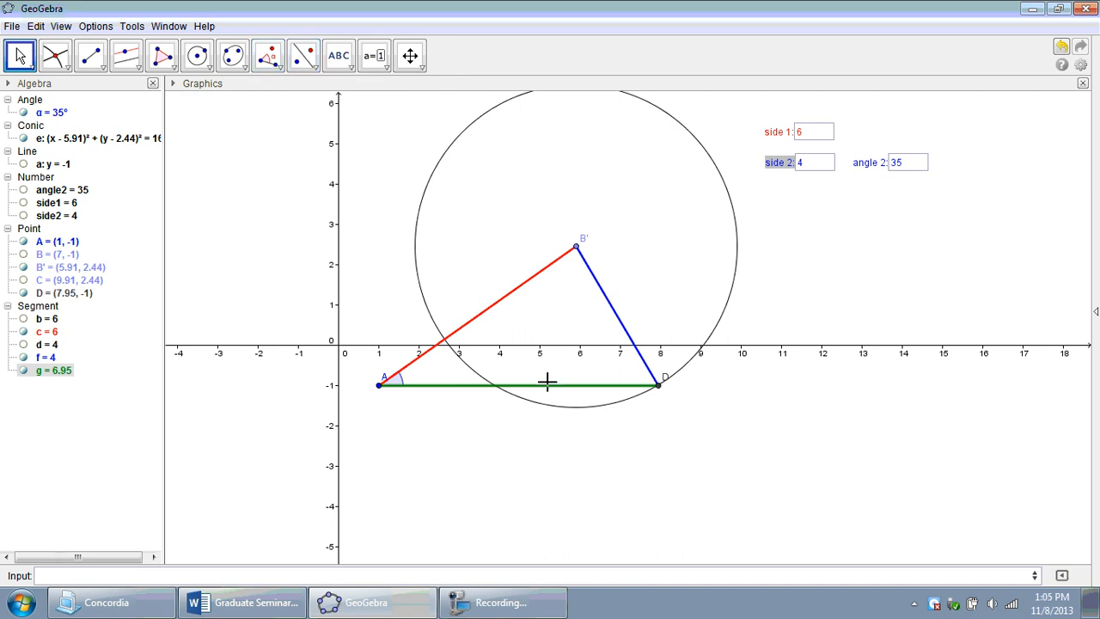
{"action": "mouse_move", "coordinate": [232, 55]}
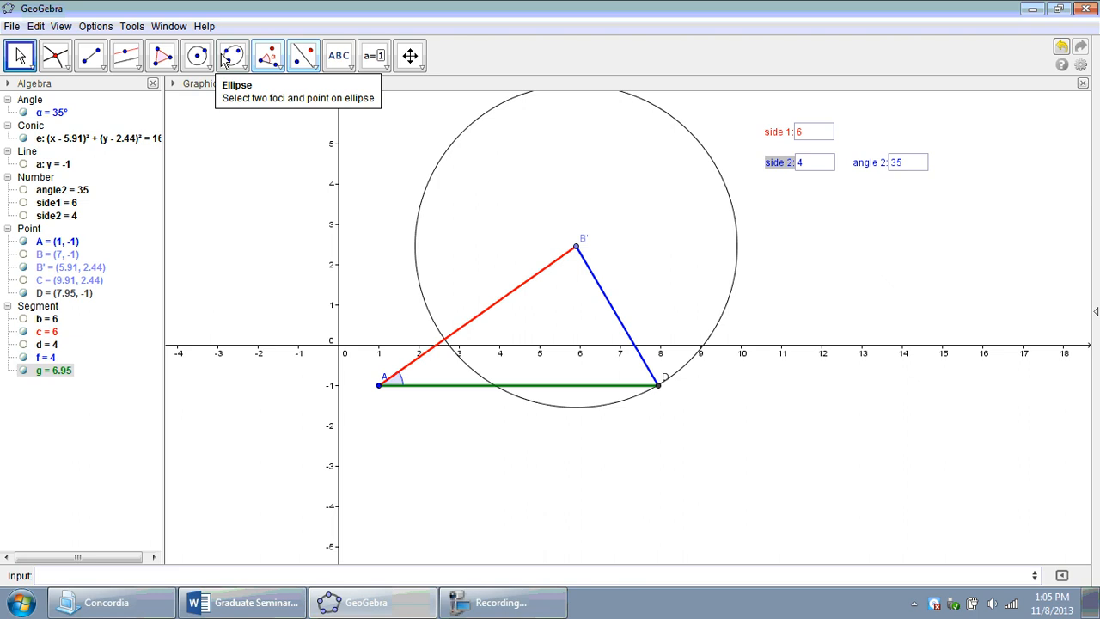
Measure angle β = 85.64° at B' and hide point B''s label
{"action": "left_click", "coordinate": [269, 55]}
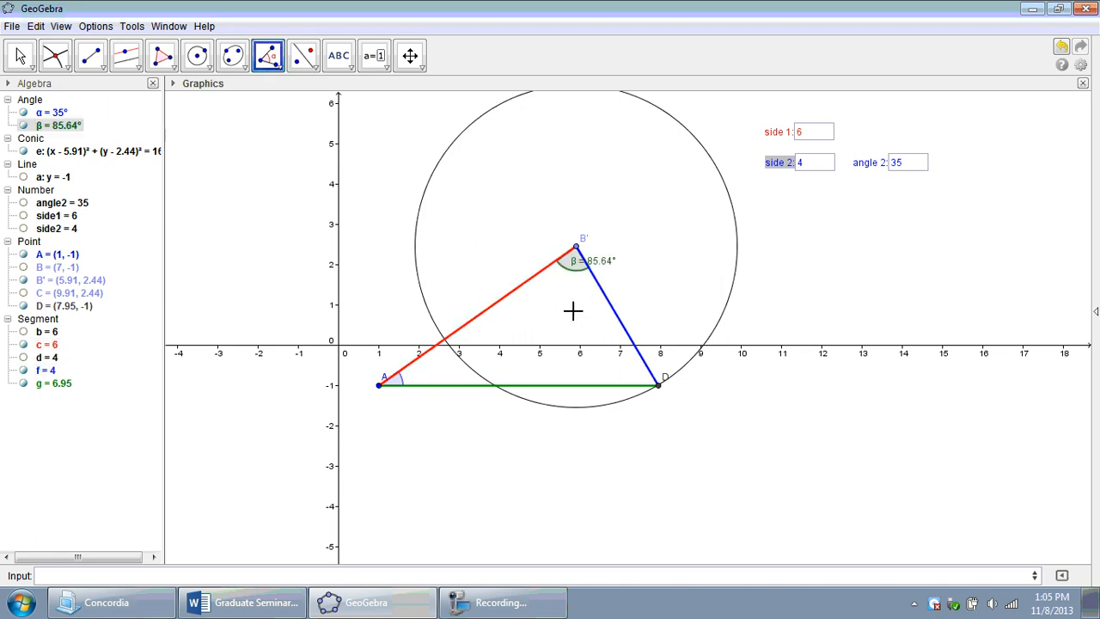
{"action": "right_click", "coordinate": [576, 247]}
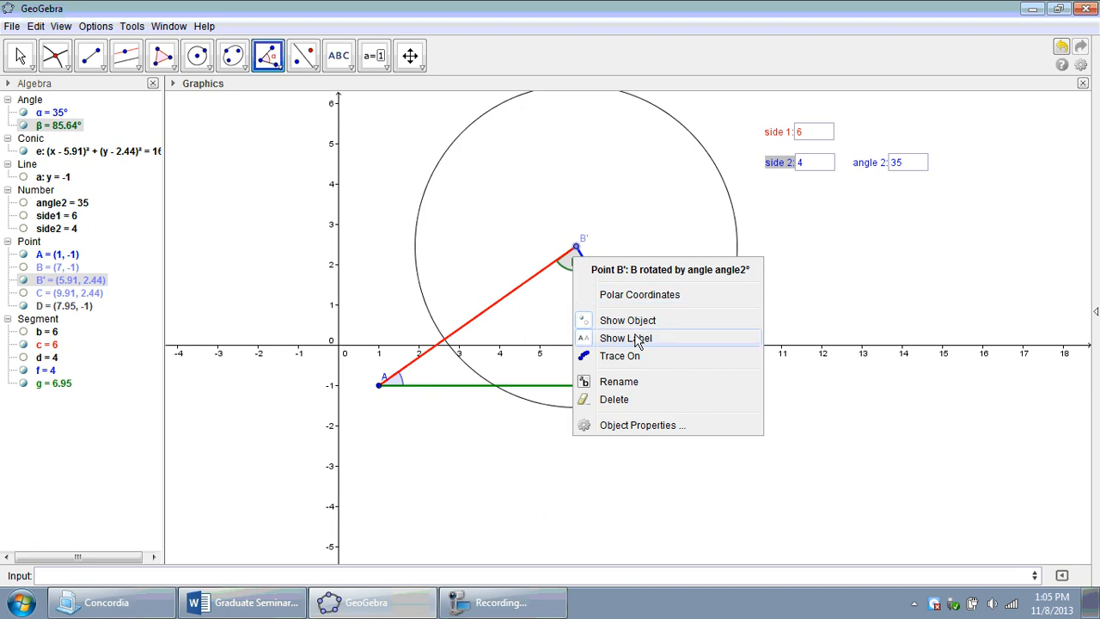
{"action": "right_click", "coordinate": [574, 261]}
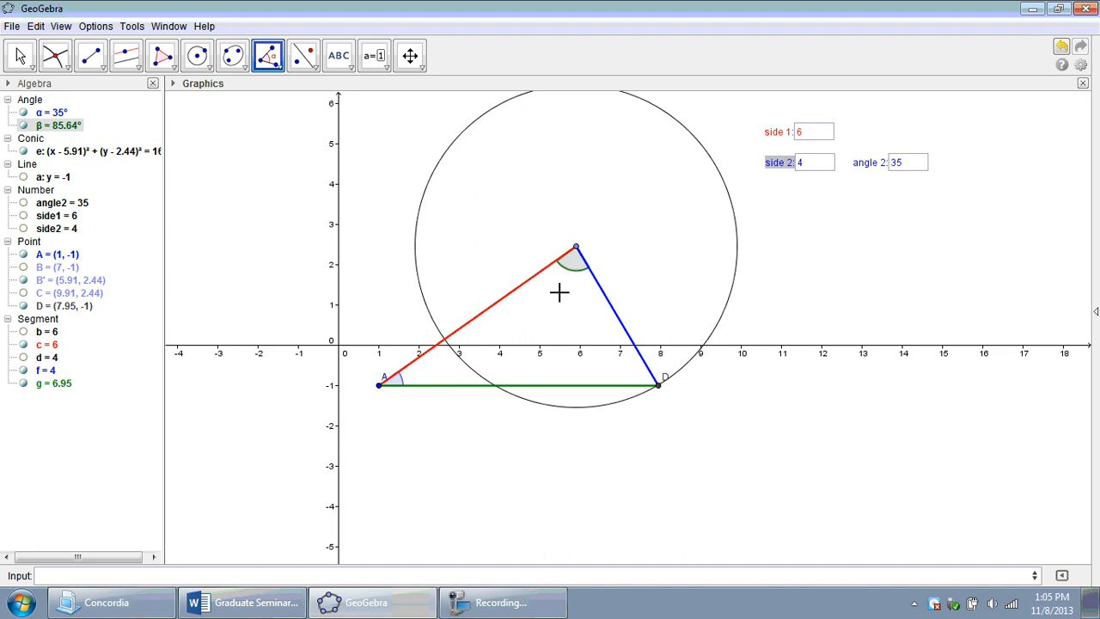
{"action": "mouse_move", "coordinate": [550, 272]}
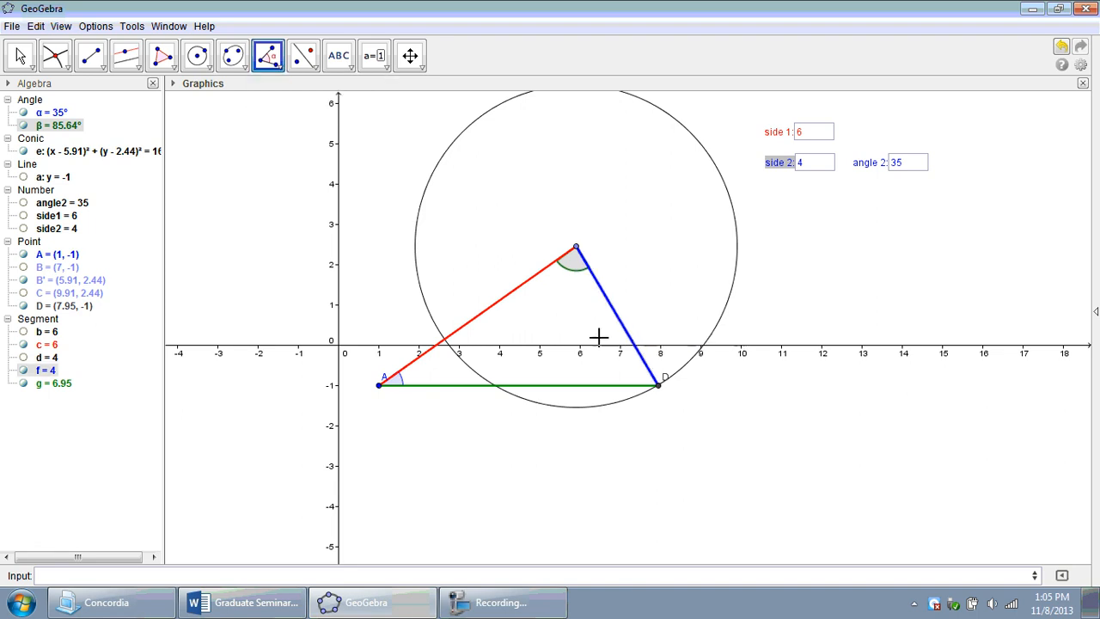
Measure angle γ = 59.36° at D and colour it red
{"action": "left_click", "coordinate": [652, 379]}
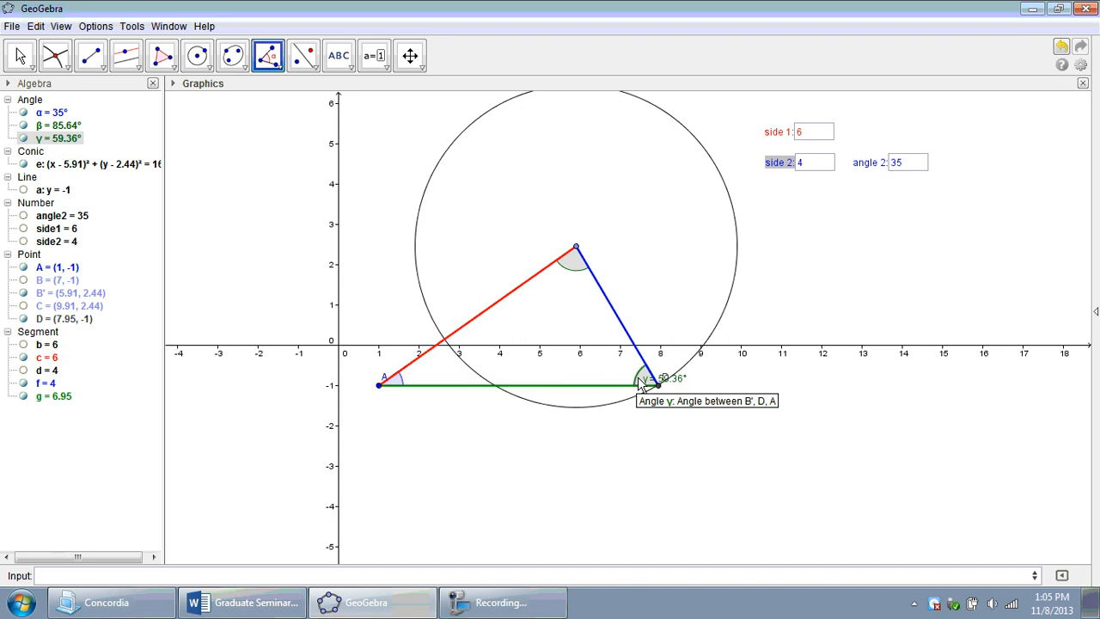
{"action": "left_click", "coordinate": [19, 55]}
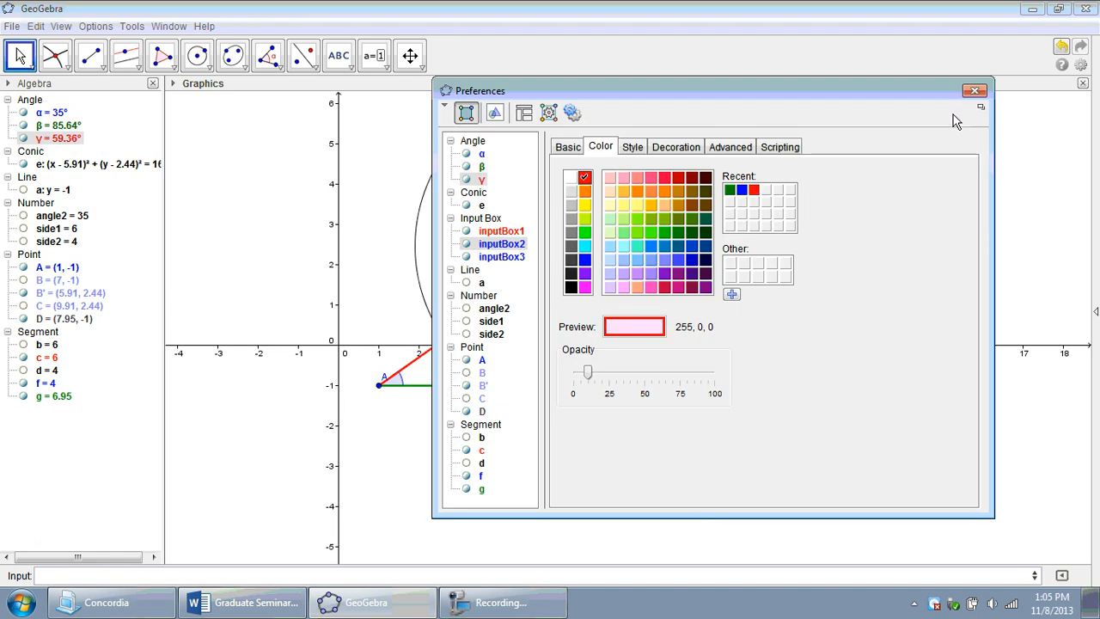
{"action": "left_click", "coordinate": [975, 90]}
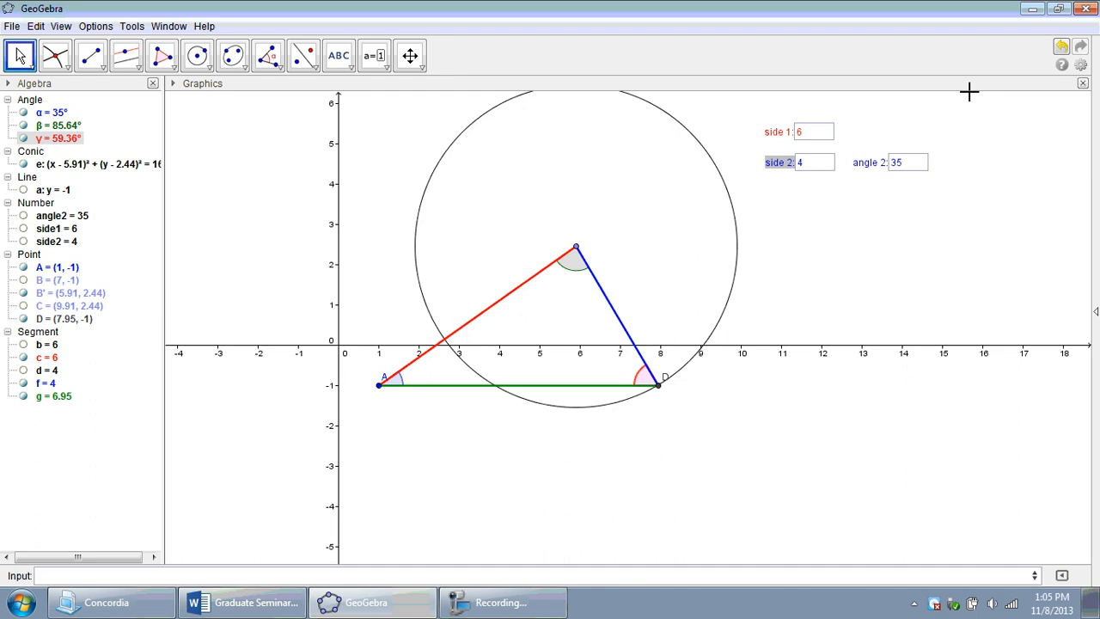
{"action": "mouse_move", "coordinate": [482, 254]}
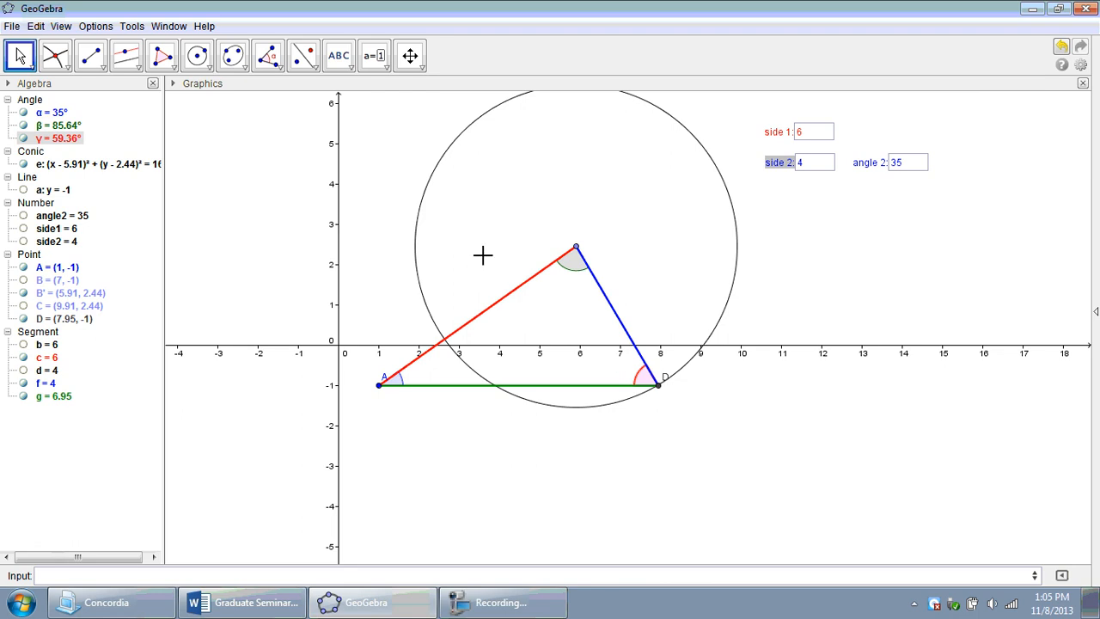
{"action": "left_click", "coordinate": [337, 55]}
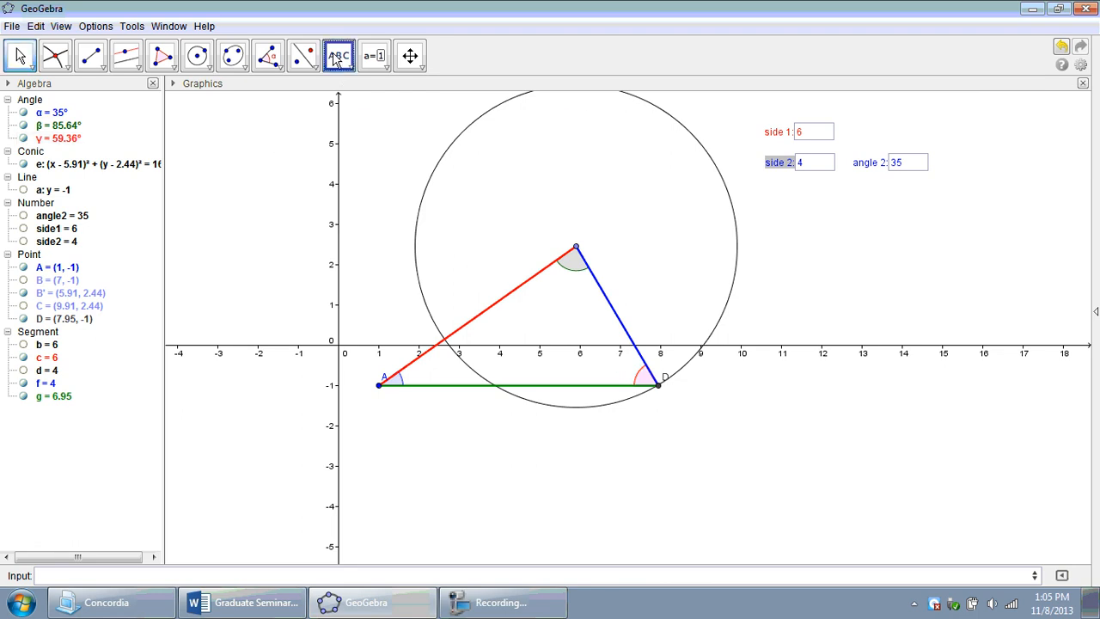
Add a text readout "angle 1: 59.36°" linked to γ beside the side 1 entry
{"action": "left_click", "coordinate": [337, 55]}
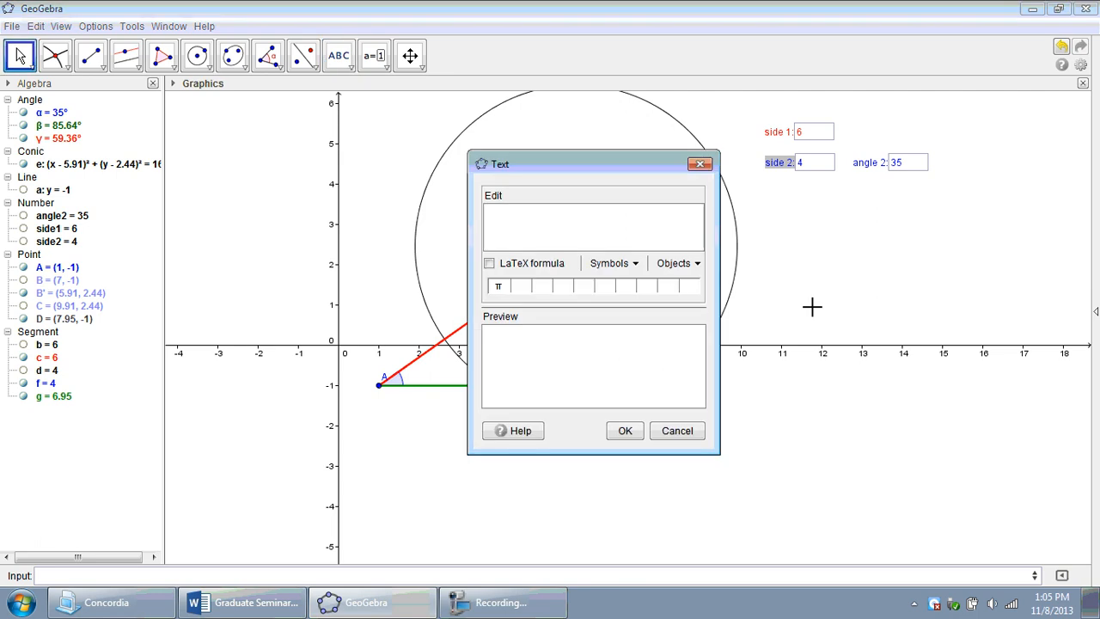
{"action": "type", "text": "angle 1:"}
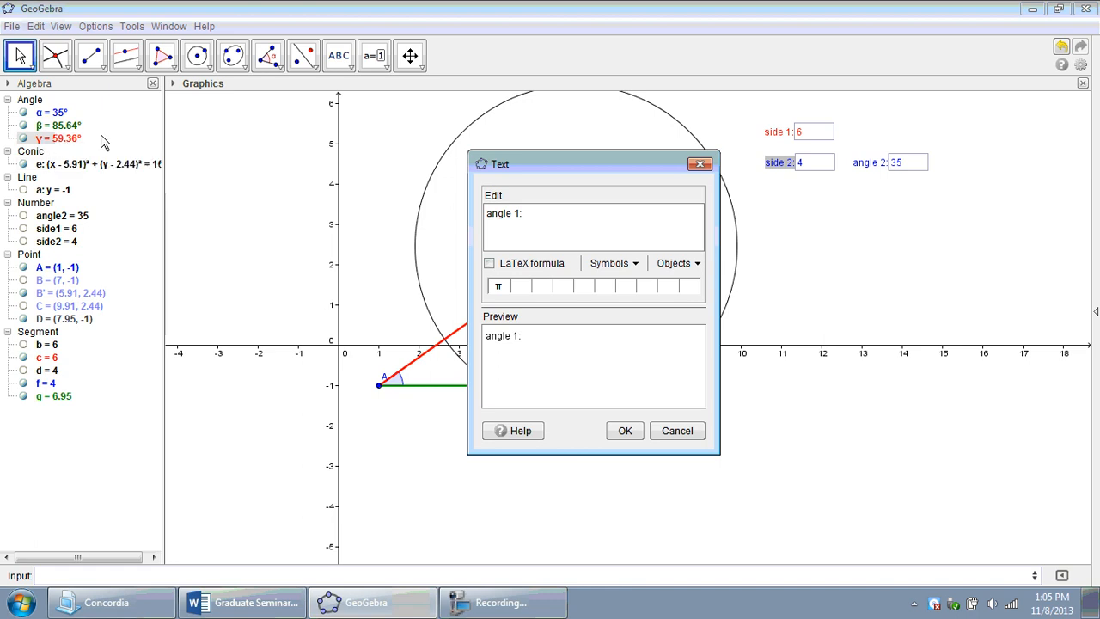
{"action": "left_click", "coordinate": [678, 263]}
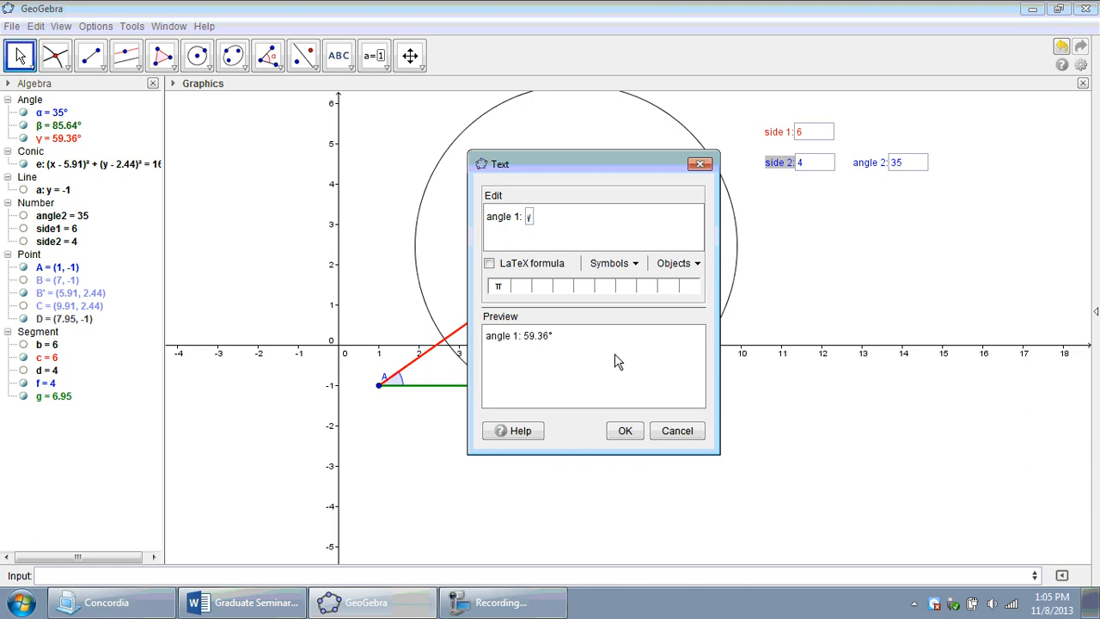
{"action": "mouse_move", "coordinate": [72, 151]}
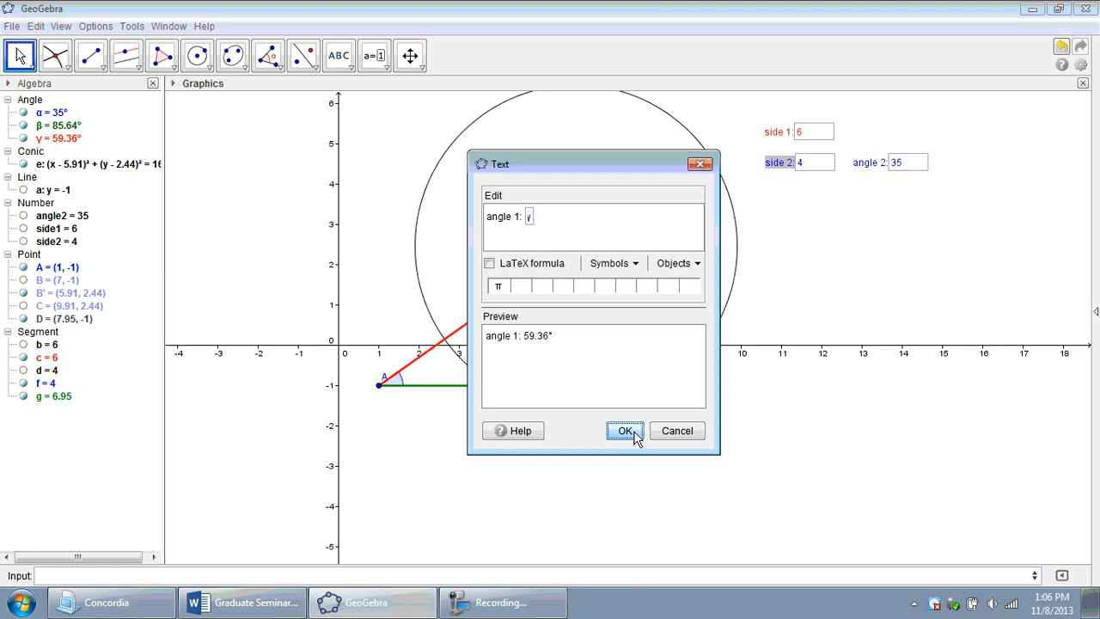
{"action": "left_click", "coordinate": [625, 429]}
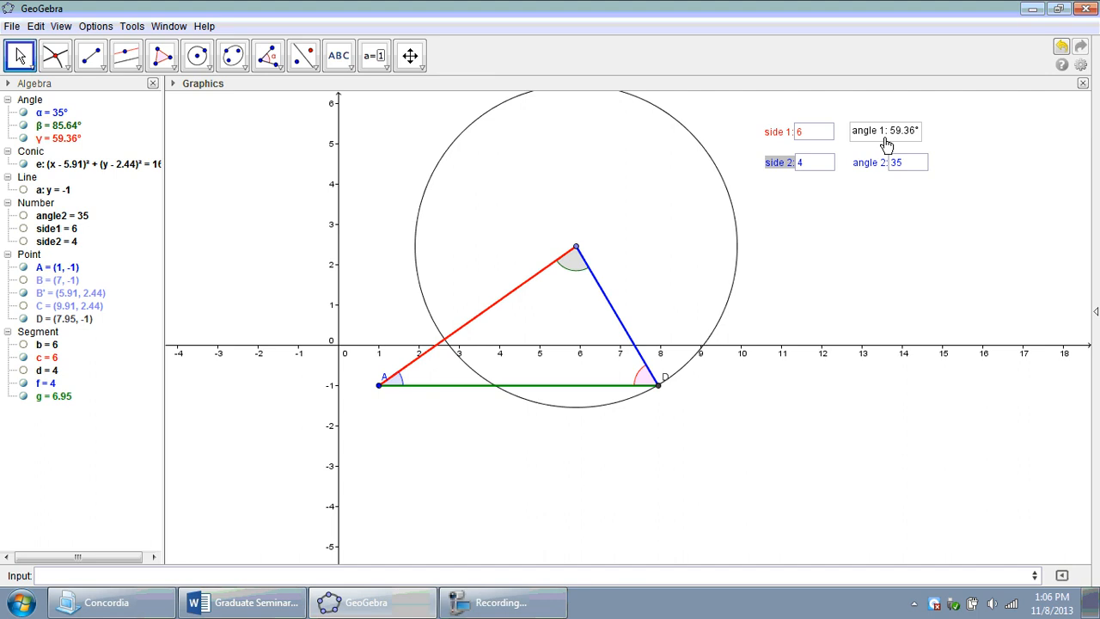
Fix the angle 1 readout at an absolute screen position
{"action": "right_click", "coordinate": [885, 131]}
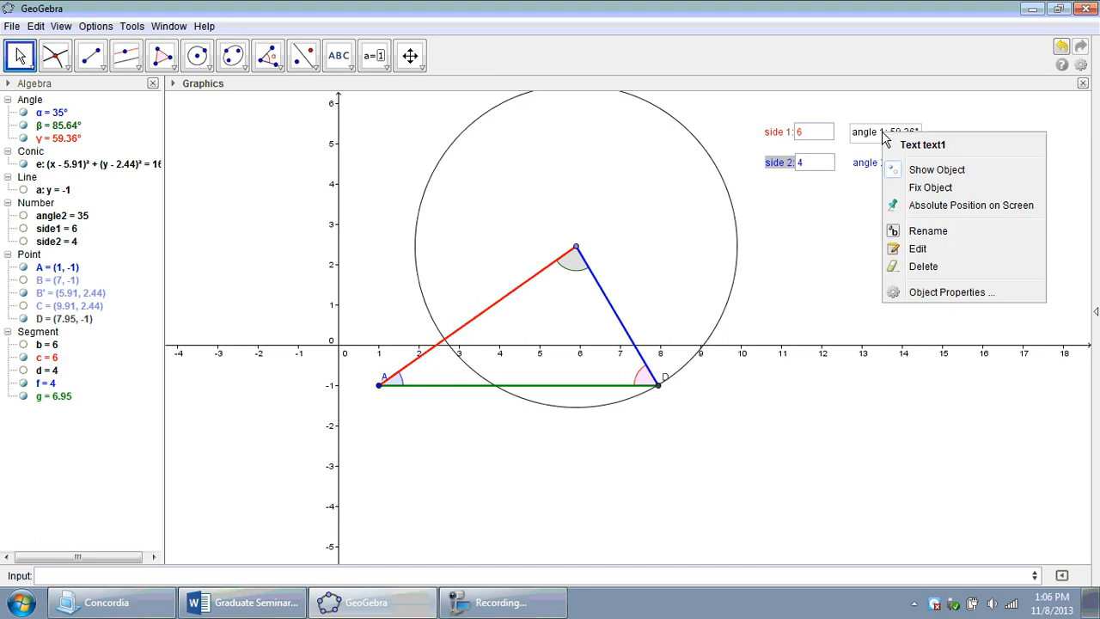
{"action": "left_click", "coordinate": [952, 292]}
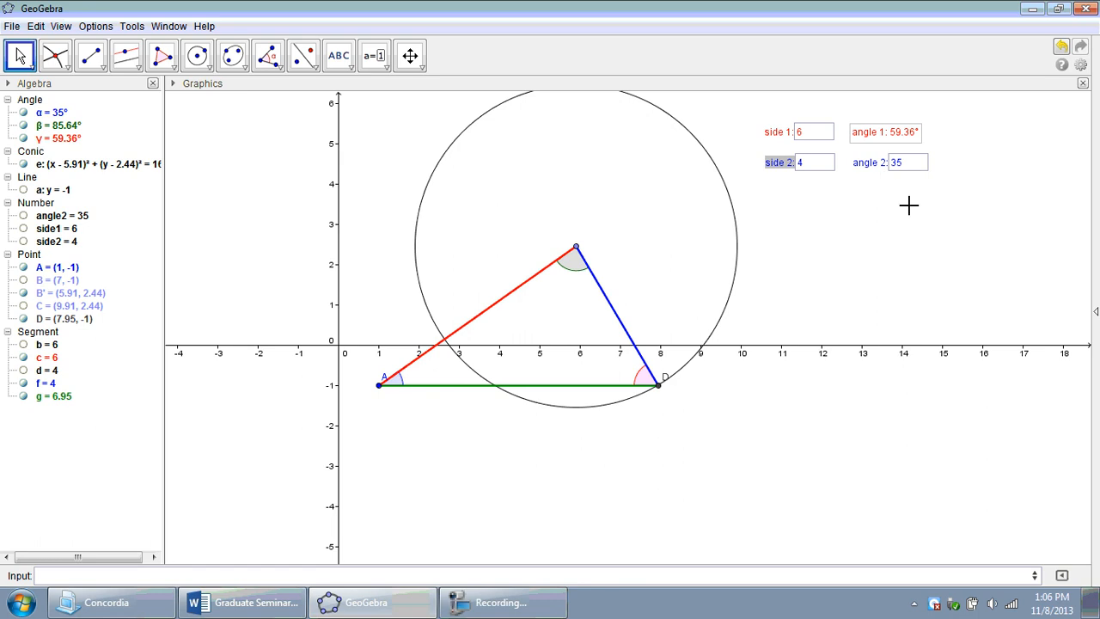
{"action": "mouse_move", "coordinate": [939, 199]}
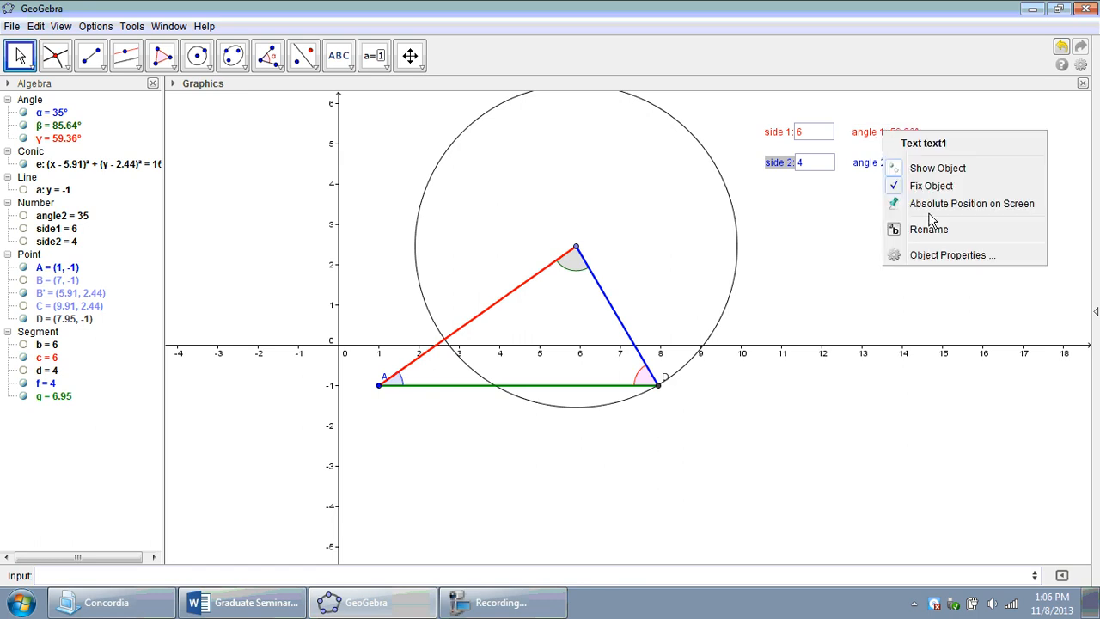
{"action": "left_click", "coordinate": [712, 256]}
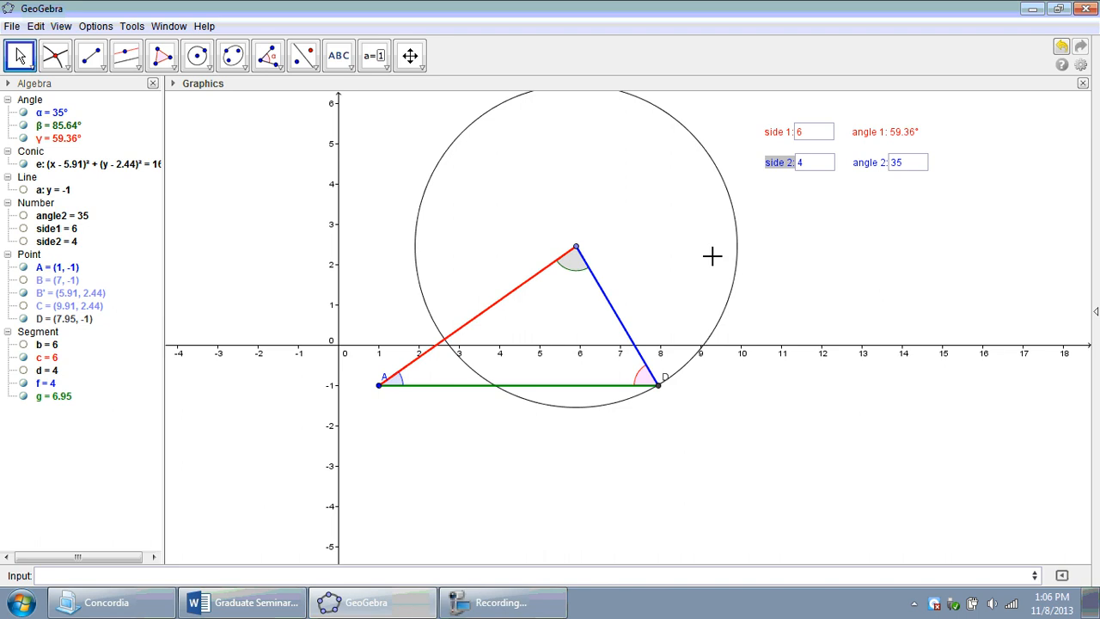
Add a "side 3: 6.95" readout linked to segment g under the side 2 entry
{"action": "left_click", "coordinate": [339, 55]}
{"action": "type", "text": "side 3:"}
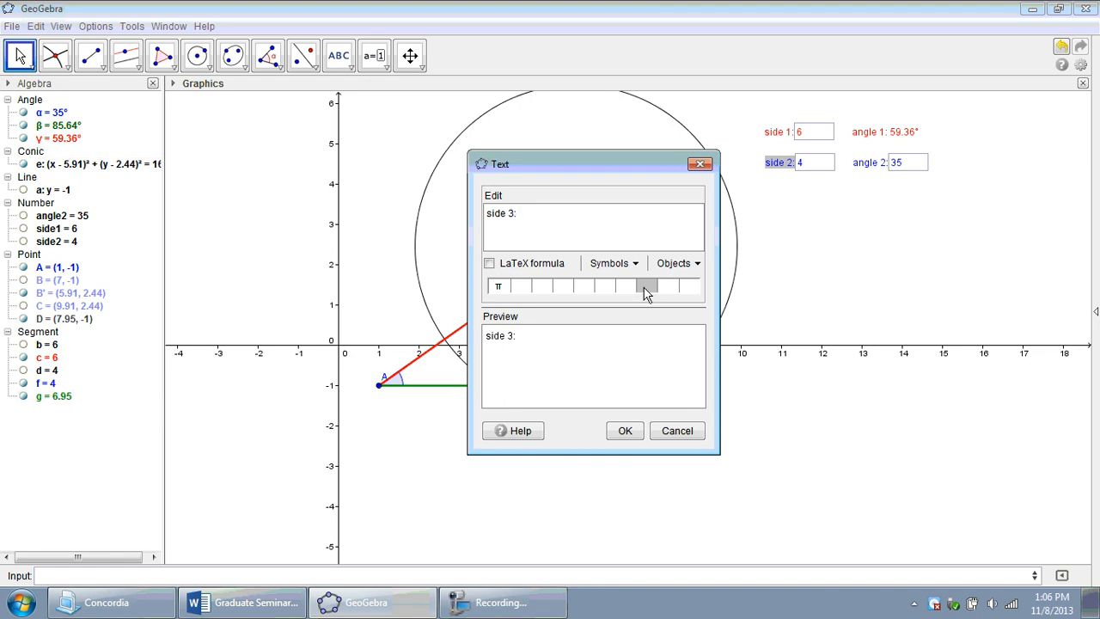
{"action": "left_click", "coordinate": [677, 263]}
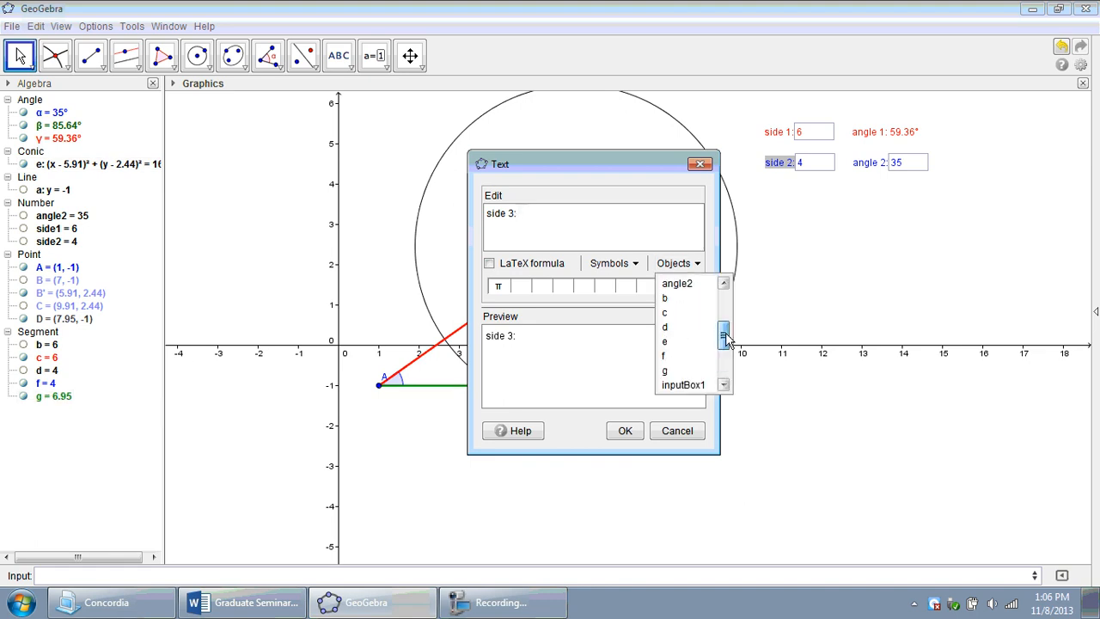
{"action": "left_click", "coordinate": [664, 371]}
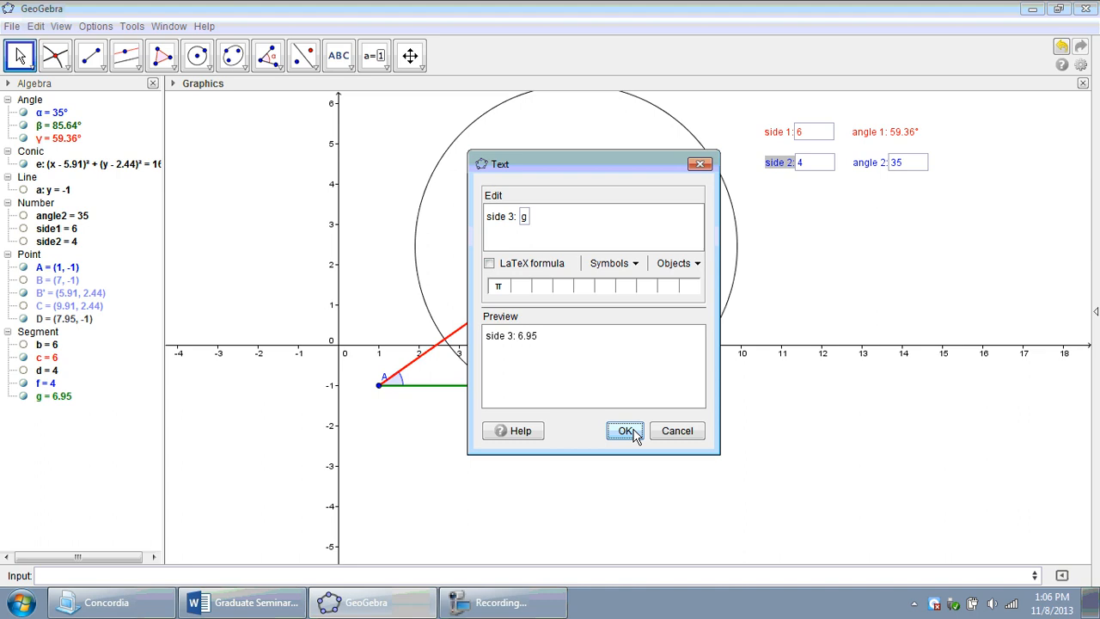
{"action": "left_click", "coordinate": [625, 430]}
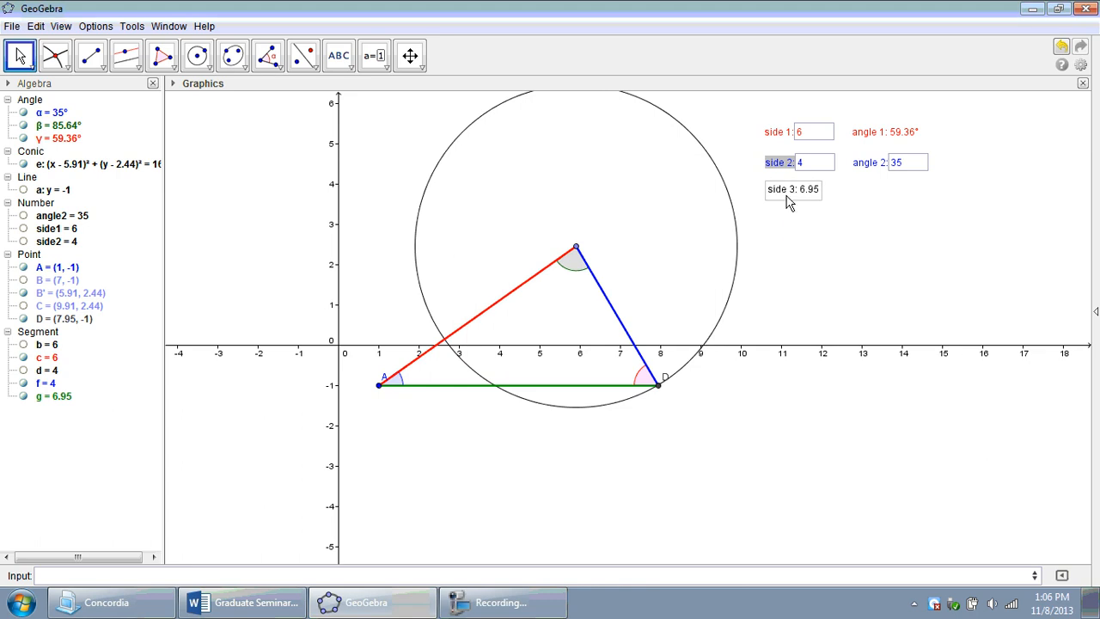
Colour the side 3 readout green
{"action": "right_click", "coordinate": [791, 189]}
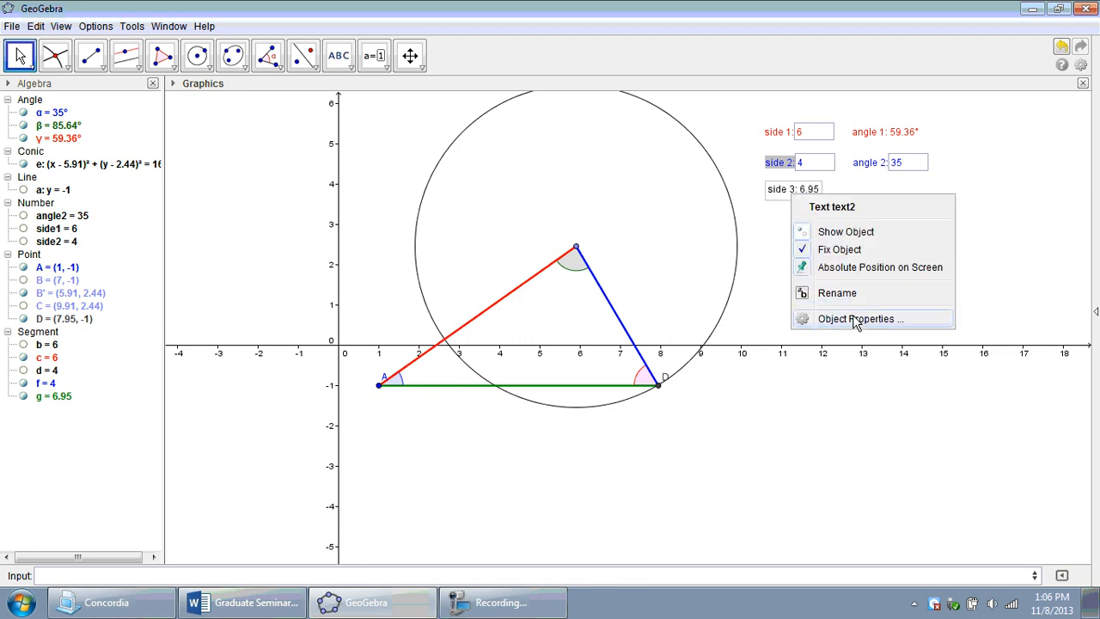
{"action": "left_click", "coordinate": [859, 318]}
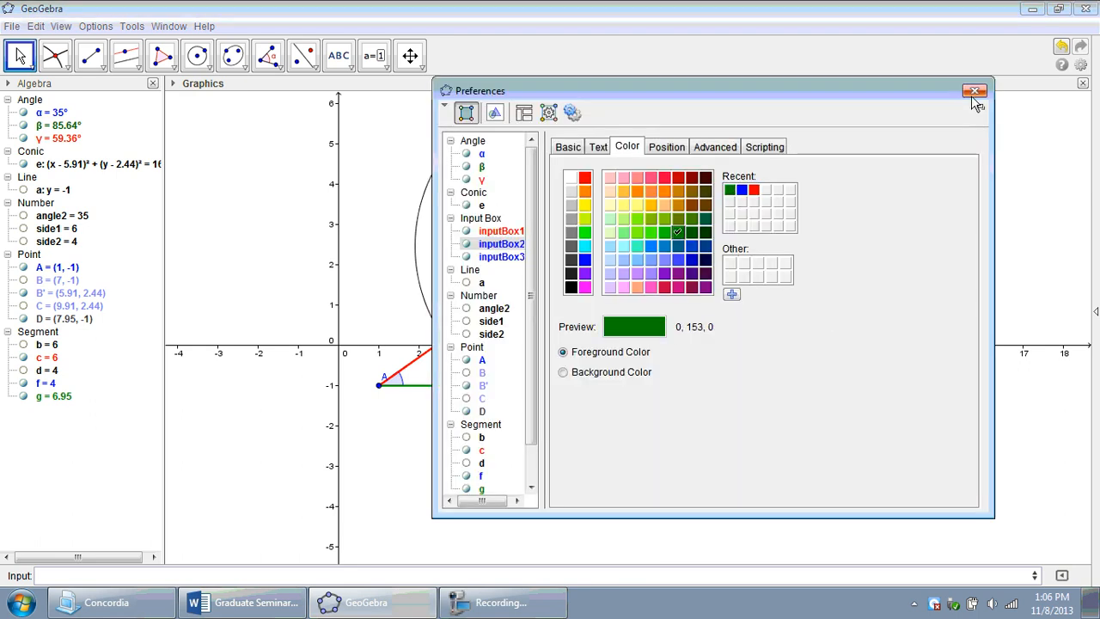
{"action": "left_click", "coordinate": [975, 89]}
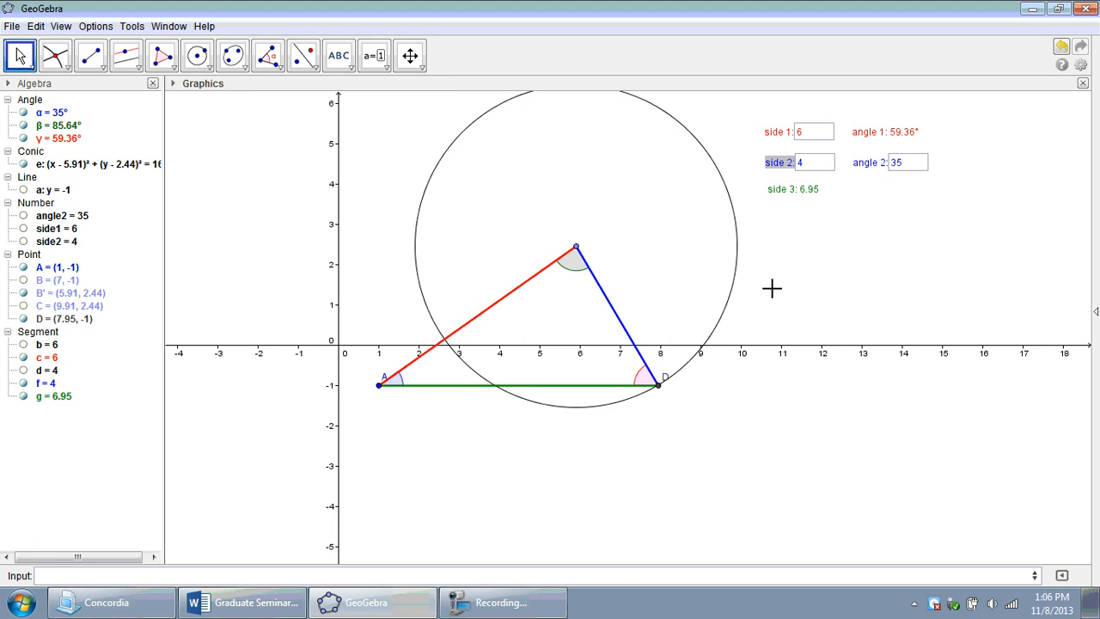
{"action": "left_click", "coordinate": [338, 55]}
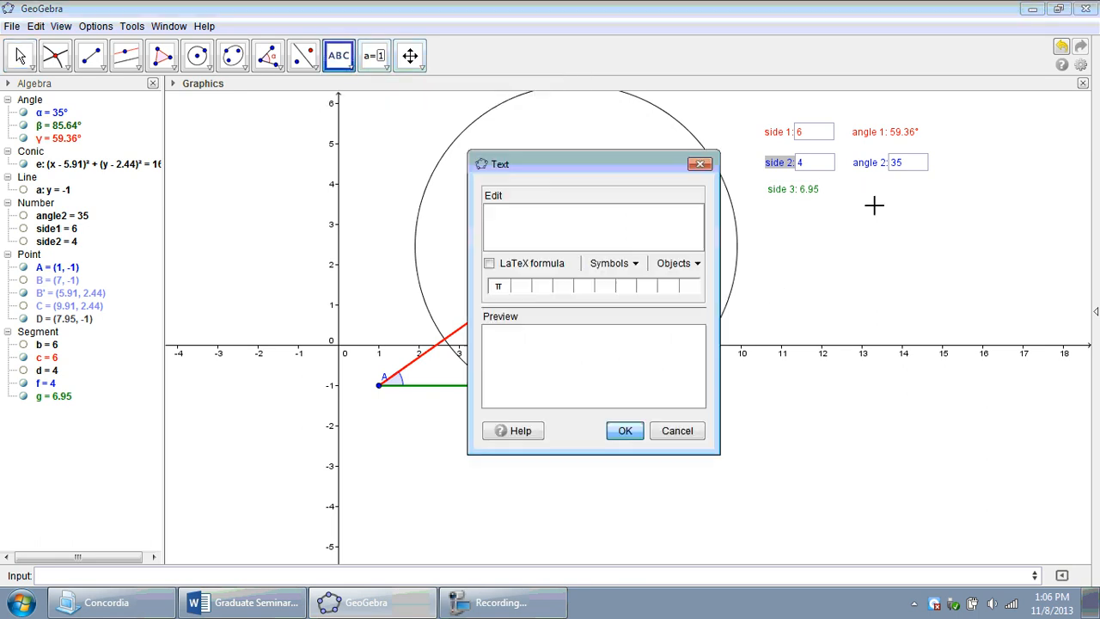
Add an "angle 3: 85.64°" readout linked to β under the angle 2 entry
{"action": "type", "text": "angle 3"}
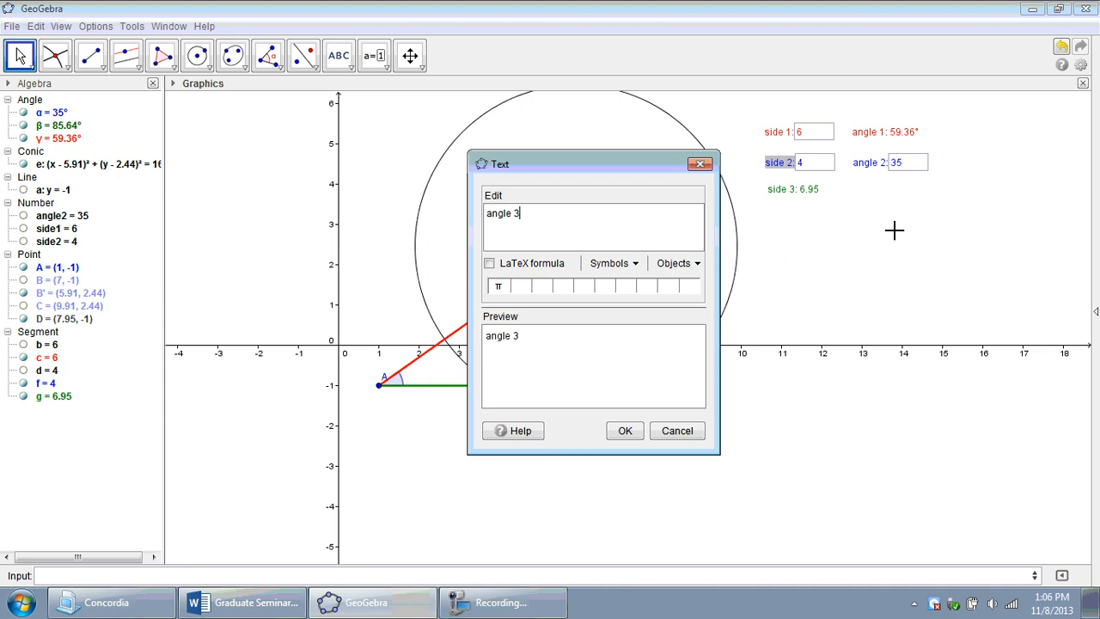
{"action": "left_click", "coordinate": [677, 263]}
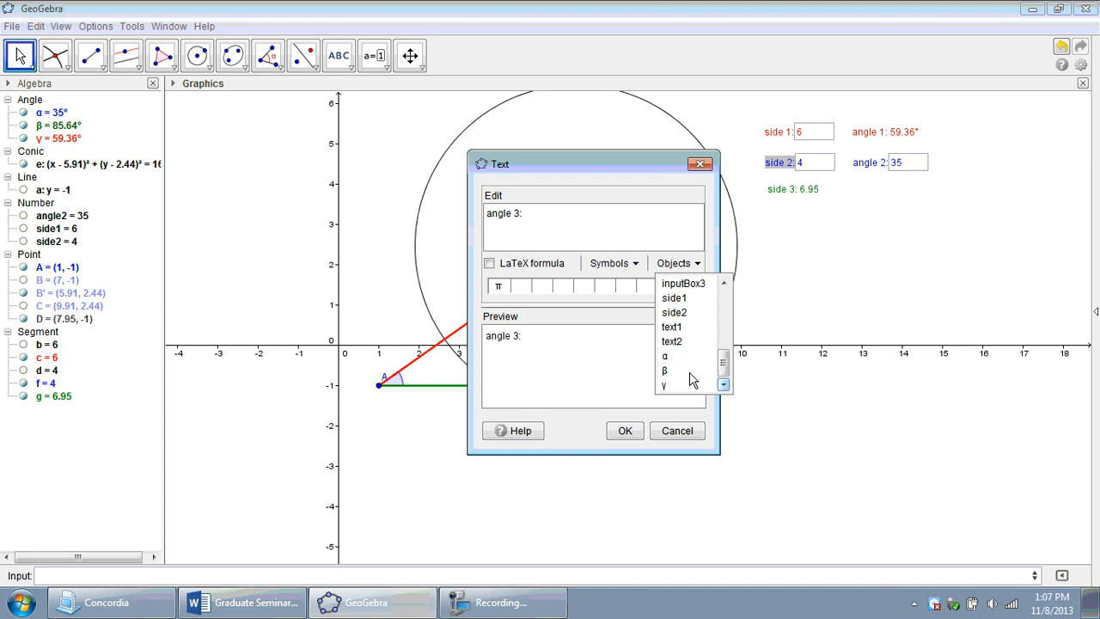
{"action": "left_click", "coordinate": [625, 430]}
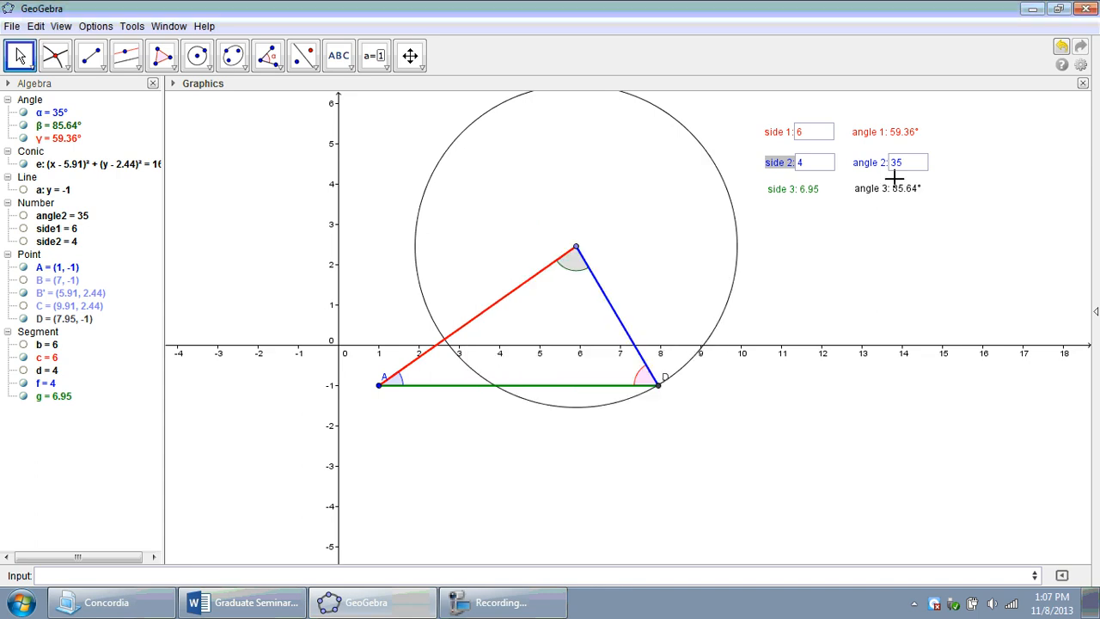
Colour the angle 3 readout green
{"action": "right_click", "coordinate": [885, 186]}
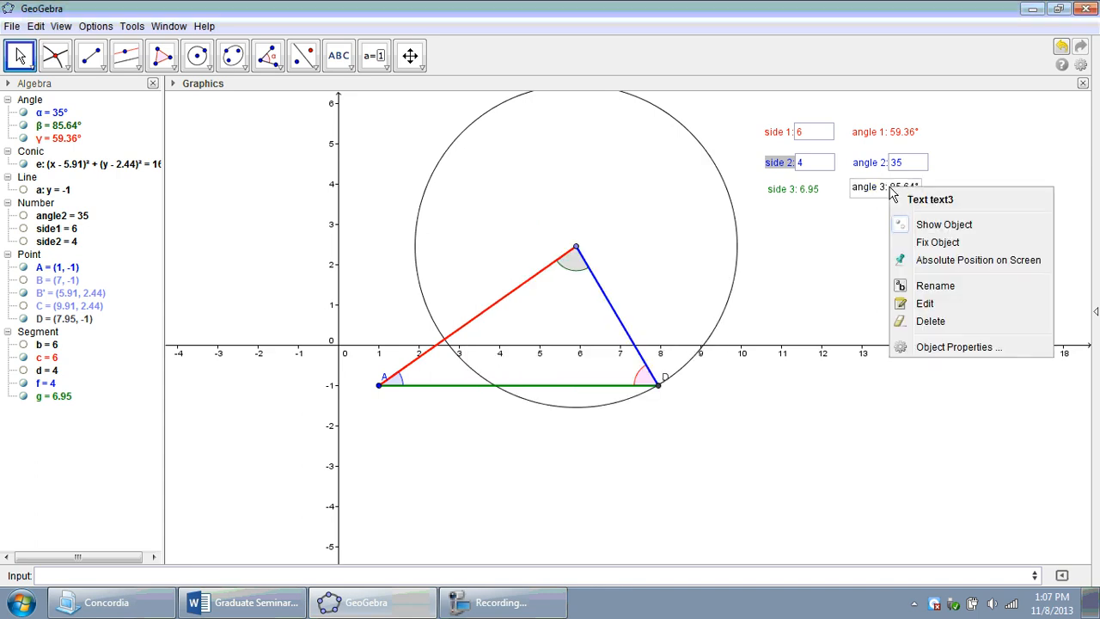
{"action": "left_click", "coordinate": [938, 240]}
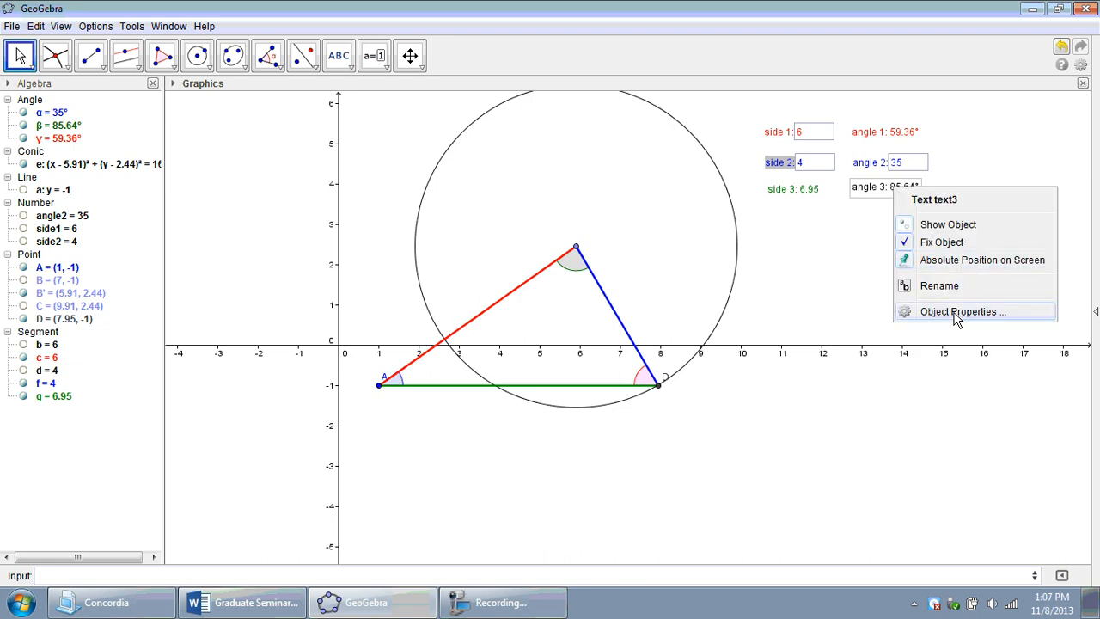
{"action": "left_click", "coordinate": [963, 311]}
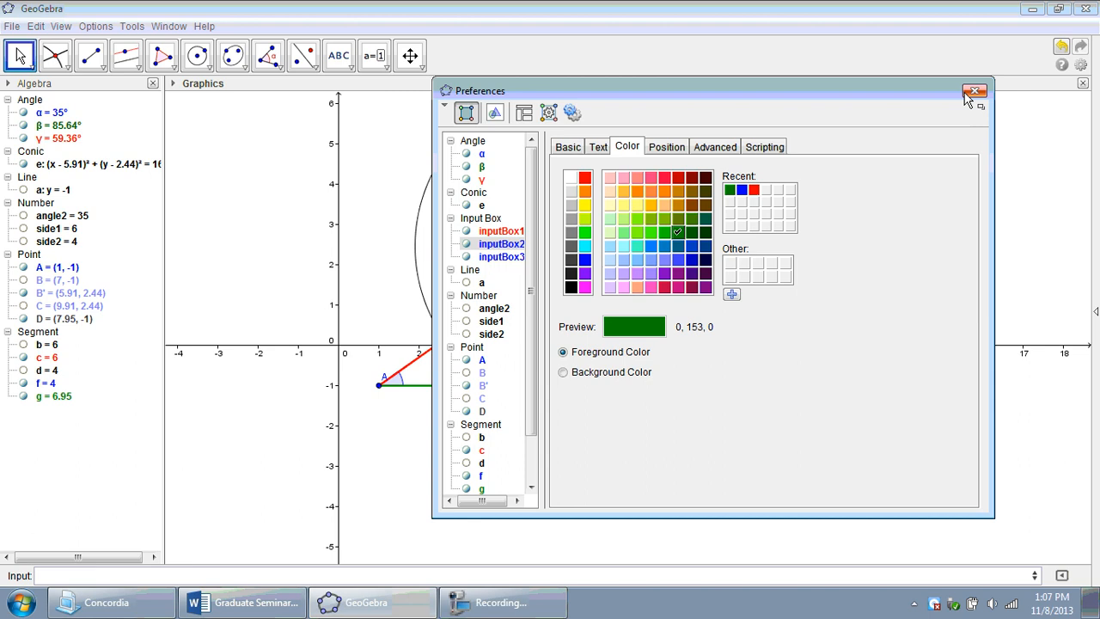
{"action": "left_click", "coordinate": [974, 91]}
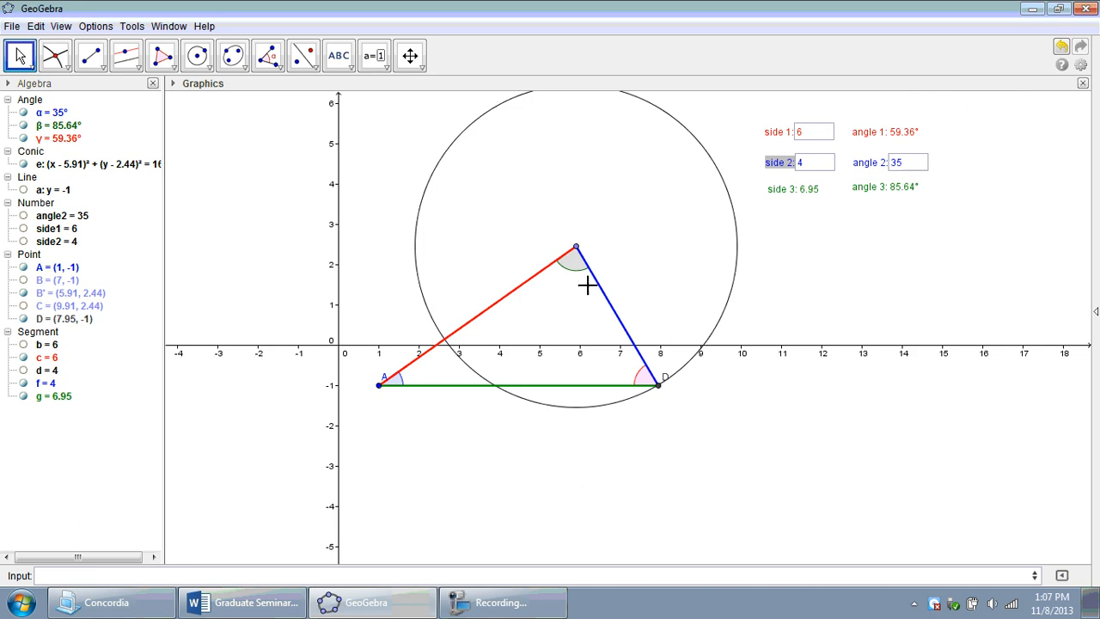
{"action": "mouse_move", "coordinate": [712, 417]}
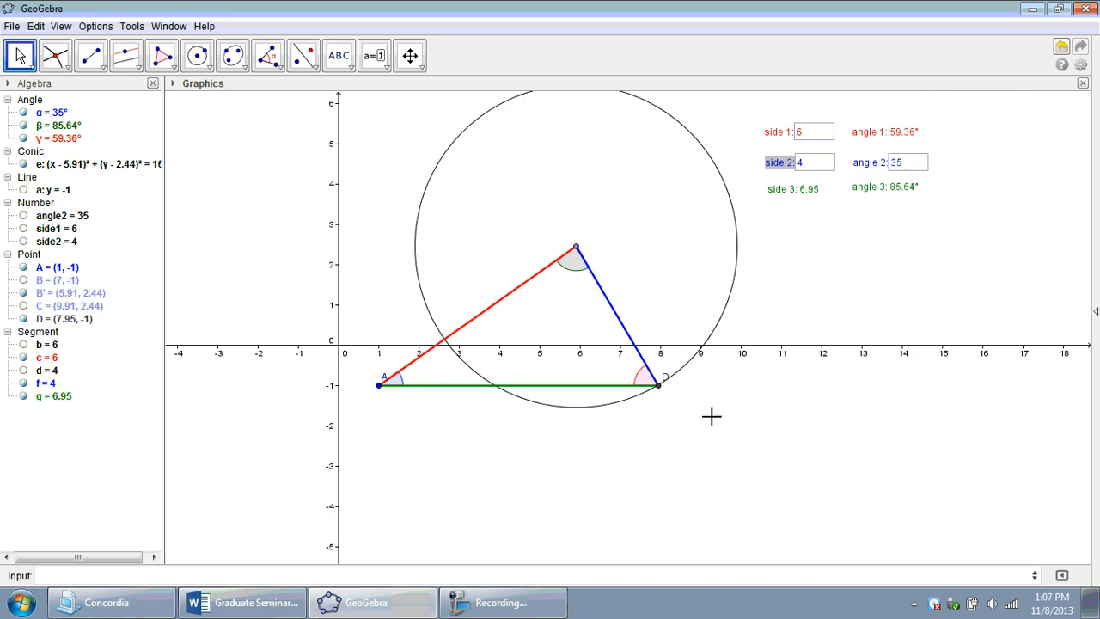
{"action": "mouse_move", "coordinate": [660, 371]}
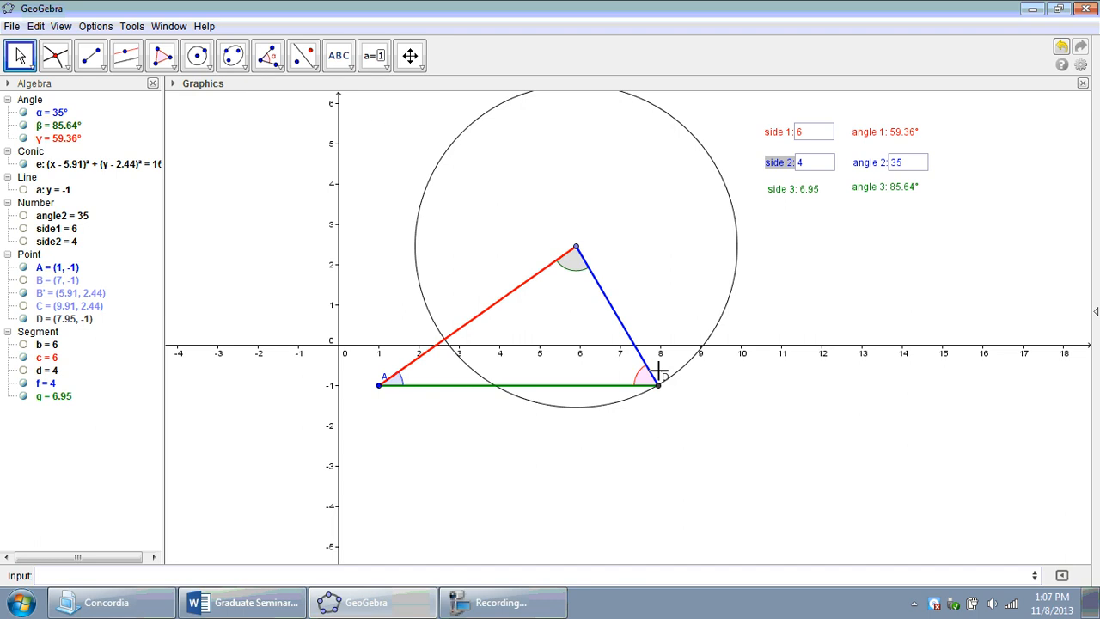
{"action": "mouse_move", "coordinate": [622, 409]}
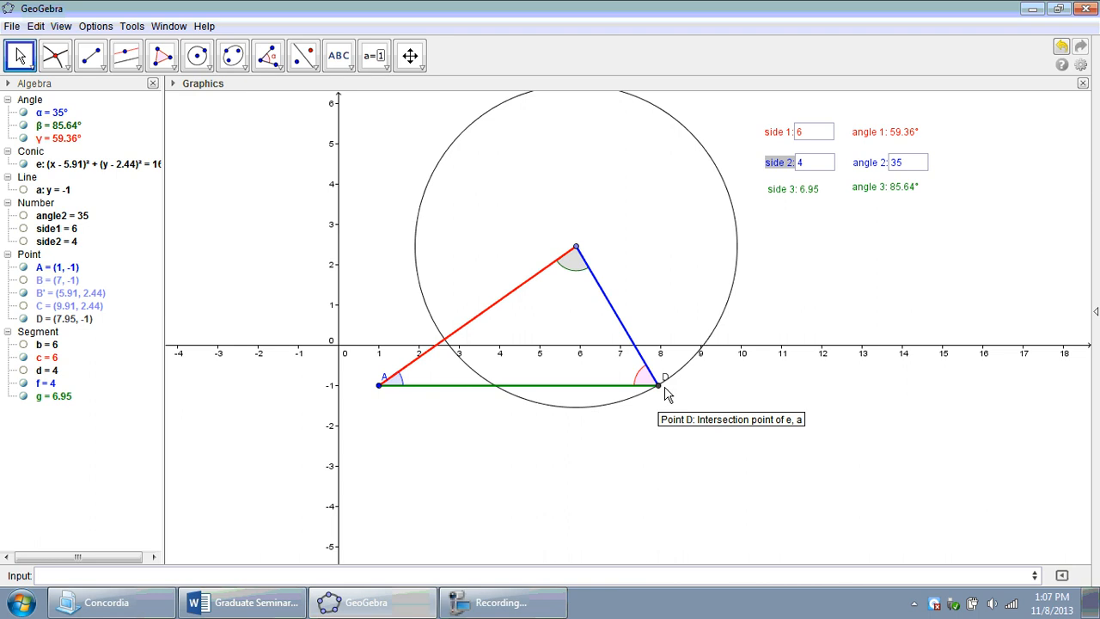
{"action": "mouse_move", "coordinate": [512, 387]}
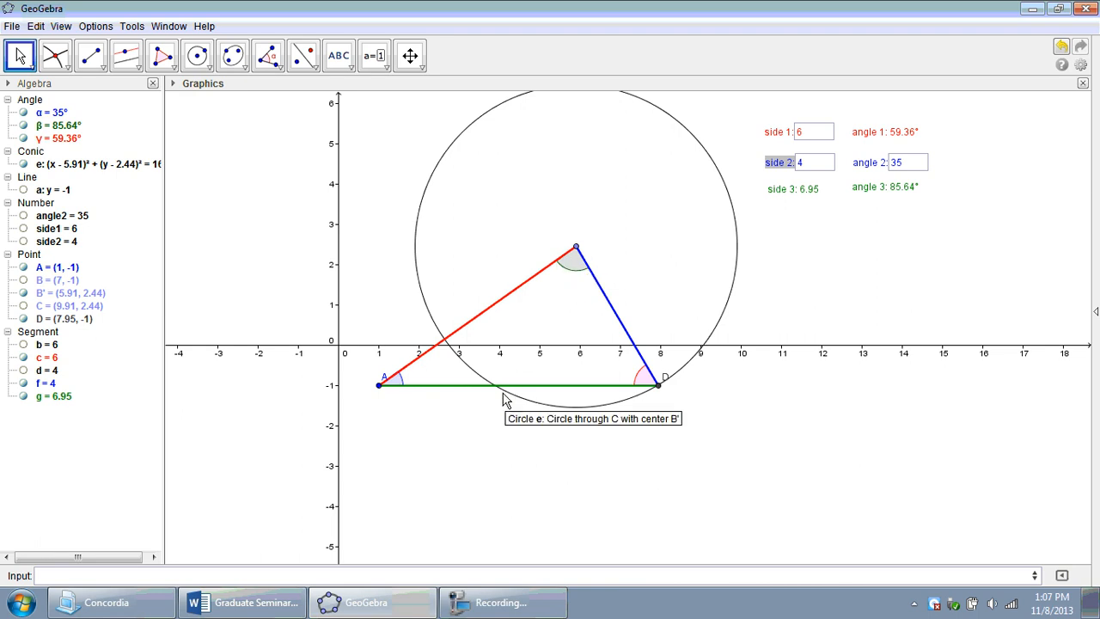
{"action": "mouse_move", "coordinate": [127, 55]}
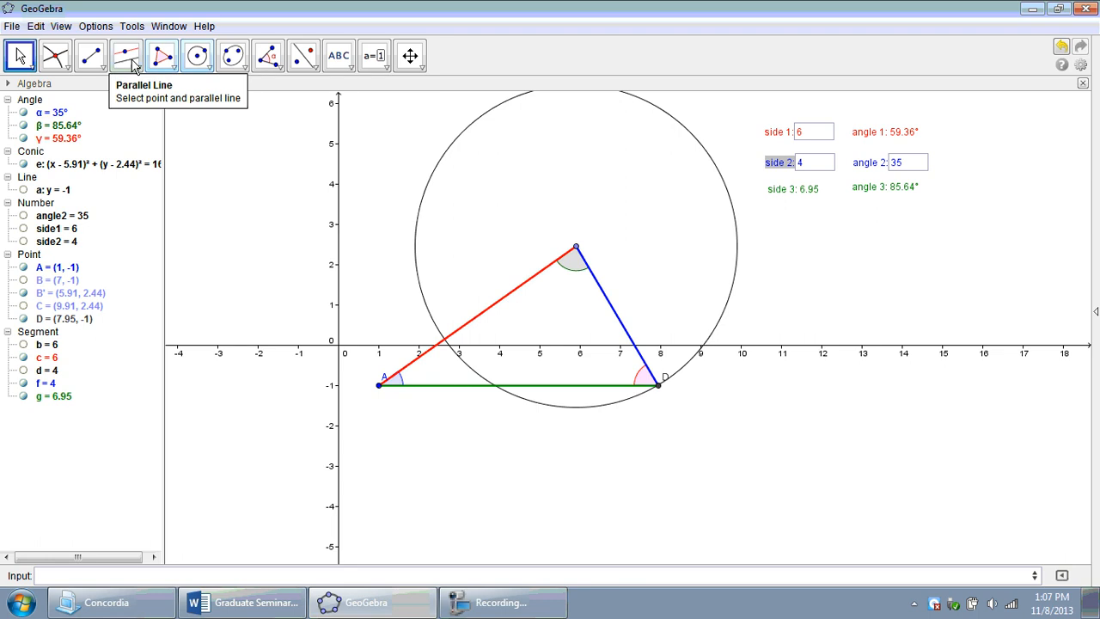
Mark the circle's other base crossing as E = (3.88, -1) and join E to B' with segment h
{"action": "left_click", "coordinate": [55, 55]}
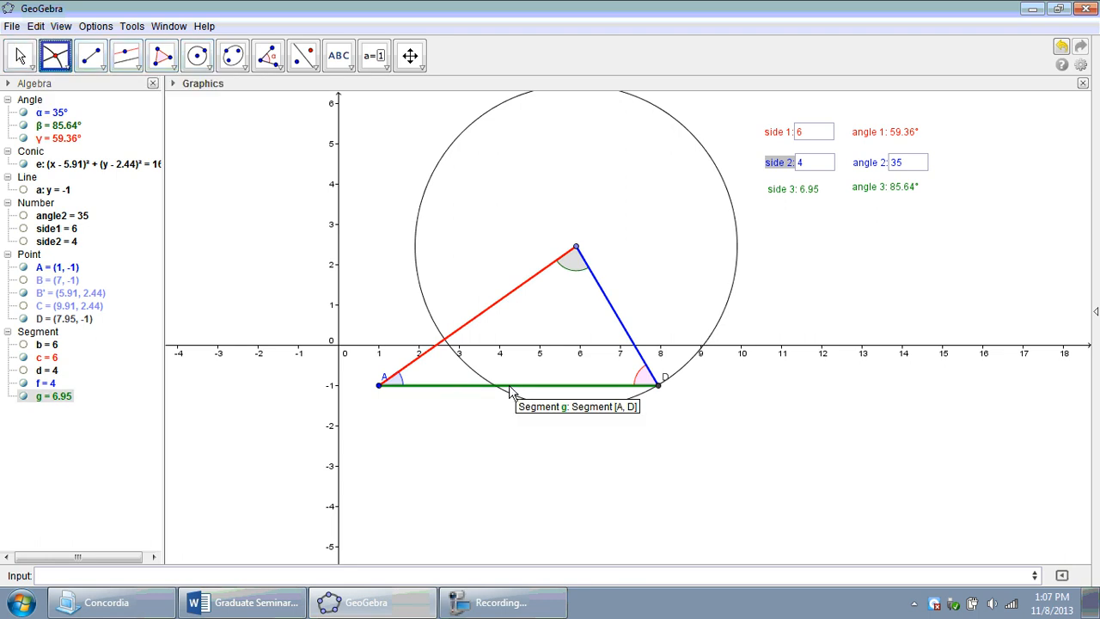
{"action": "left_click", "coordinate": [495, 387]}
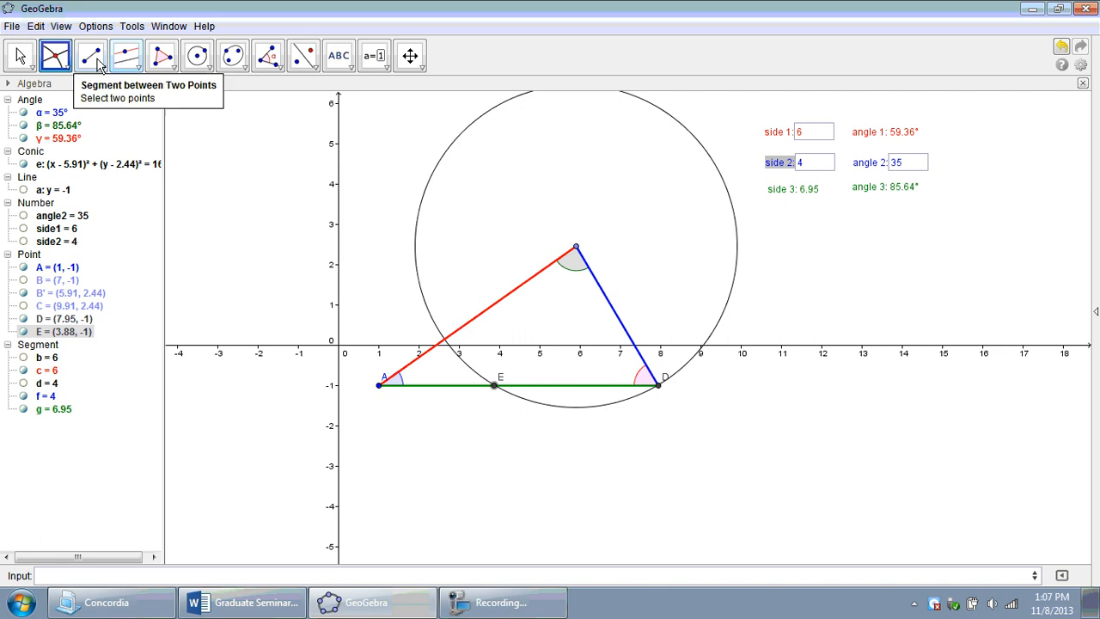
{"action": "left_click", "coordinate": [90, 55]}
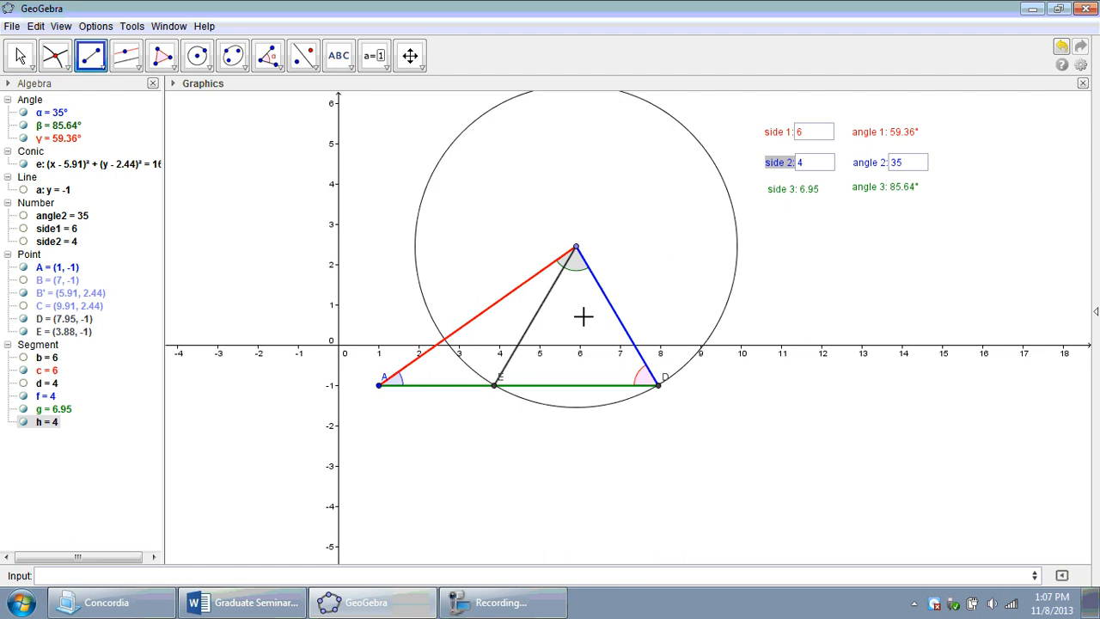
{"action": "mouse_move", "coordinate": [540, 316]}
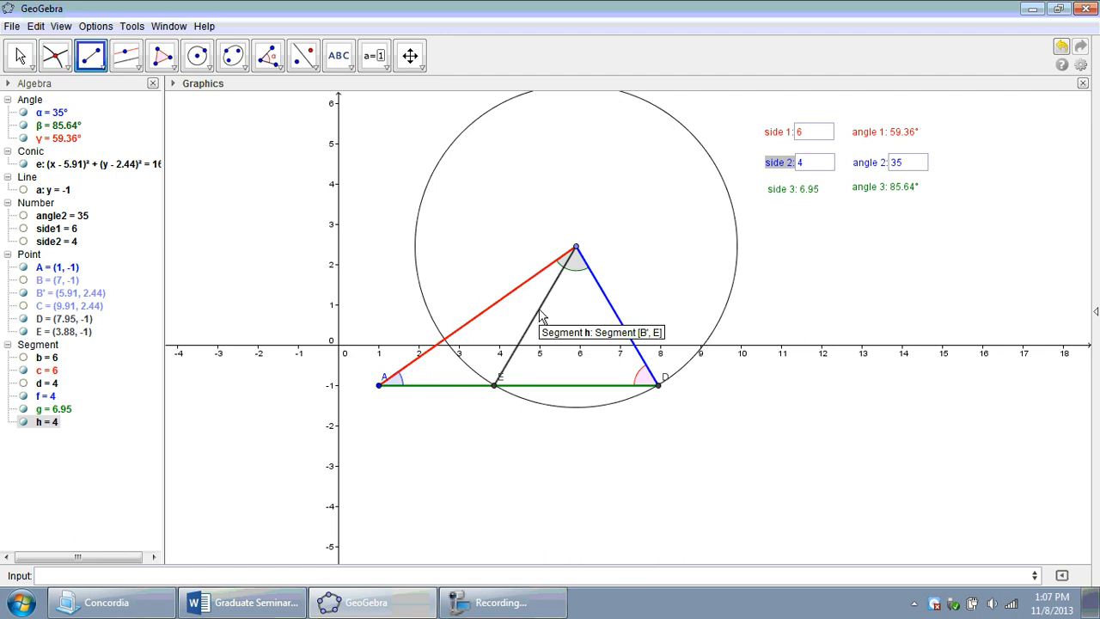
{"action": "mouse_move", "coordinate": [181, 129]}
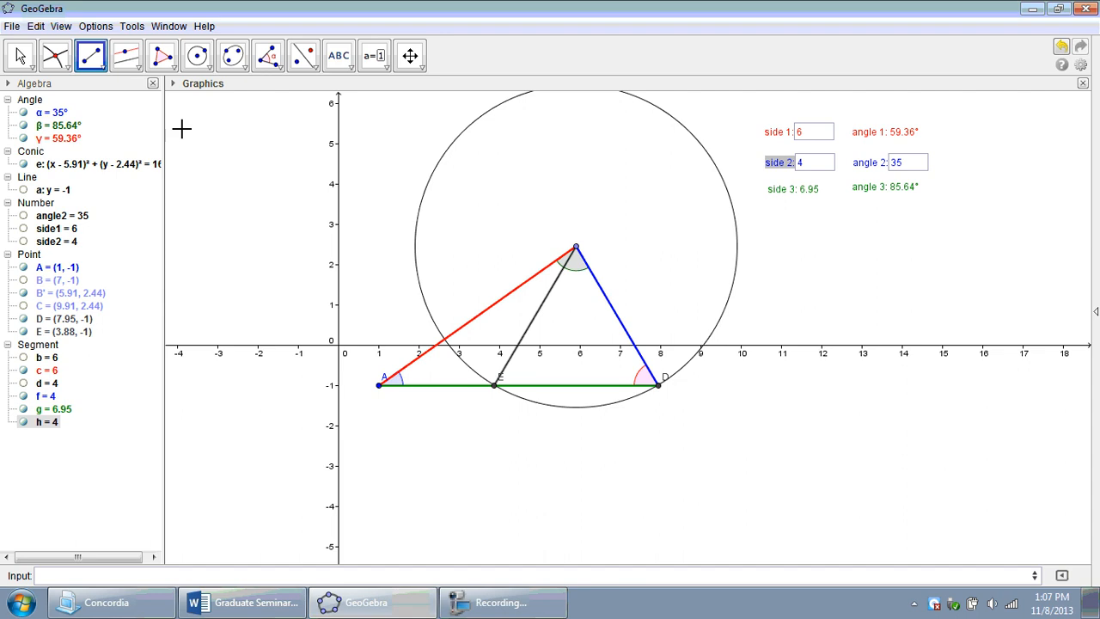
Give segment h from B' to E a dashed line style
{"action": "right_click", "coordinate": [541, 313]}
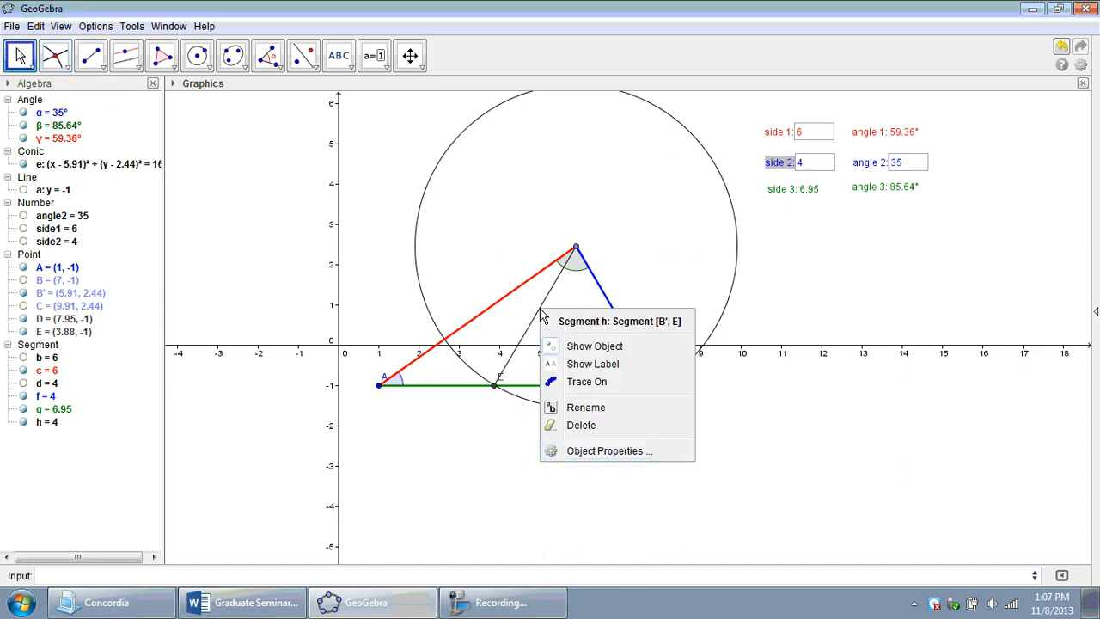
{"action": "left_click", "coordinate": [608, 450]}
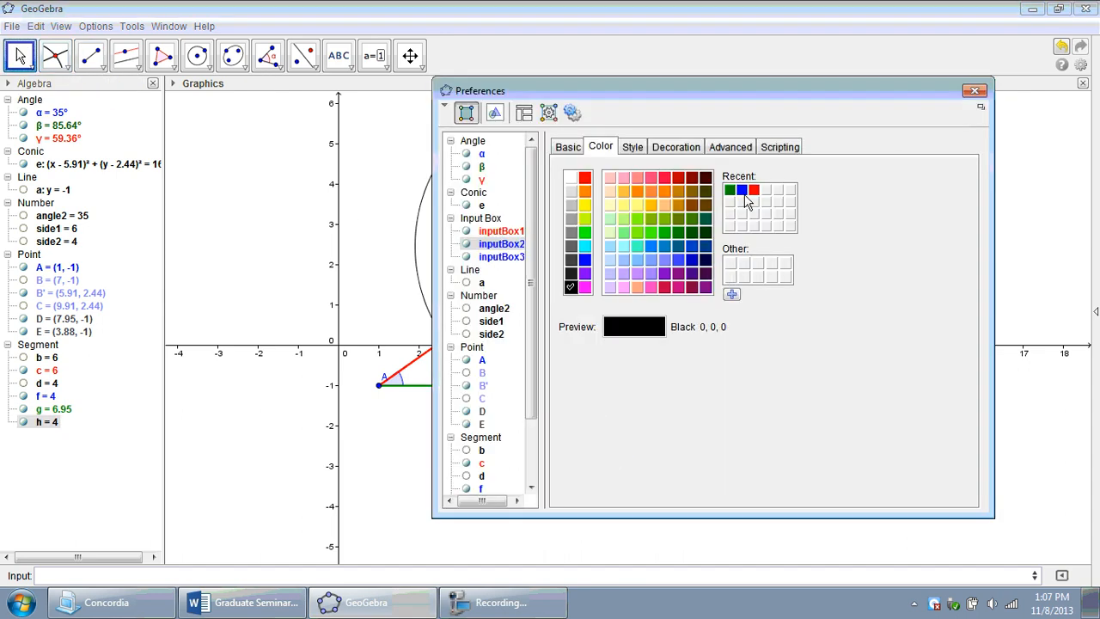
{"action": "left_click", "coordinate": [633, 146]}
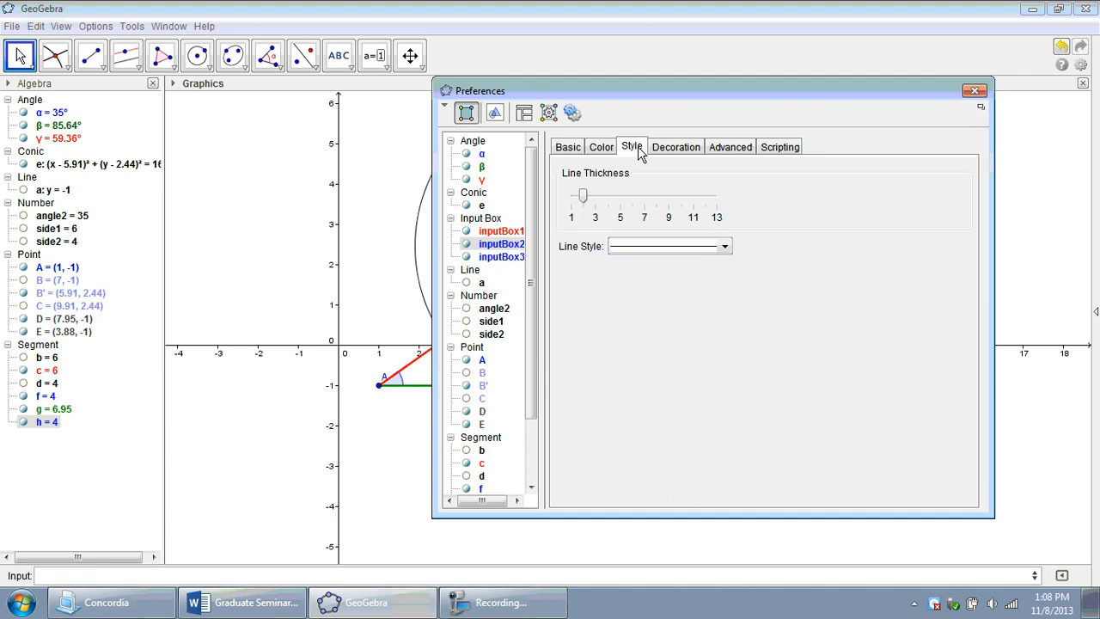
{"action": "left_click", "coordinate": [724, 247]}
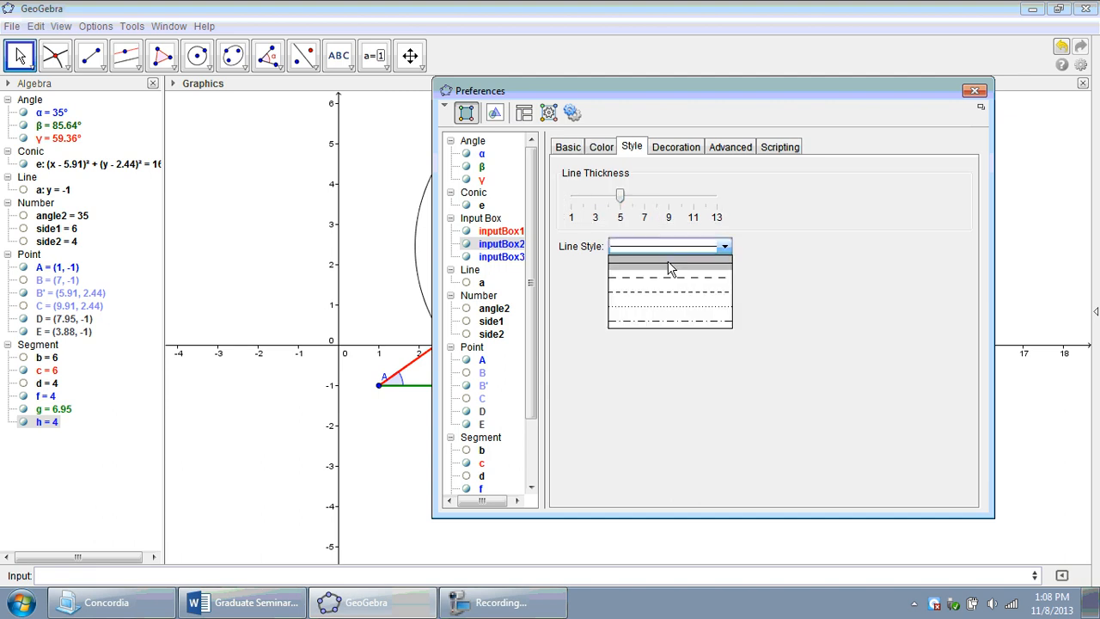
{"action": "left_click", "coordinate": [670, 262]}
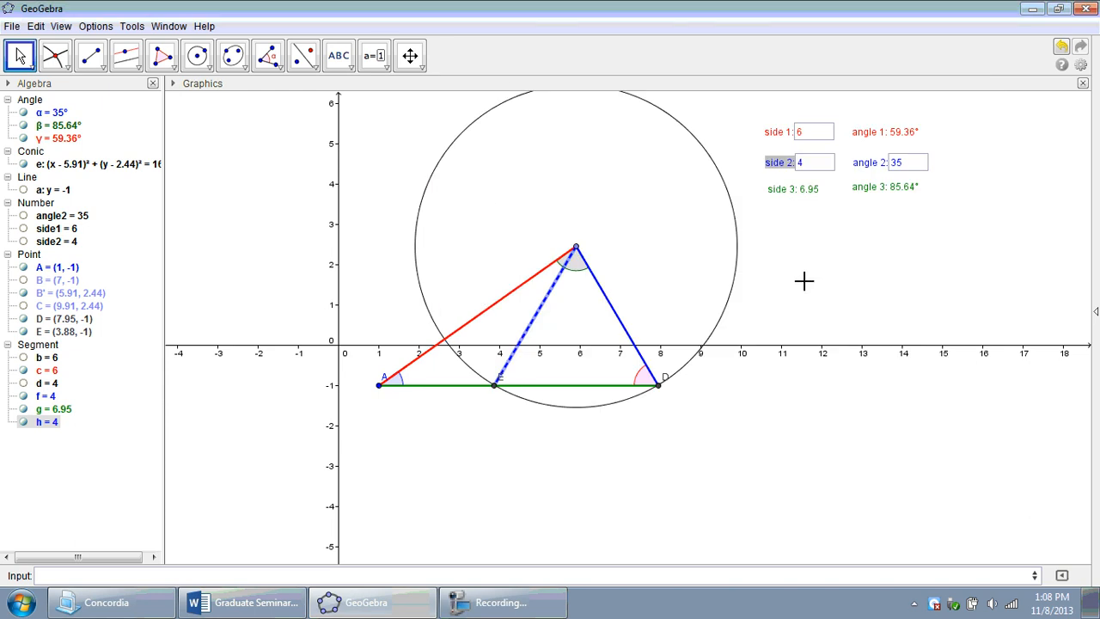
{"action": "mouse_move", "coordinate": [574, 272]}
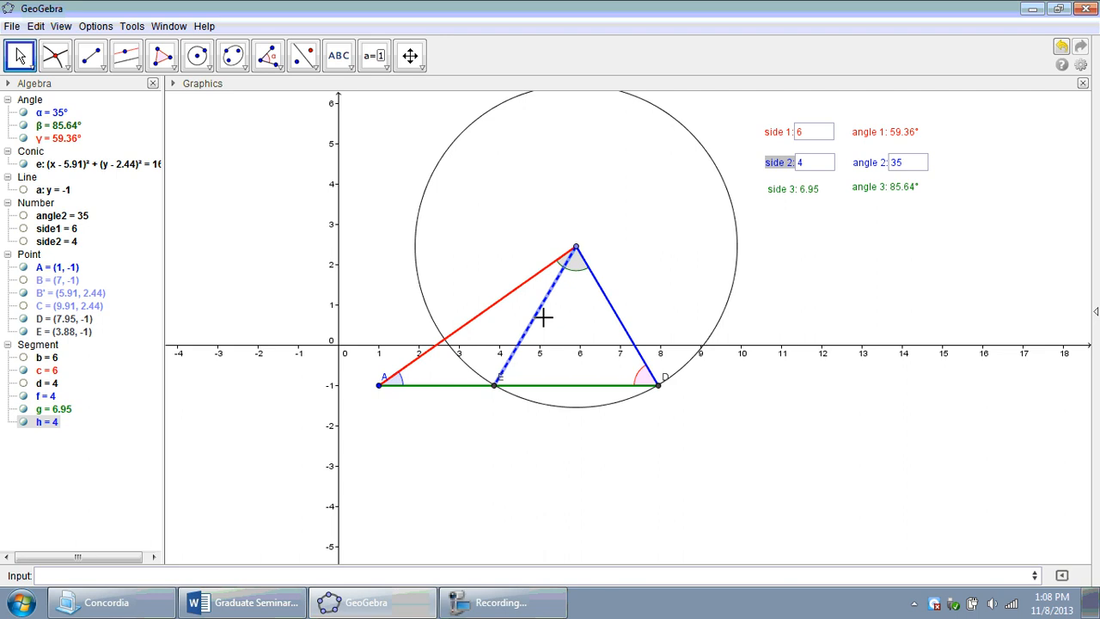
{"action": "mouse_move", "coordinate": [536, 323]}
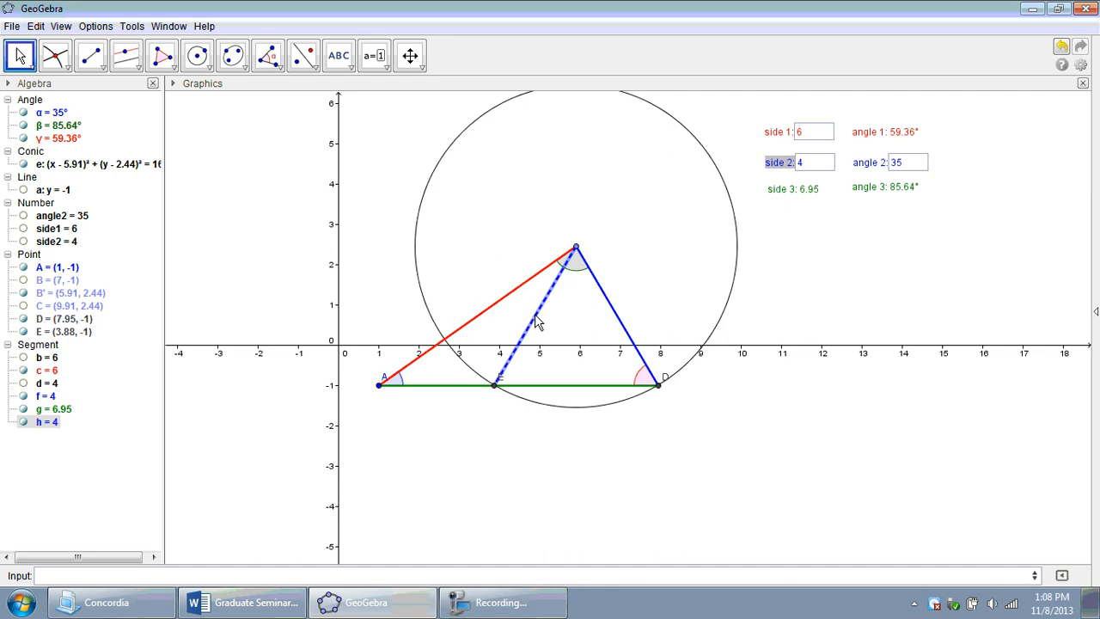
{"action": "mouse_move", "coordinate": [752, 302]}
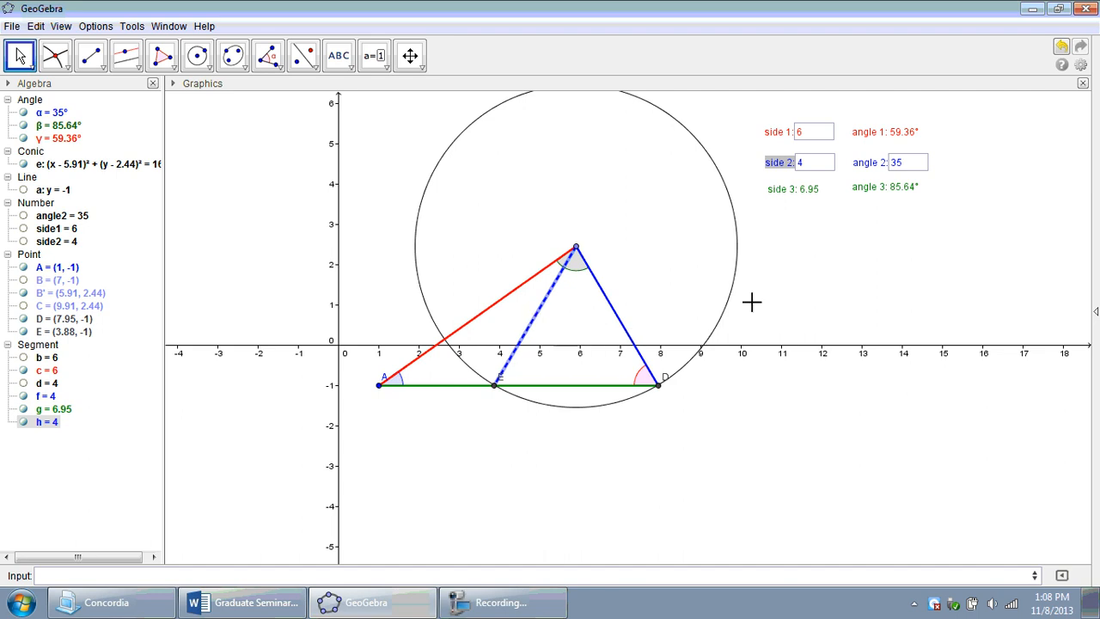
{"action": "mouse_move", "coordinate": [781, 306]}
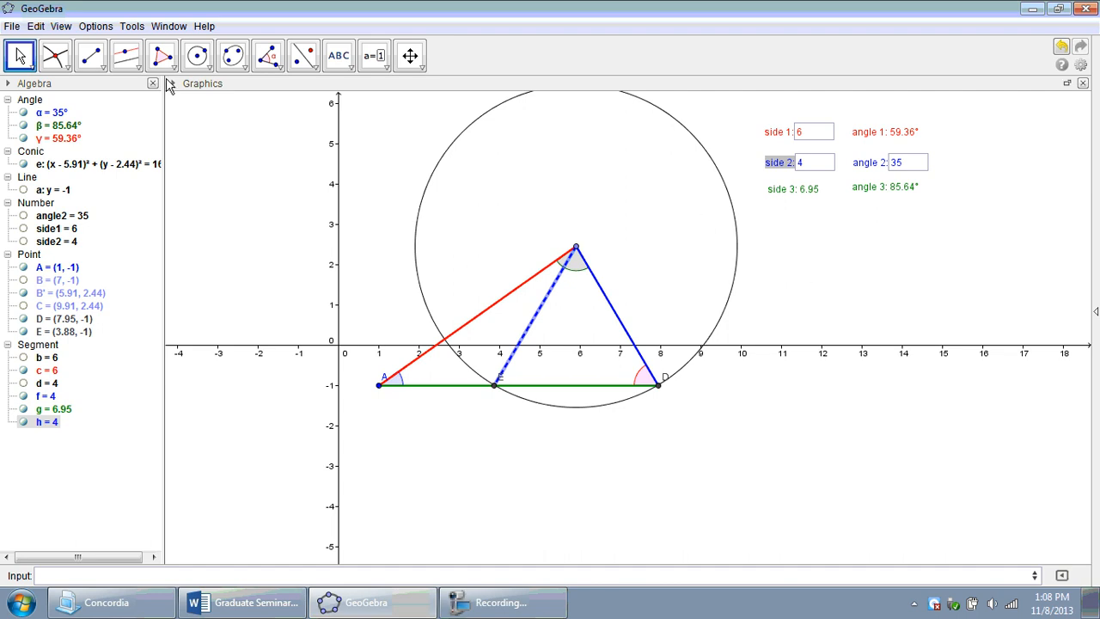
{"action": "mouse_move", "coordinate": [55, 55]}
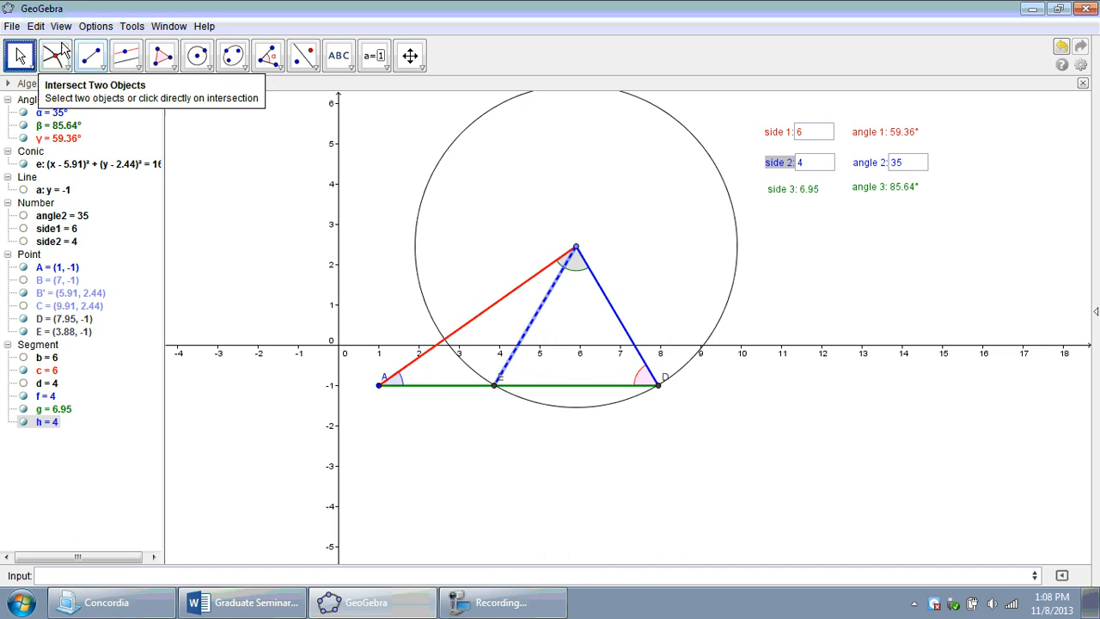
Draw segment i = 2.88 from A to E and make it thicker
{"action": "left_click", "coordinate": [89, 55]}
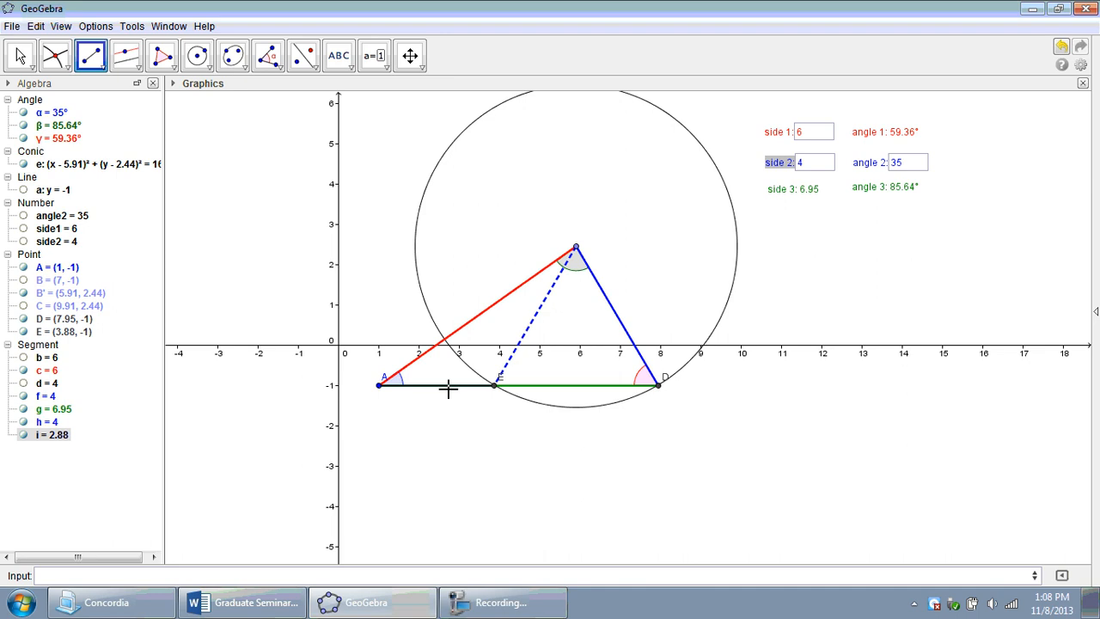
{"action": "right_click", "coordinate": [447, 387]}
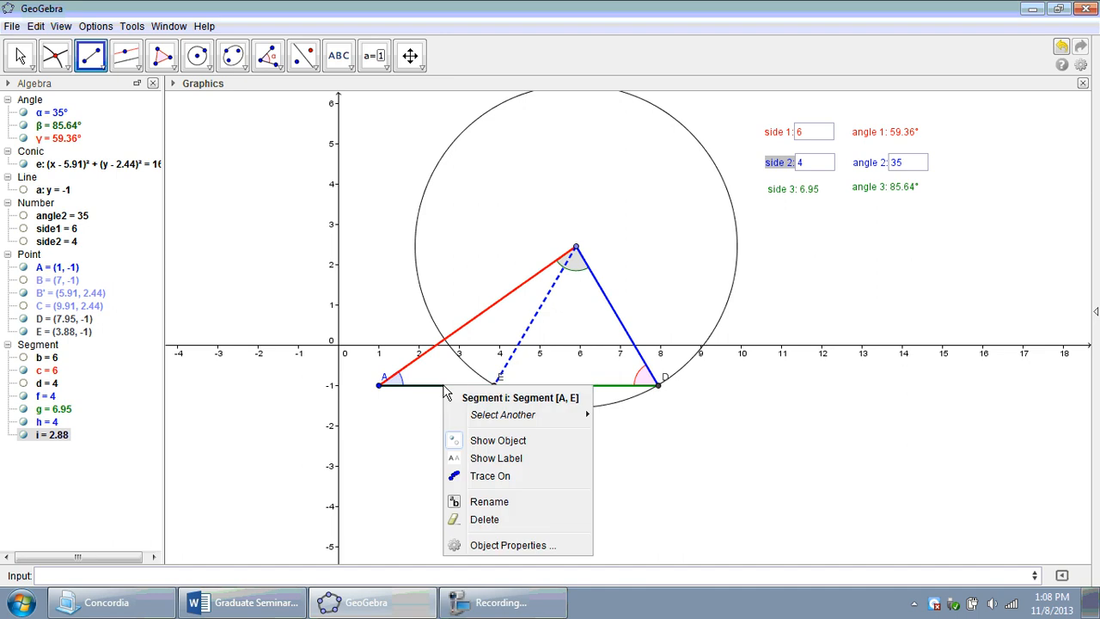
{"action": "mouse_move", "coordinate": [517, 544]}
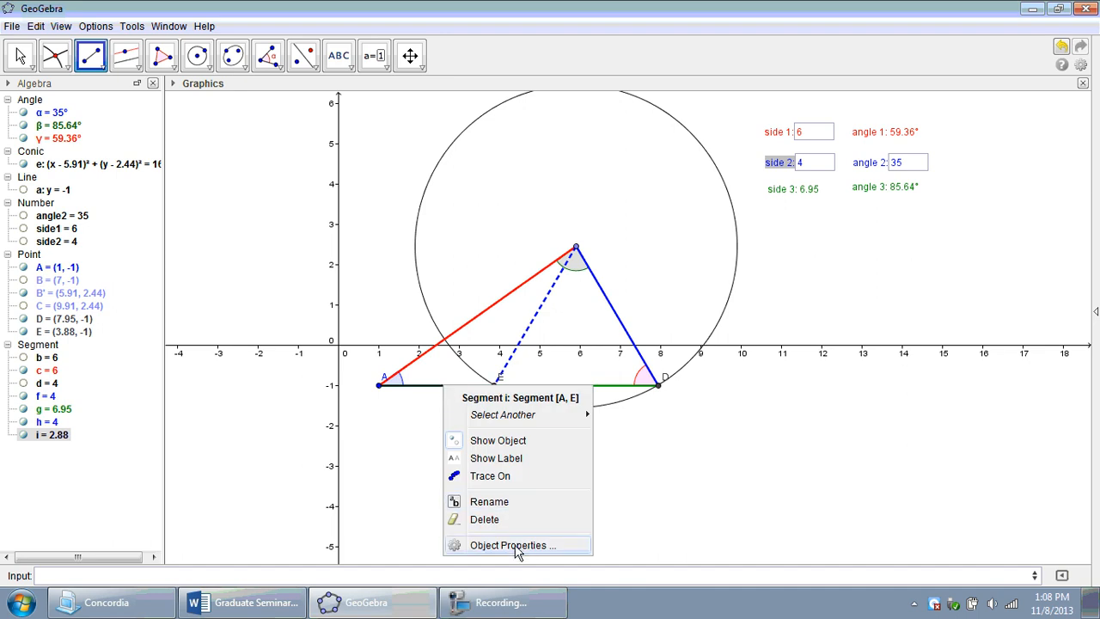
{"action": "left_click", "coordinate": [512, 545]}
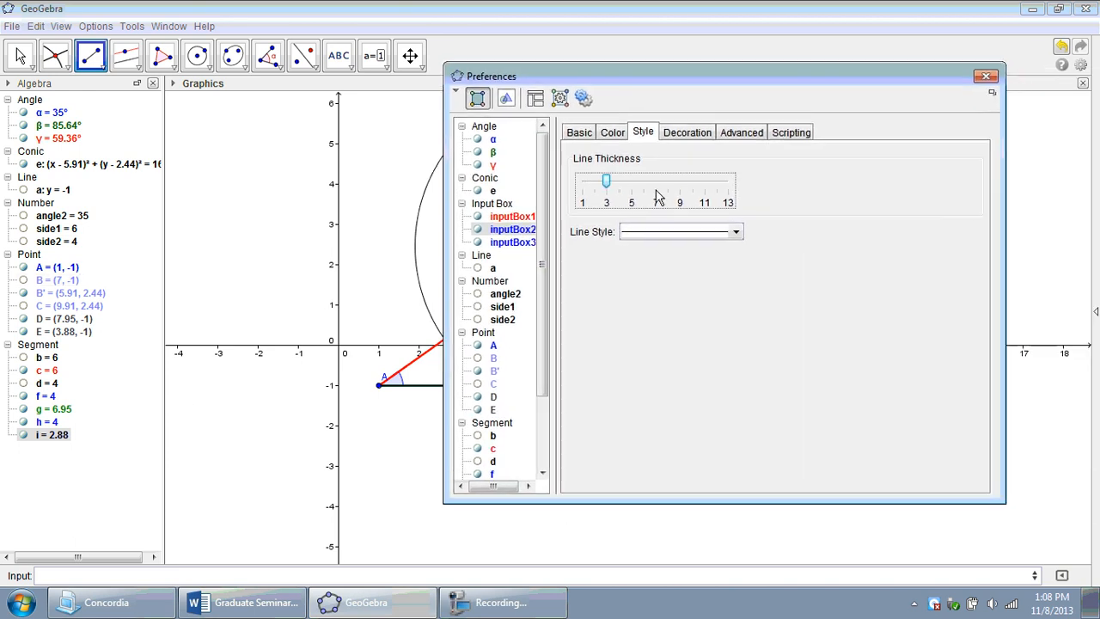
{"action": "left_click_drag", "start_coordinate": [605, 180], "coordinate": [632, 181]}
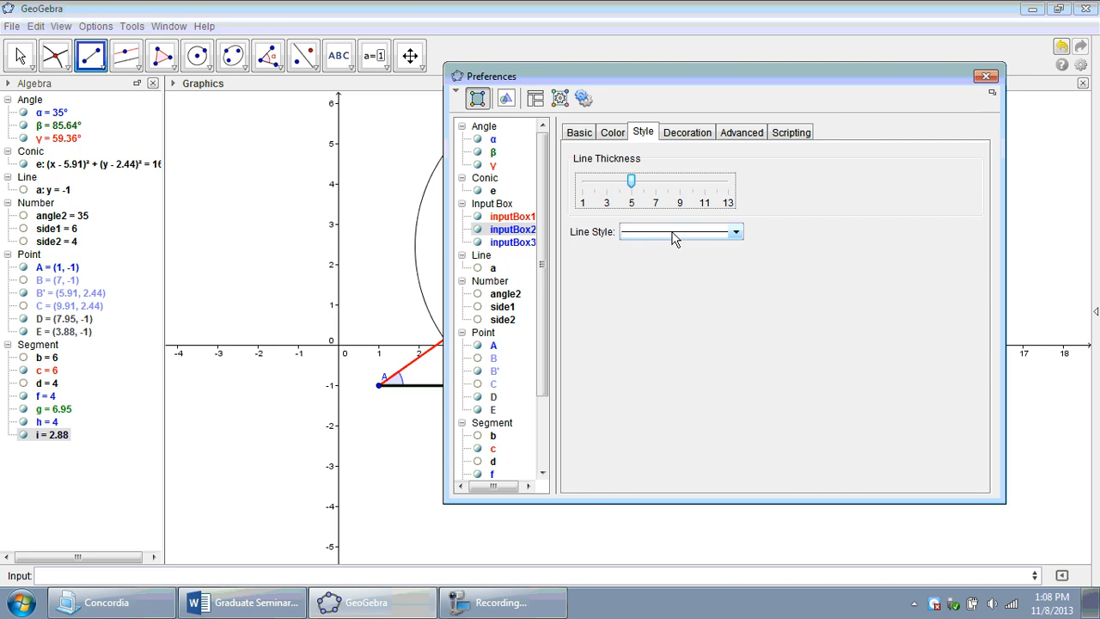
Colour segment AE dark green and make it dashed
{"action": "left_click", "coordinate": [612, 131]}
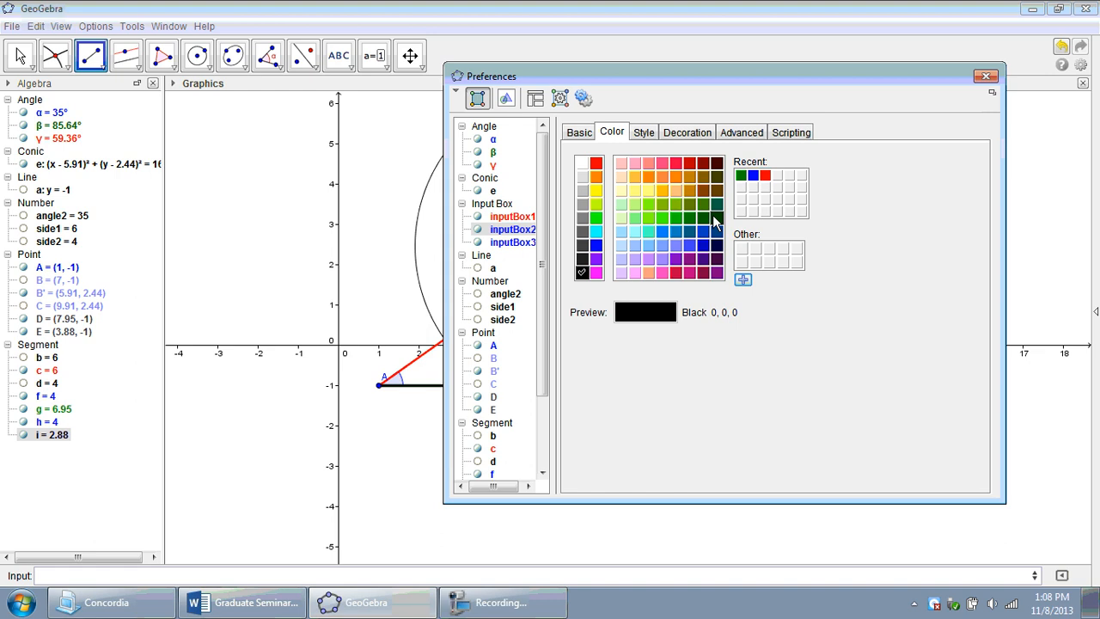
{"action": "left_click", "coordinate": [714, 217]}
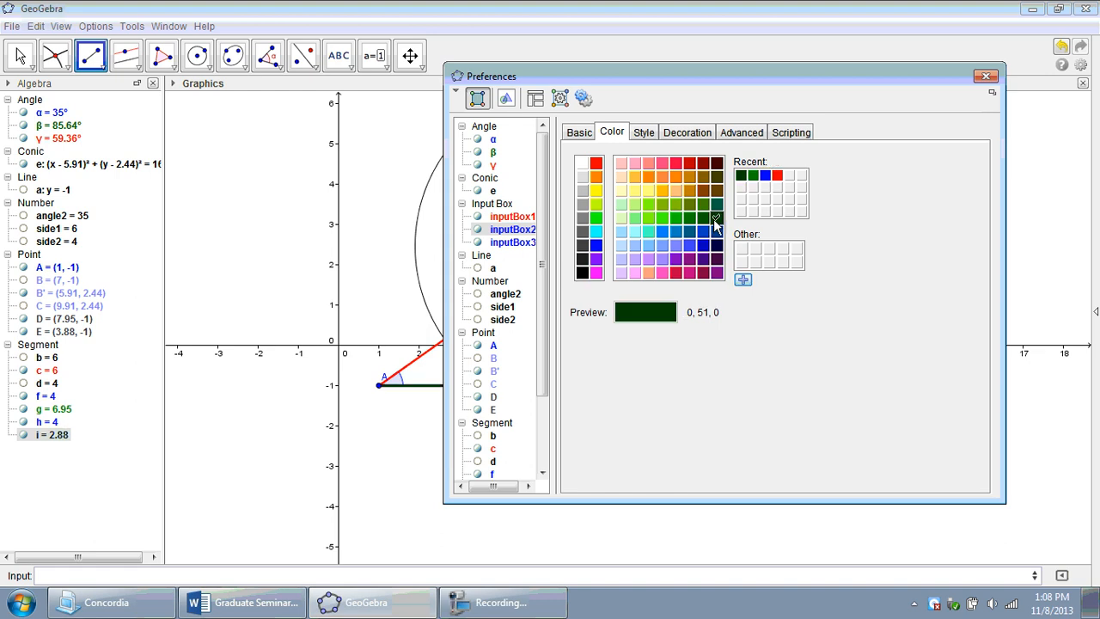
{"action": "left_click", "coordinate": [642, 130]}
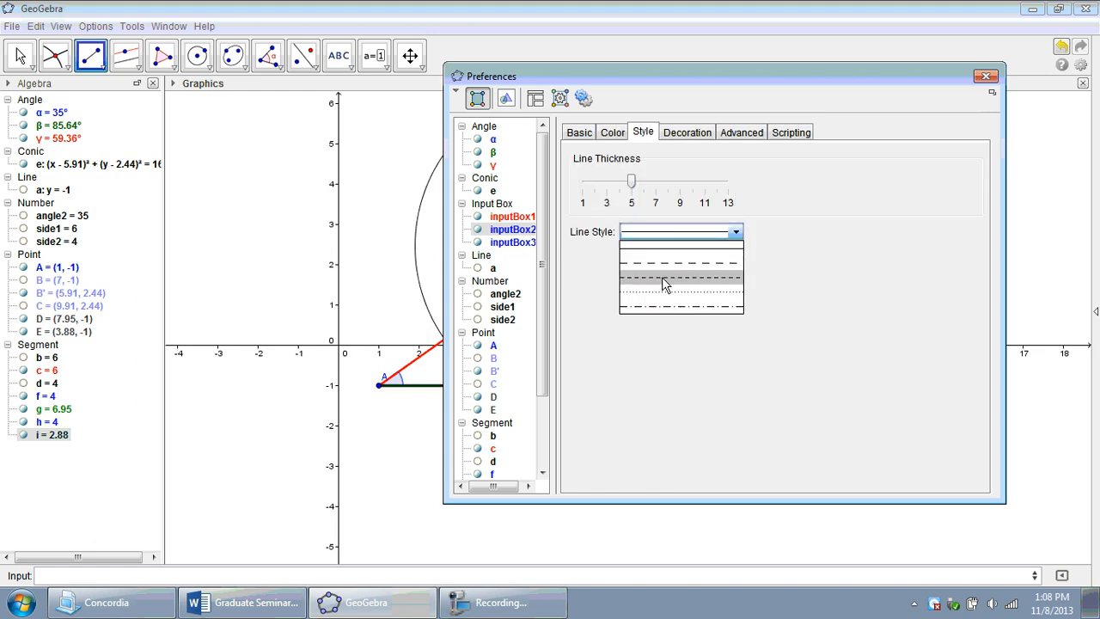
{"action": "left_click", "coordinate": [679, 279]}
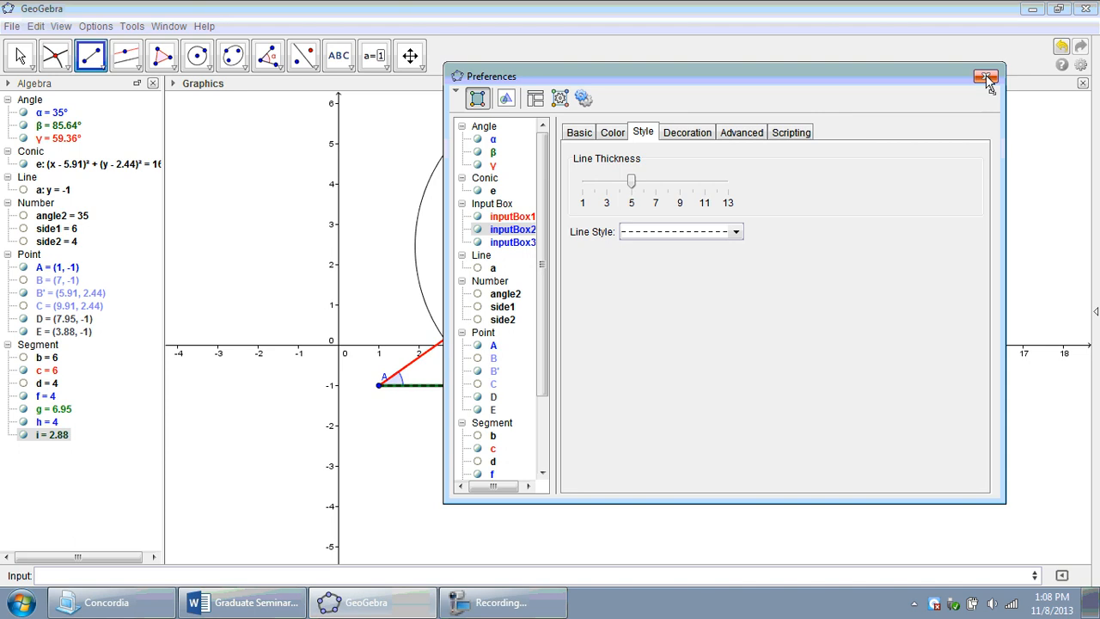
{"action": "left_click", "coordinate": [986, 79]}
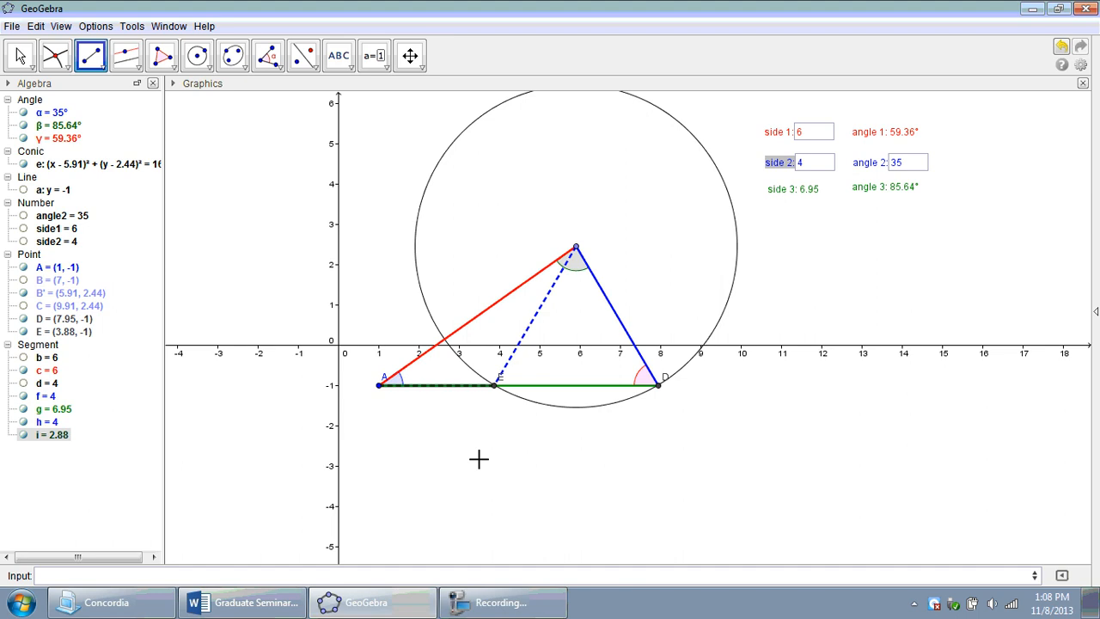
{"action": "mouse_move", "coordinate": [639, 268]}
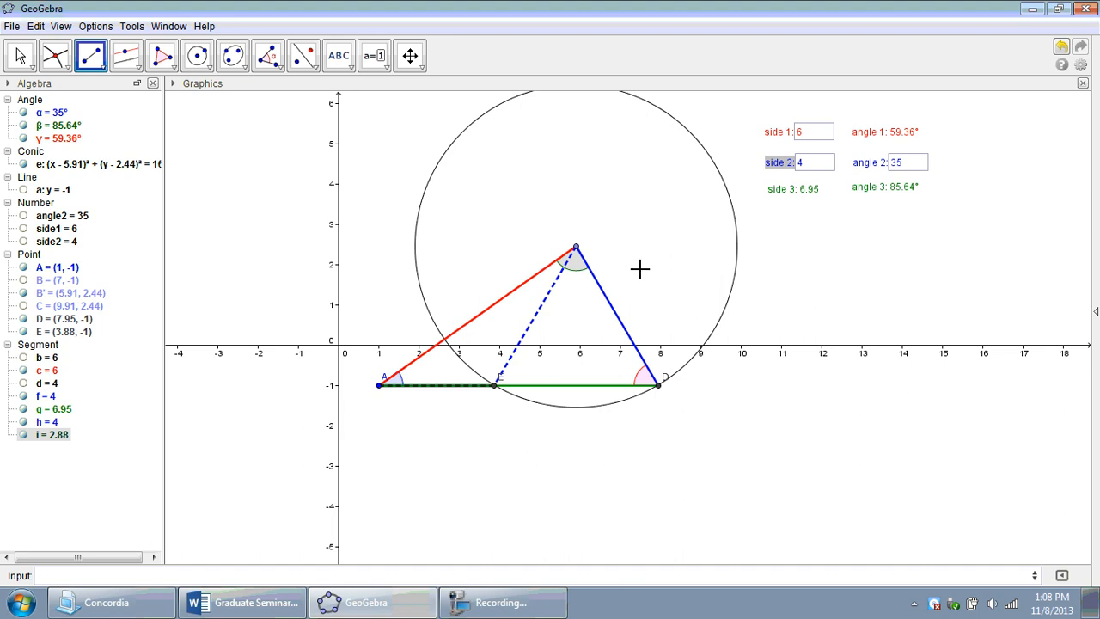
Create angle δ = 24.36° at B' between A and E and open its properties
{"action": "left_click", "coordinate": [268, 53]}
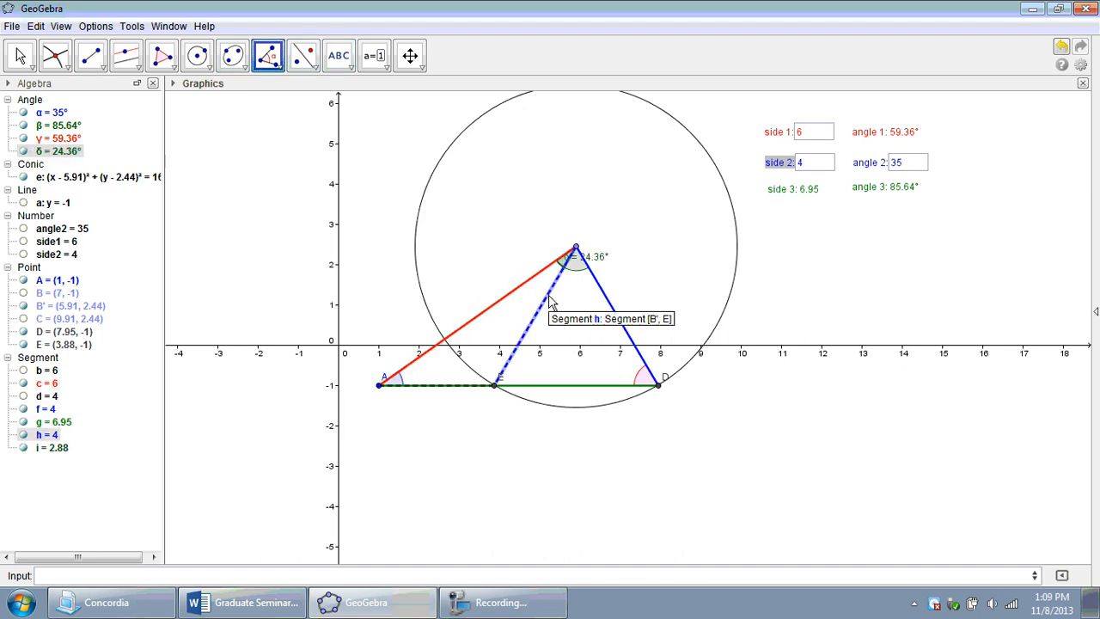
{"action": "right_click", "coordinate": [65, 151]}
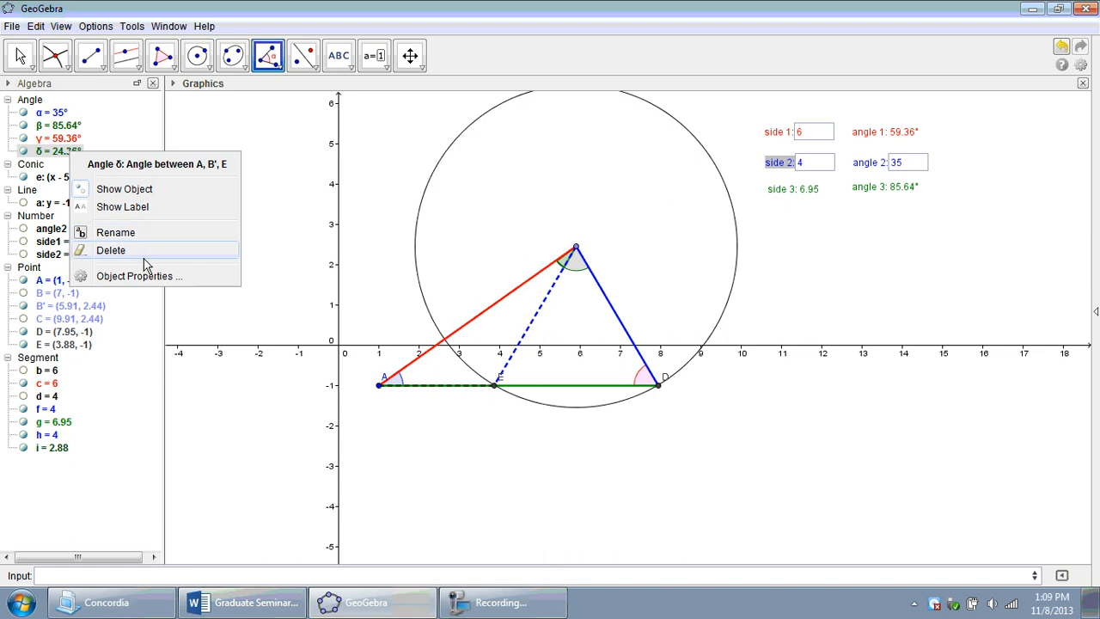
{"action": "left_click", "coordinate": [139, 275]}
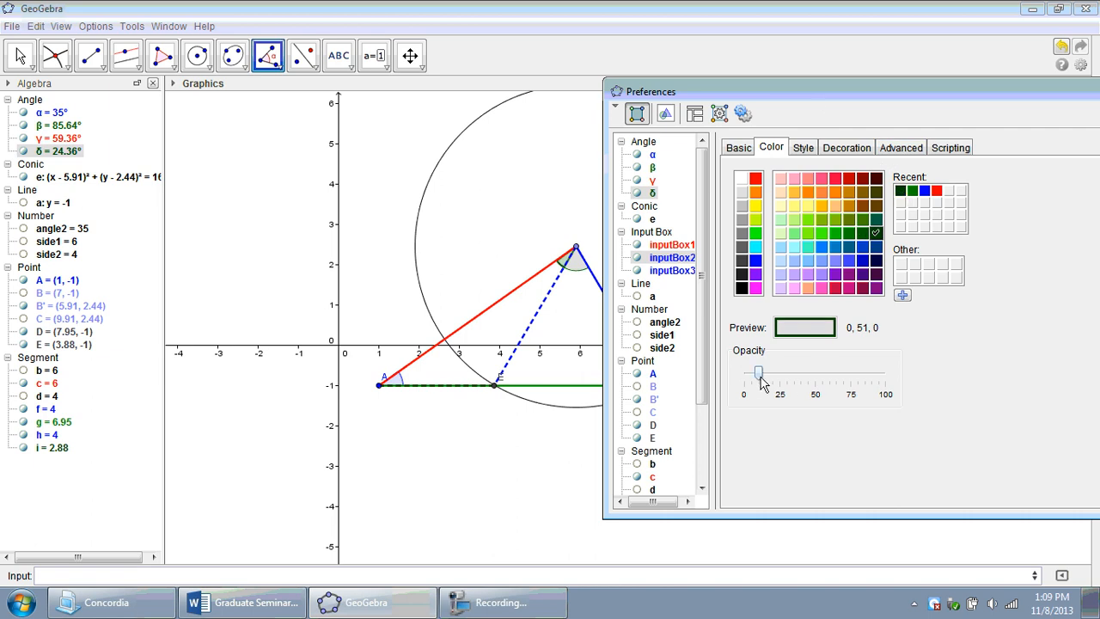
Give angle δ more opaque dark-green shading and a smaller arc size
{"action": "left_click_drag", "start_coordinate": [760, 373], "coordinate": [818, 373]}
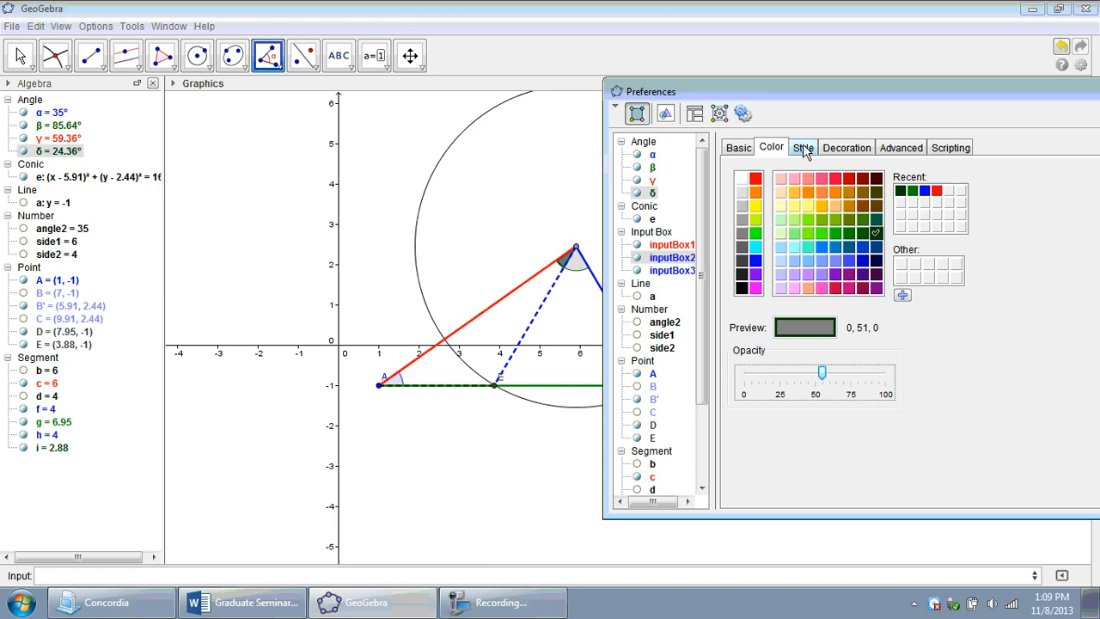
{"action": "left_click", "coordinate": [801, 148]}
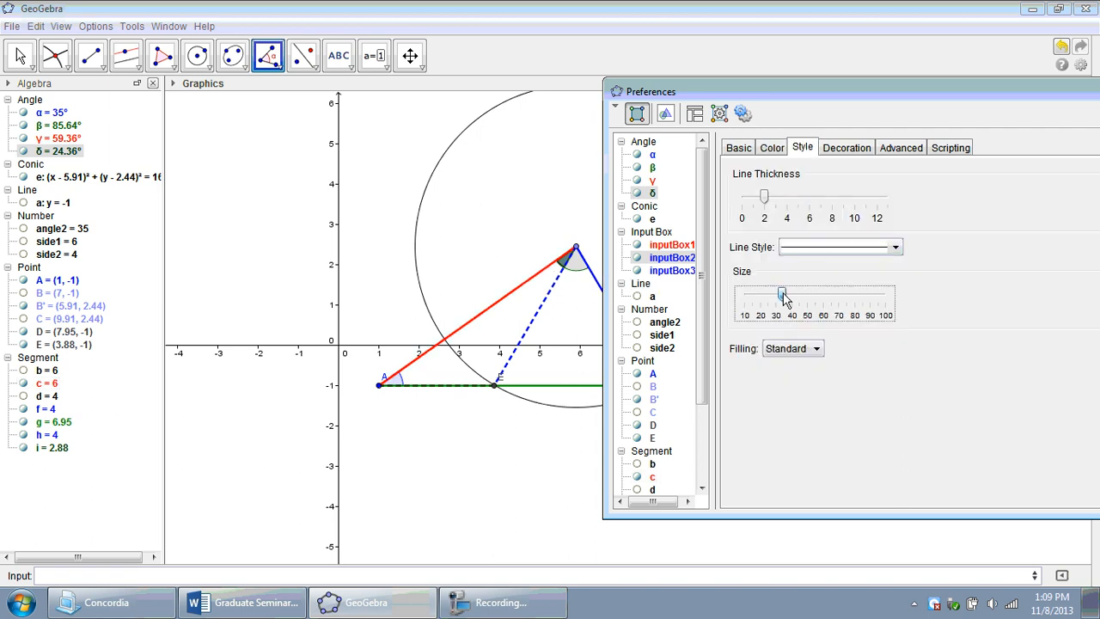
{"action": "left_click_drag", "start_coordinate": [782, 296], "coordinate": [804, 296]}
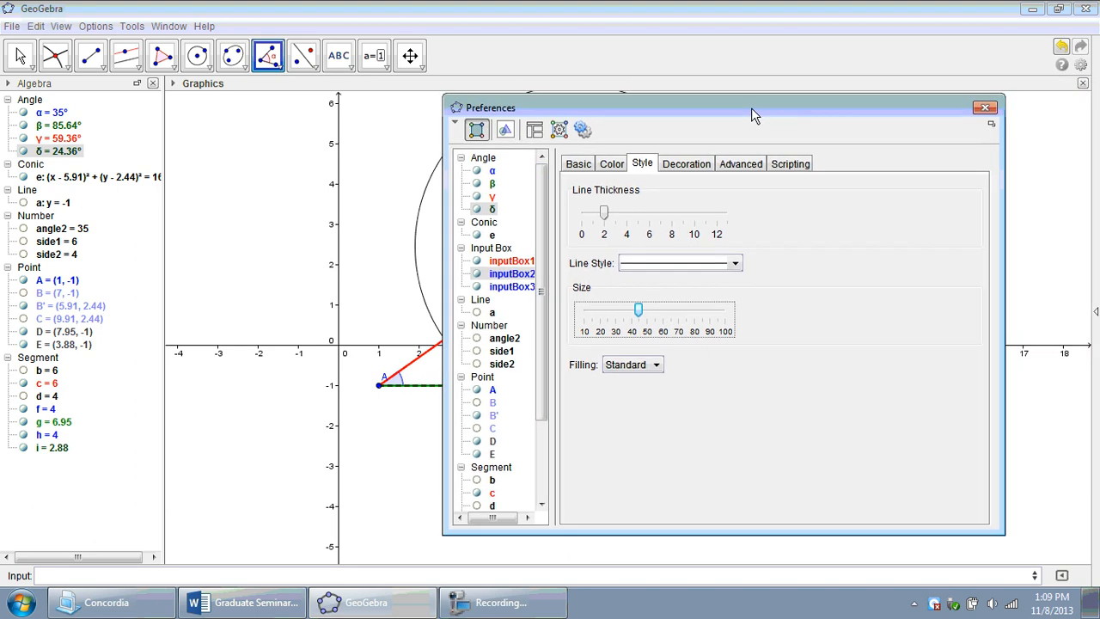
{"action": "left_click", "coordinate": [983, 106]}
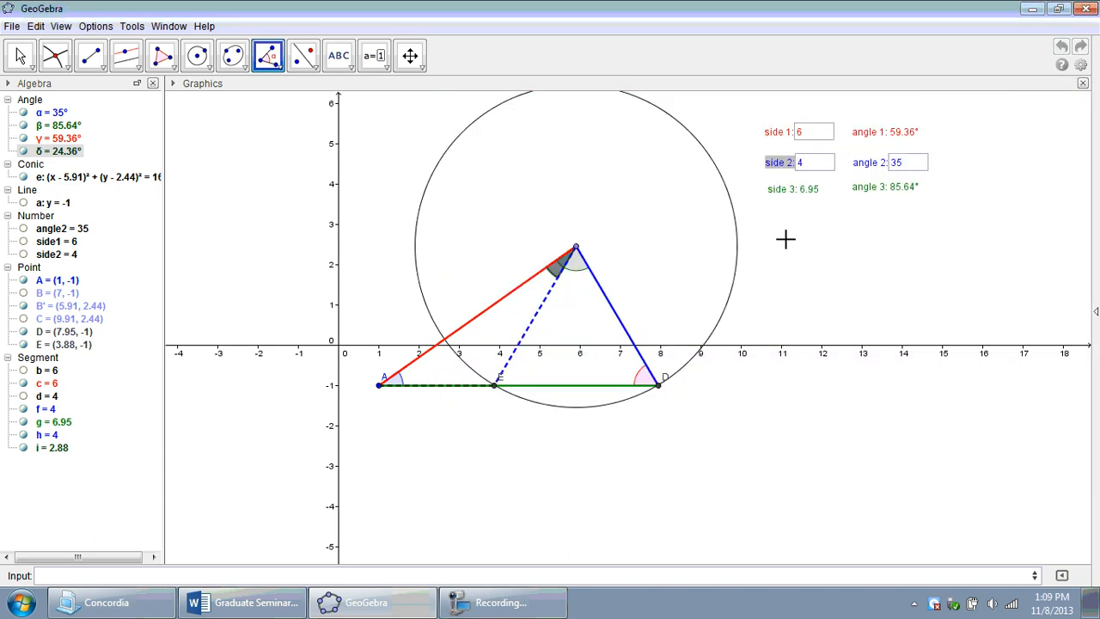
{"action": "mouse_move", "coordinate": [430, 261]}
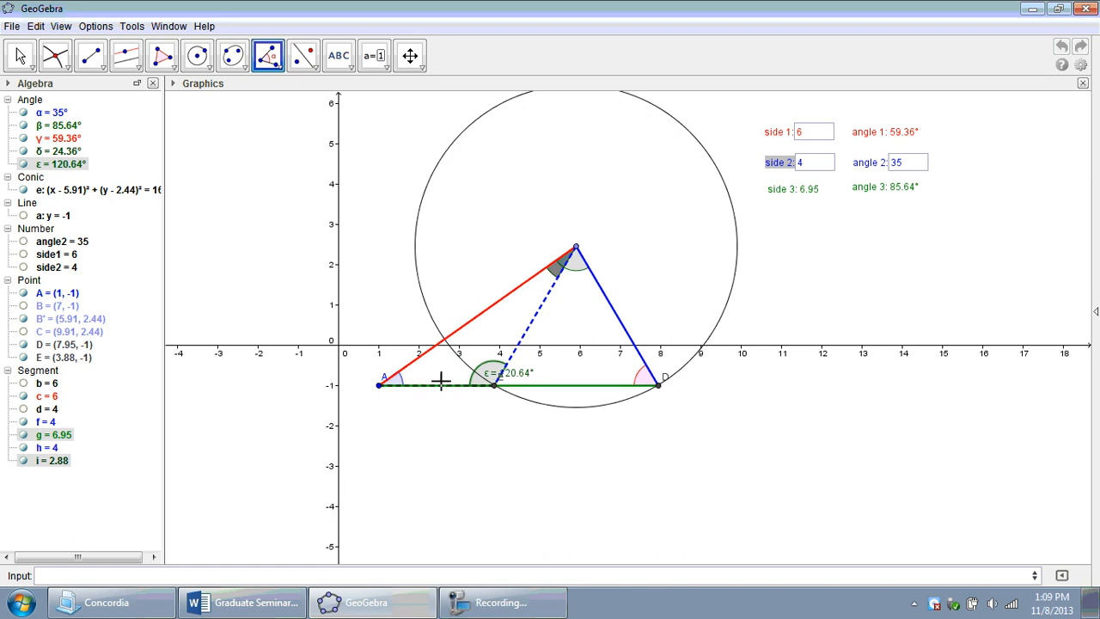
Colour angle ε = 120.64° at E red with higher fill opacity
{"action": "right_click", "coordinate": [512, 372]}
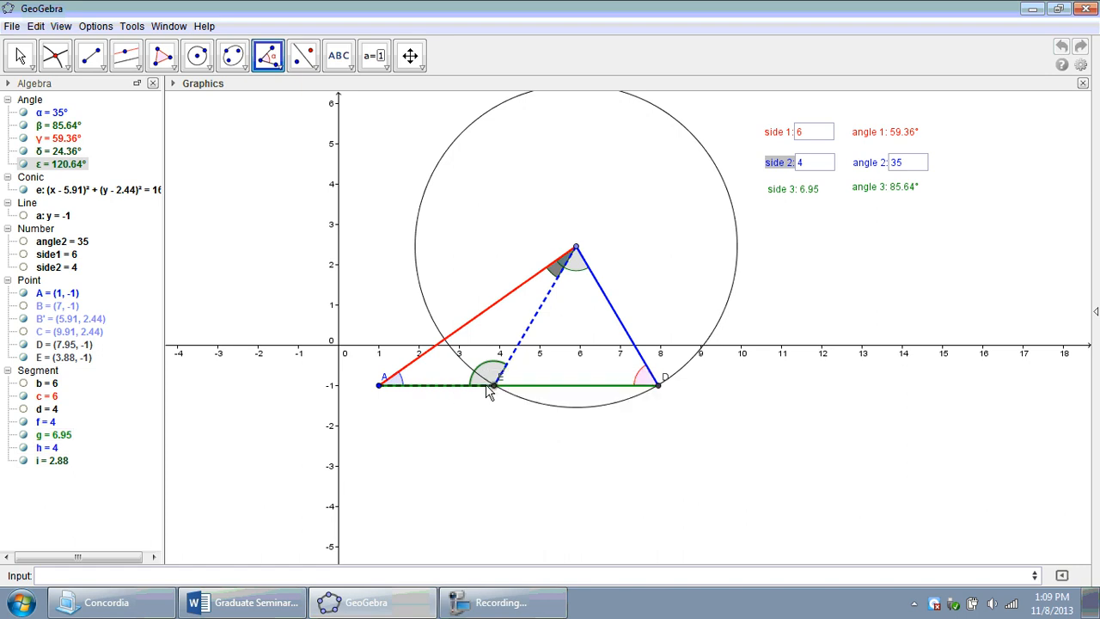
{"action": "right_click", "coordinate": [496, 370]}
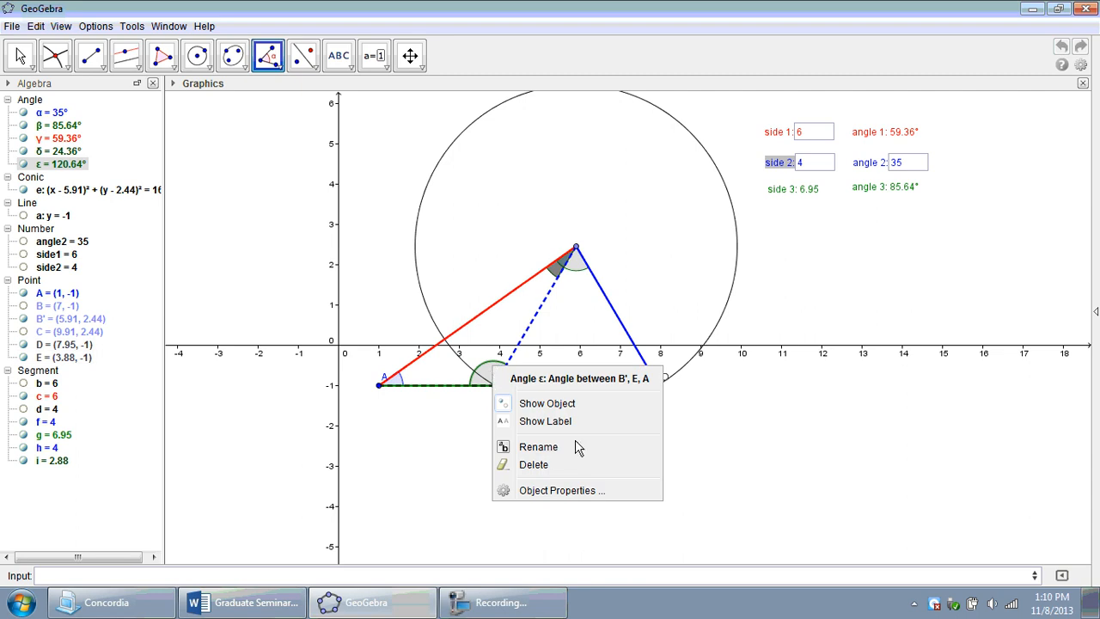
{"action": "left_click", "coordinate": [560, 490]}
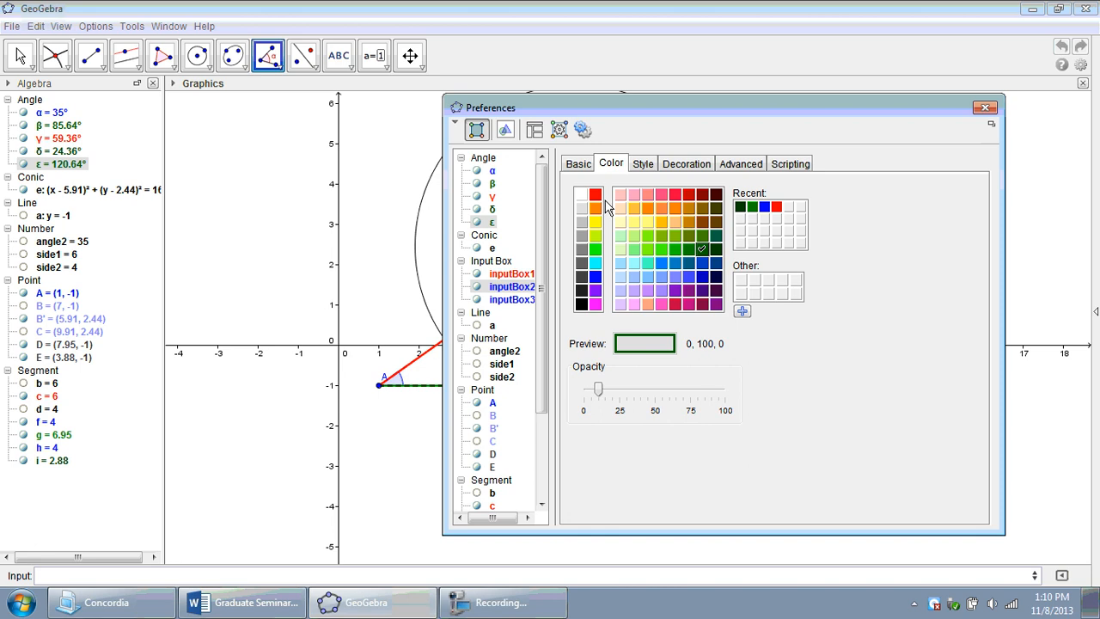
{"action": "left_click", "coordinate": [594, 194]}
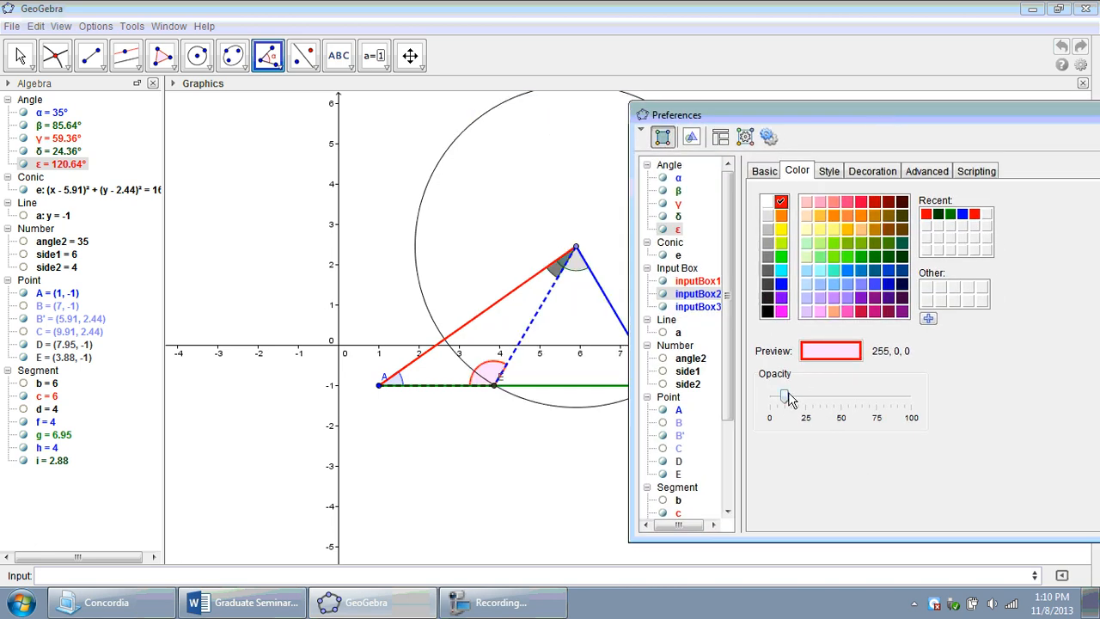
{"action": "left_click_drag", "start_coordinate": [783, 397], "coordinate": [818, 397]}
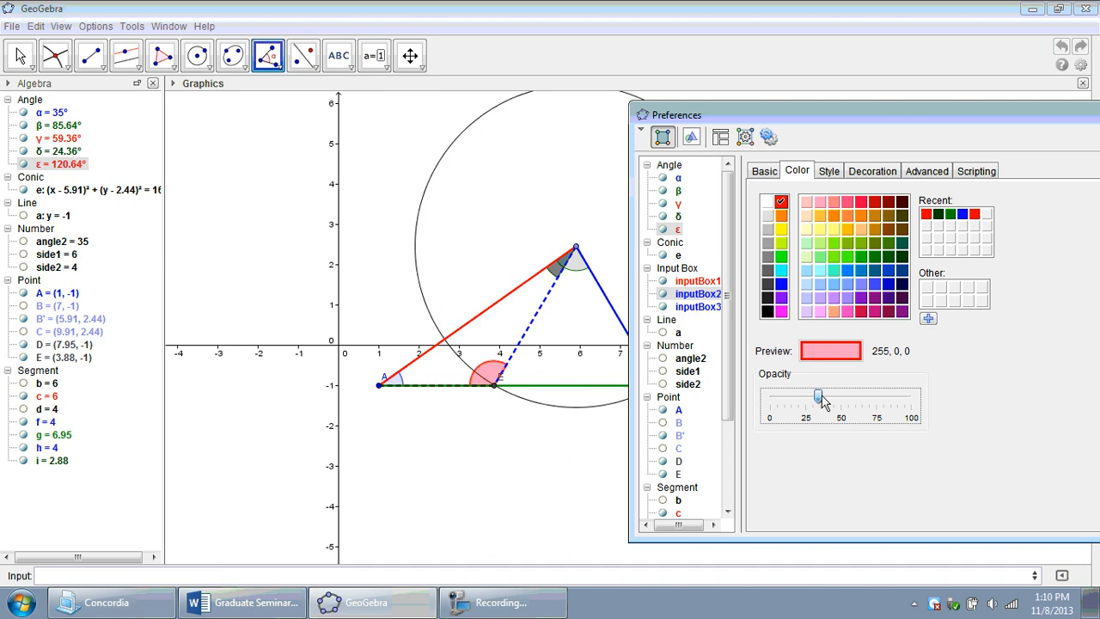
{"action": "left_click_drag", "start_coordinate": [818, 397], "coordinate": [825, 397]}
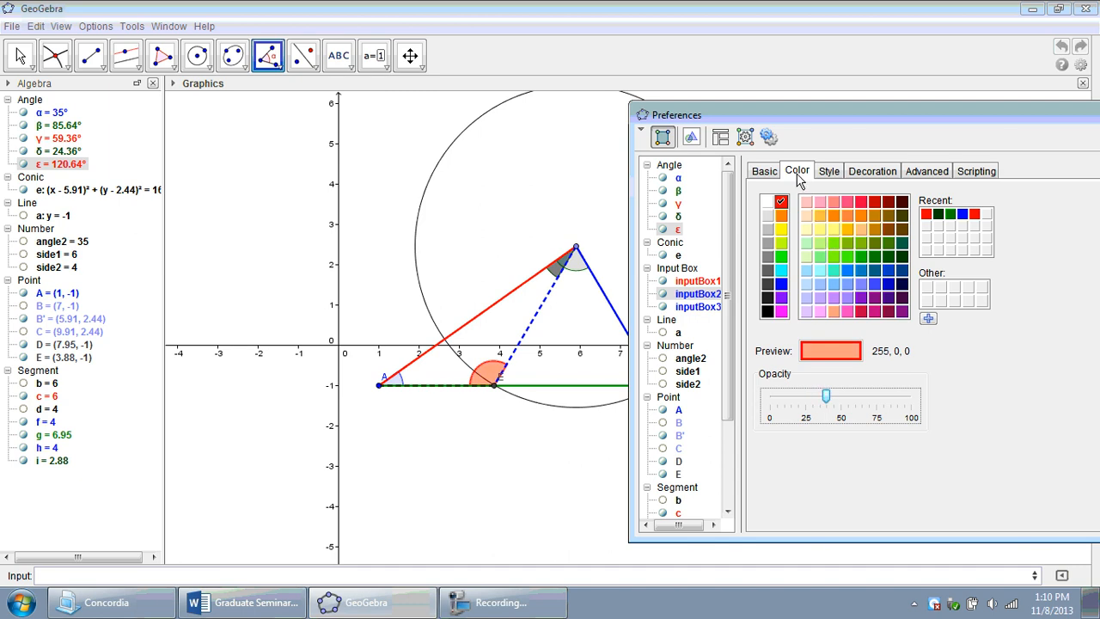
Enlarge angle ε's arc slightly in the style settings and return to the drawing
{"action": "left_click", "coordinate": [828, 170]}
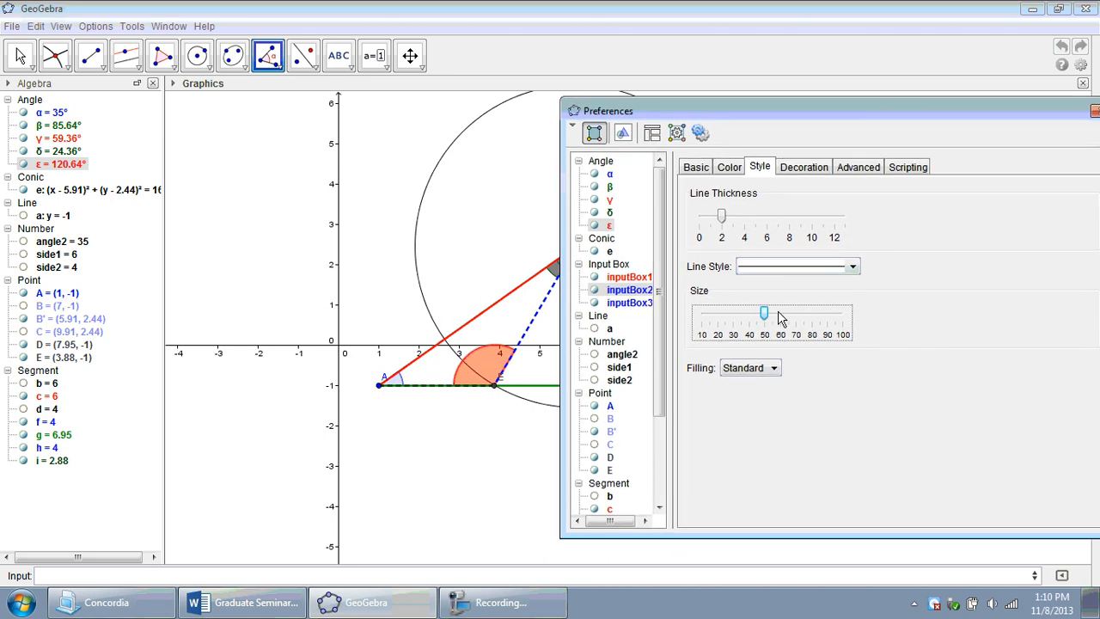
{"action": "left_click_drag", "start_coordinate": [763, 313], "coordinate": [742, 313]}
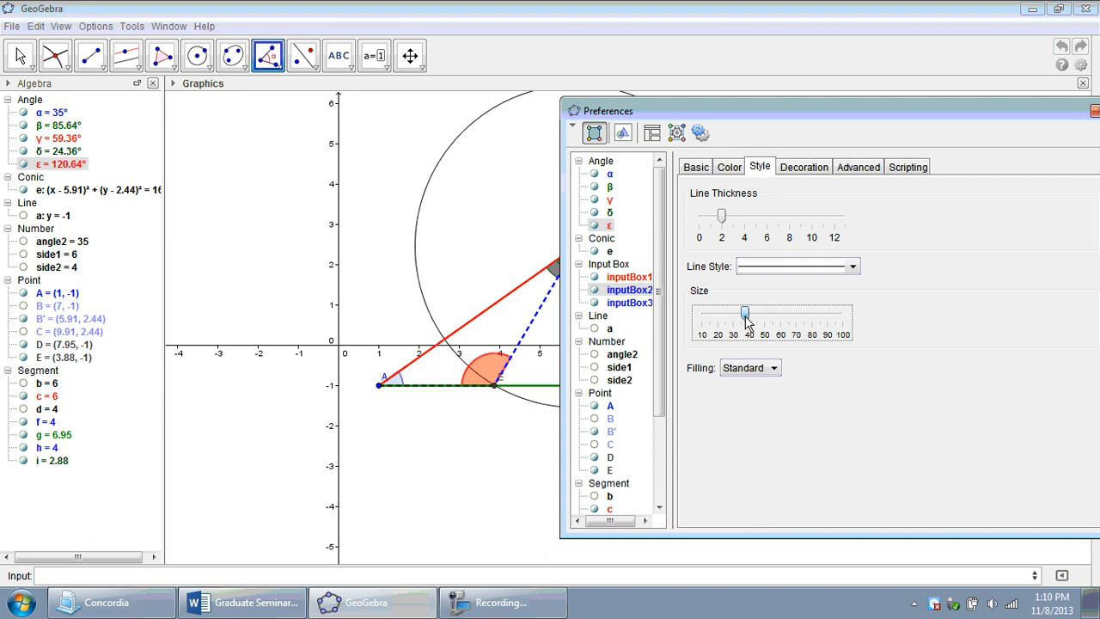
{"action": "left_click_drag", "start_coordinate": [746, 313], "coordinate": [741, 313]}
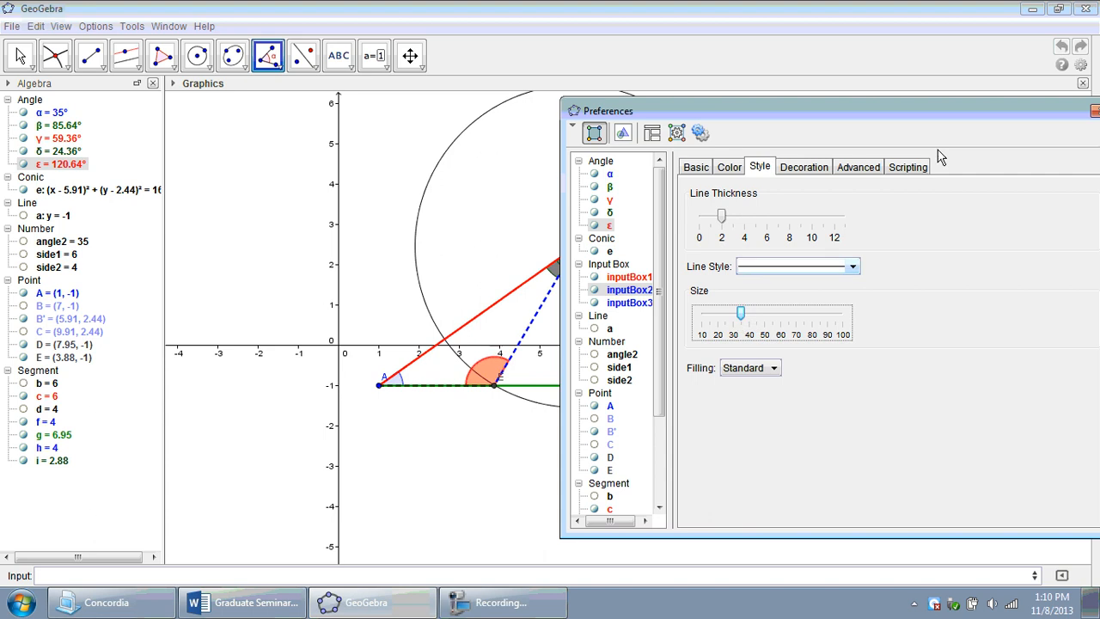
{"action": "left_click", "coordinate": [1093, 110]}
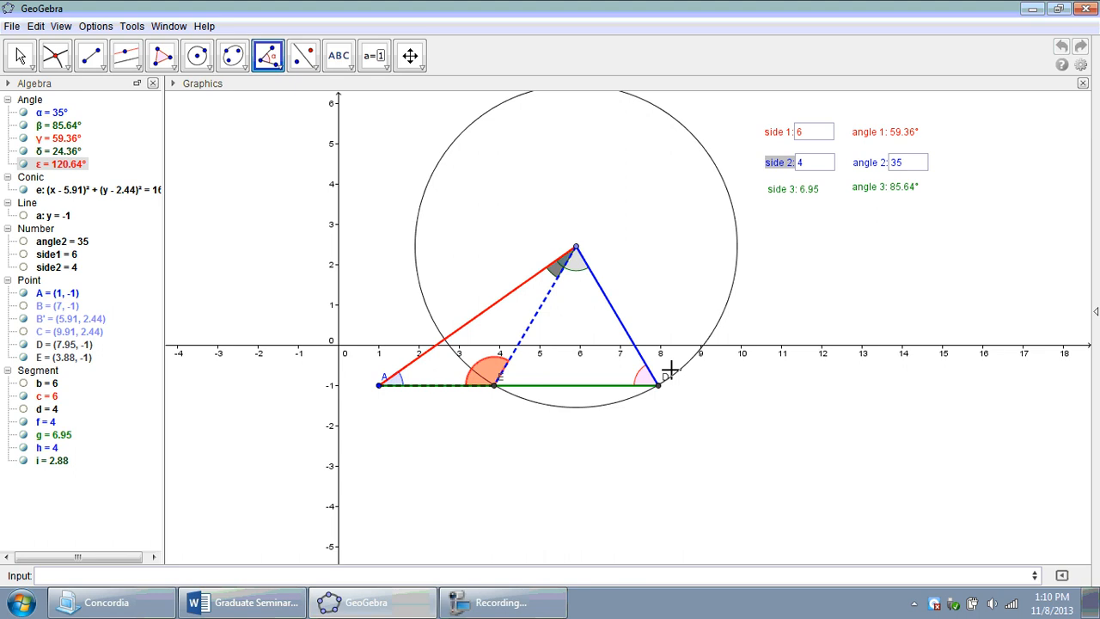
{"action": "mouse_move", "coordinate": [686, 371]}
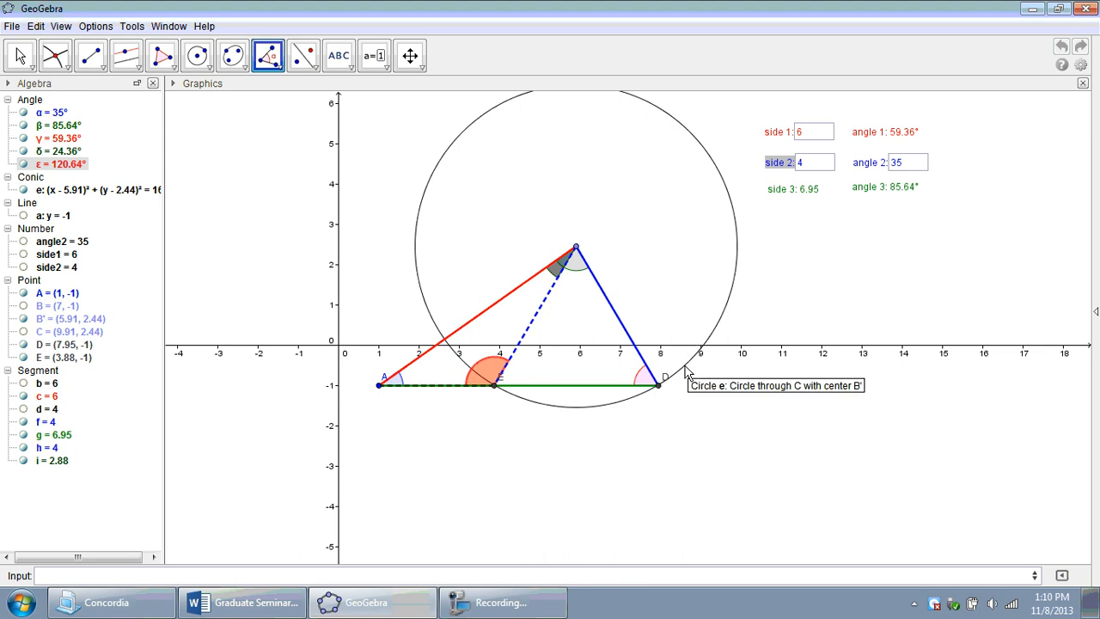
{"action": "mouse_move", "coordinate": [568, 208]}
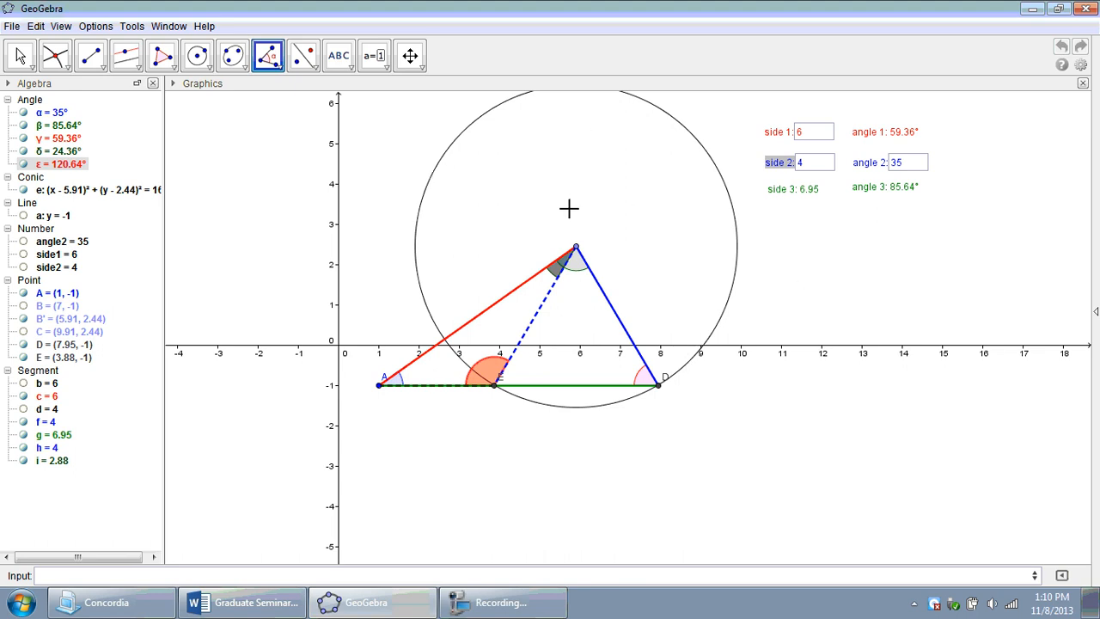
{"action": "mouse_move", "coordinate": [495, 323]}
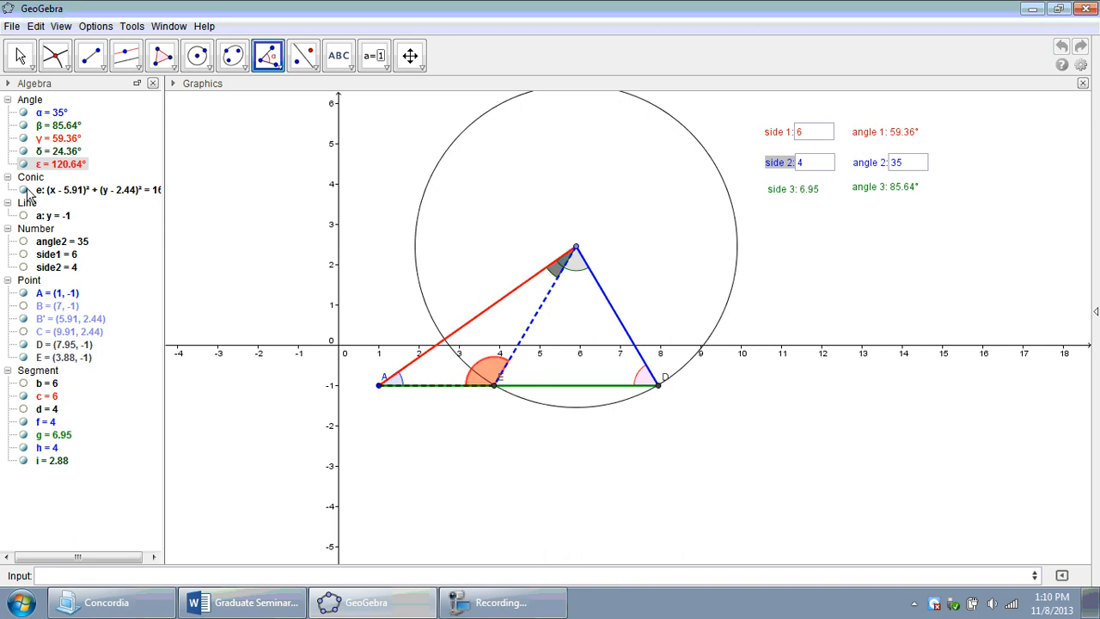
Hide the construction circle e and turn off the labels of the triangle's points
{"action": "right_click", "coordinate": [25, 189]}
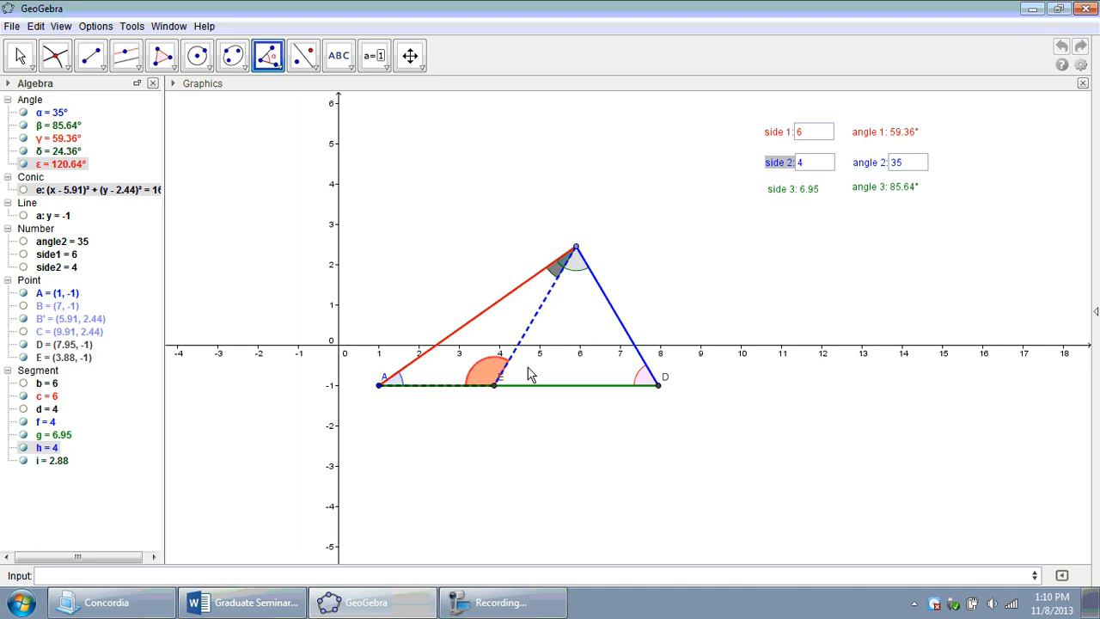
{"action": "mouse_move", "coordinate": [193, 414]}
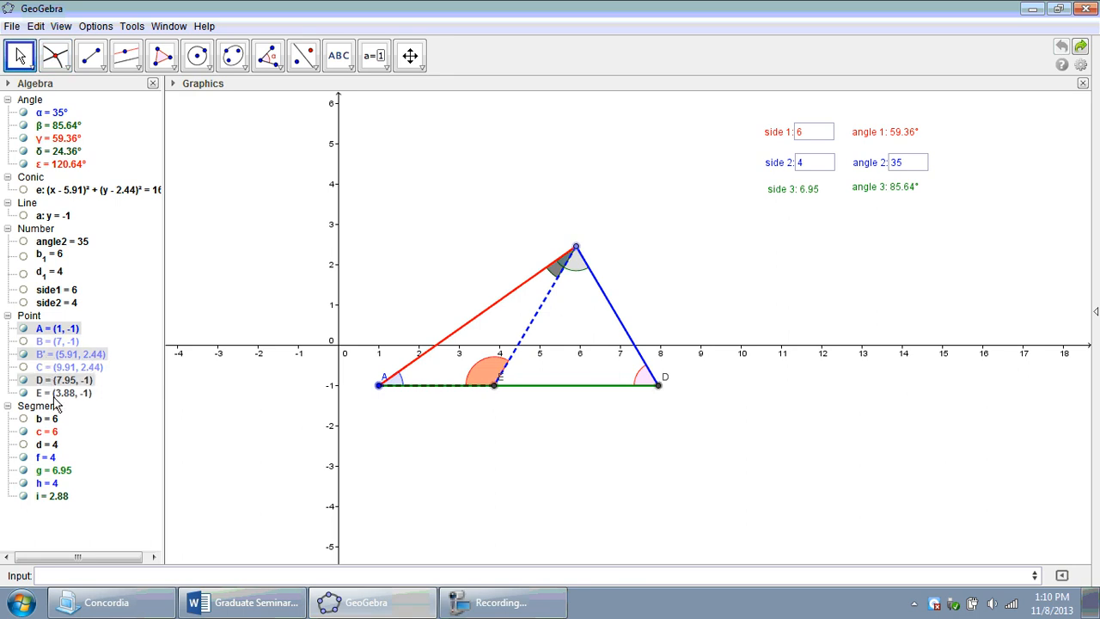
{"action": "right_click", "coordinate": [65, 392]}
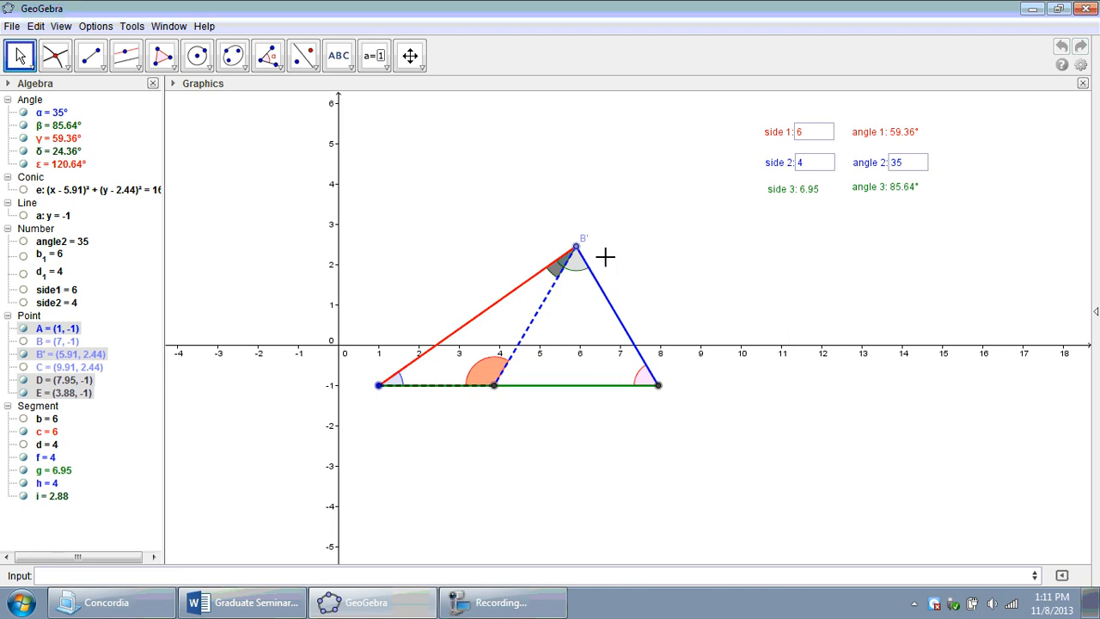
{"action": "right_click", "coordinate": [574, 247]}
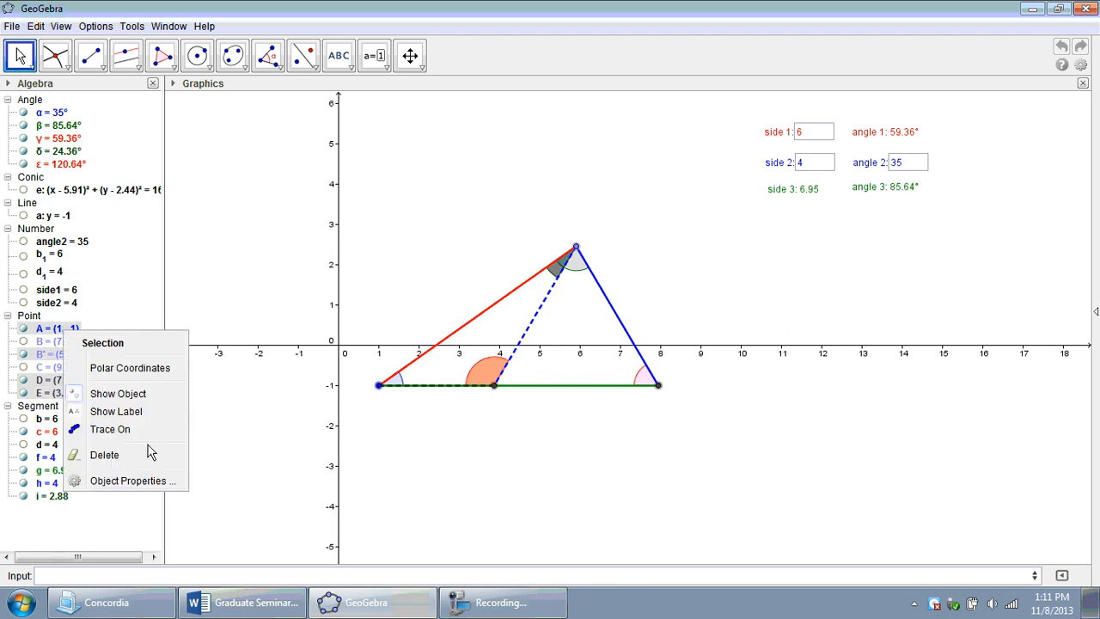
{"action": "left_click", "coordinate": [132, 481]}
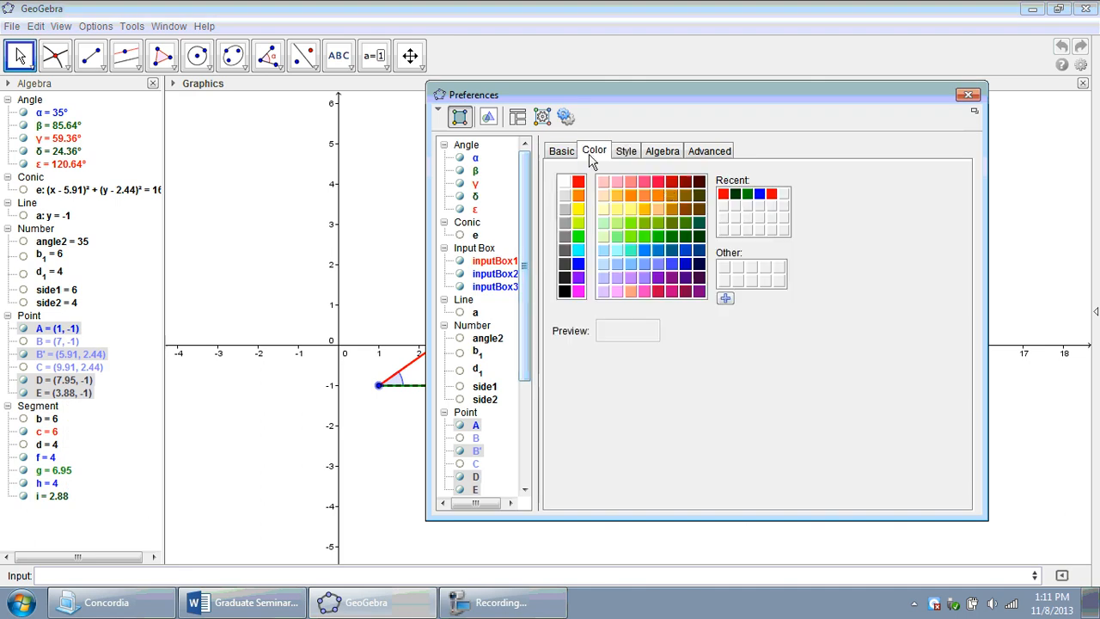
{"action": "left_click", "coordinate": [563, 290]}
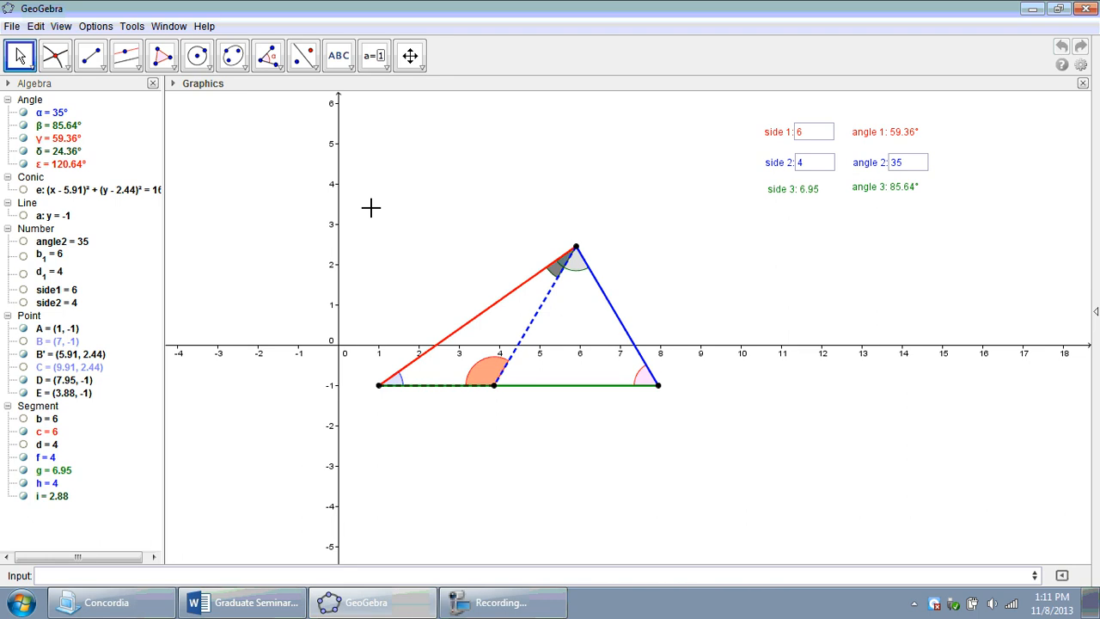
{"action": "mouse_move", "coordinate": [800, 203]}
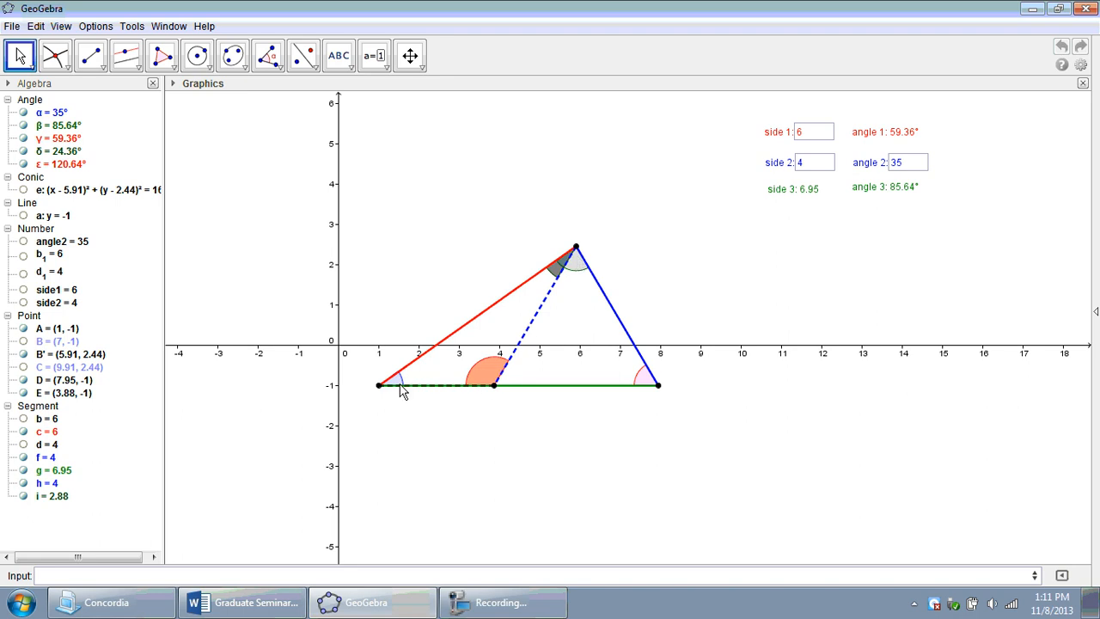
{"action": "mouse_move", "coordinate": [357, 159]}
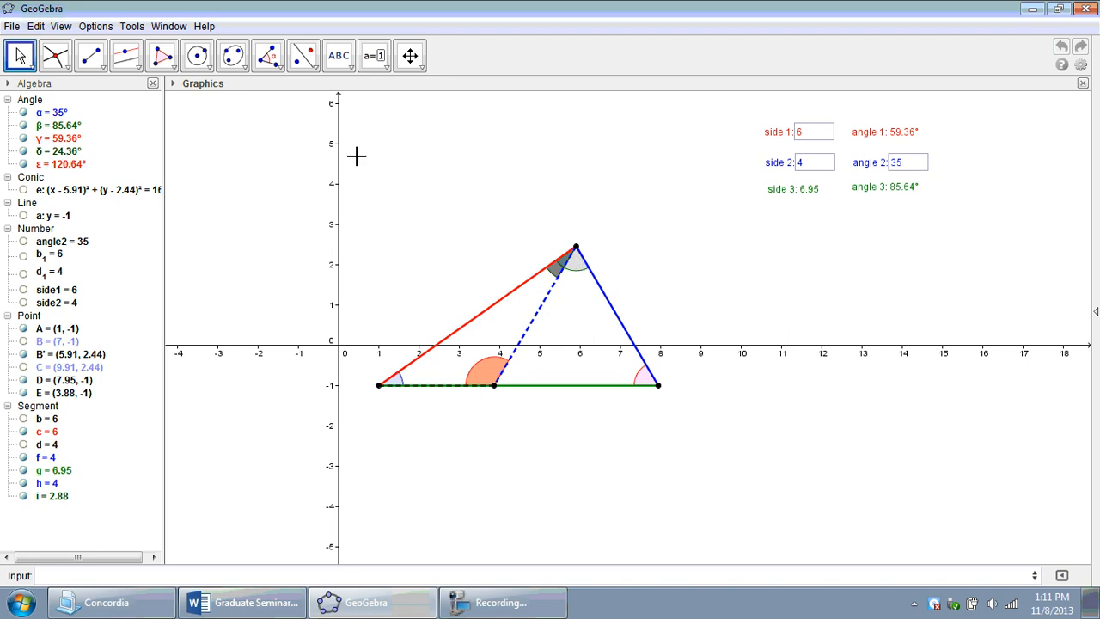
Create the text "angle 1_b: " + ε reading 120.64° beside the other outputs
{"action": "left_click", "coordinate": [339, 55]}
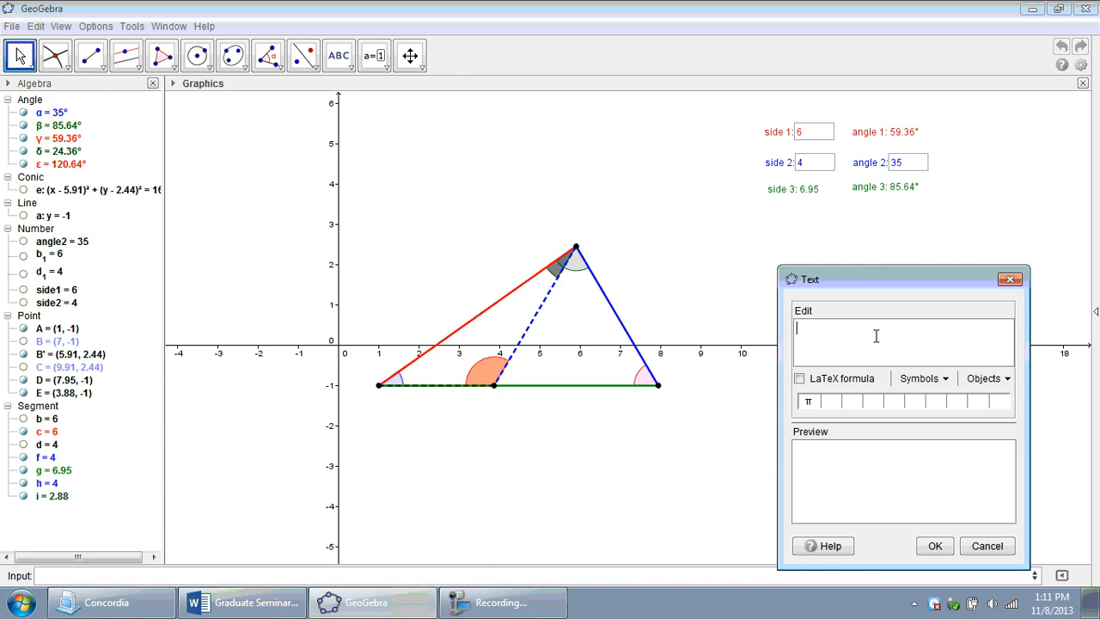
{"action": "type", "text": "angle 1"}
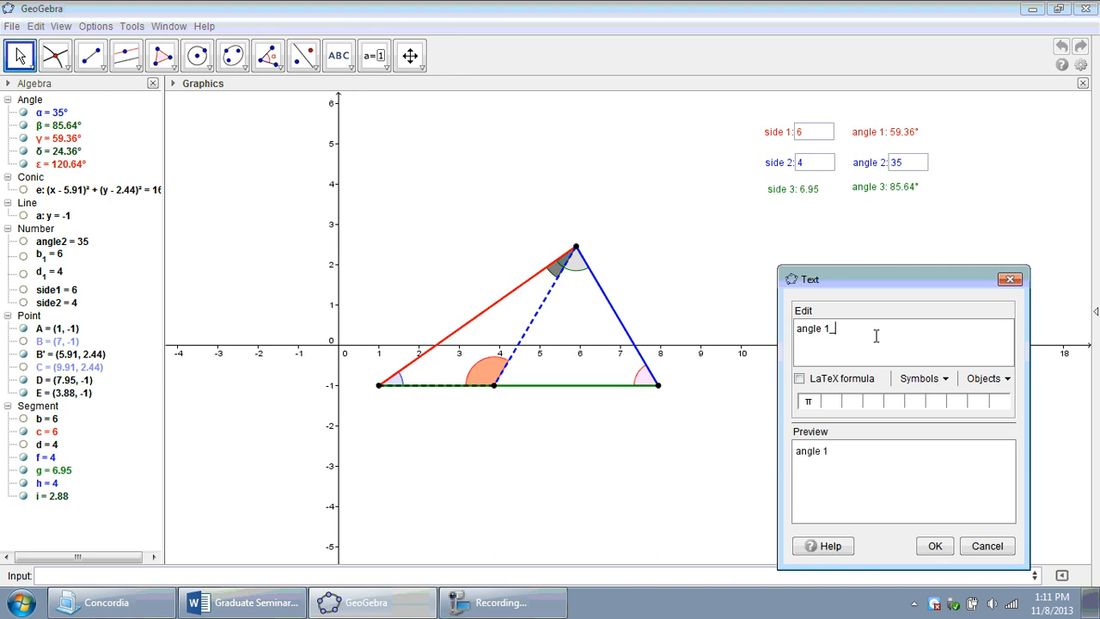
{"action": "type", "text": "2"}
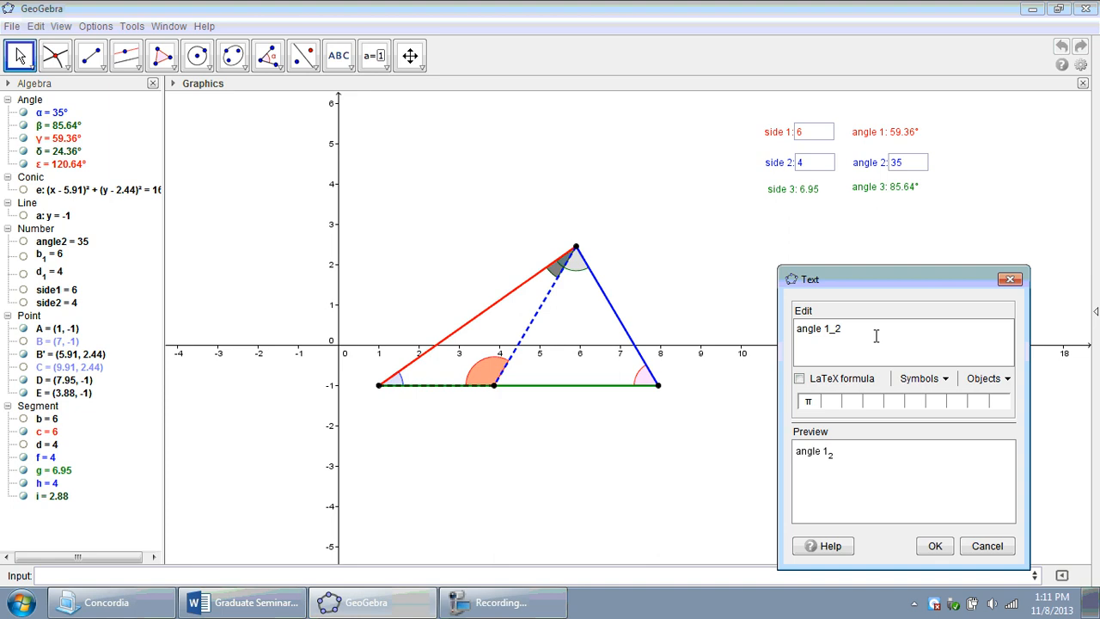
{"action": "type", "text": ":"}
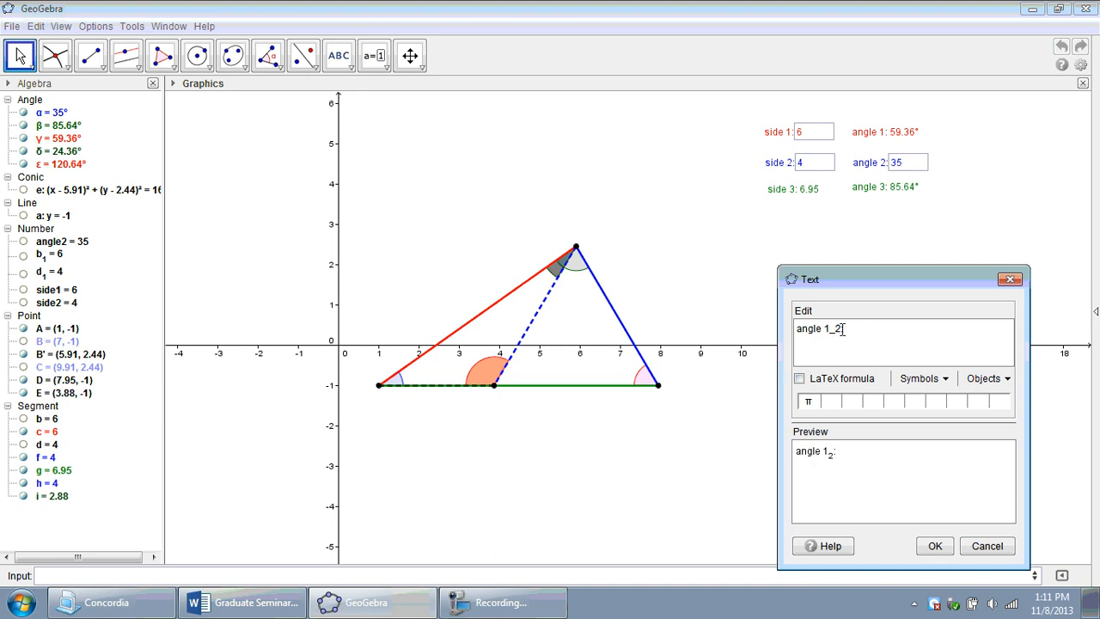
{"action": "type", "text": "b"}
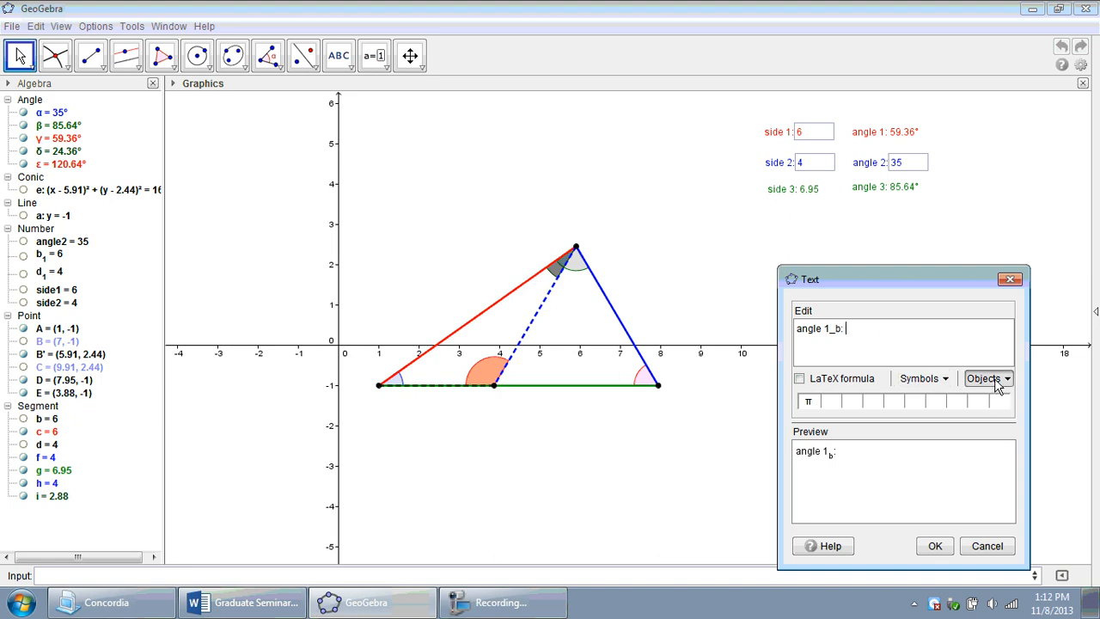
{"action": "left_click", "coordinate": [986, 378]}
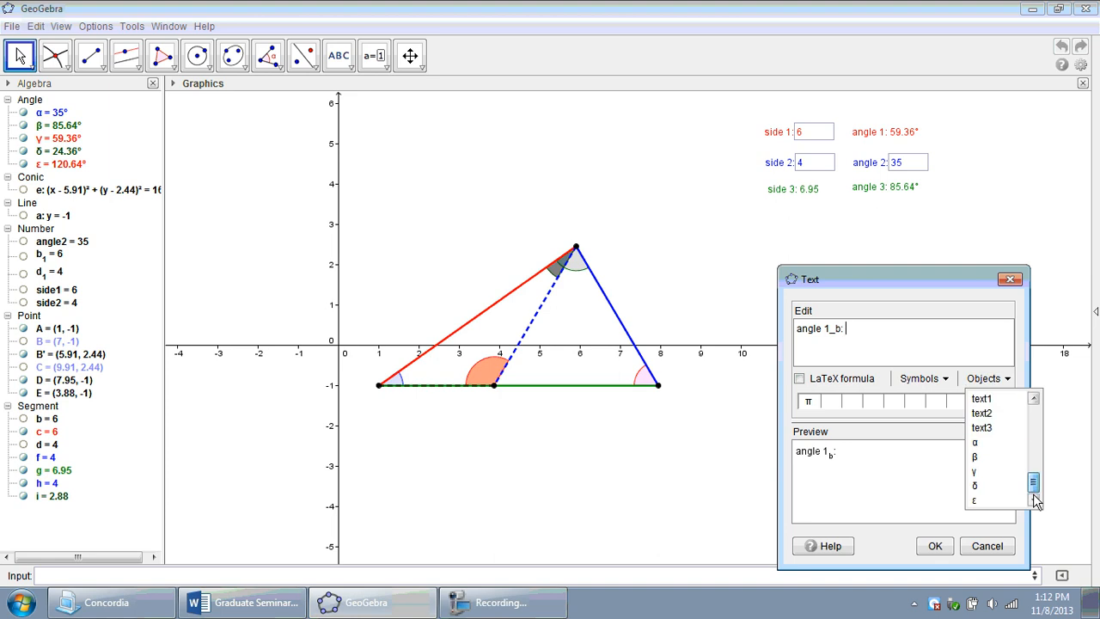
{"action": "left_click", "coordinate": [972, 500]}
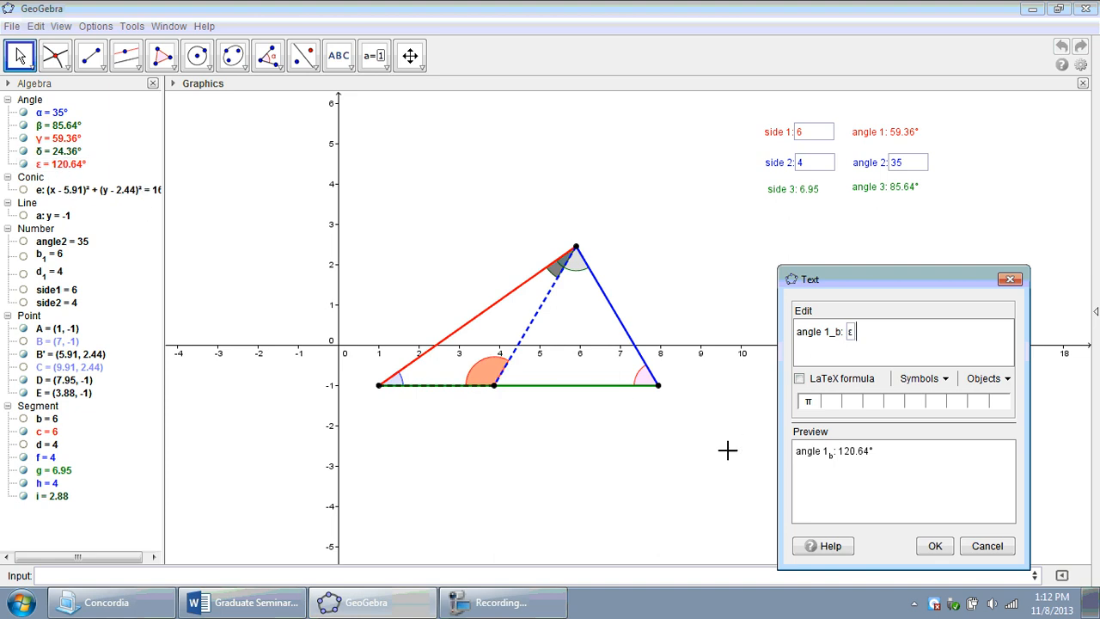
{"action": "left_click", "coordinate": [934, 546]}
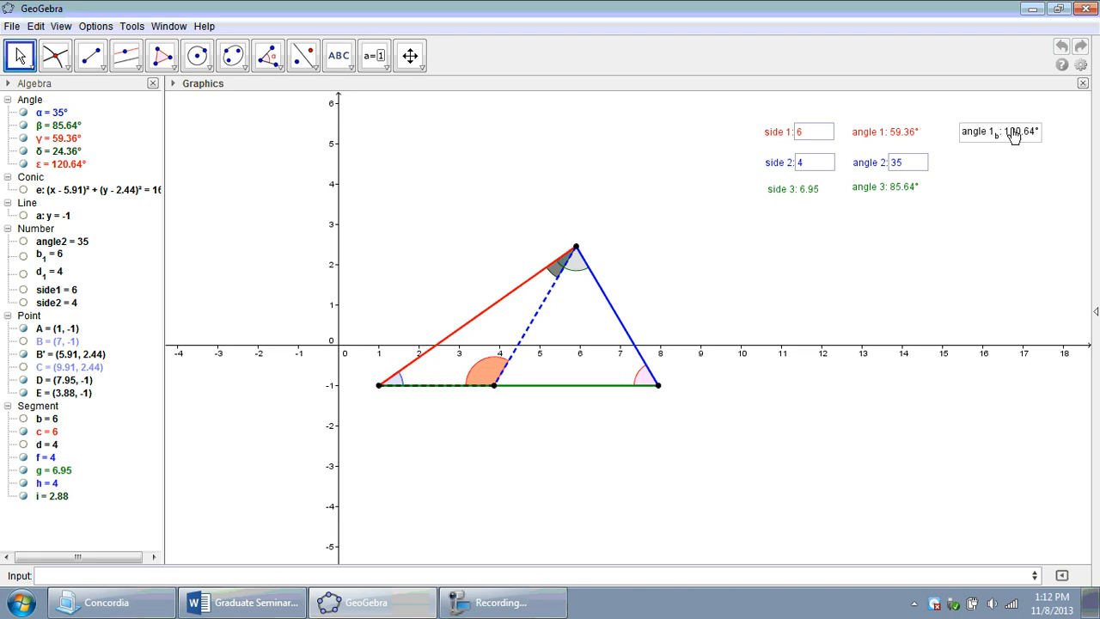
Colour the new angle 1_b text red via its properties
{"action": "right_click", "coordinate": [1000, 131]}
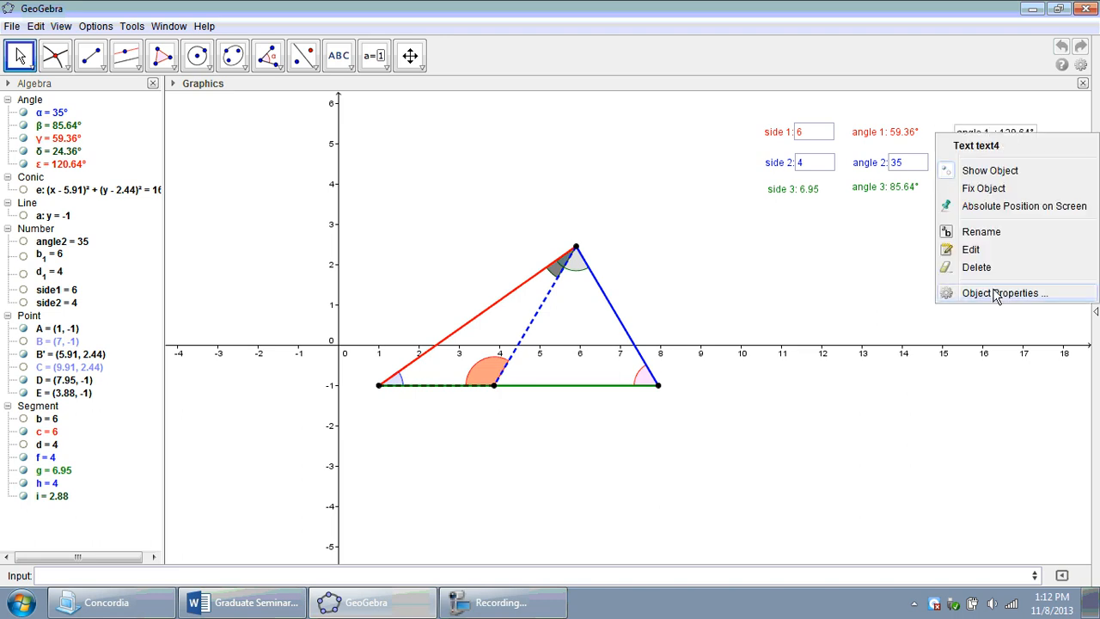
{"action": "left_click", "coordinate": [1004, 292]}
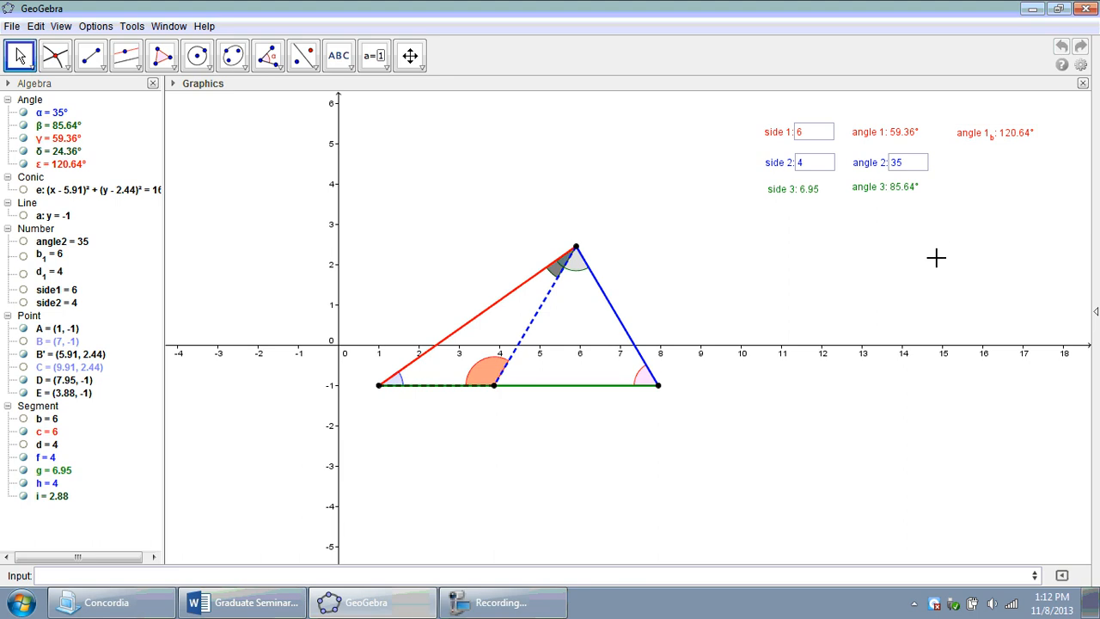
{"action": "mouse_move", "coordinate": [199, 112]}
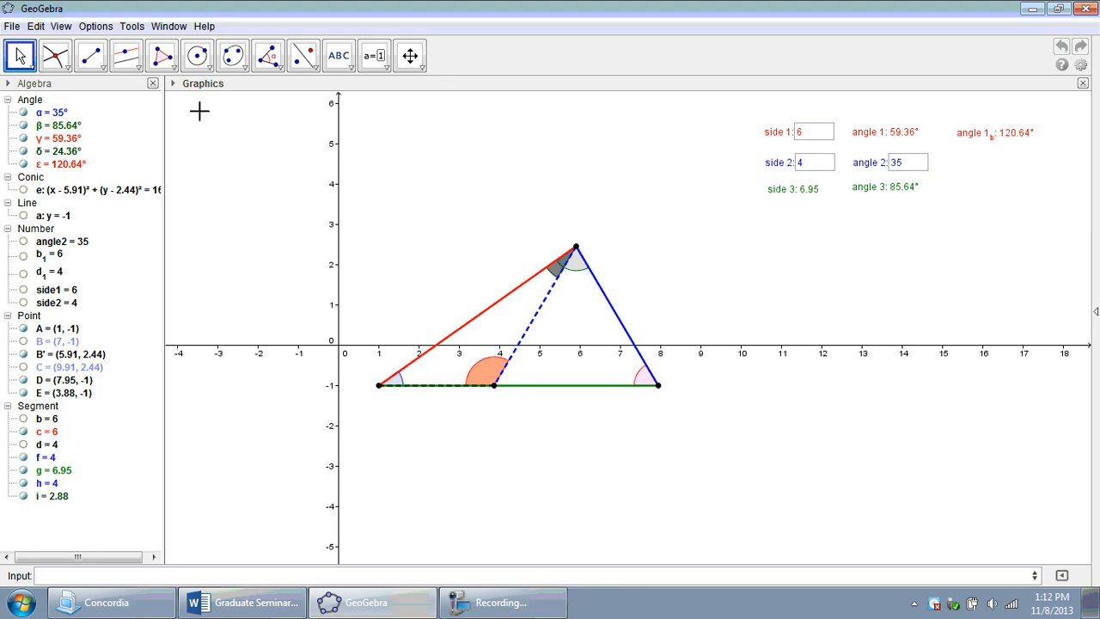
Create the text "side 3_b: " + i reading 2.88 and place it under angle 1_b
{"action": "left_click", "coordinate": [337, 55]}
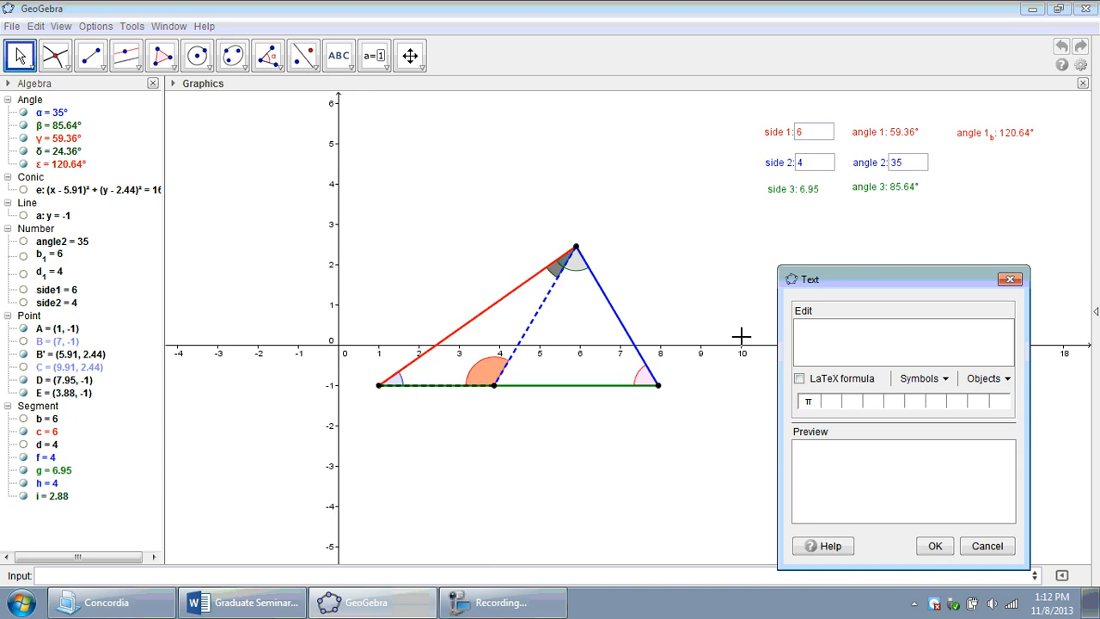
{"action": "type", "text": "side 3_b:"}
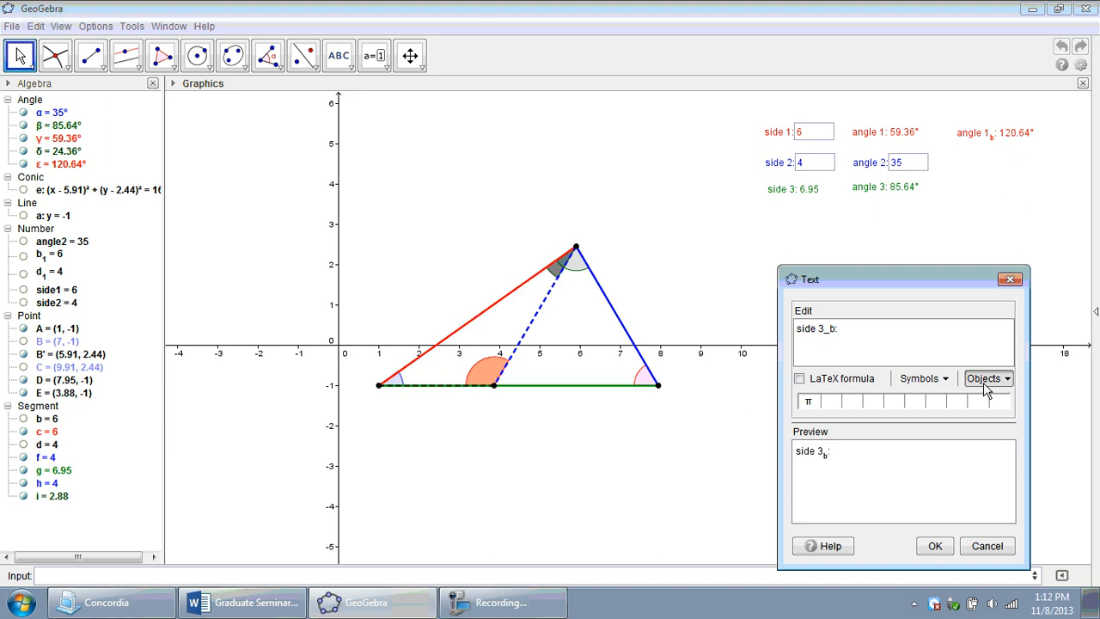
{"action": "left_click", "coordinate": [986, 378]}
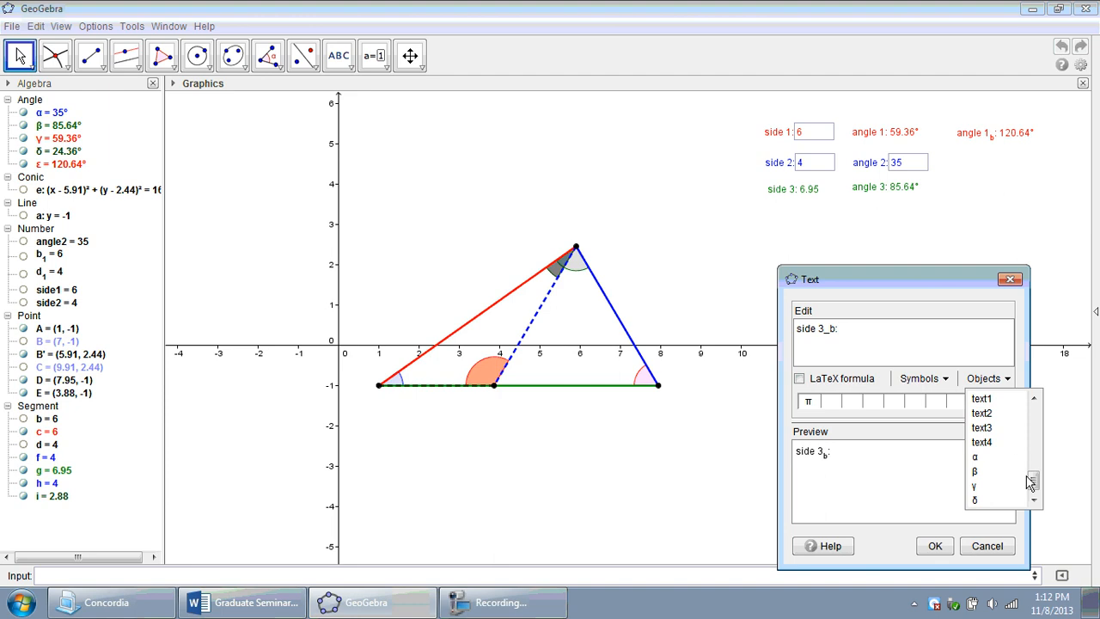
{"action": "scroll", "scroll_direction": "down", "scroll_amount": 3}
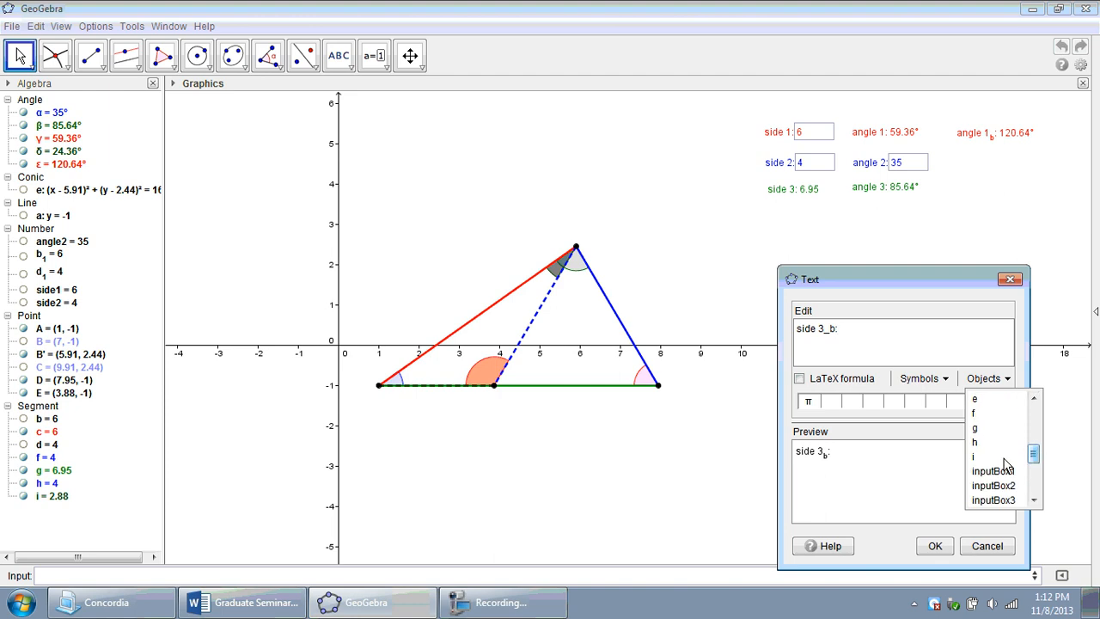
{"action": "left_click", "coordinate": [935, 547]}
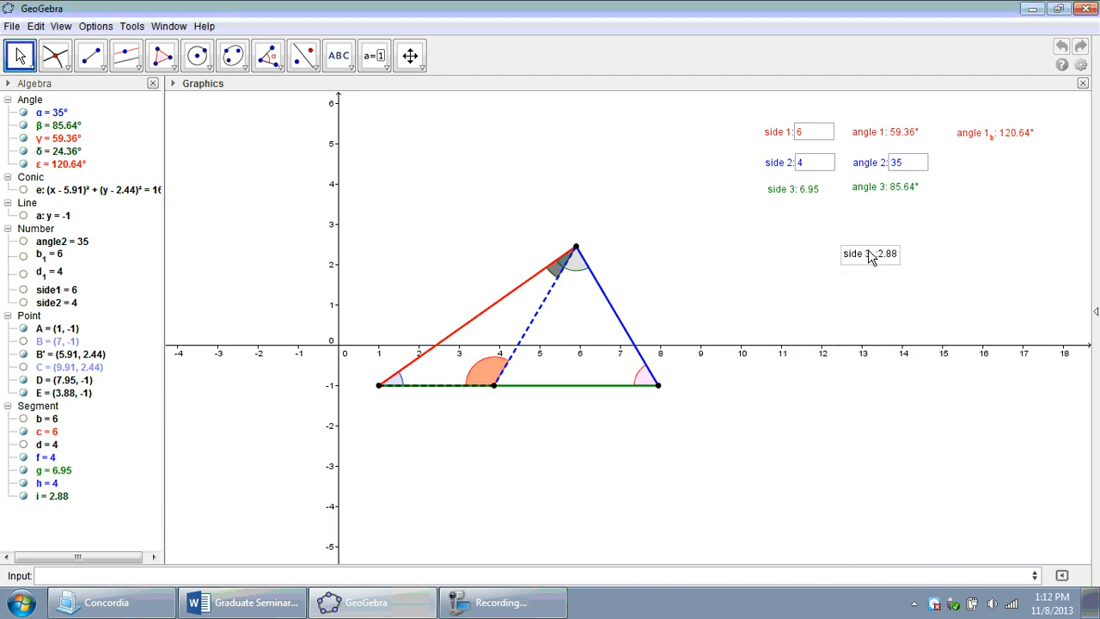
{"action": "left_click_drag", "start_coordinate": [869, 255], "coordinate": [959, 210]}
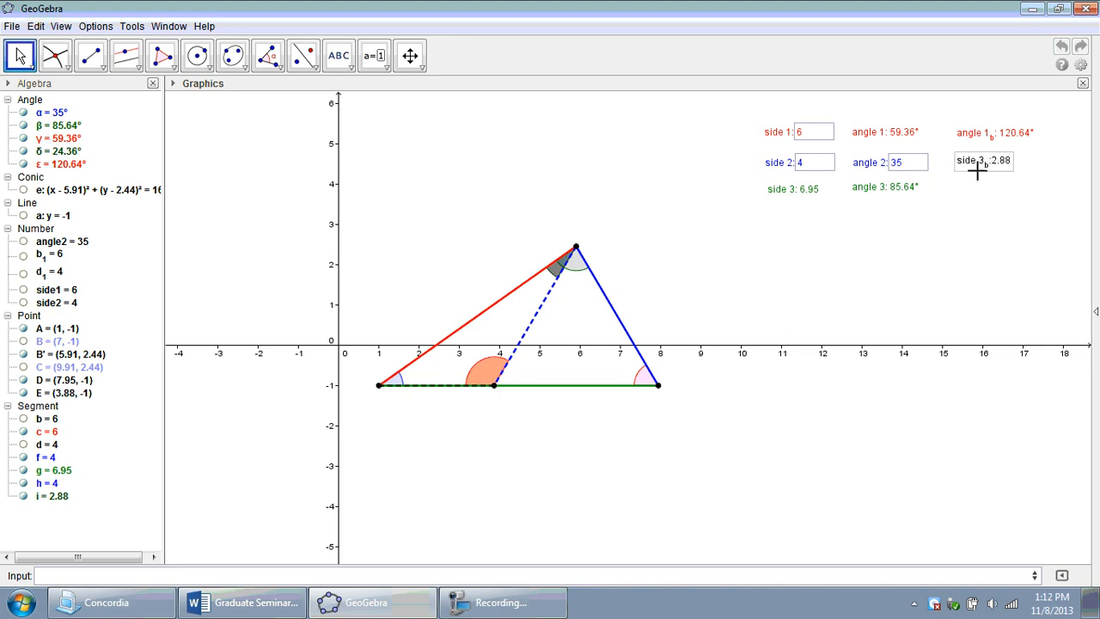
Colour the side 3_b label dark green via its properties
{"action": "right_click", "coordinate": [983, 161]}
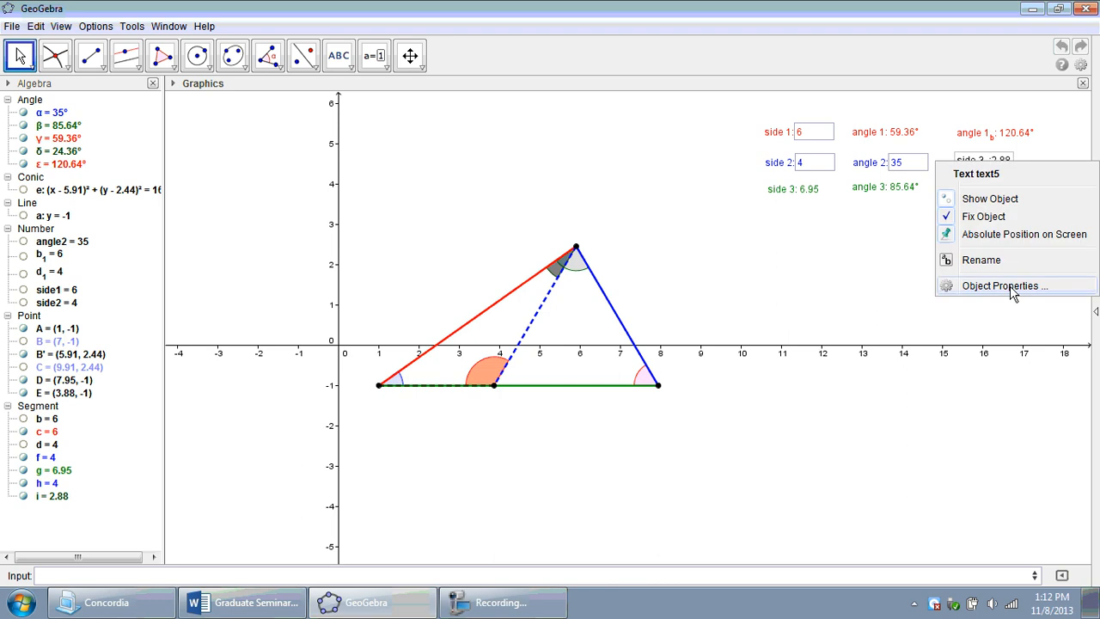
{"action": "left_click", "coordinate": [1000, 286]}
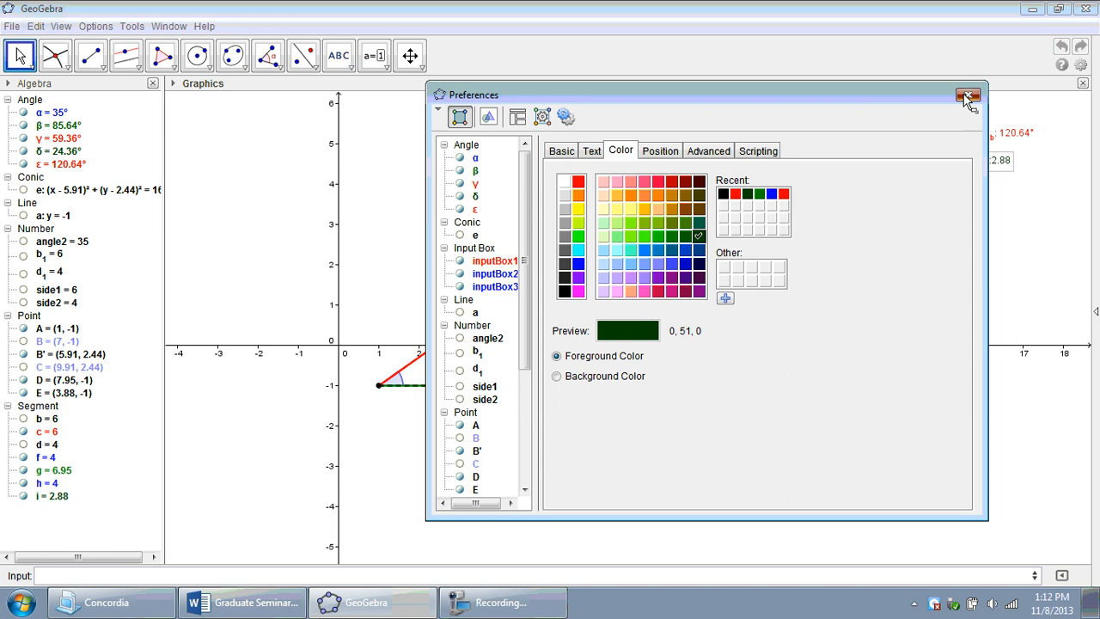
{"action": "left_click", "coordinate": [969, 95]}
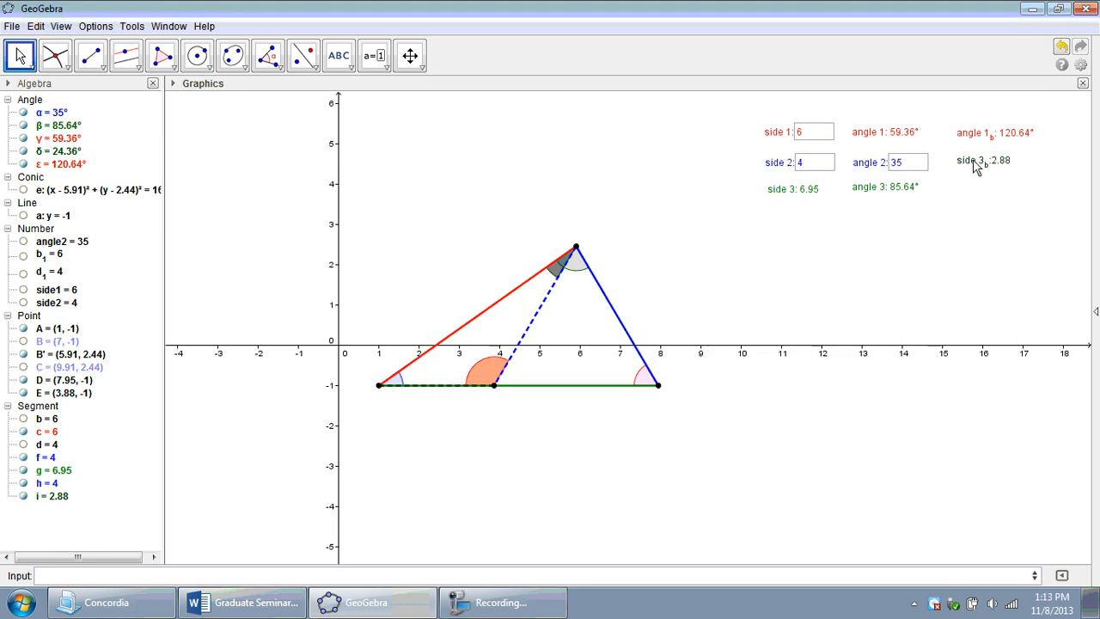
{"action": "right_click", "coordinate": [976, 162]}
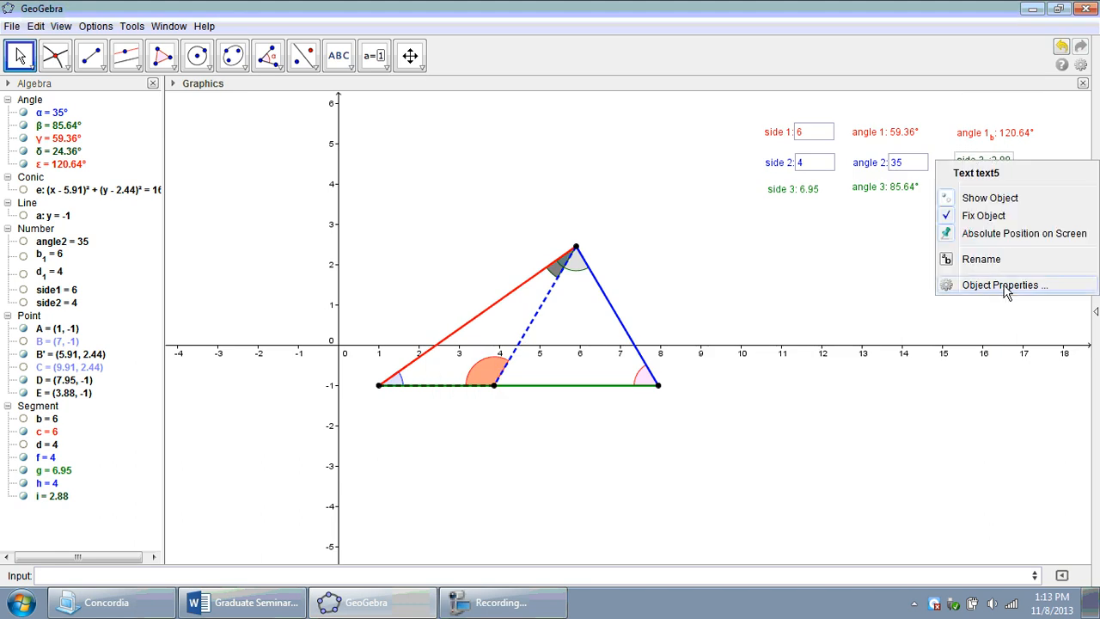
{"action": "left_click", "coordinate": [1004, 285]}
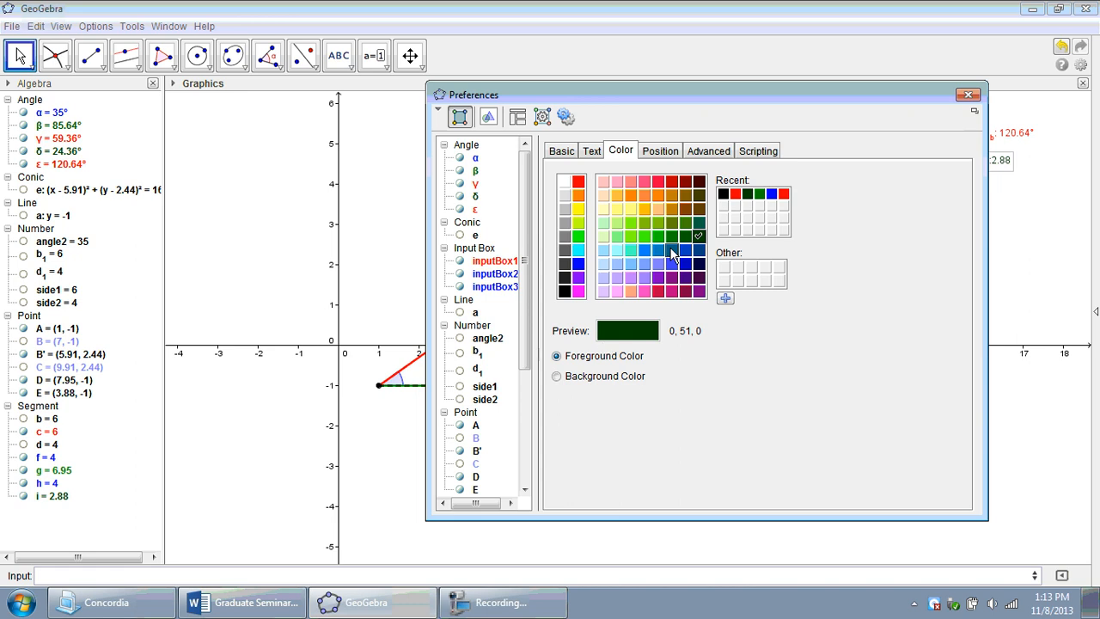
{"action": "left_click", "coordinate": [969, 94]}
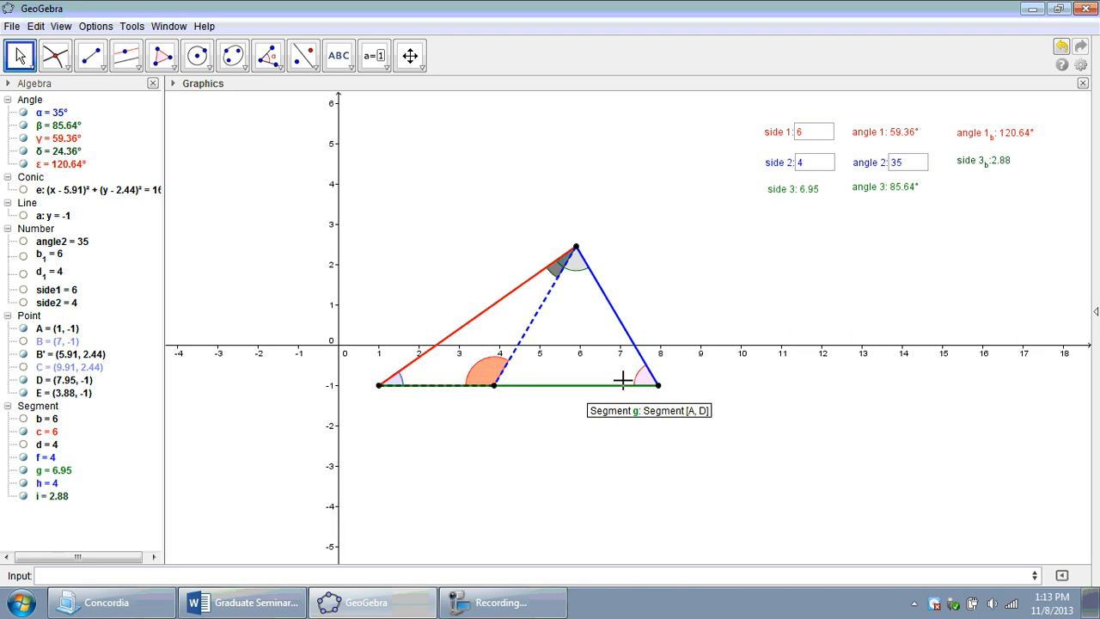
{"action": "mouse_move", "coordinate": [983, 213]}
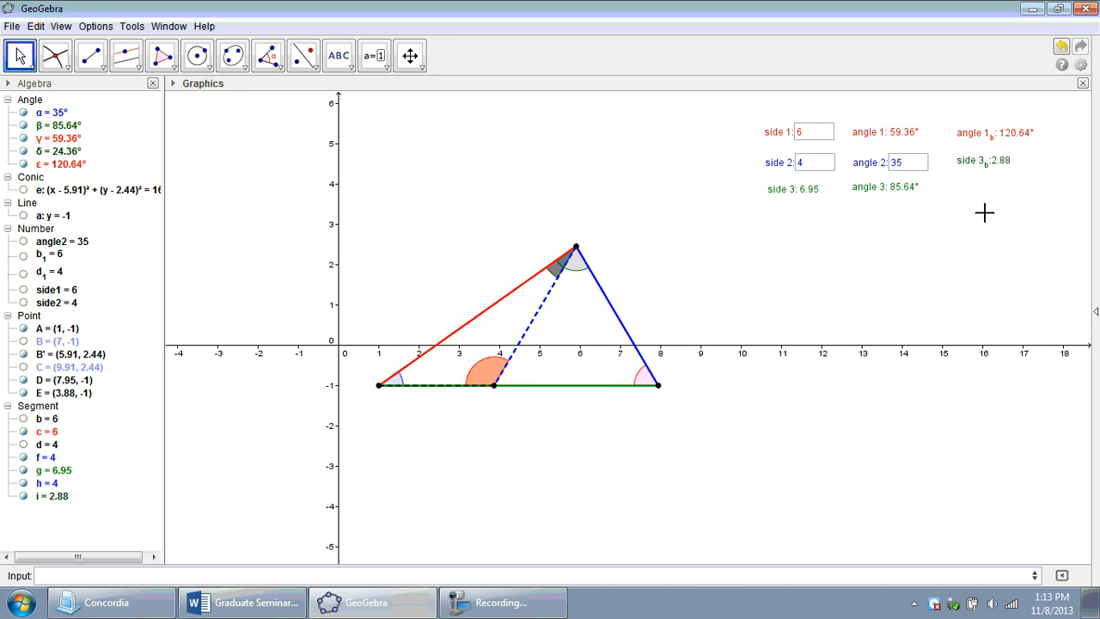
{"action": "mouse_move", "coordinate": [1003, 175]}
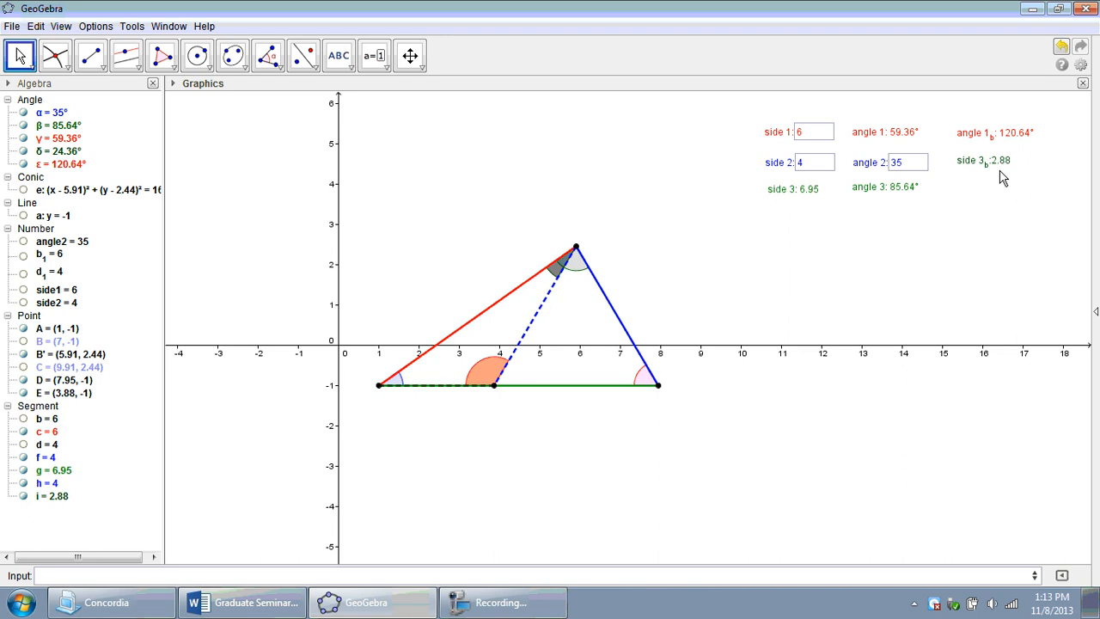
{"action": "left_click", "coordinate": [337, 55]}
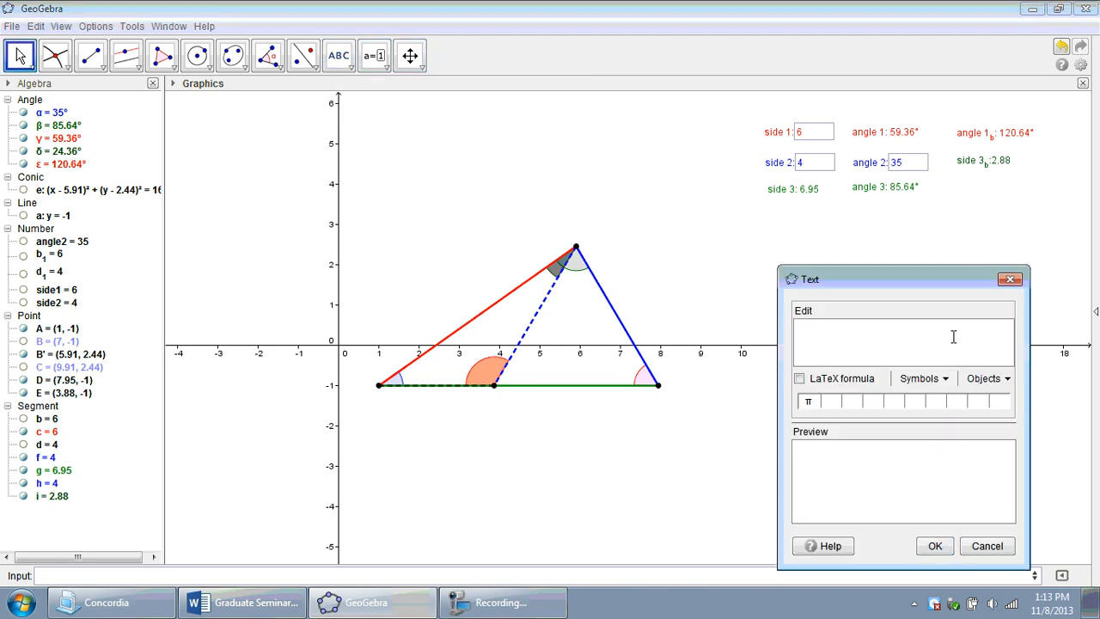
Create the text "angle 3_b: " + δ reading 24.36° below side 3_b
{"action": "type", "text": "angle"}
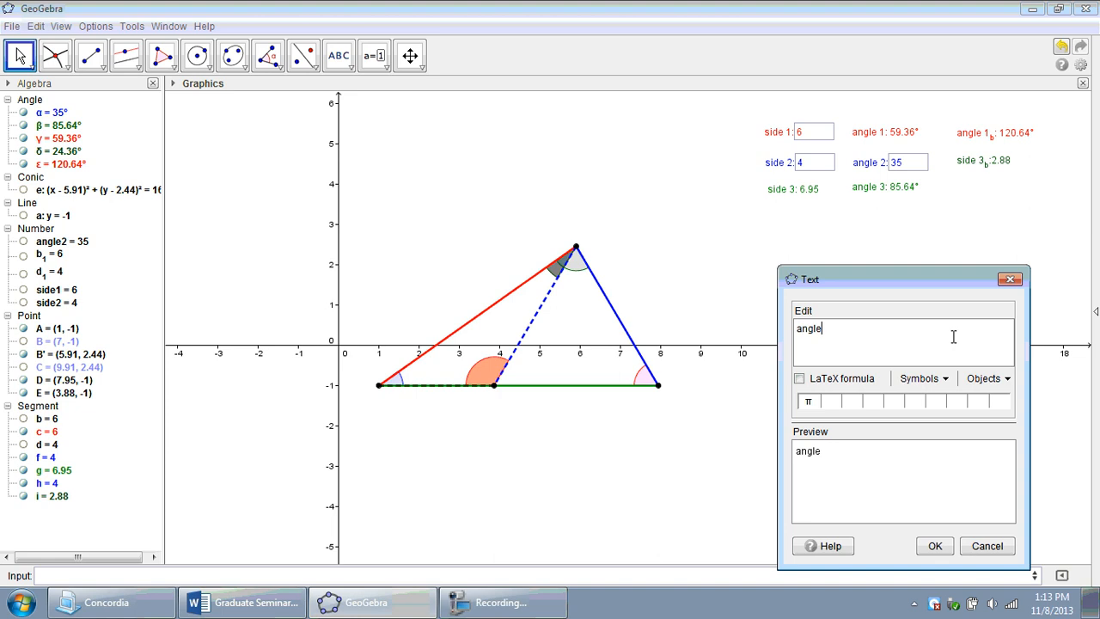
{"action": "type", "text": "3_b"}
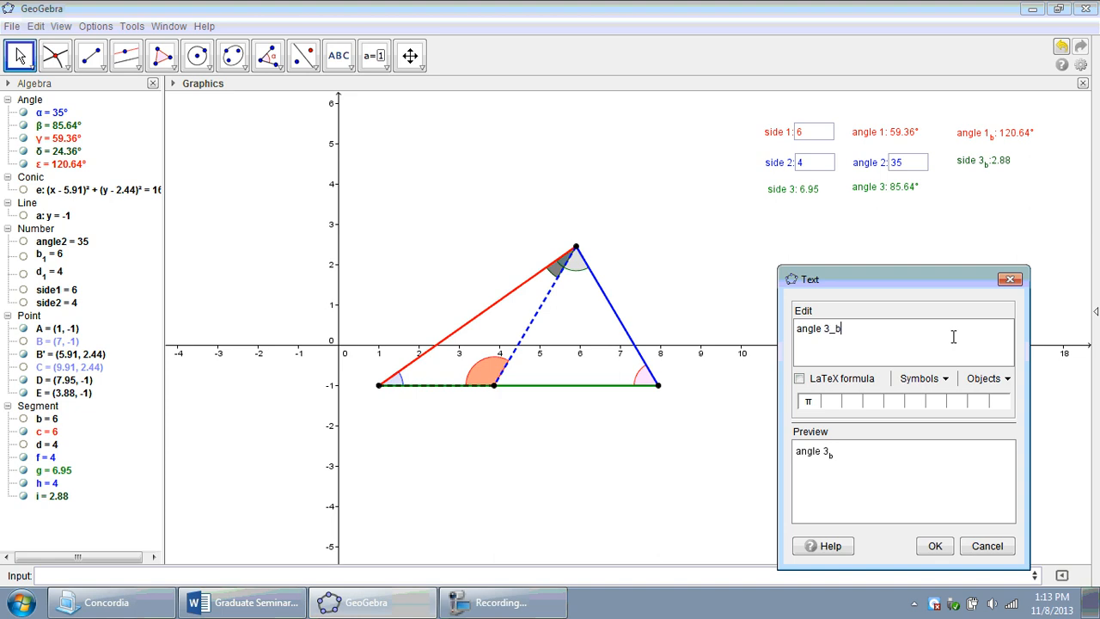
{"action": "type", "text": ":"}
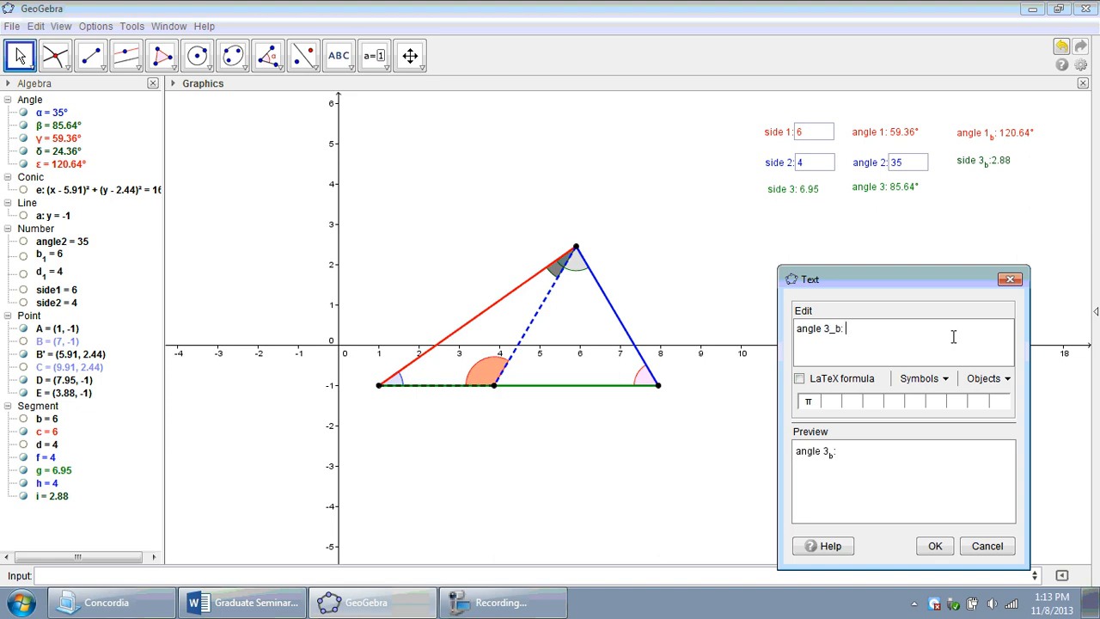
{"action": "left_click", "coordinate": [987, 378]}
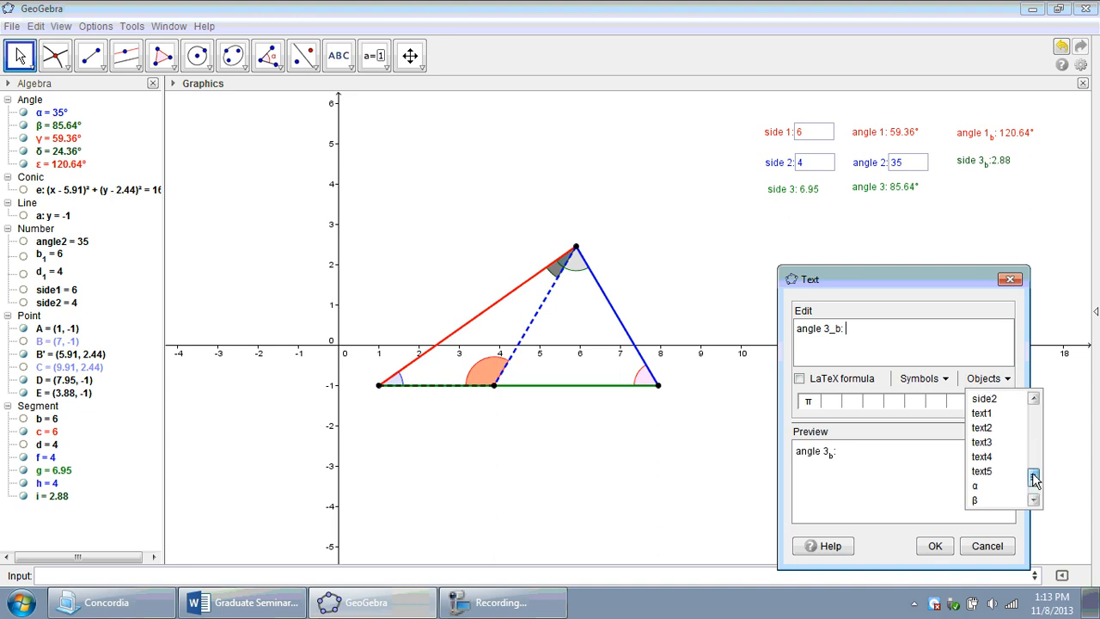
{"action": "left_click", "coordinate": [974, 485]}
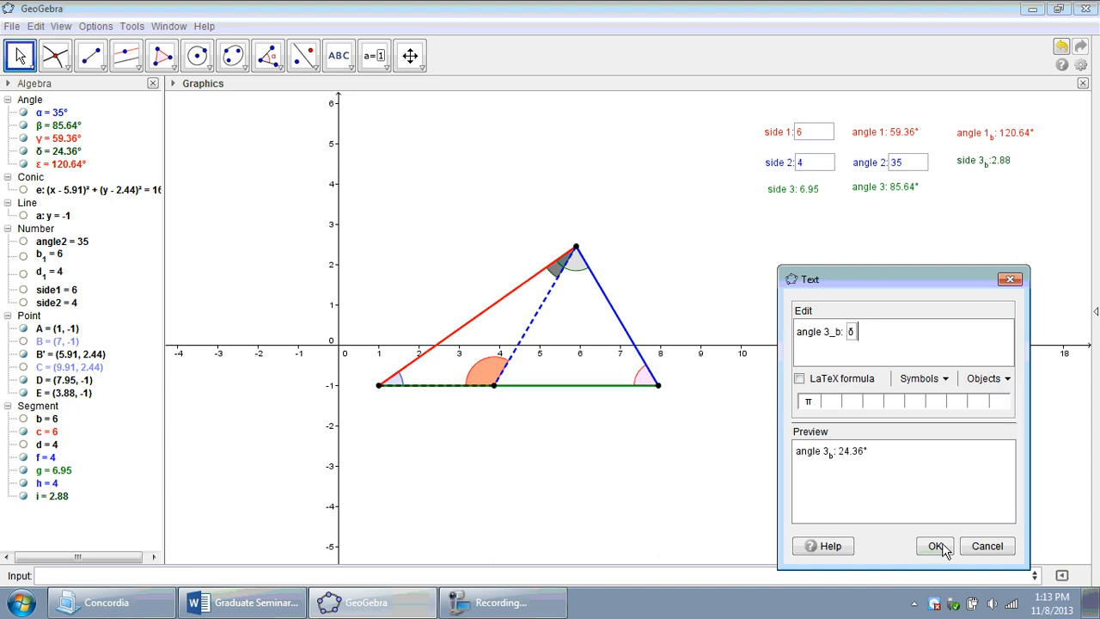
{"action": "left_click", "coordinate": [935, 547]}
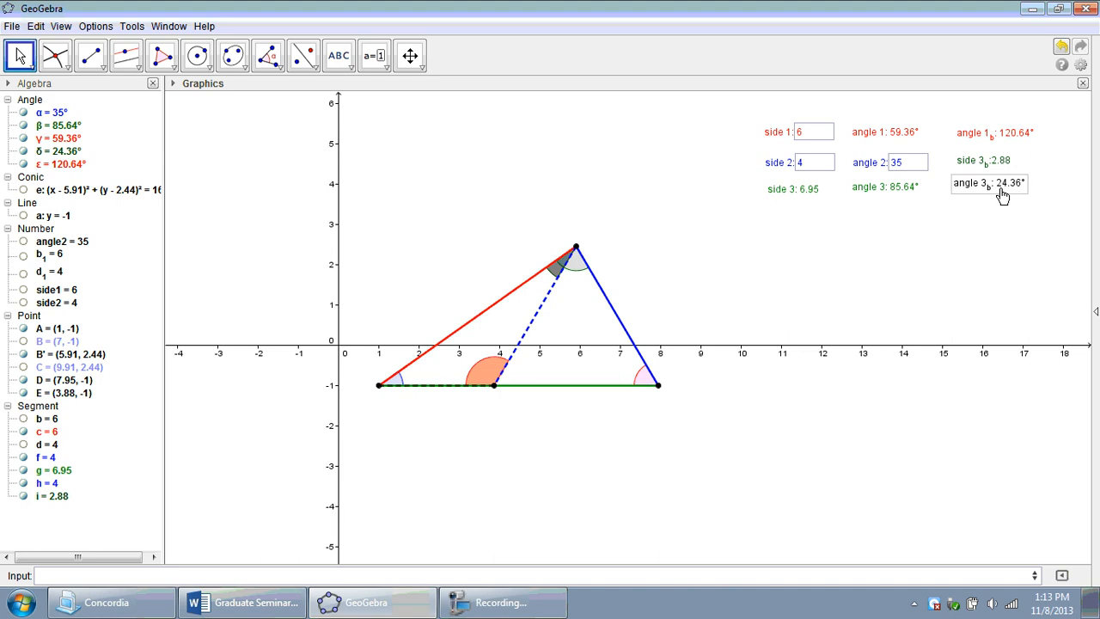
Colour the angle 3_b label dark green via its properties
{"action": "right_click", "coordinate": [993, 182]}
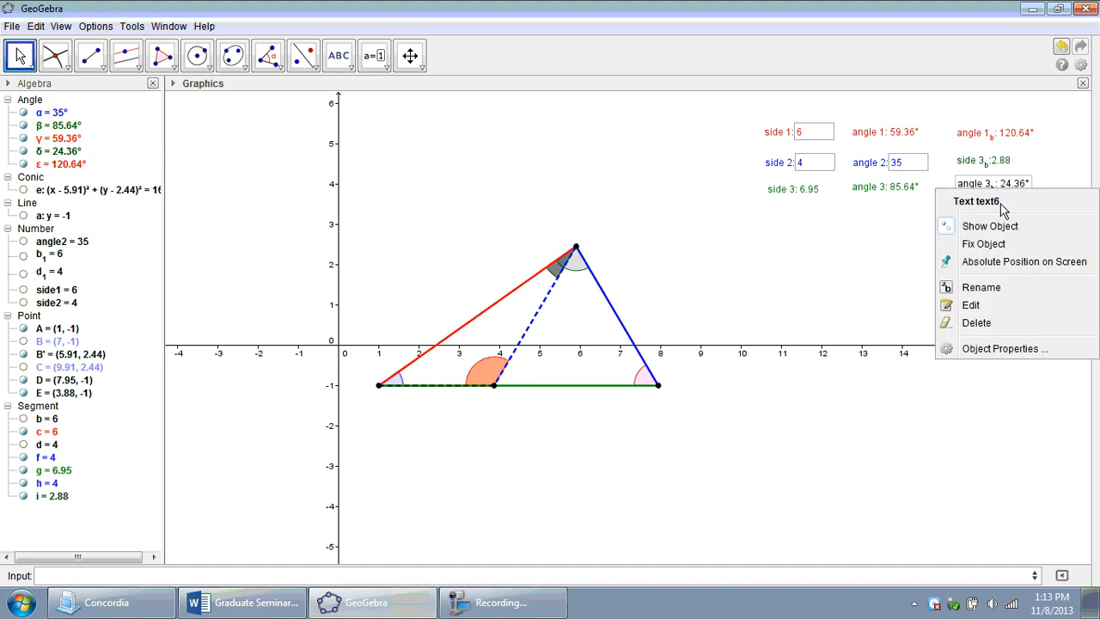
{"action": "left_click", "coordinate": [983, 240]}
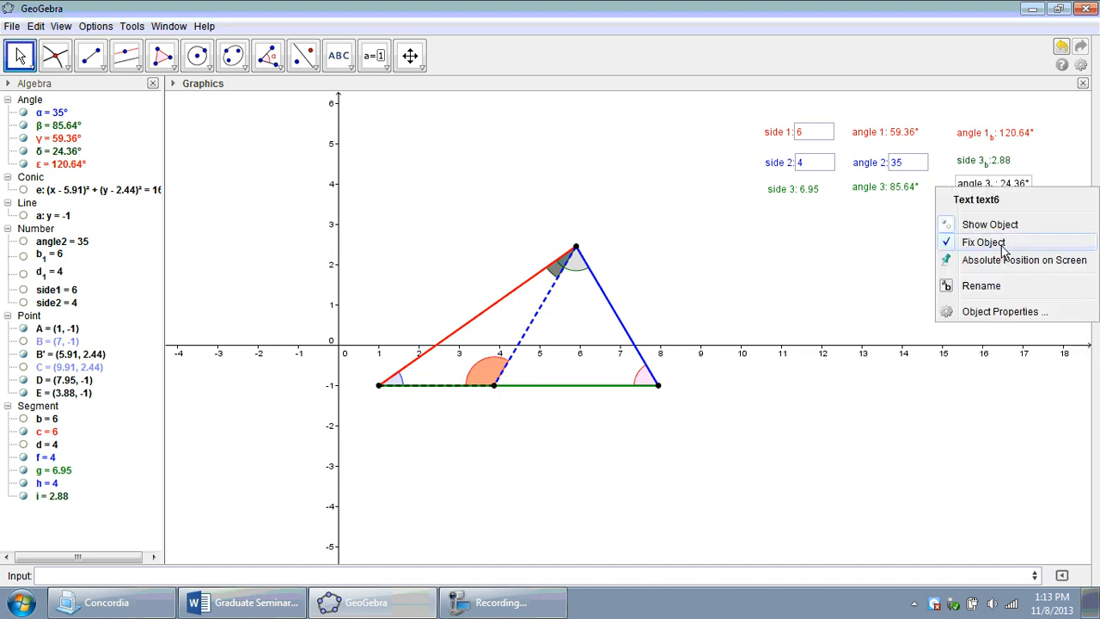
{"action": "left_click", "coordinate": [1004, 311]}
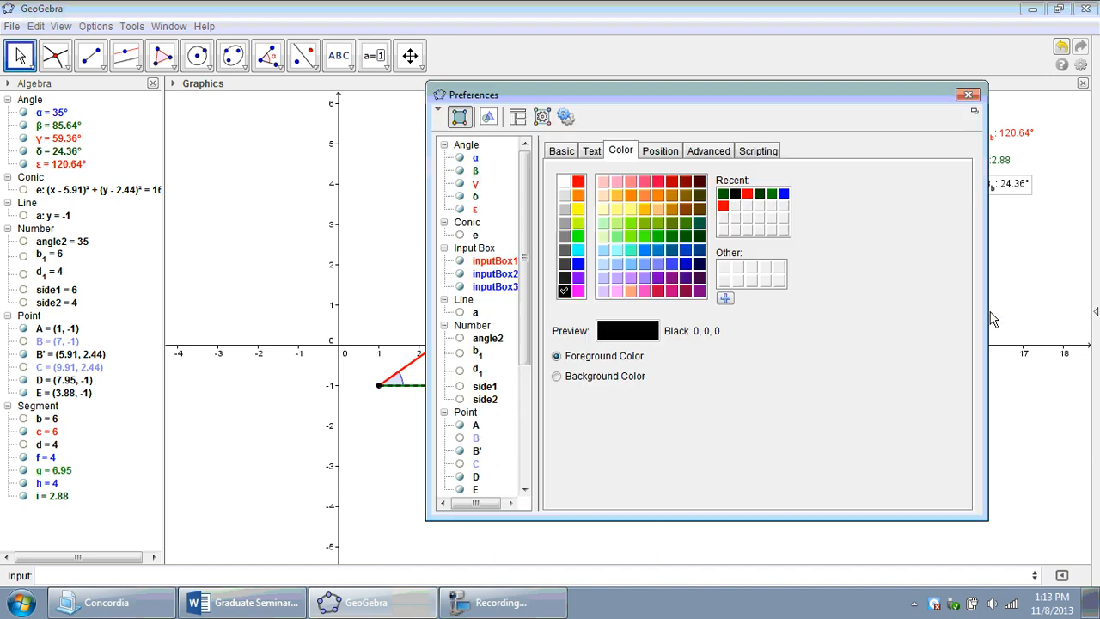
{"action": "left_click", "coordinate": [684, 238]}
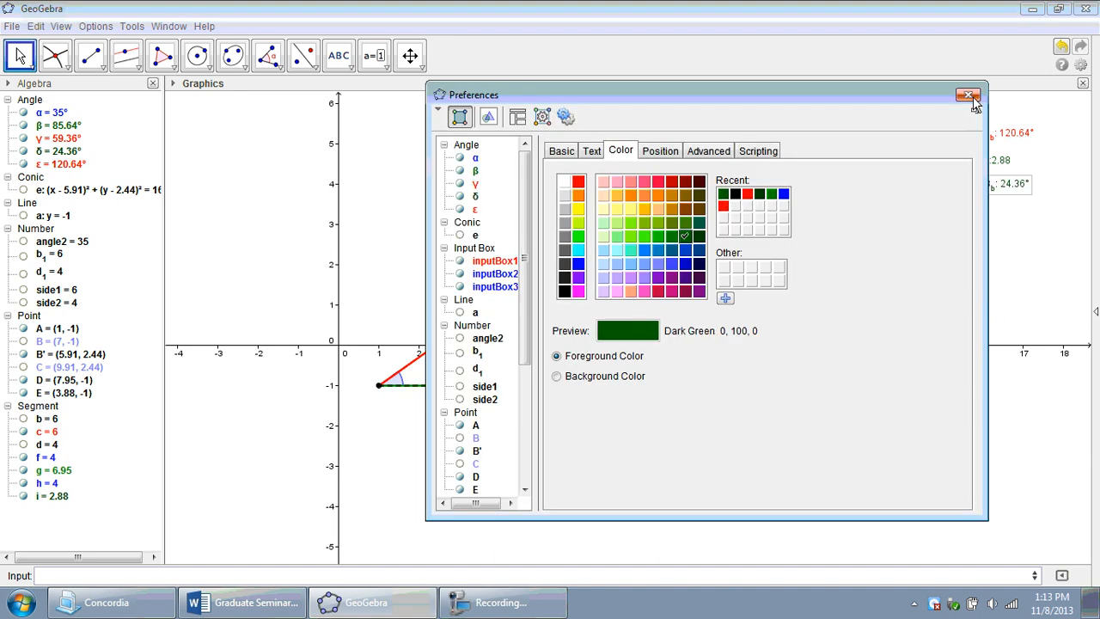
{"action": "left_click", "coordinate": [969, 95]}
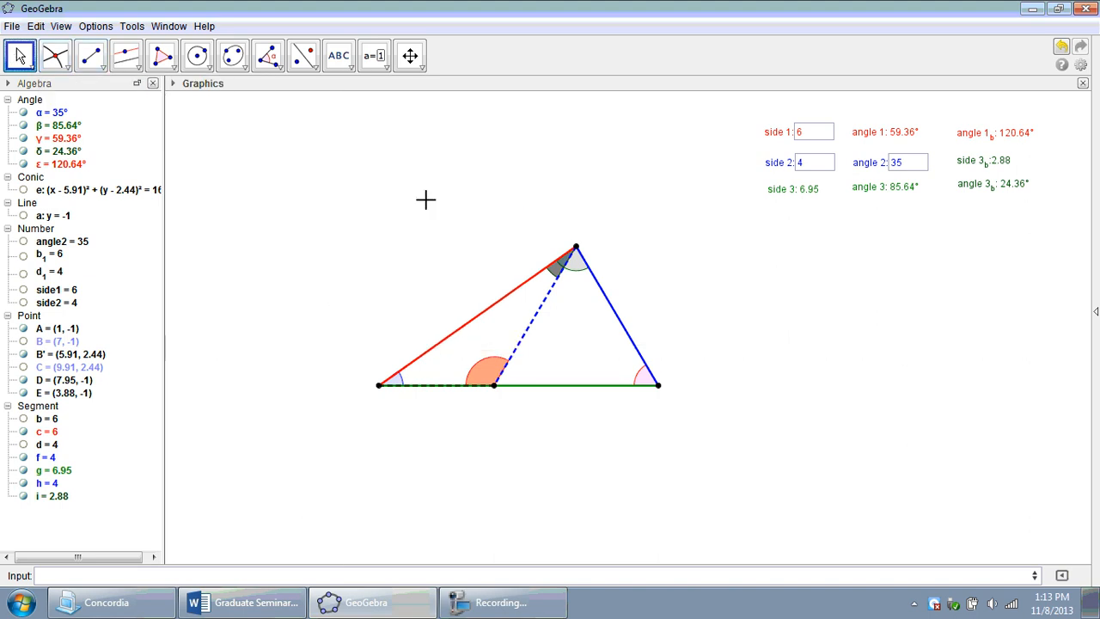
{"action": "mouse_move", "coordinate": [411, 195]}
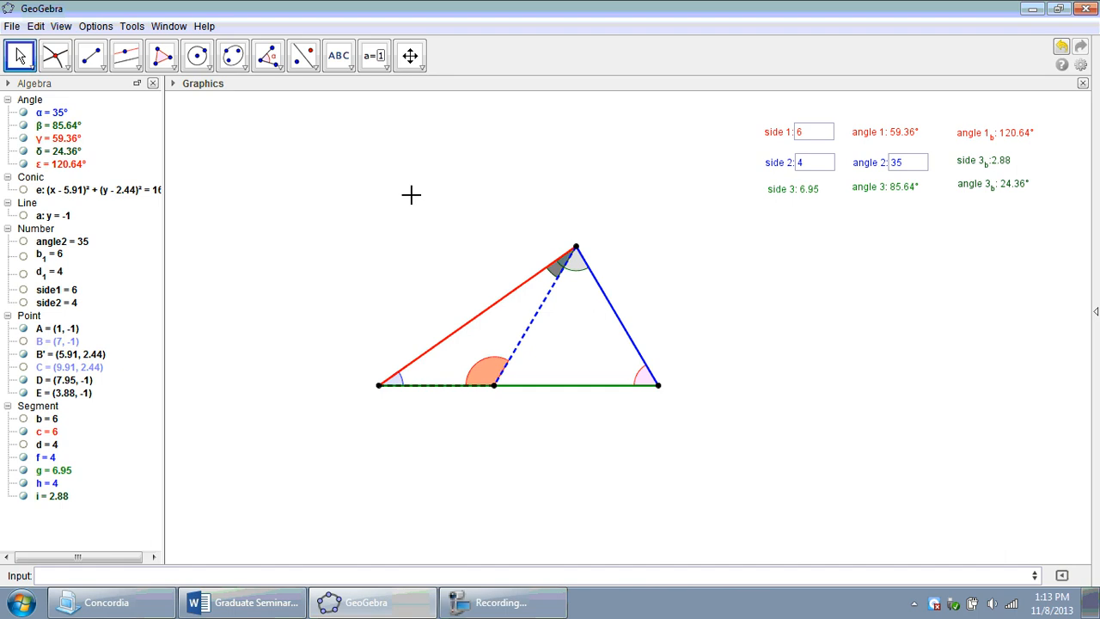
{"action": "mouse_move", "coordinate": [118, 55]}
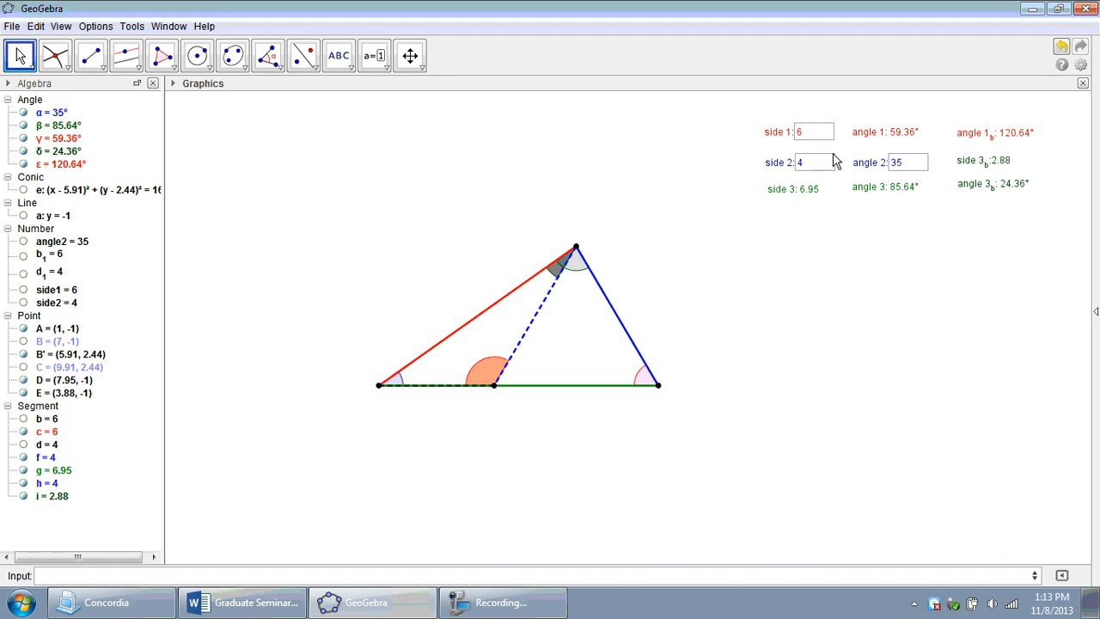
Enter side 1 = 7 and side 2 = 8 (after trying 5) in the input boxes
{"action": "left_click", "coordinate": [811, 131]}
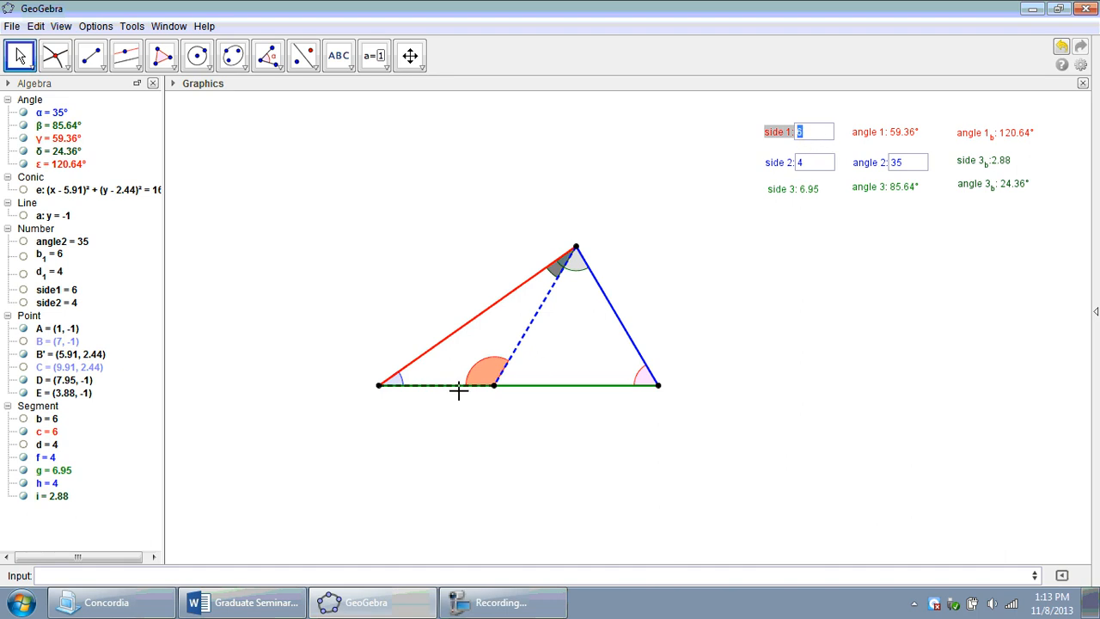
{"action": "mouse_move", "coordinate": [594, 244]}
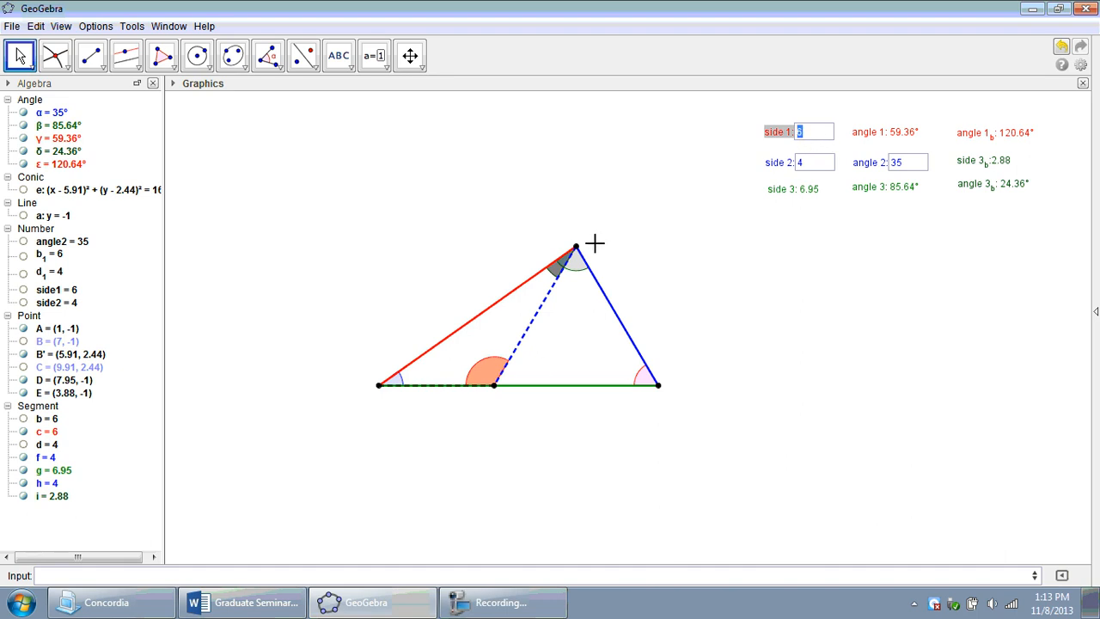
{"action": "type", "text": "7"}
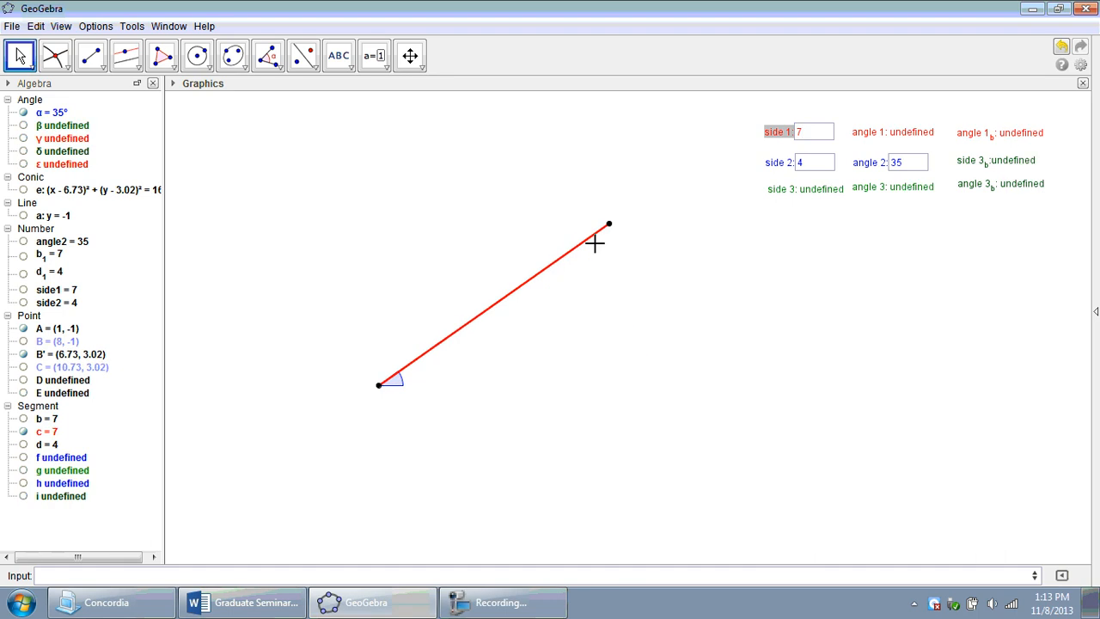
{"action": "mouse_move", "coordinate": [663, 212]}
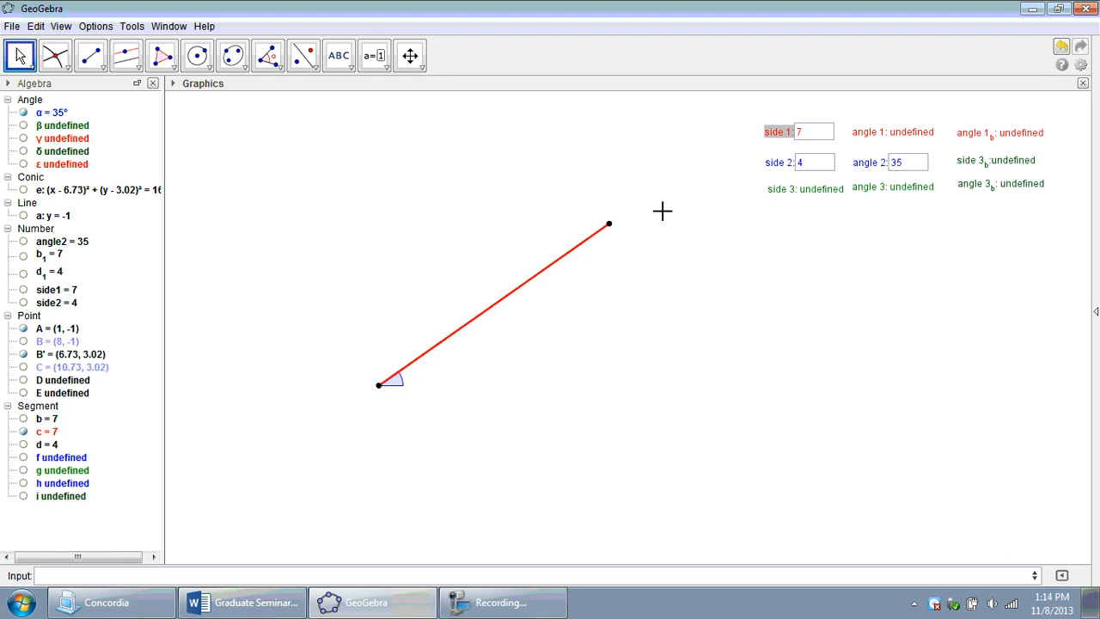
{"action": "left_click", "coordinate": [811, 162]}
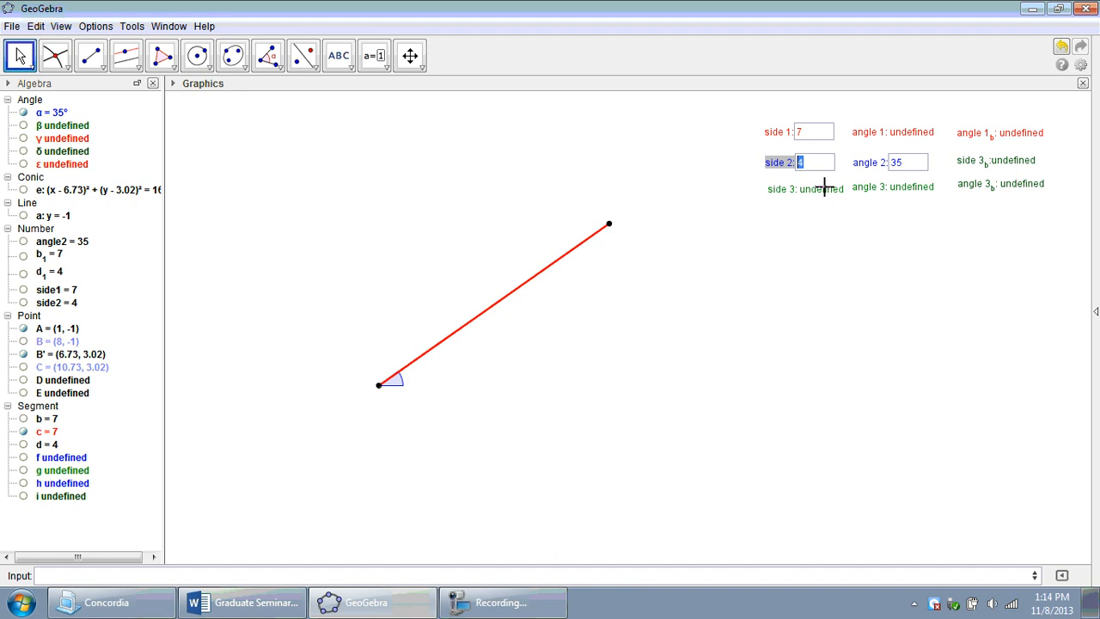
{"action": "type", "text": "5"}
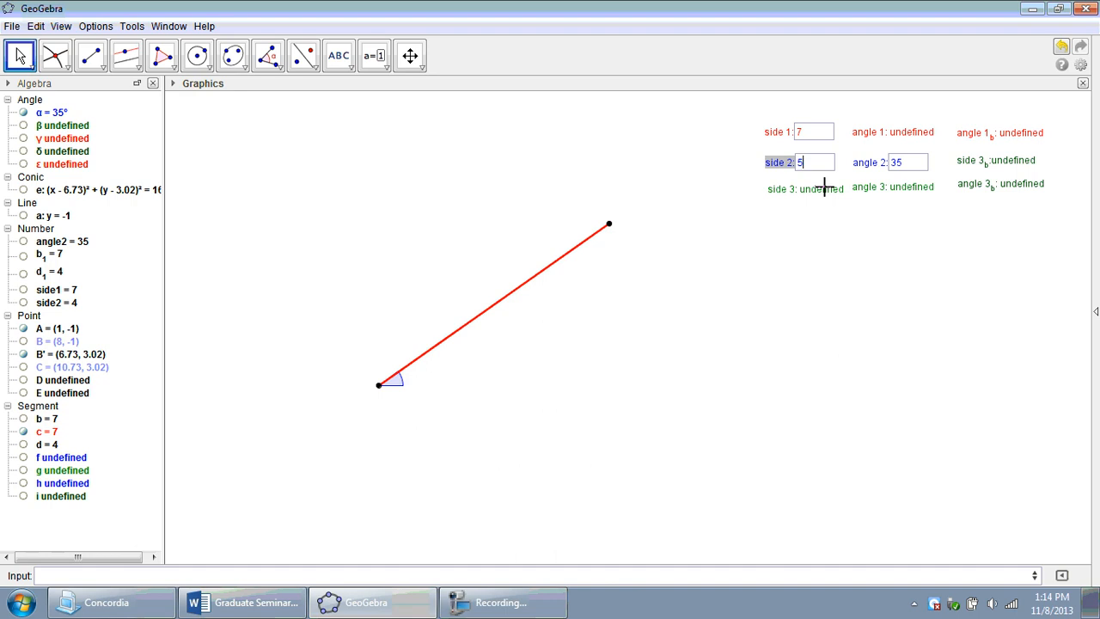
{"action": "type", "text": "5"}
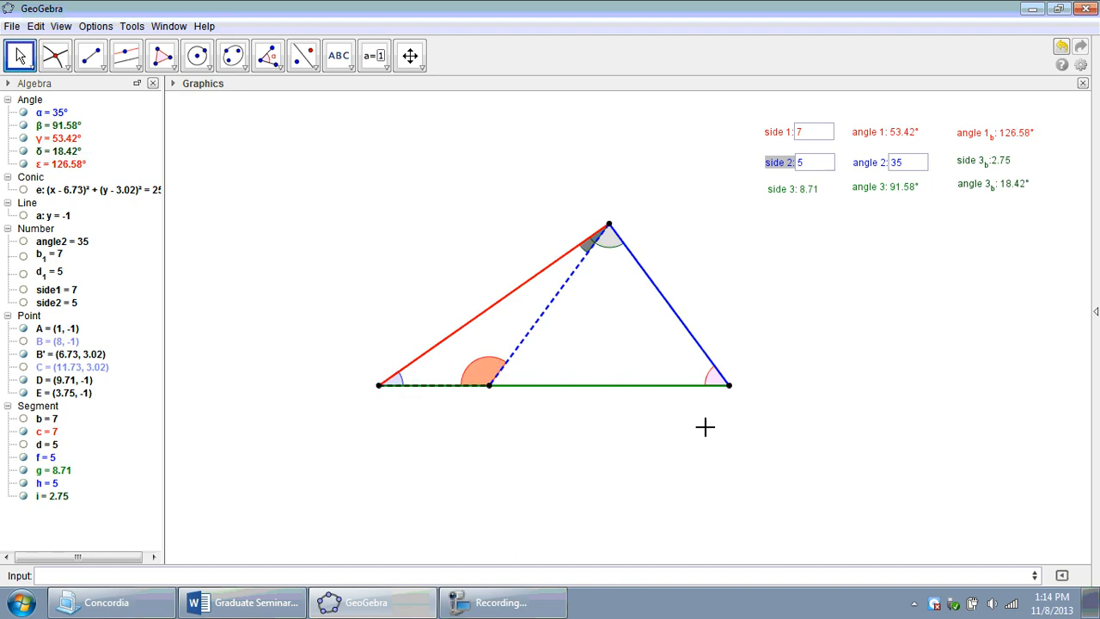
{"action": "left_click", "coordinate": [812, 161]}
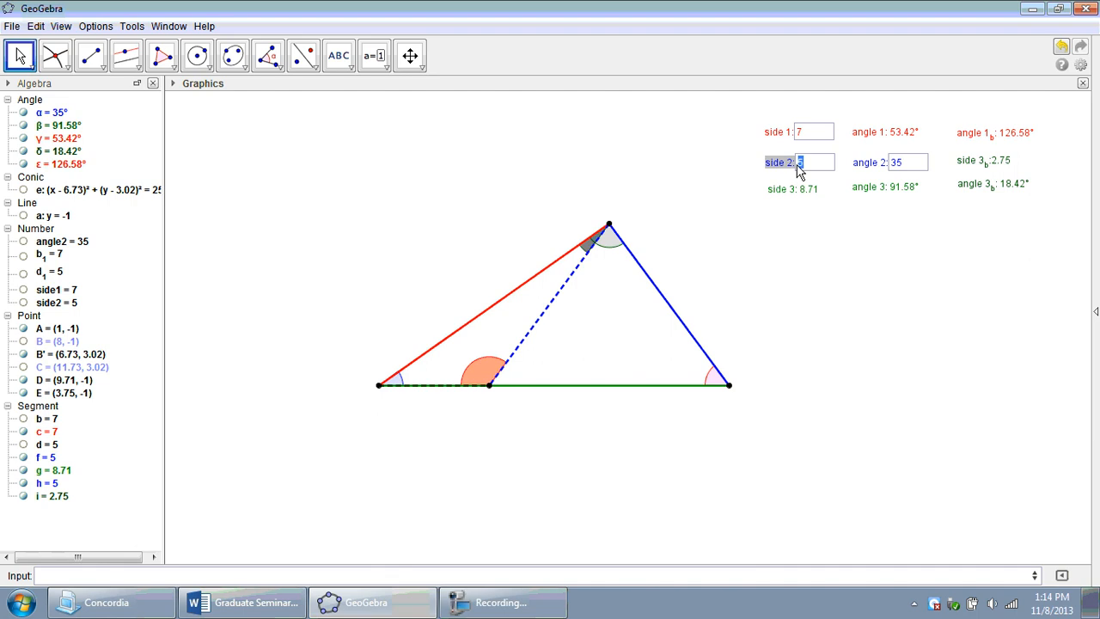
{"action": "type", "text": "8"}
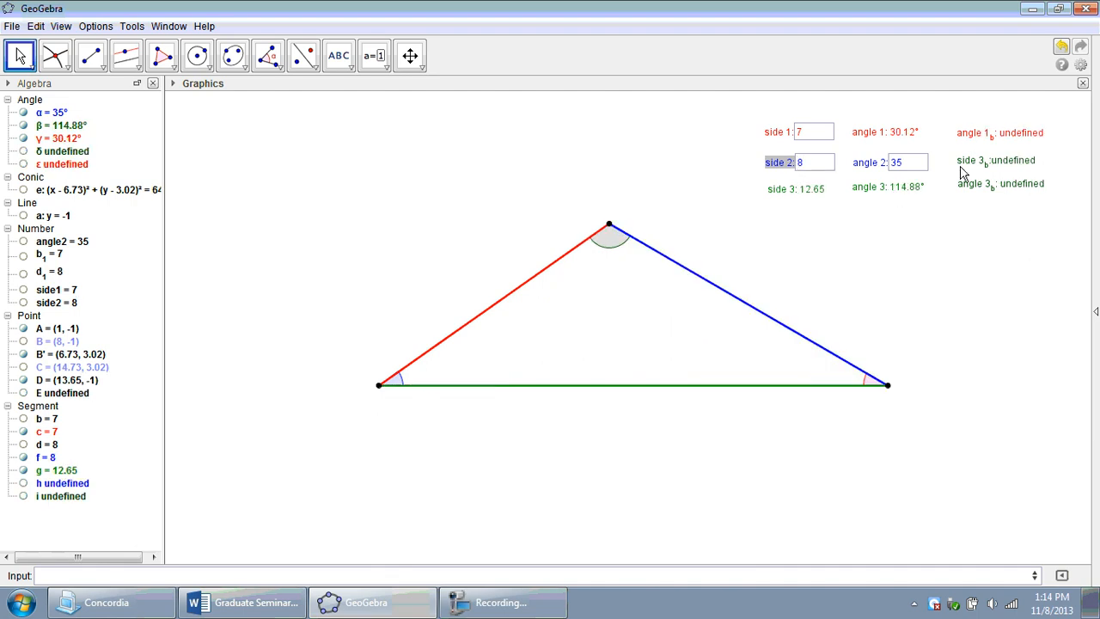
{"action": "mouse_move", "coordinate": [938, 259]}
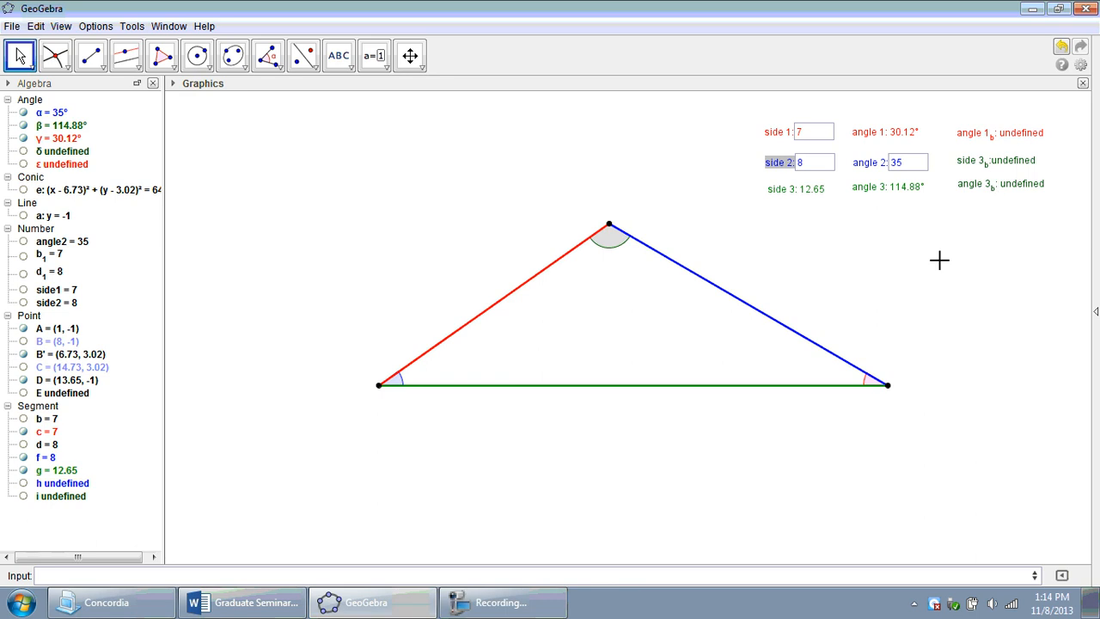
{"action": "mouse_move", "coordinate": [618, 444]}
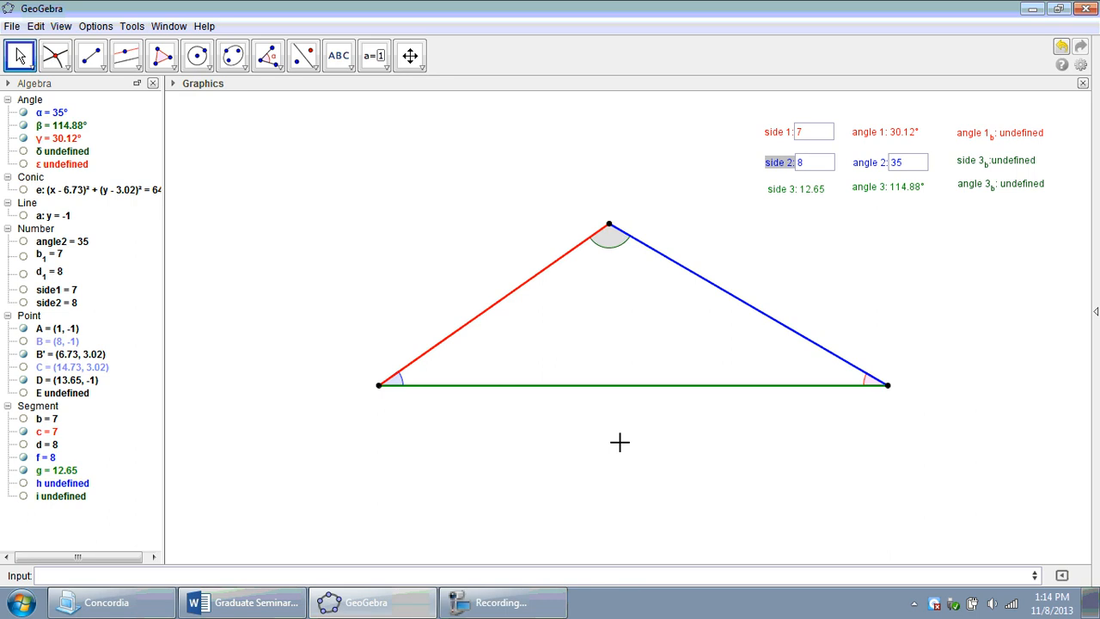
{"action": "mouse_move", "coordinate": [753, 237]}
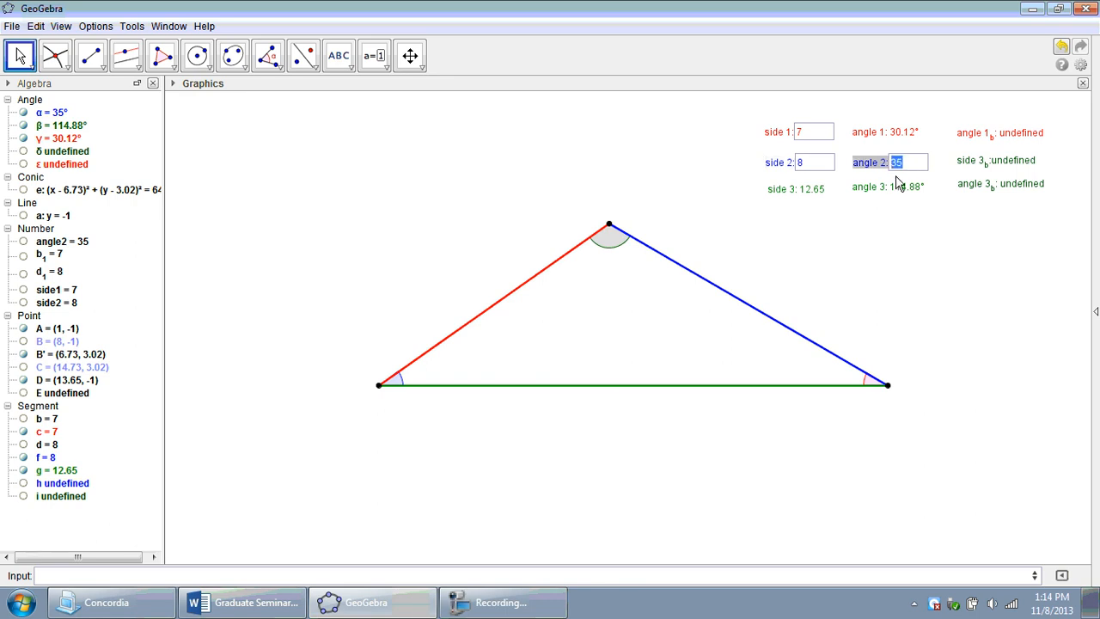
Enter angle 27° so only one triangle remains and the second's outputs read undefined
{"action": "type", "text": "27"}
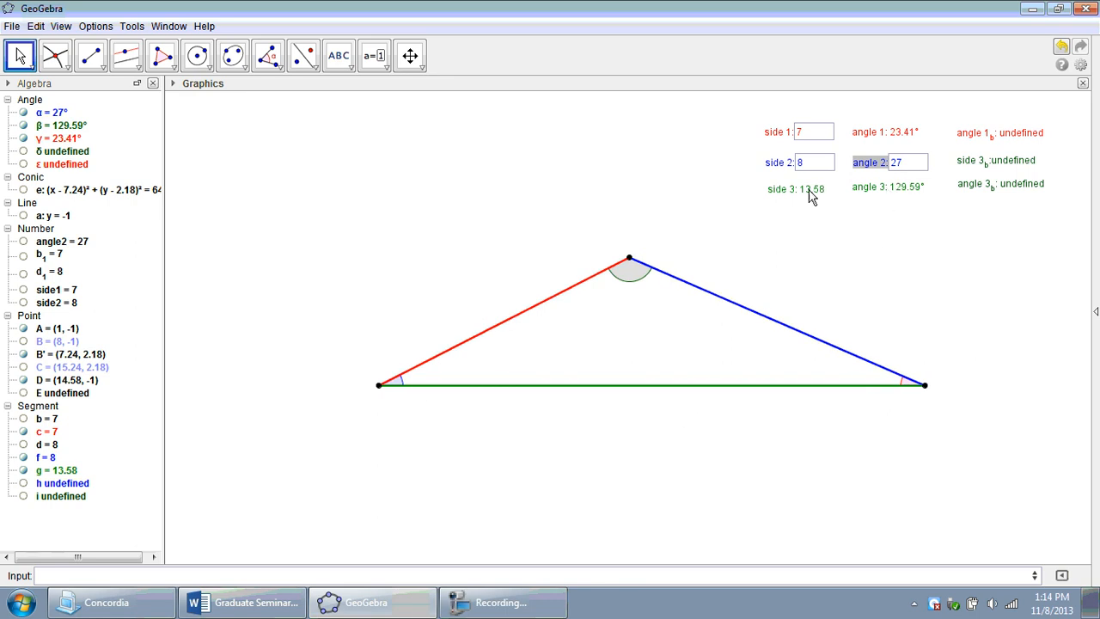
{"action": "mouse_move", "coordinate": [890, 217]}
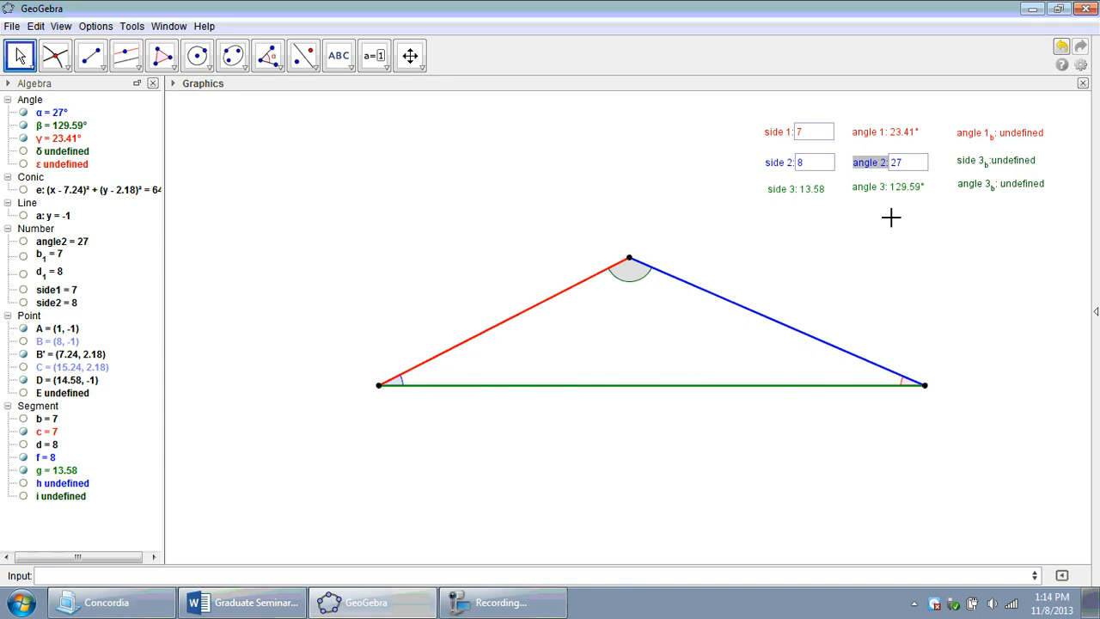
{"action": "mouse_move", "coordinate": [447, 199]}
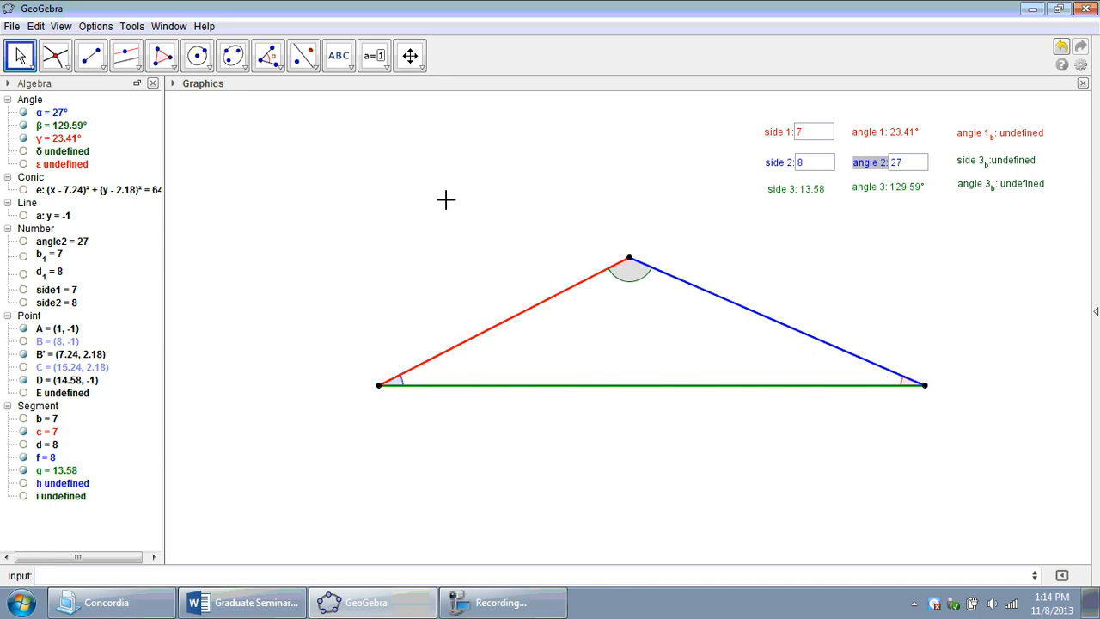
{"action": "left_click", "coordinate": [815, 131]}
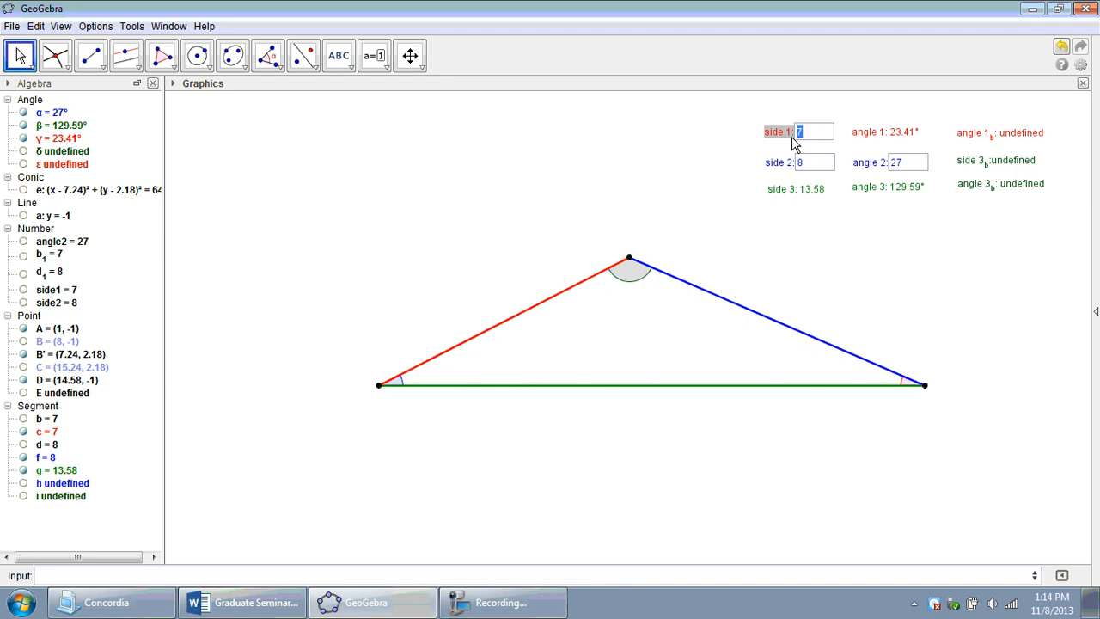
Enter side 1 = 6 and angle 35° so both triangles and all readouts are defined again
{"action": "type", "text": "6"}
{"action": "left_click", "coordinate": [815, 162]}
{"action": "type", "text": "4"}
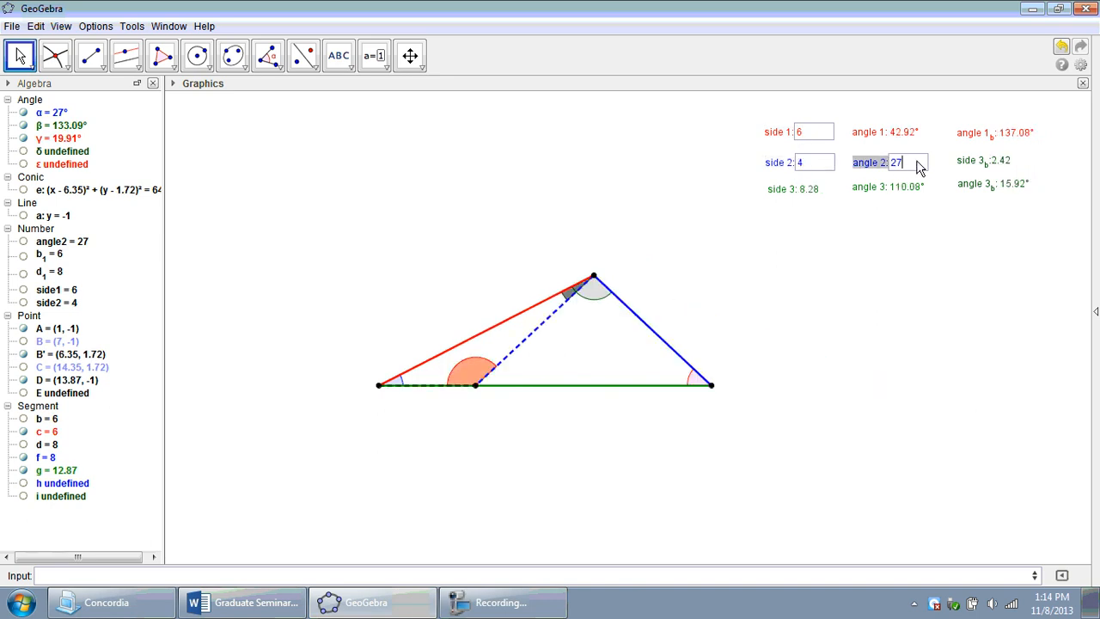
{"action": "type", "text": "35"}
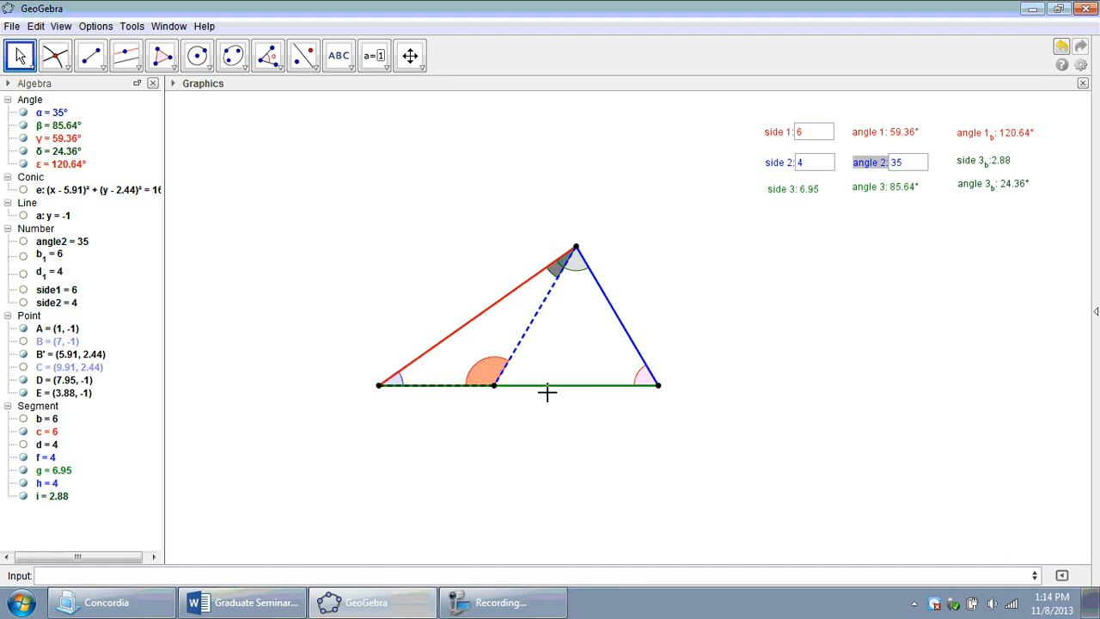
{"action": "mouse_move", "coordinate": [517, 326]}
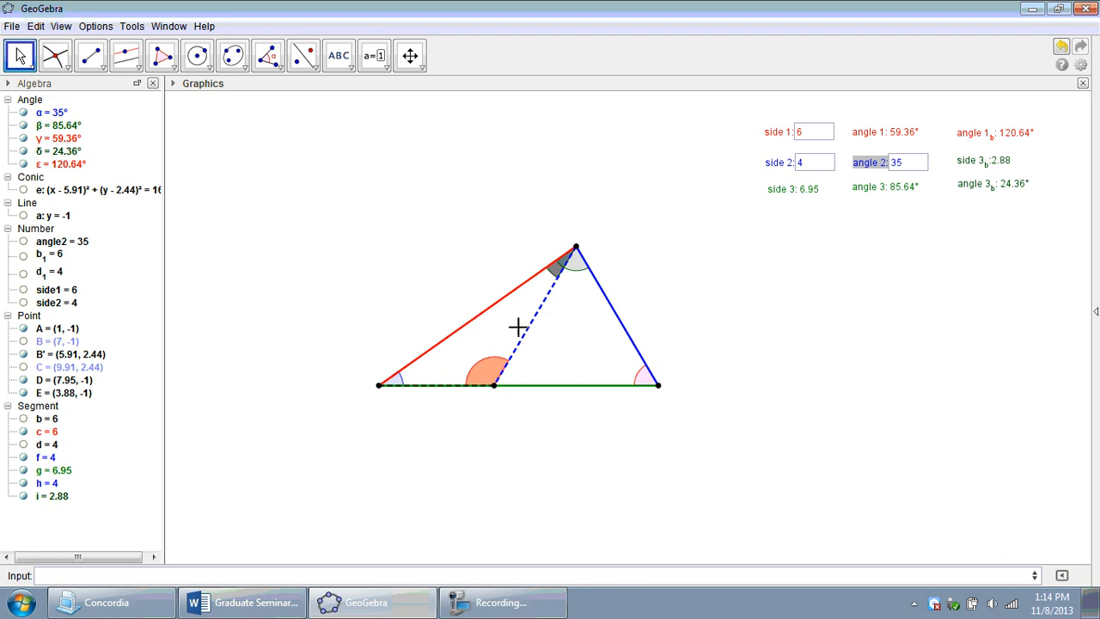
{"action": "mouse_move", "coordinate": [283, 151]}
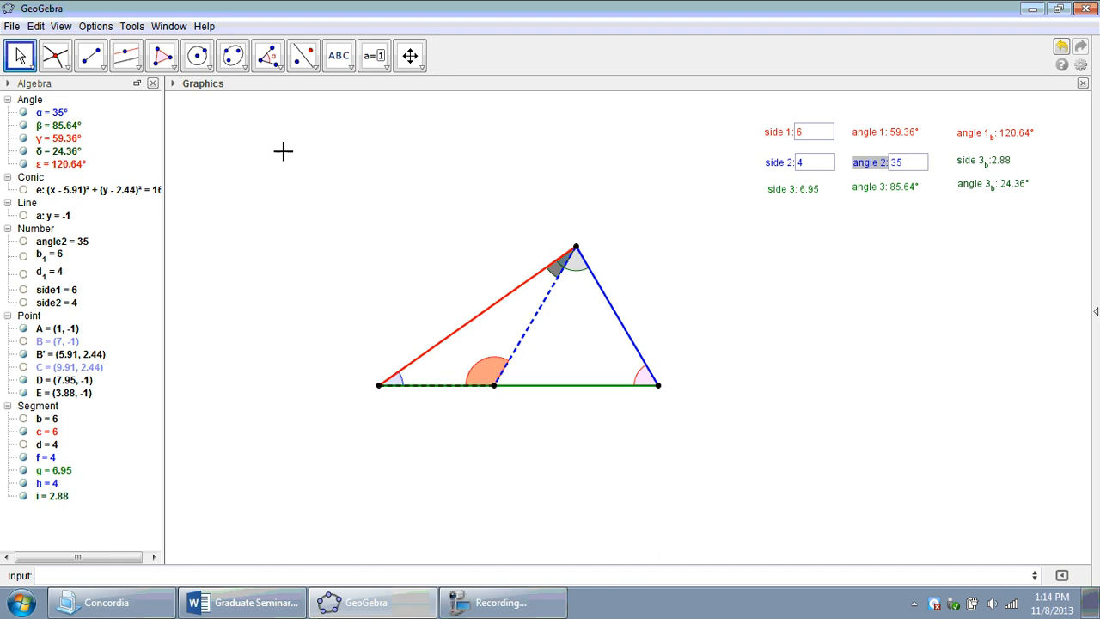
{"action": "mouse_move", "coordinate": [787, 220]}
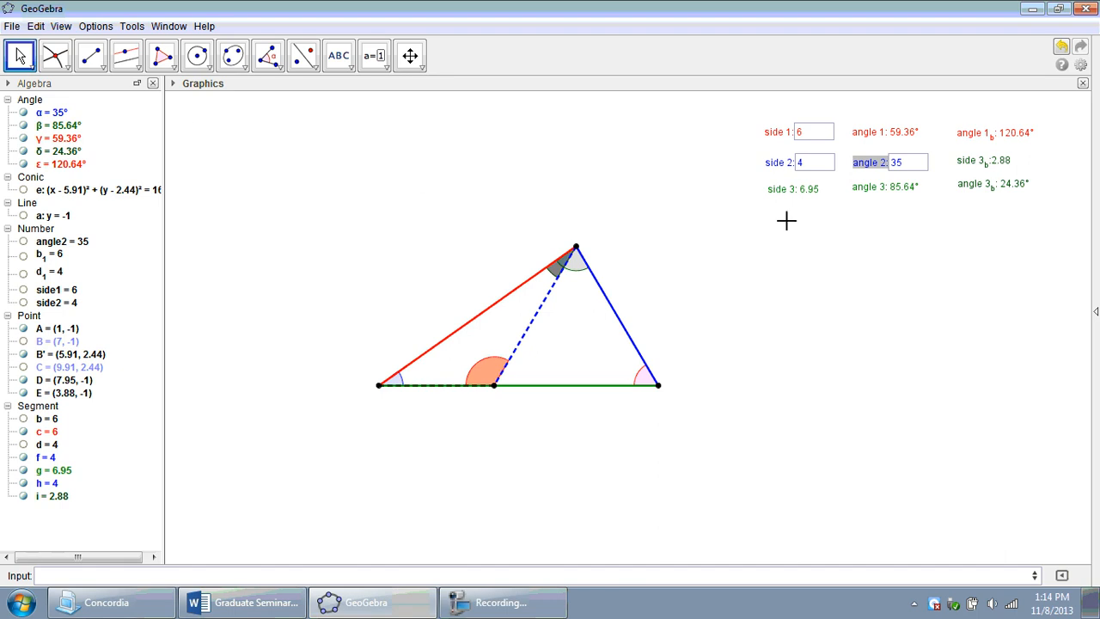
{"action": "mouse_move", "coordinate": [779, 244]}
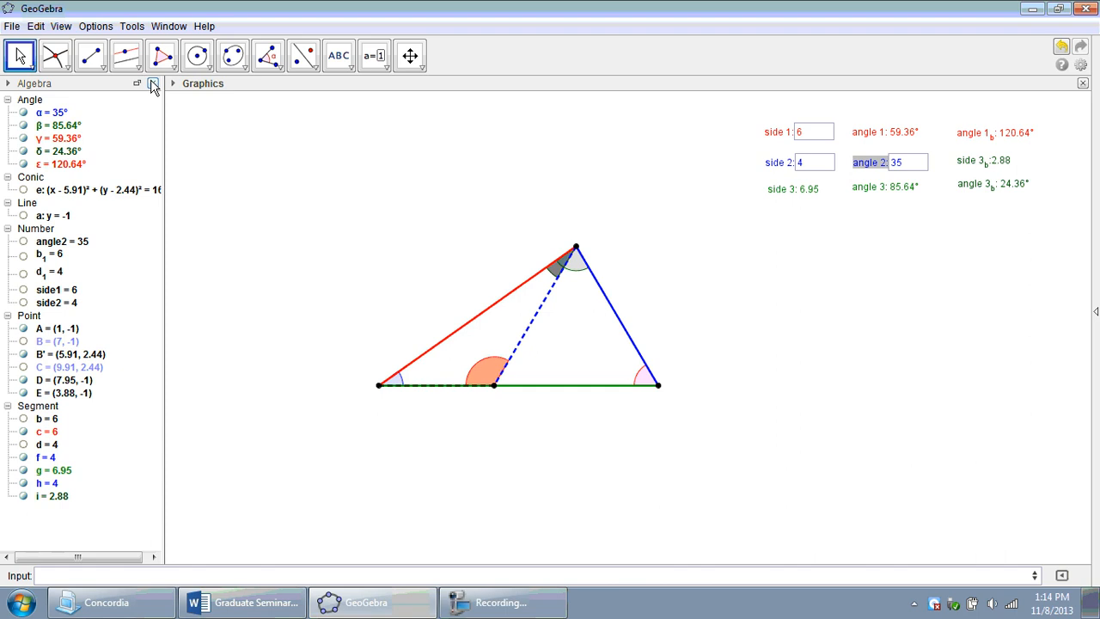
Close the Algebra view, leaving only the drawing with both triangles and readouts
{"action": "left_click", "coordinate": [153, 83]}
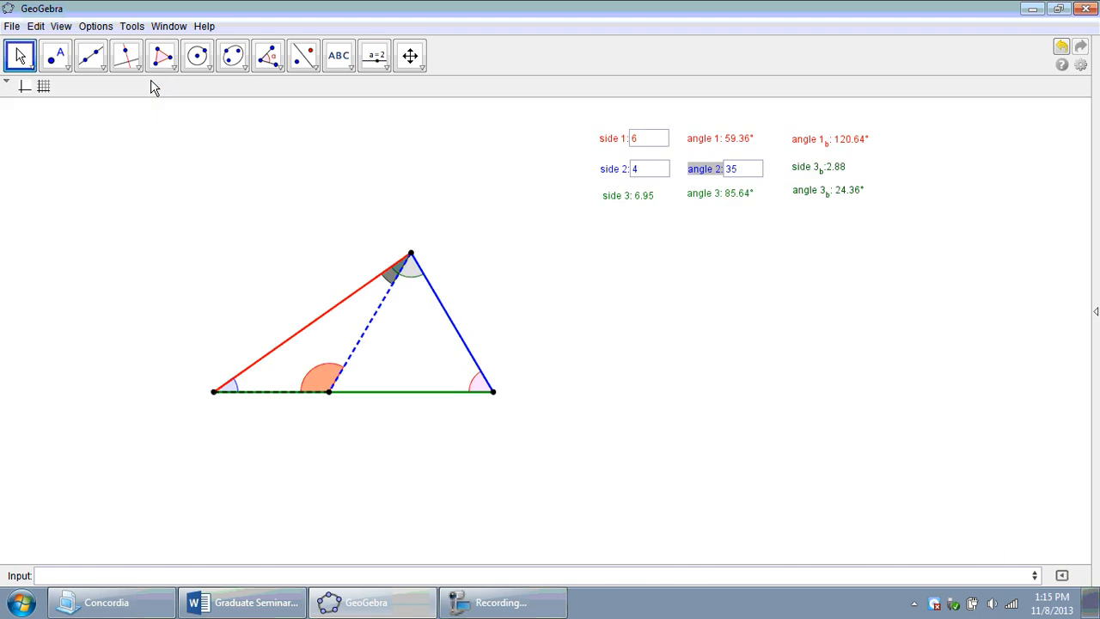
{"action": "mouse_move", "coordinate": [292, 127]}
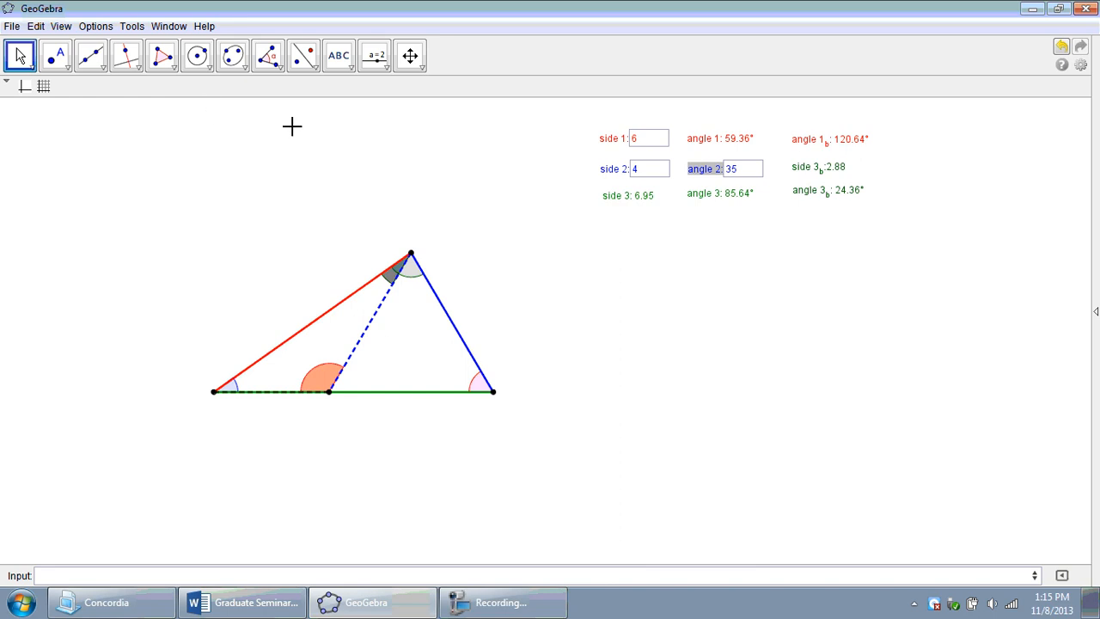
{"action": "mouse_move", "coordinate": [340, 203]}
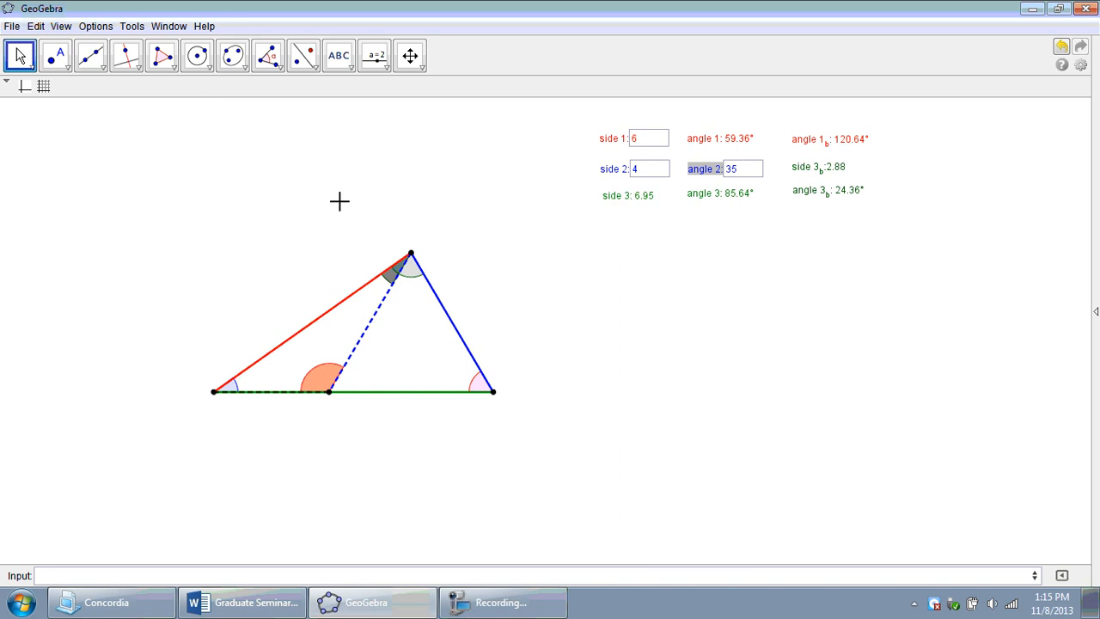